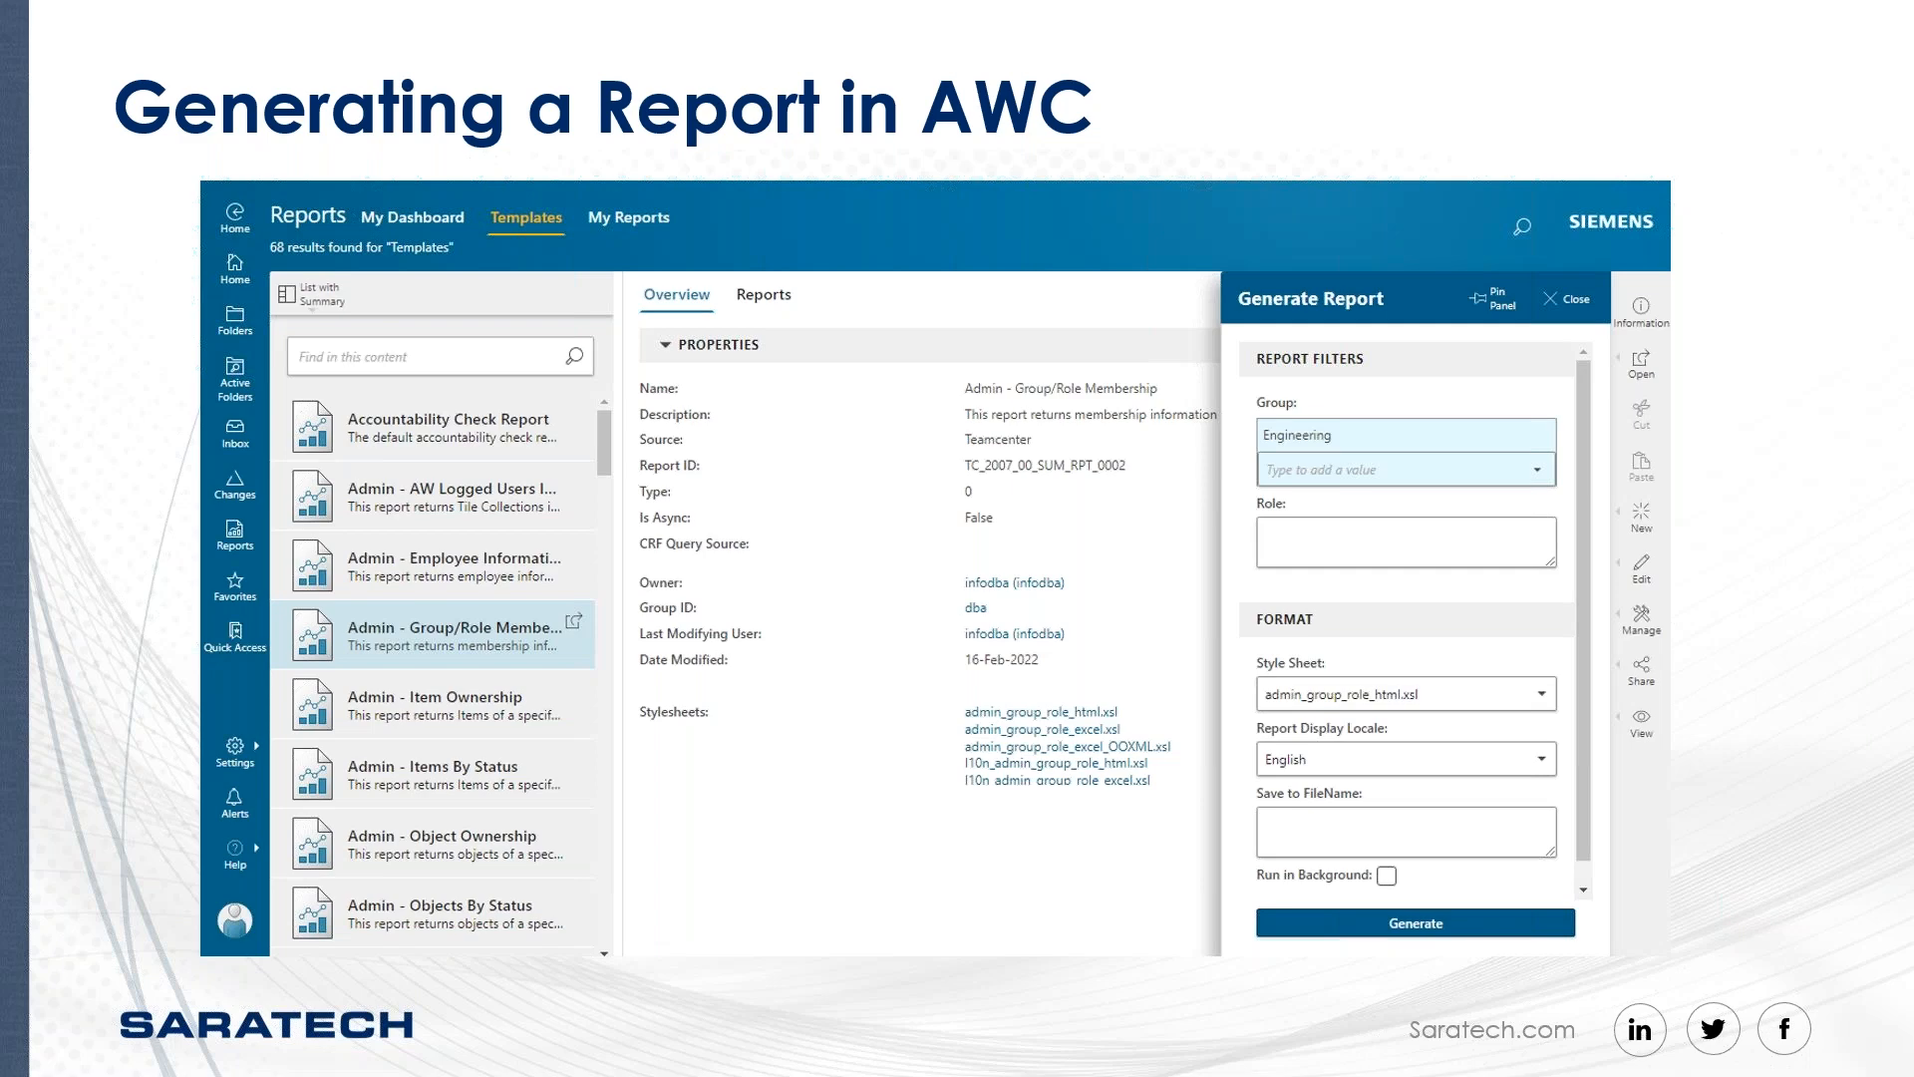
# Leave the PowerPoint slideshow and bring up the Teamcenter Rich Client home session
pyautogui.click(1414, 921)
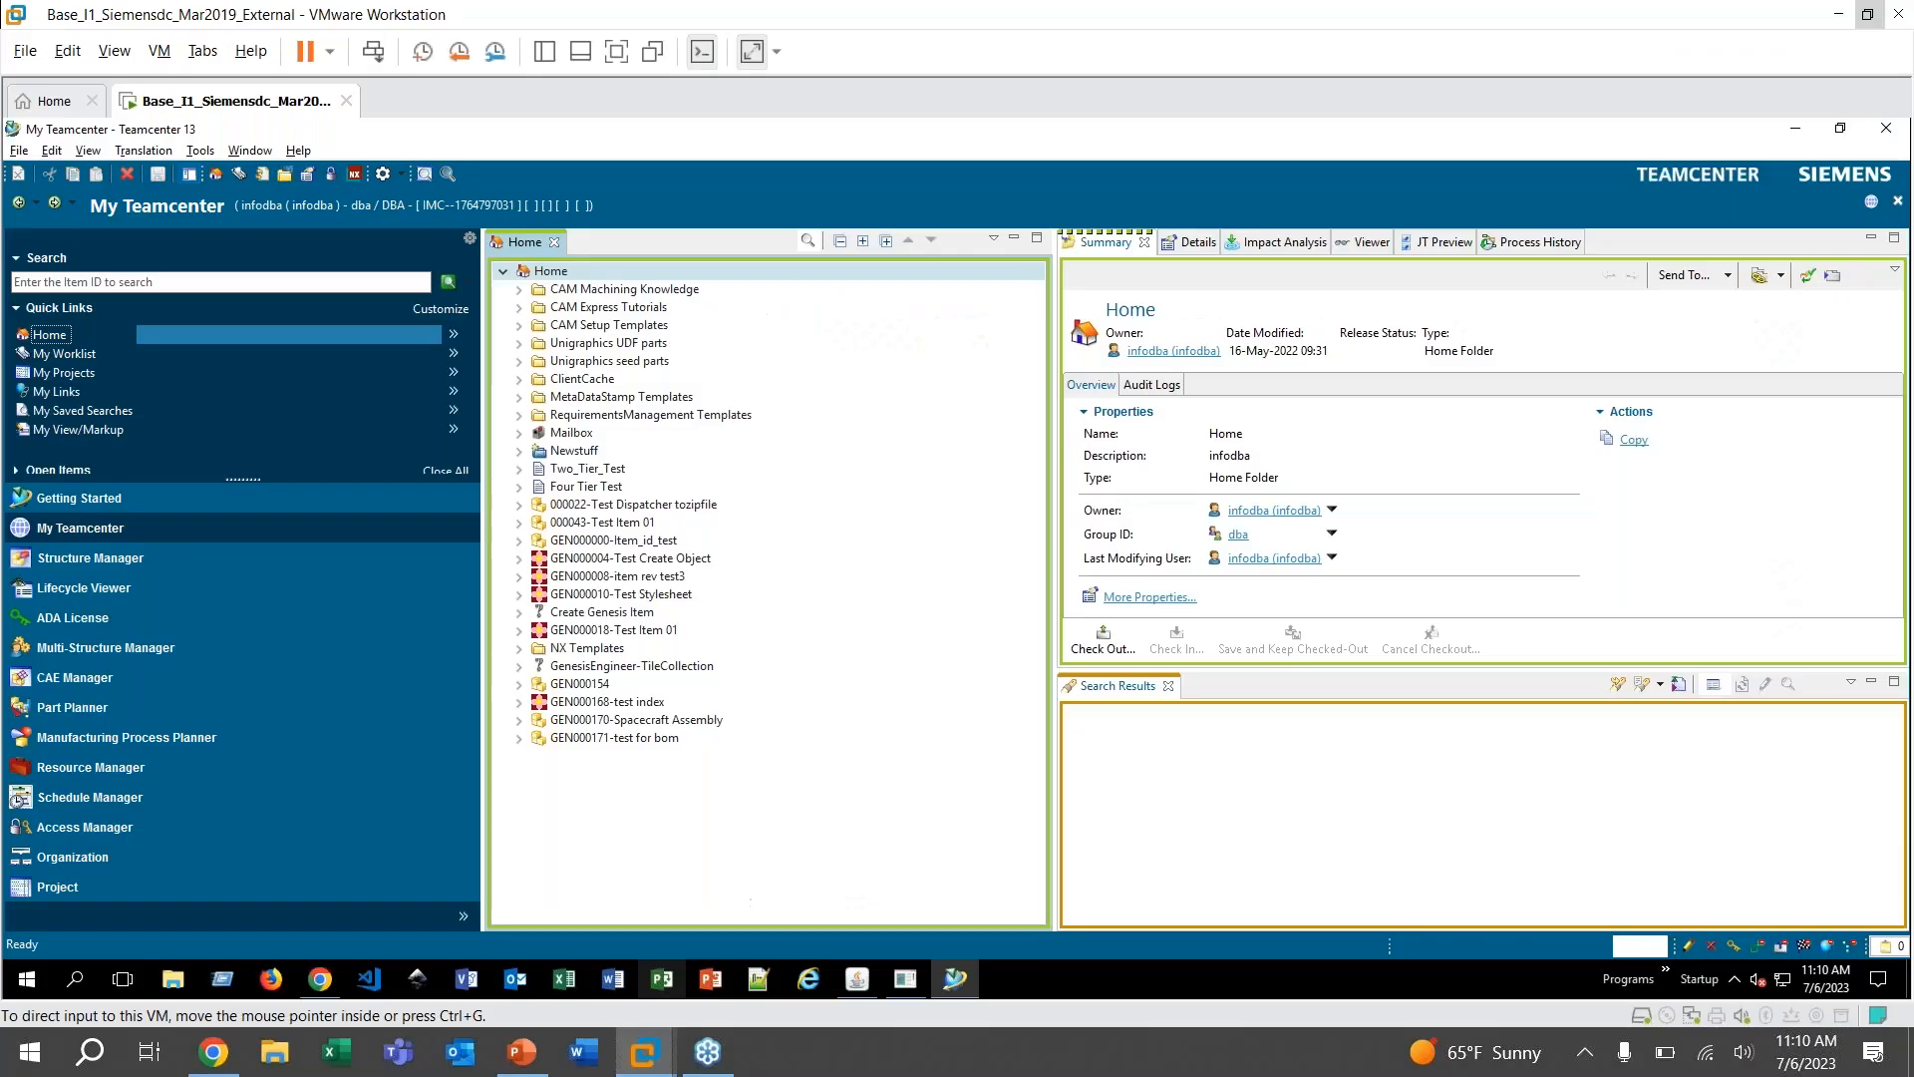
pyautogui.moveTo(730, 917)
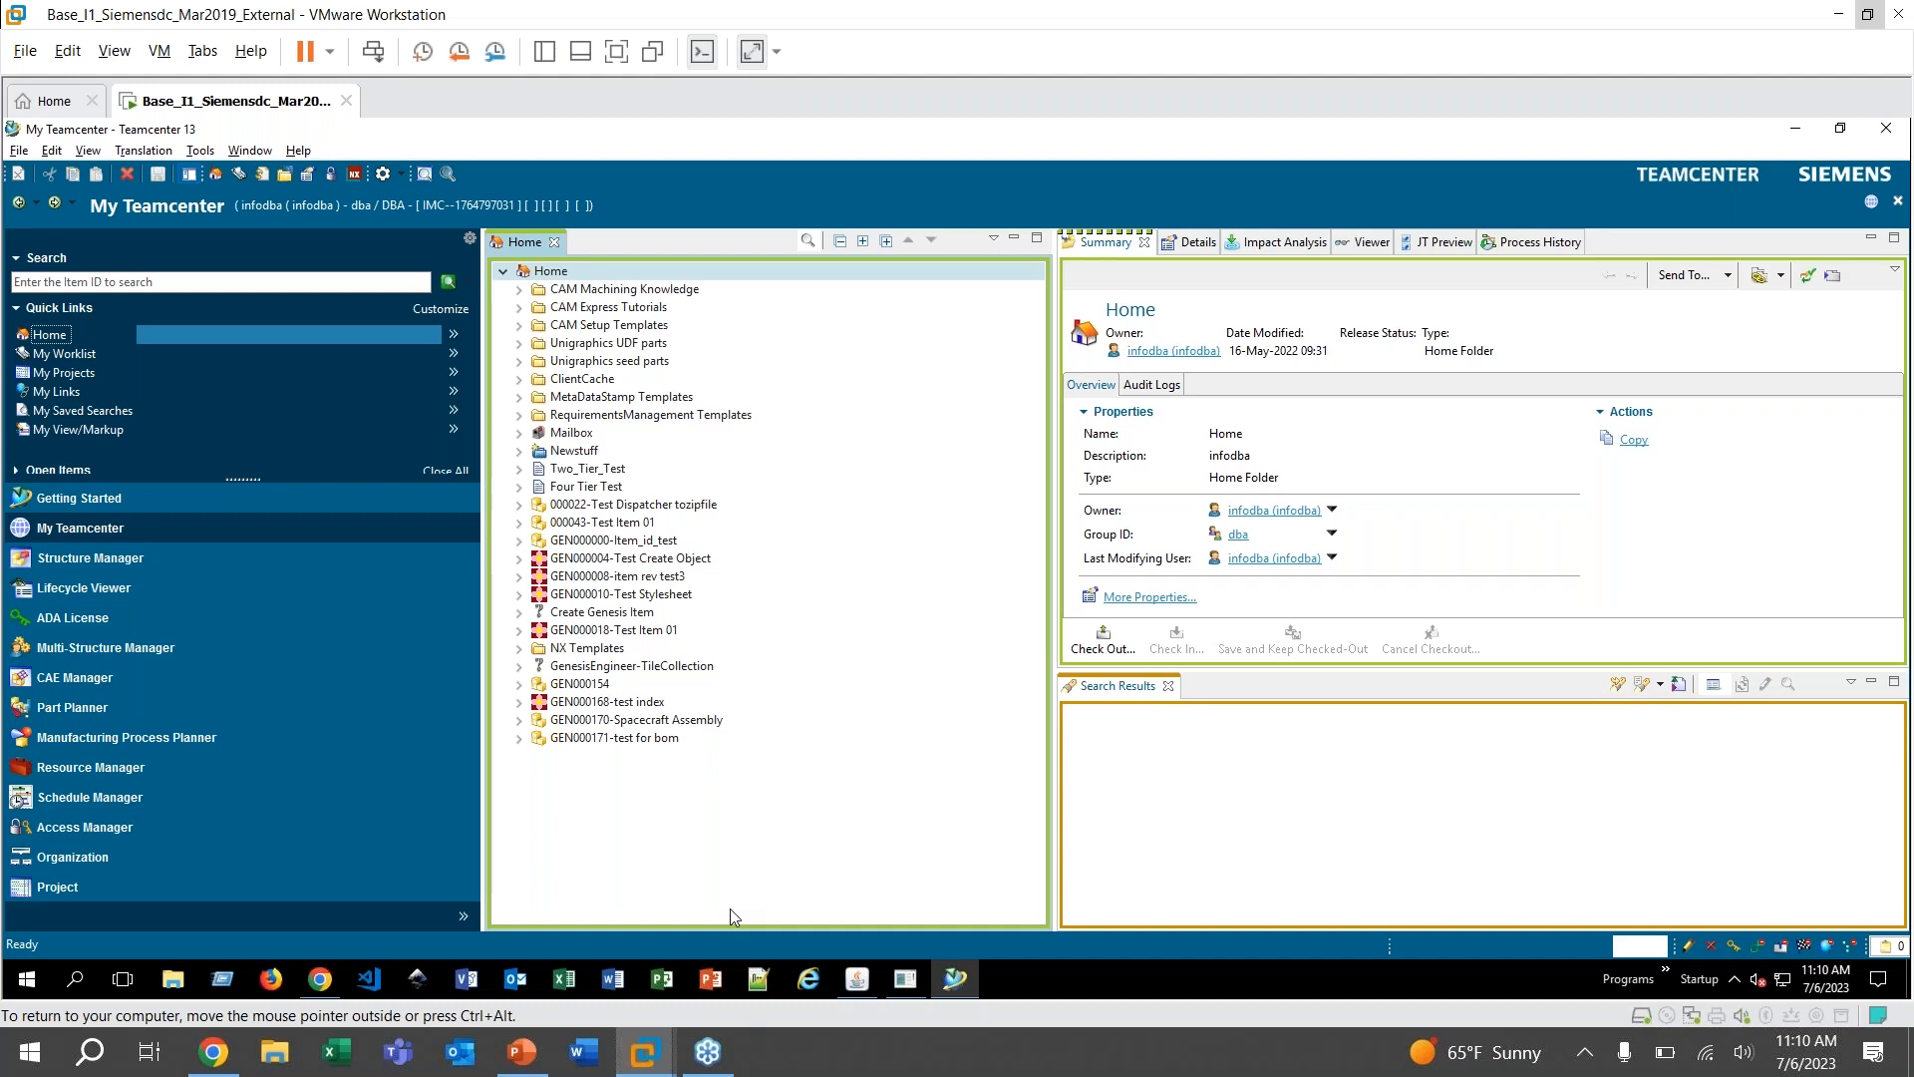
pyautogui.click(600, 612)
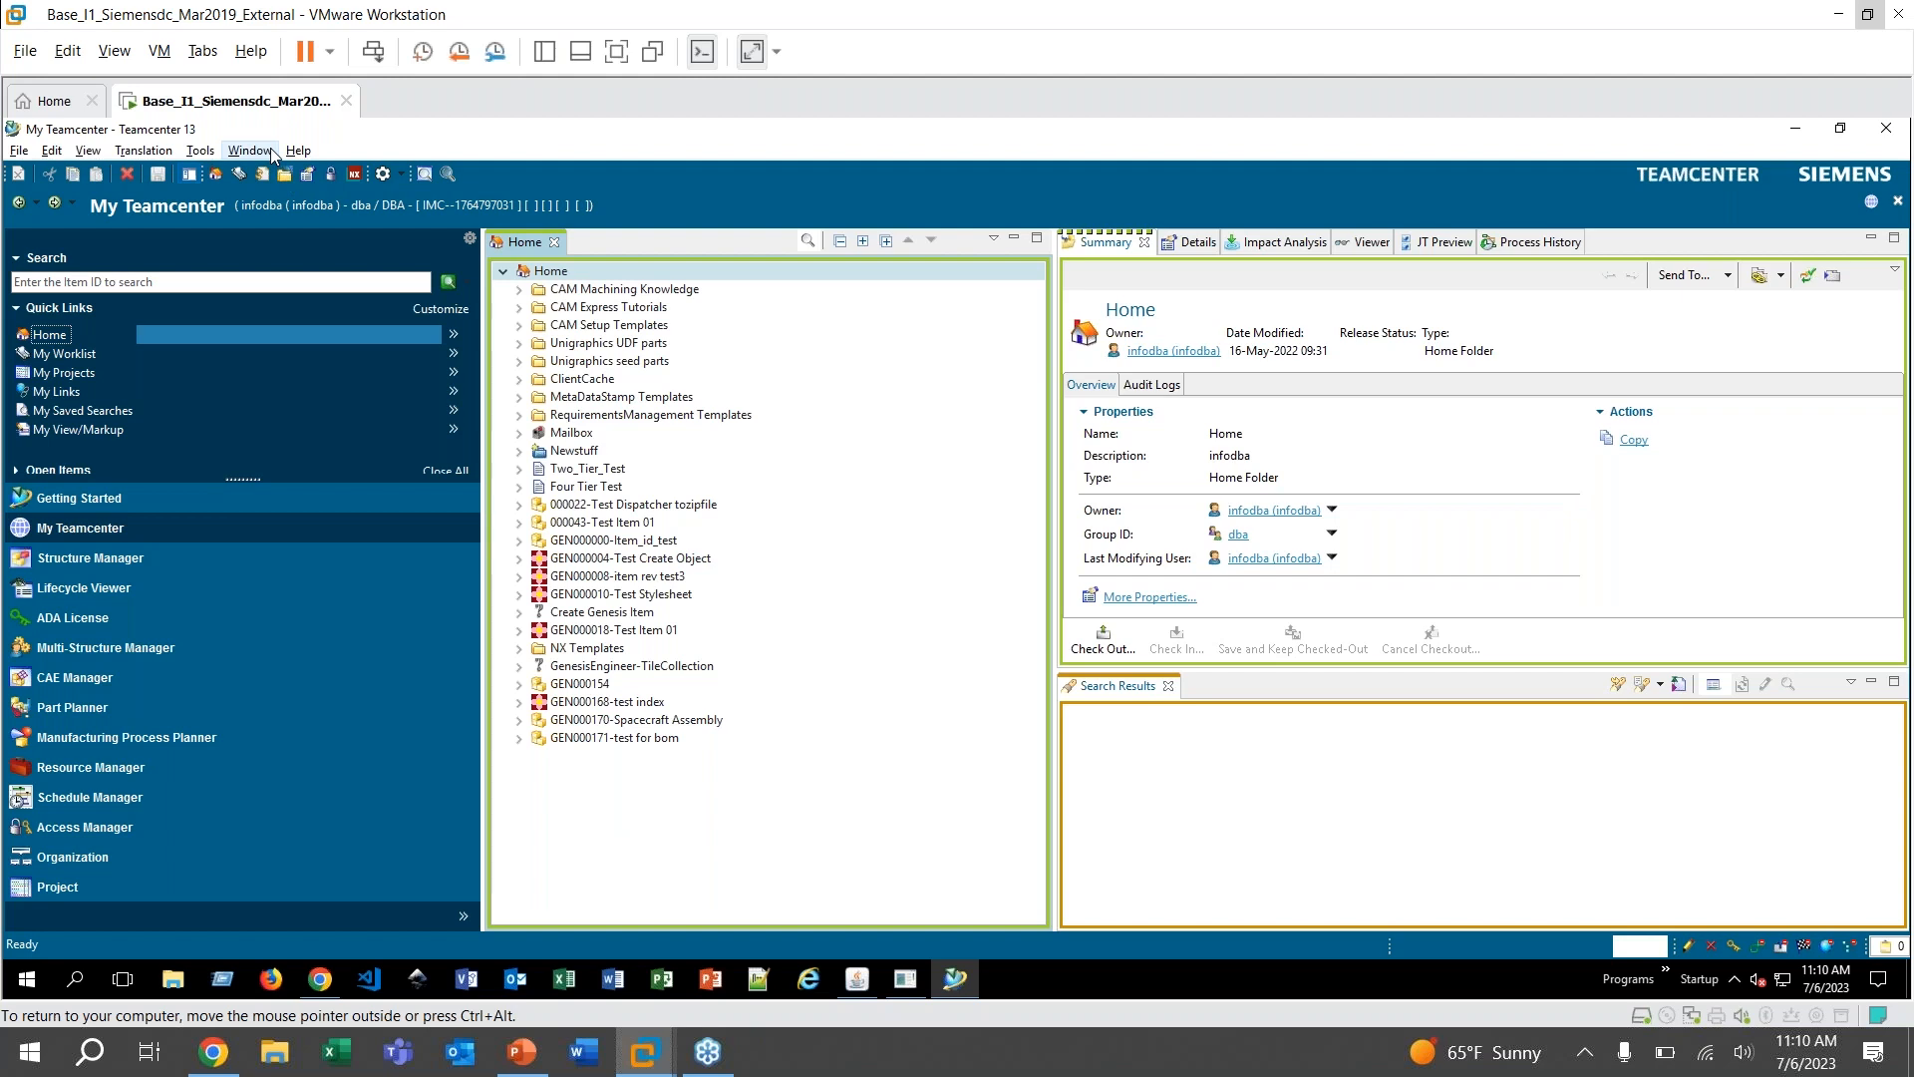
# Switch to the Report Builder perspective via Window > Open Perspective > Other
pyautogui.click(249, 150)
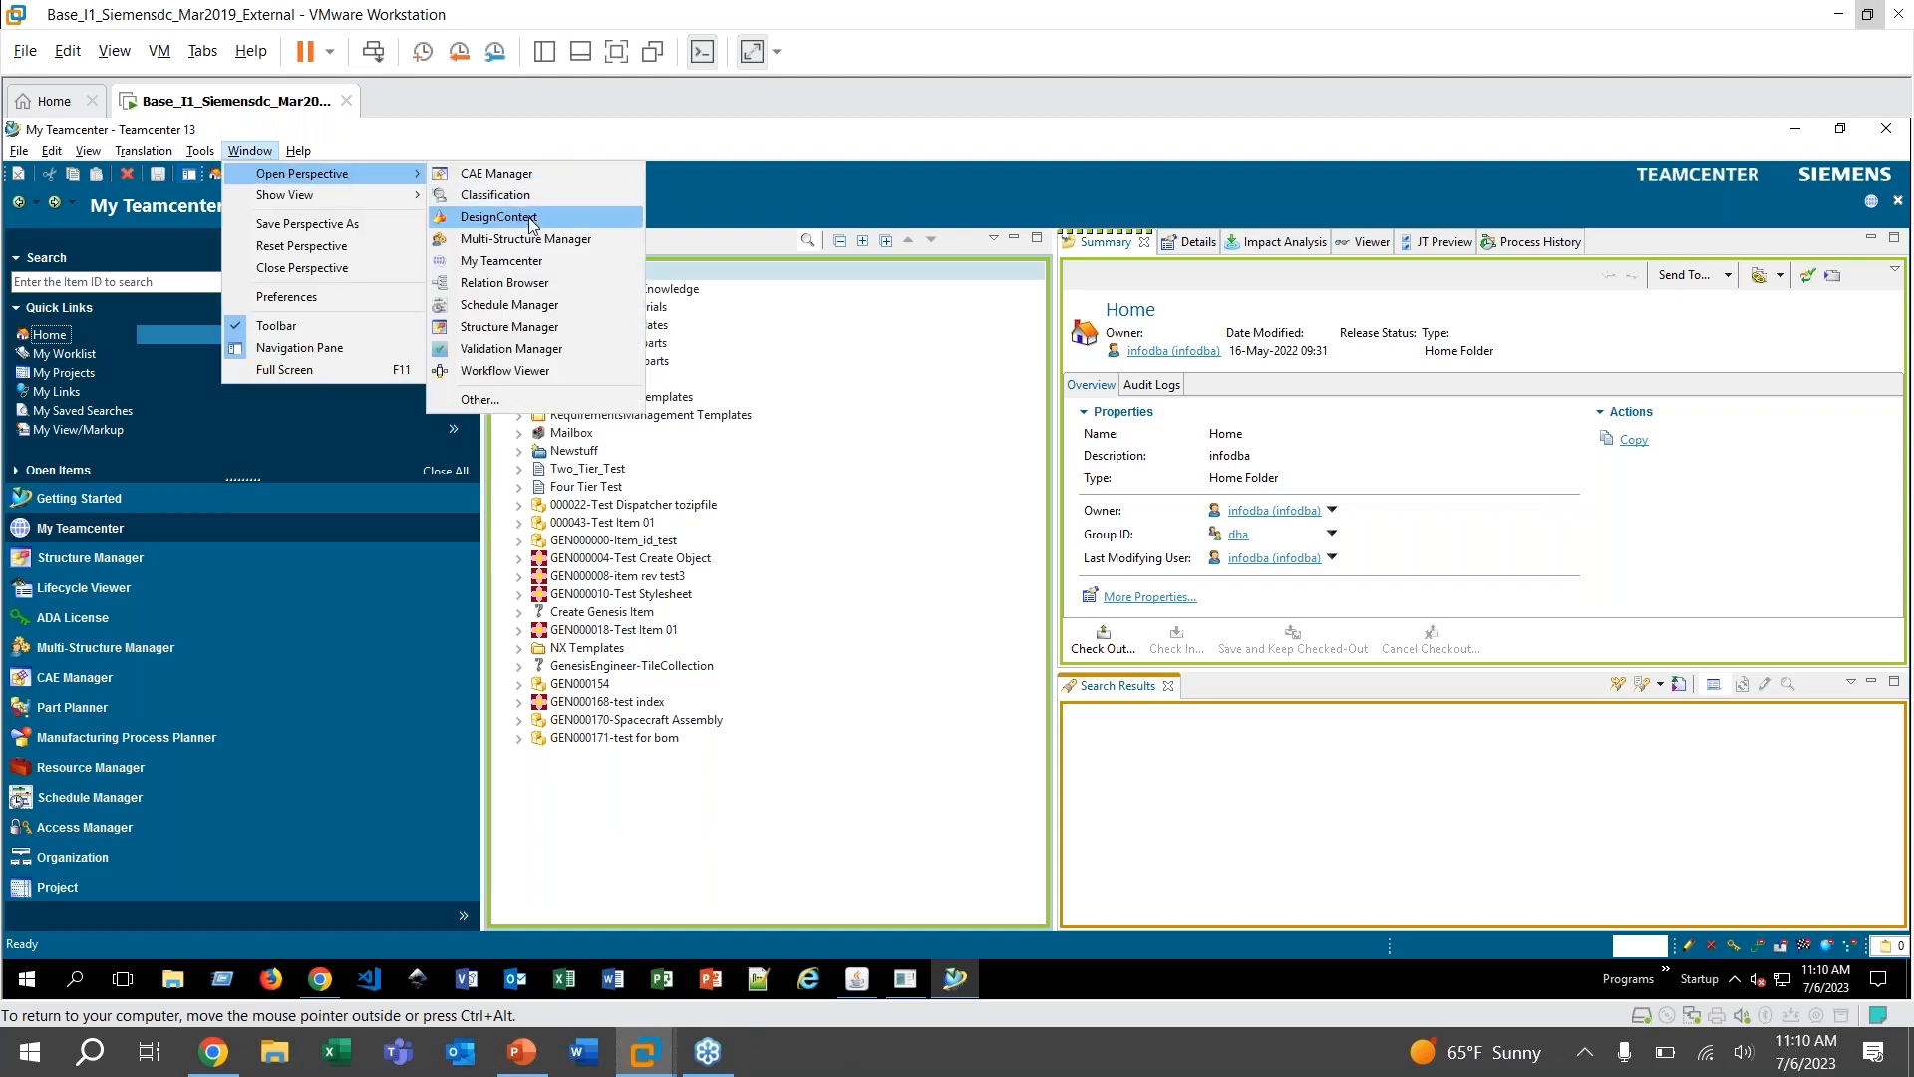
pyautogui.moveTo(551, 375)
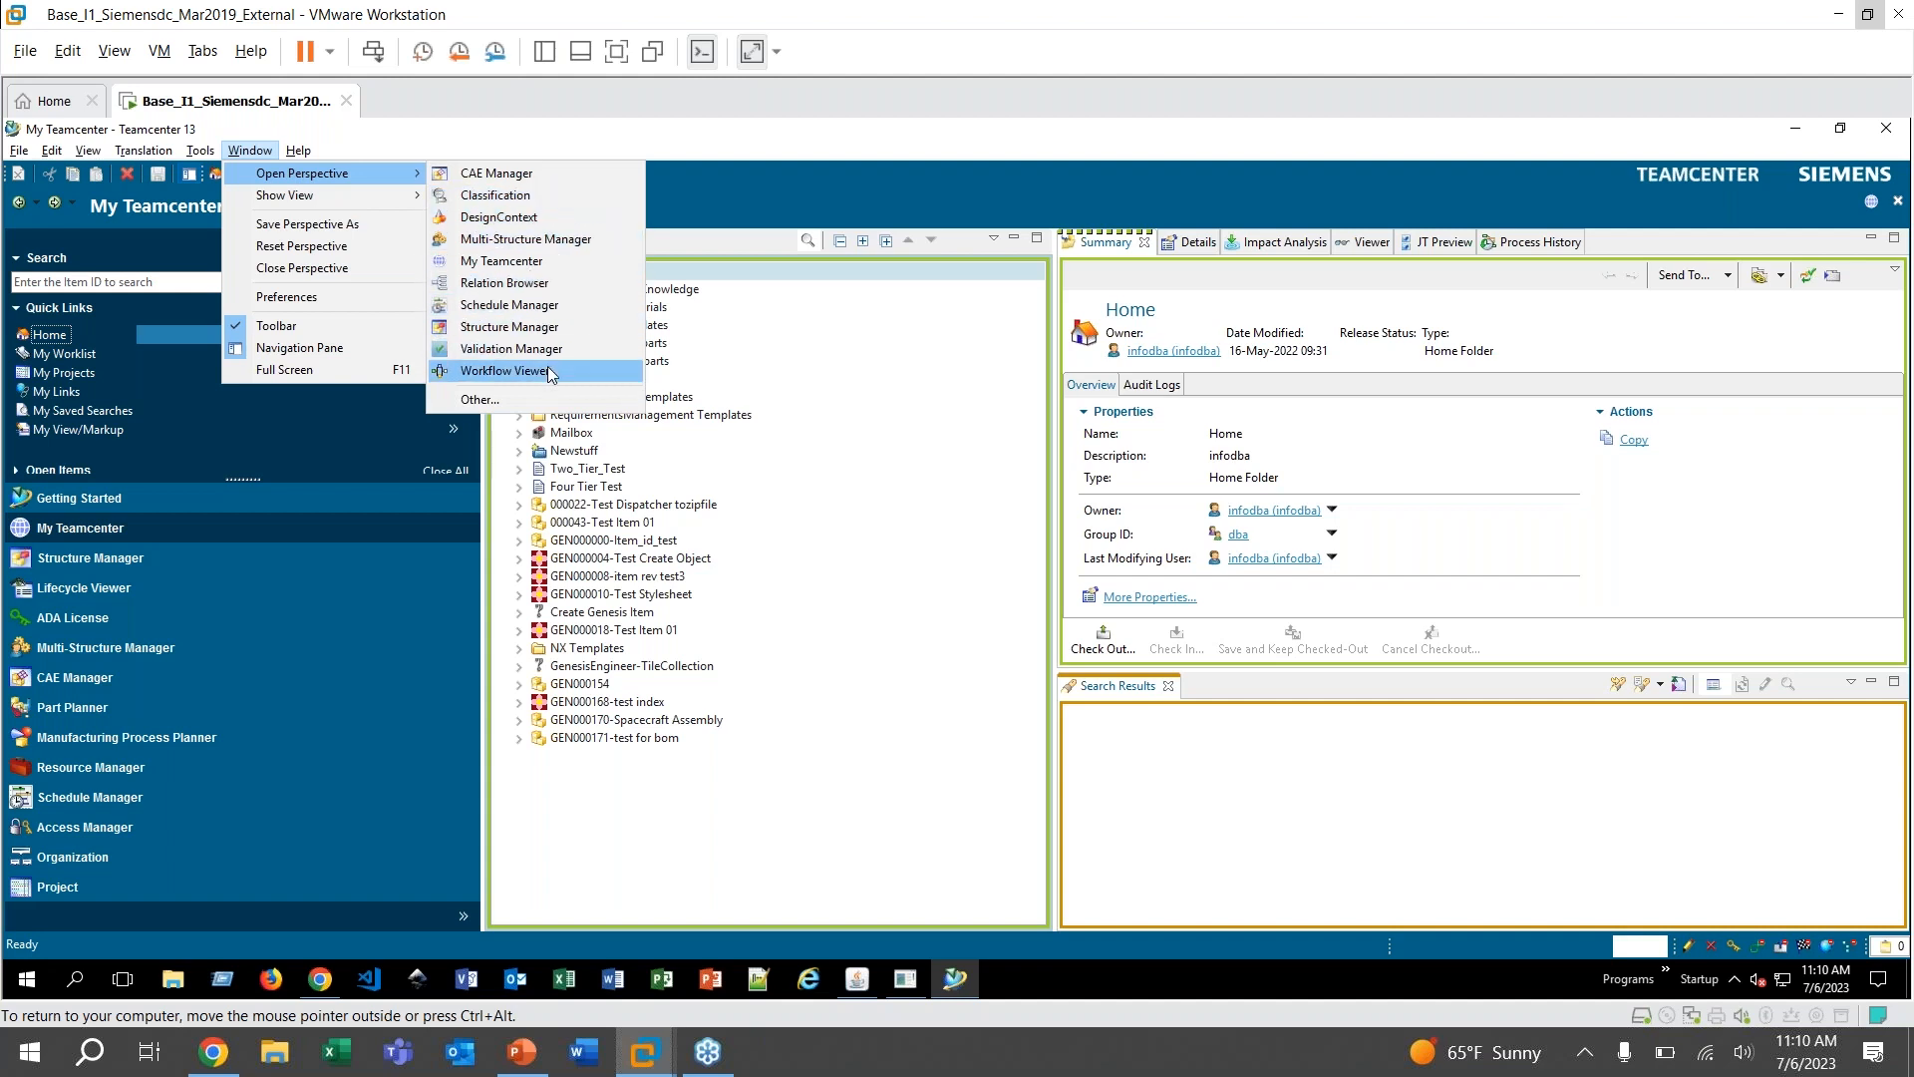
pyautogui.moveTo(553, 398)
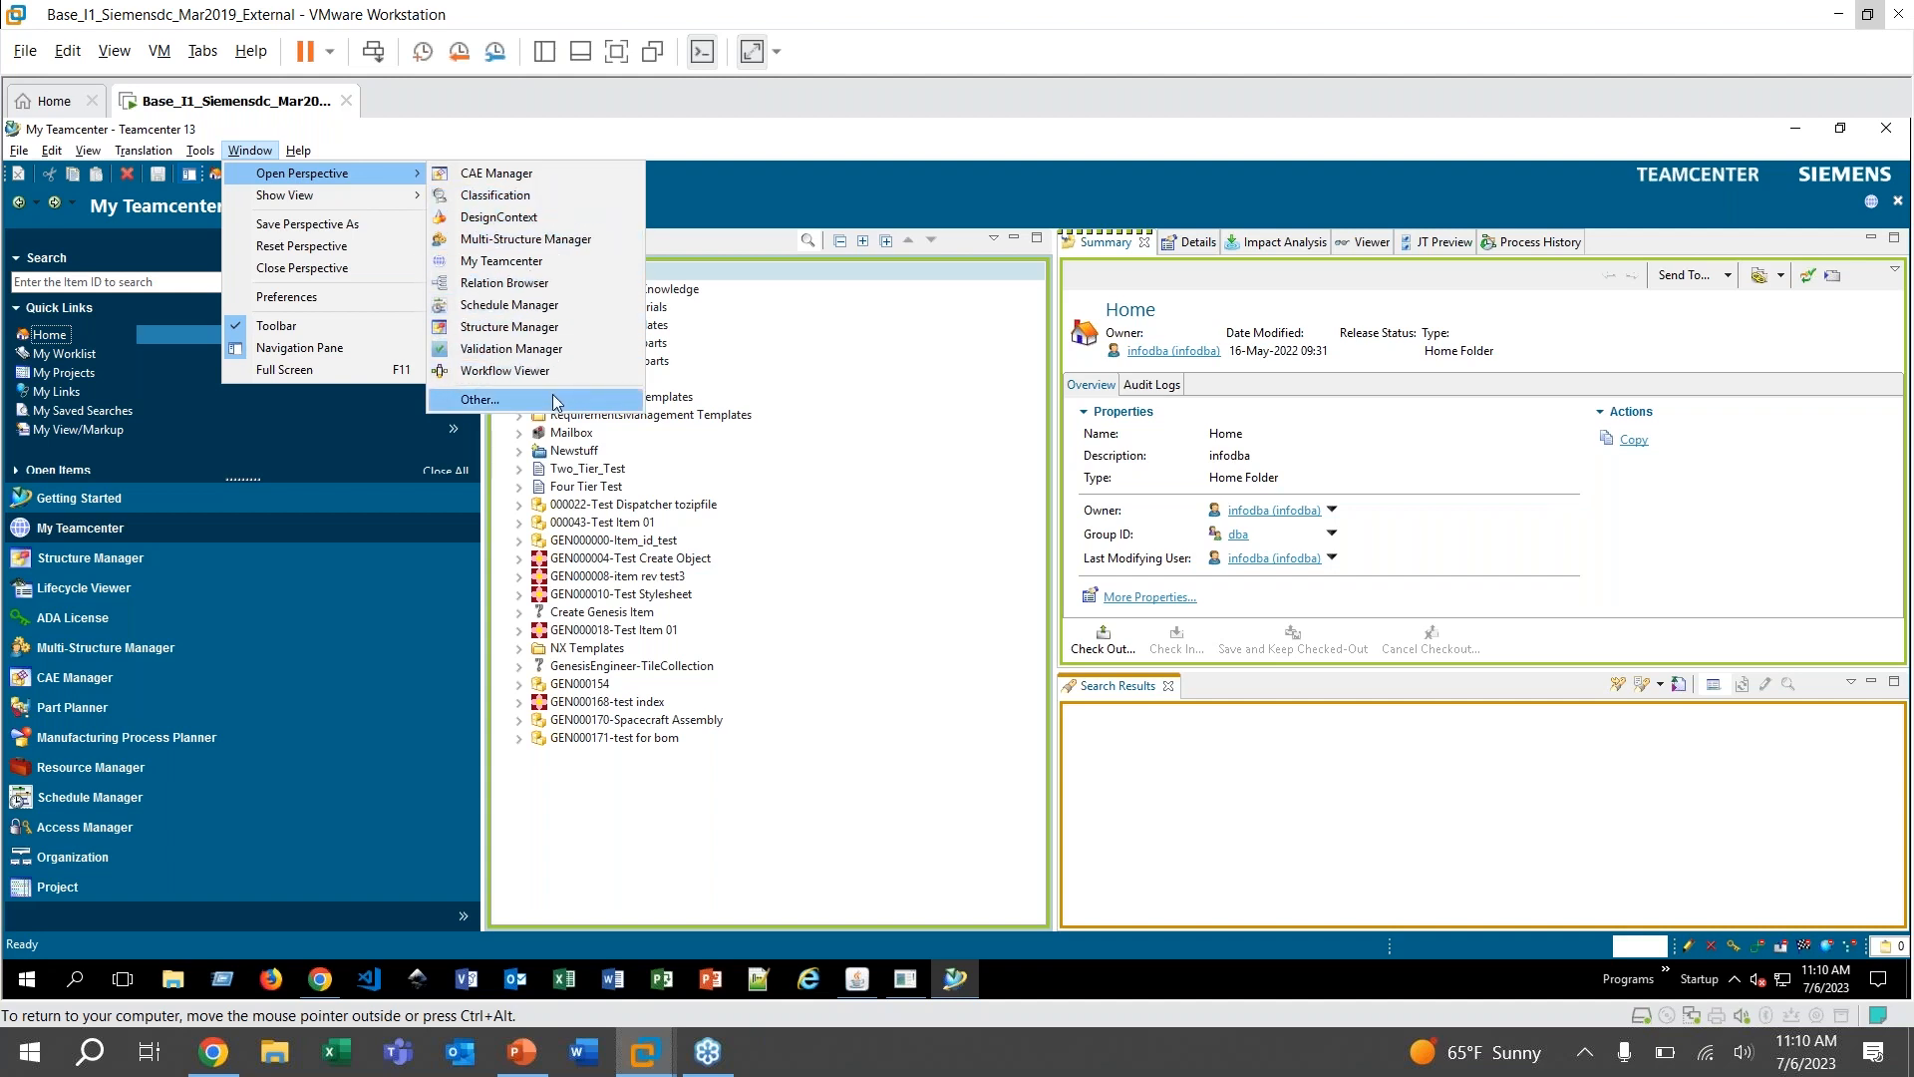
pyautogui.click(480, 398)
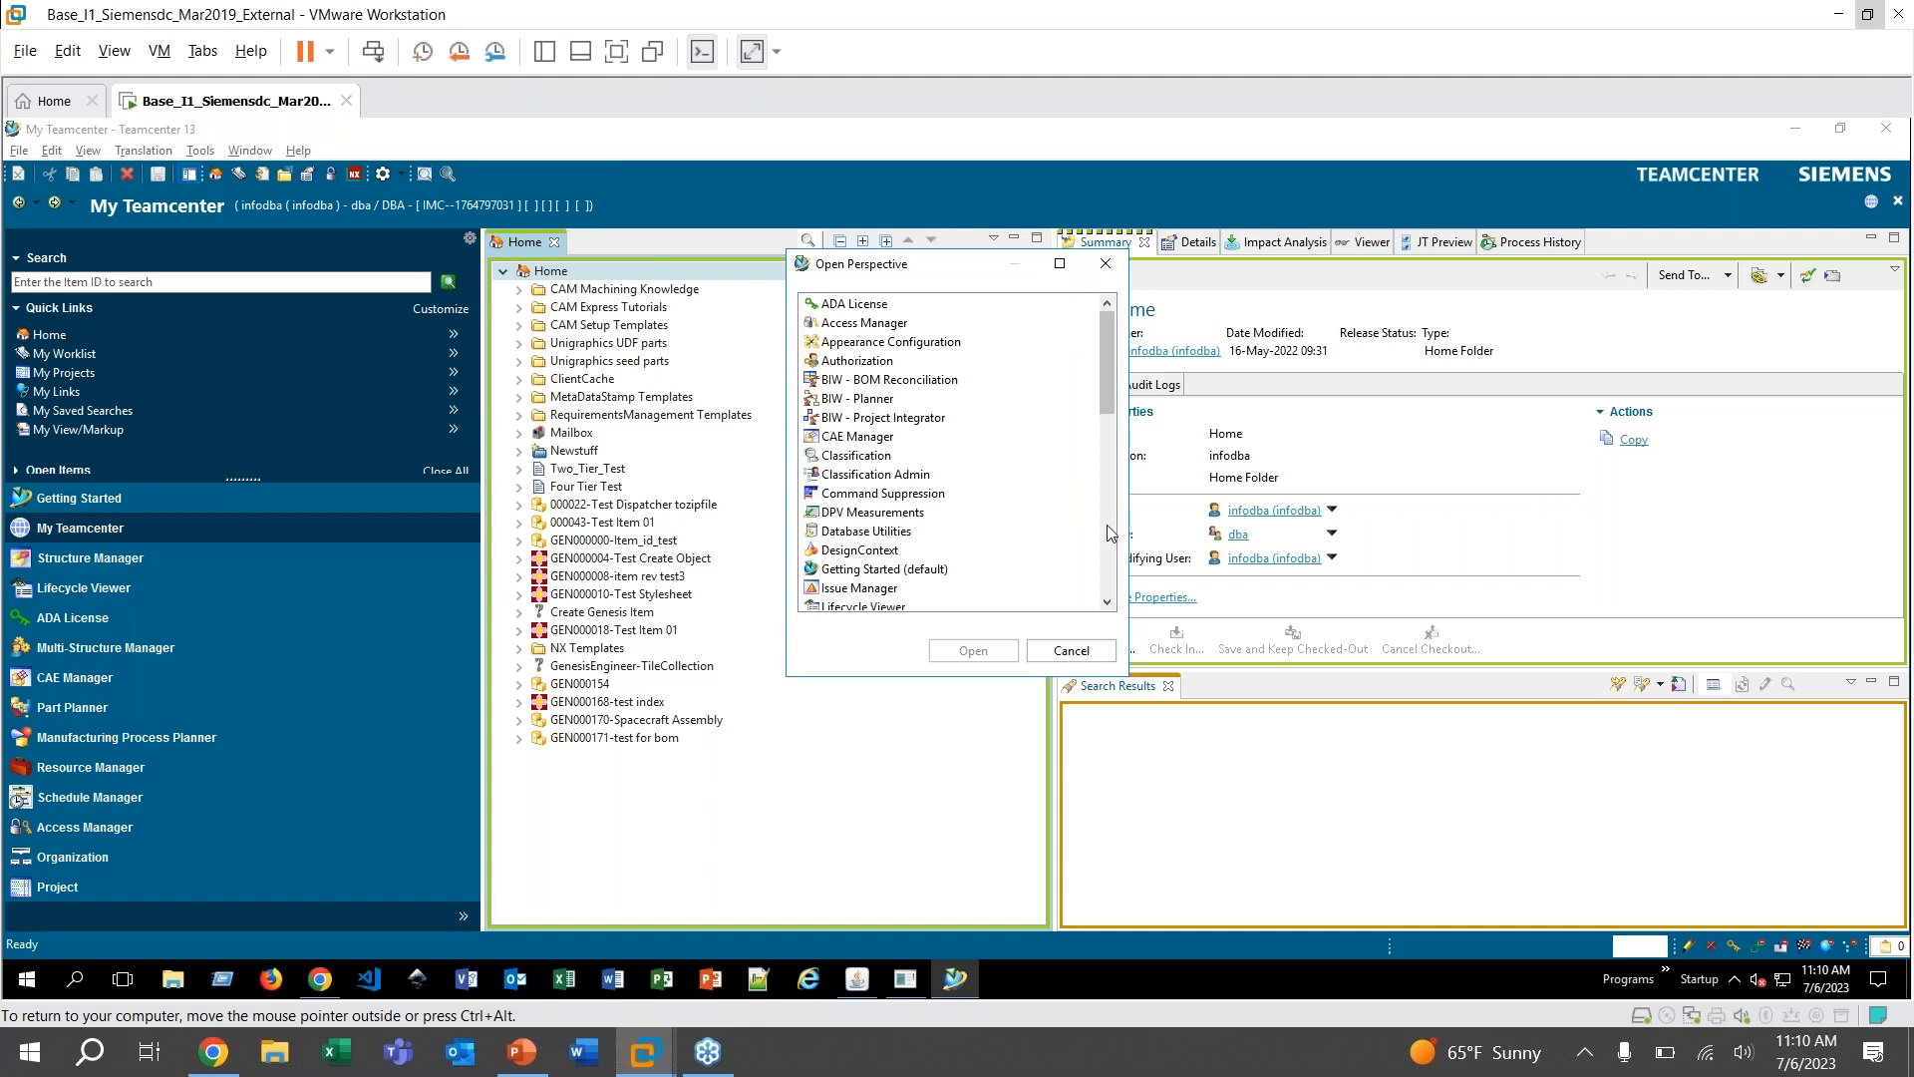
pyautogui.scroll(-3)
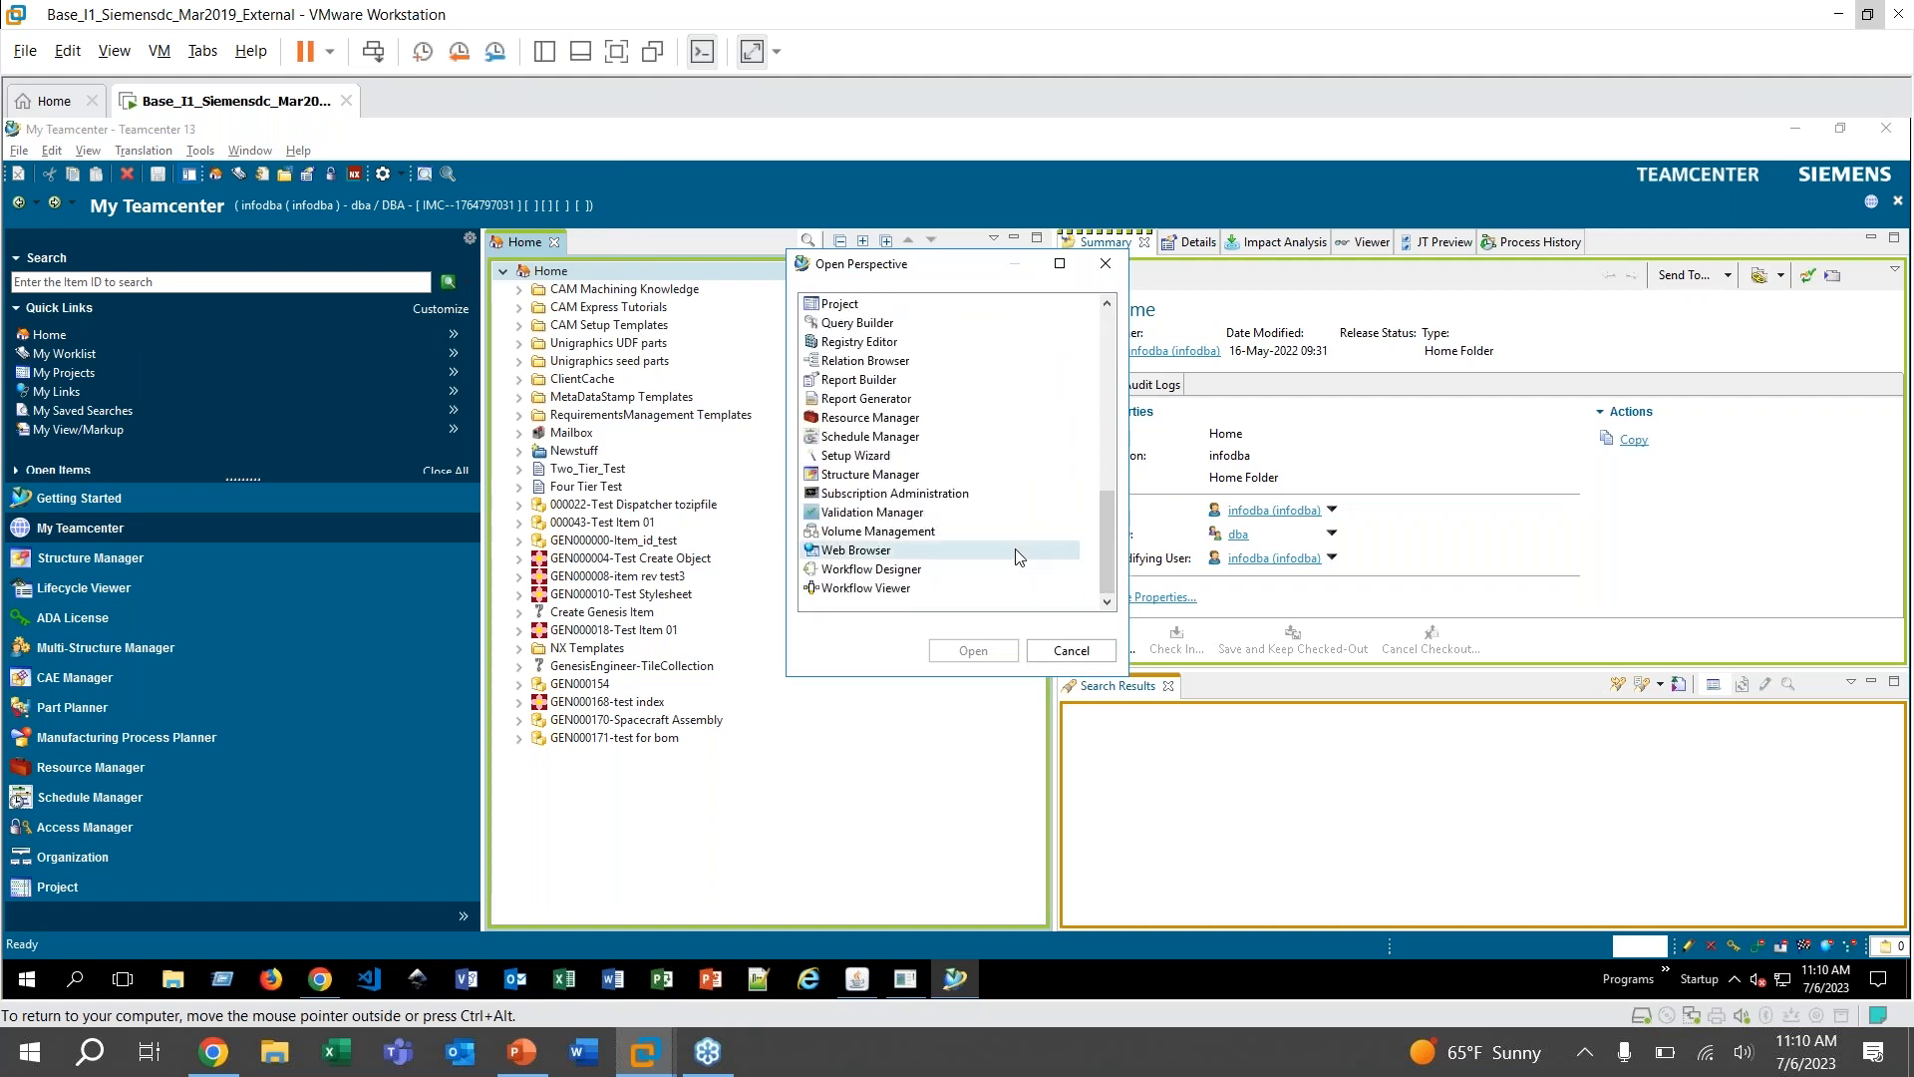
pyautogui.click(859, 378)
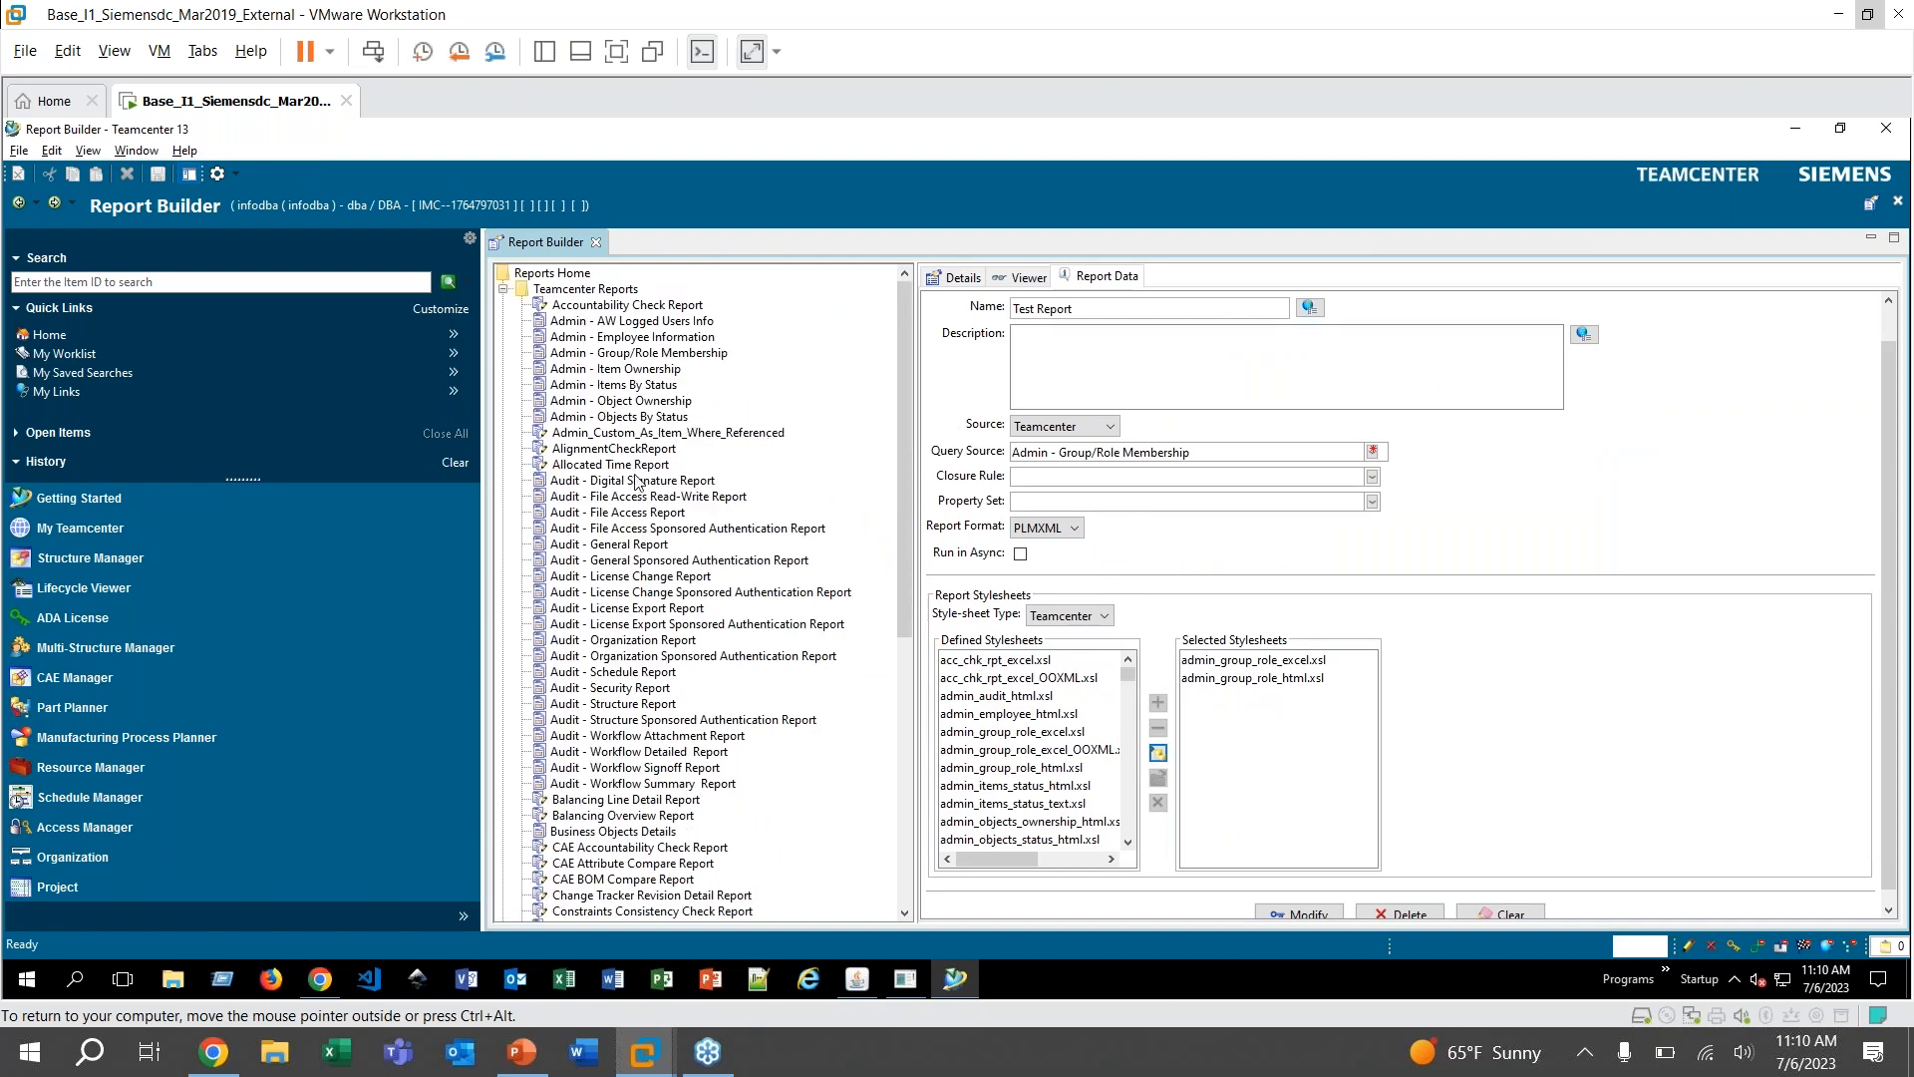
pyautogui.moveTo(640, 710)
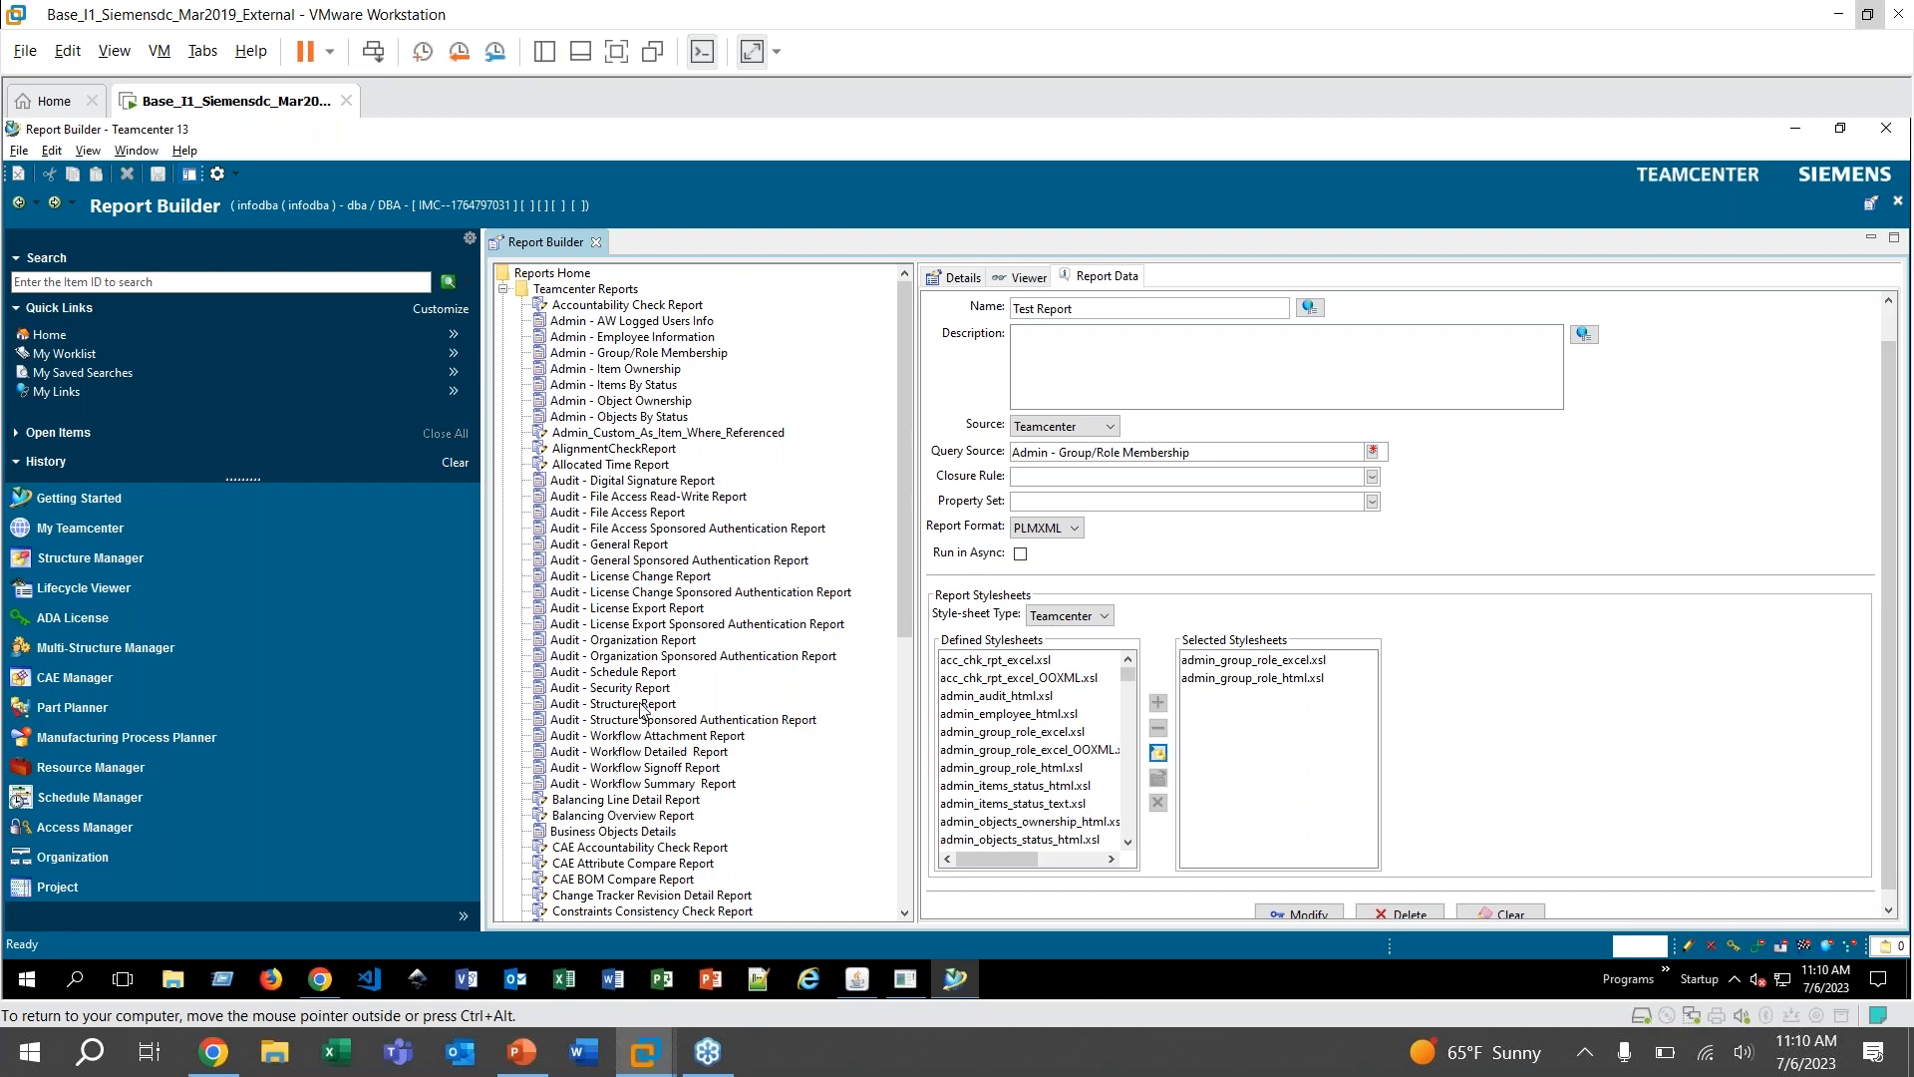
pyautogui.moveTo(731, 580)
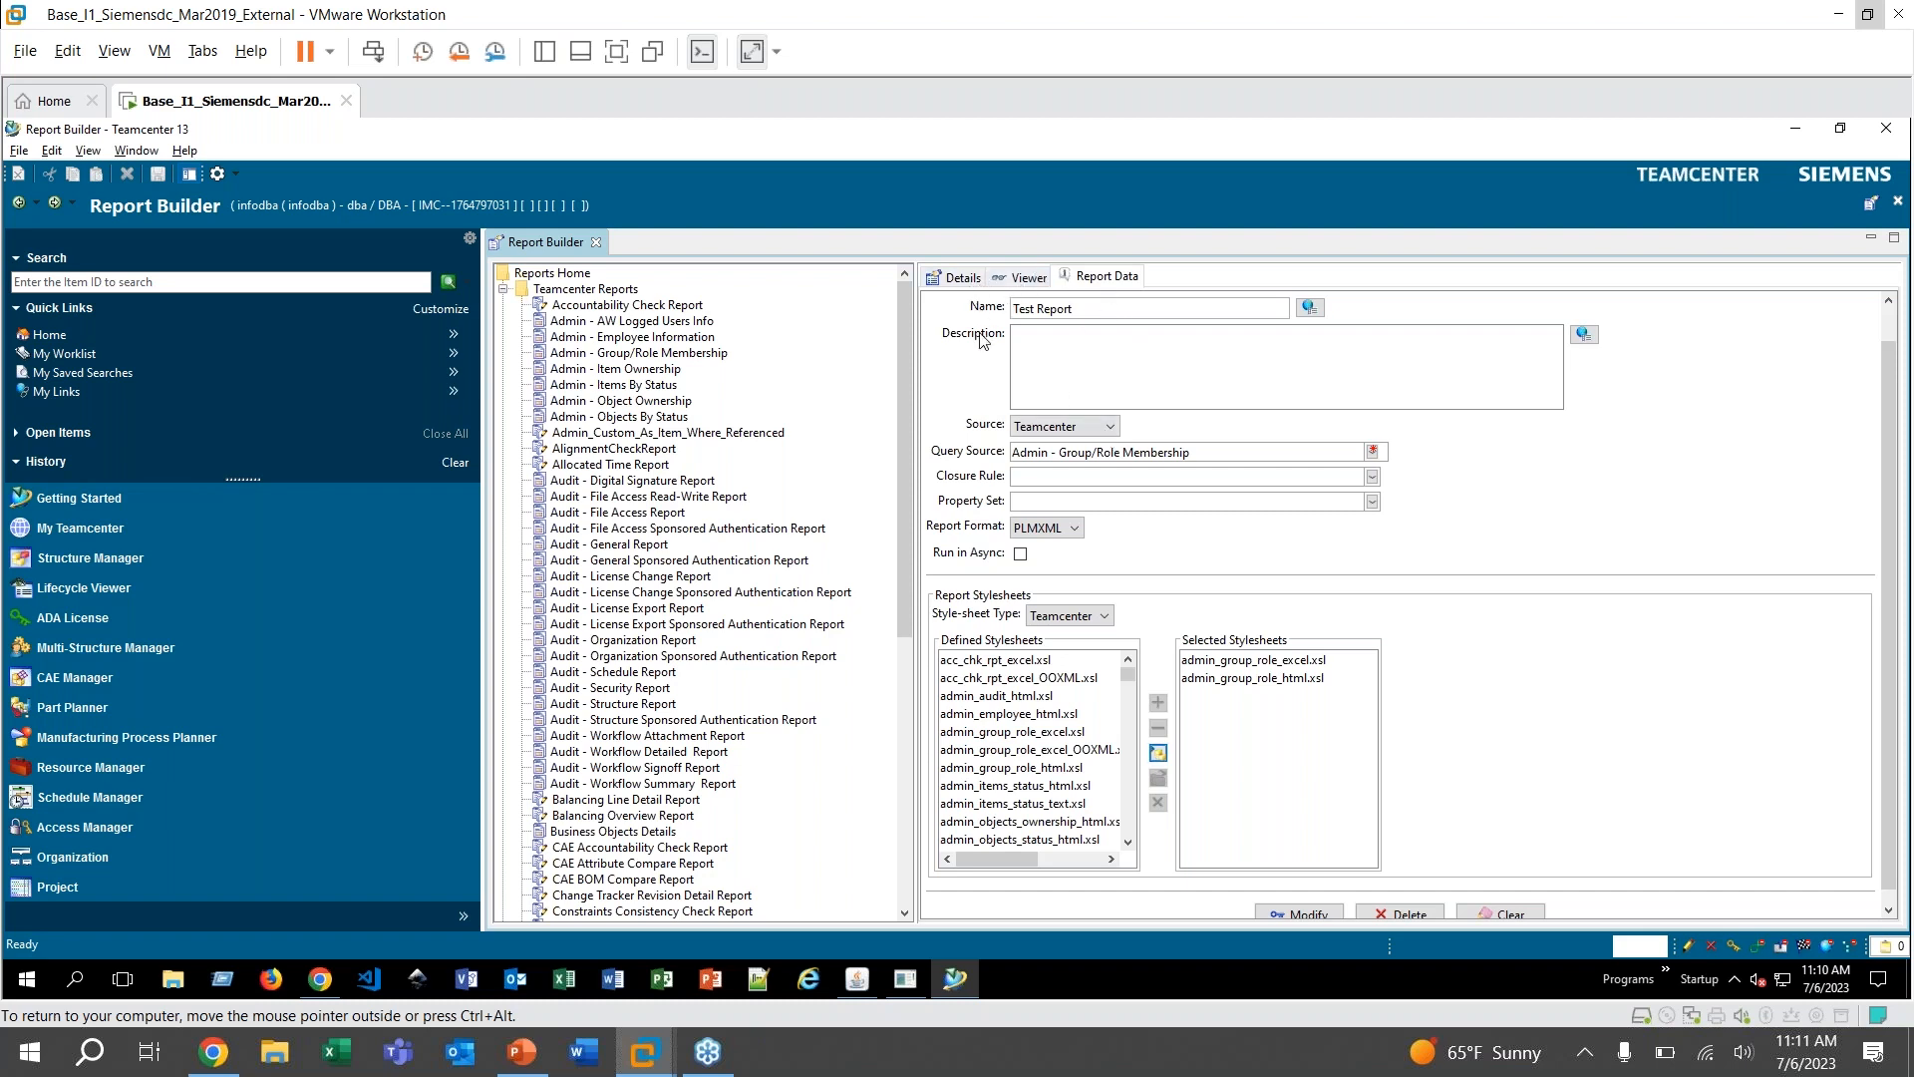
# Display the Accountability Check Report definition with its process and Excel stylesheets
pyautogui.click(1184, 501)
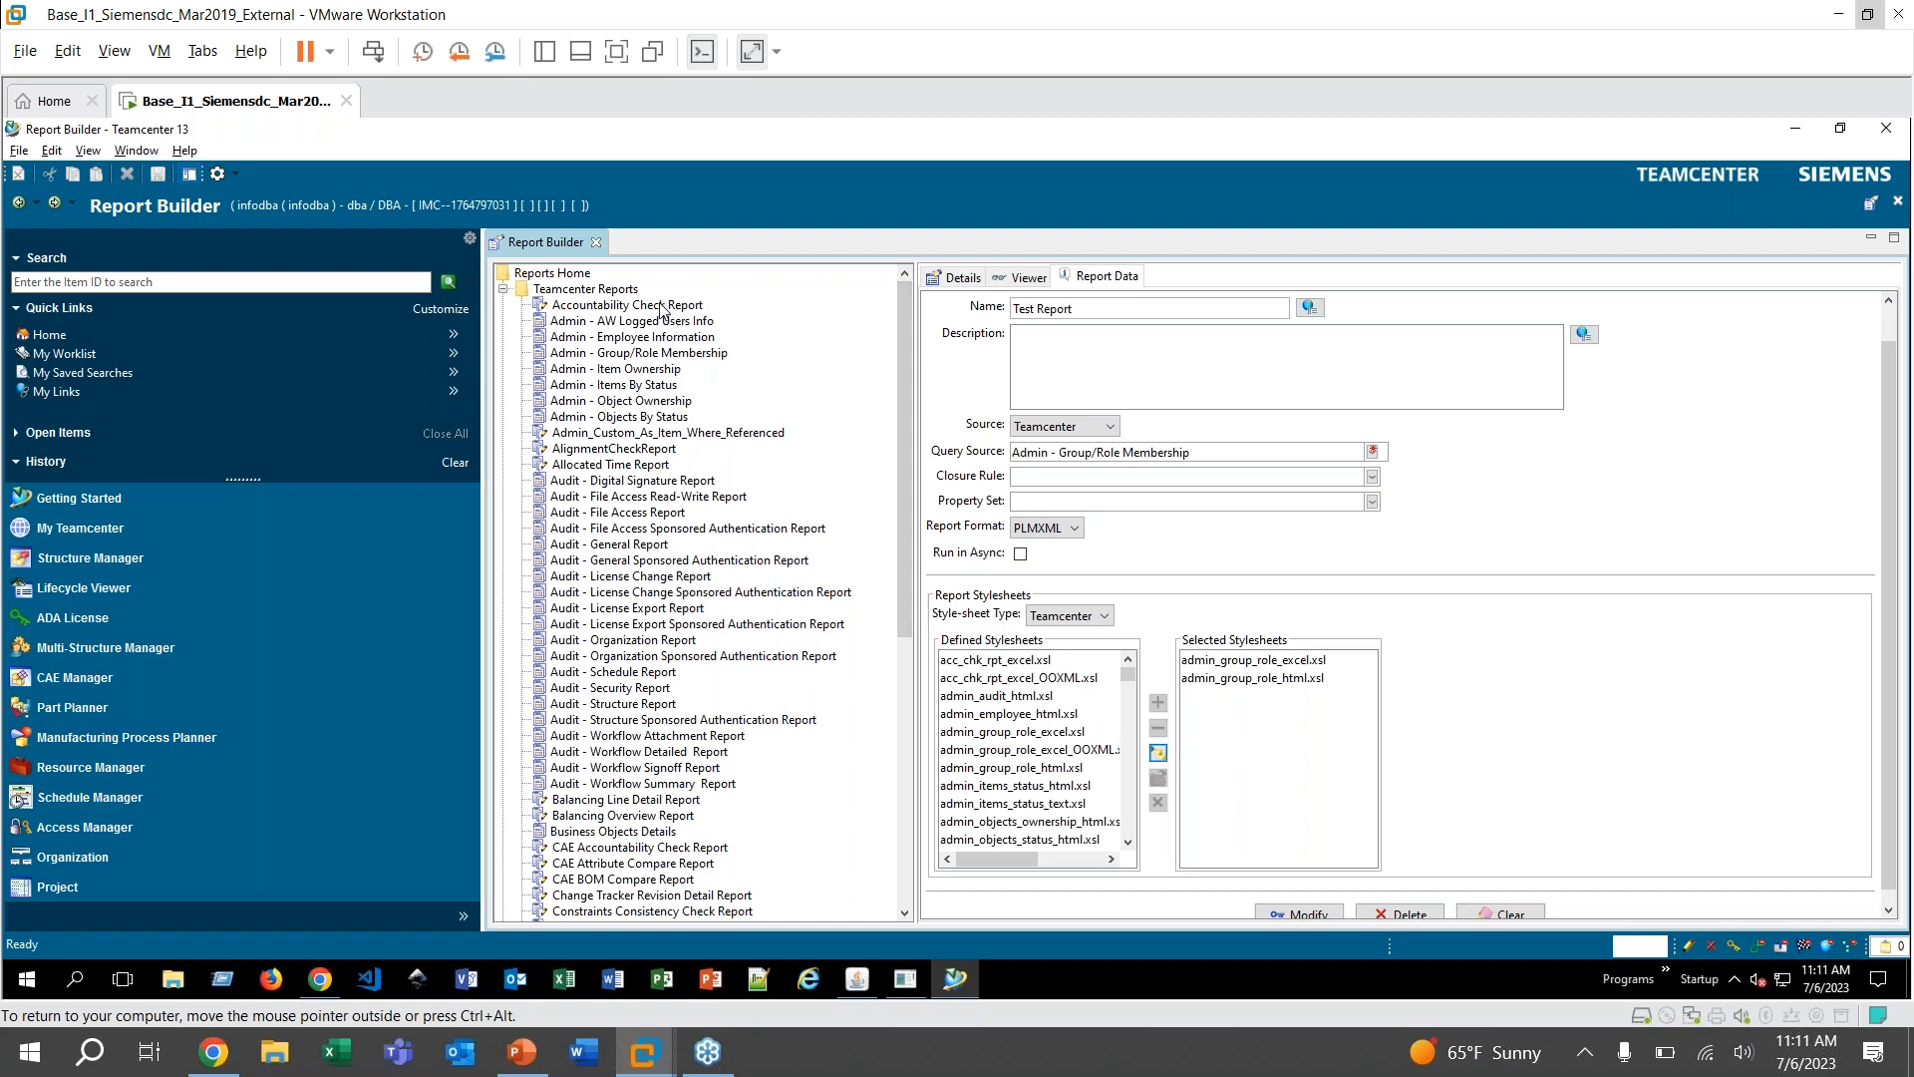
pyautogui.click(628, 303)
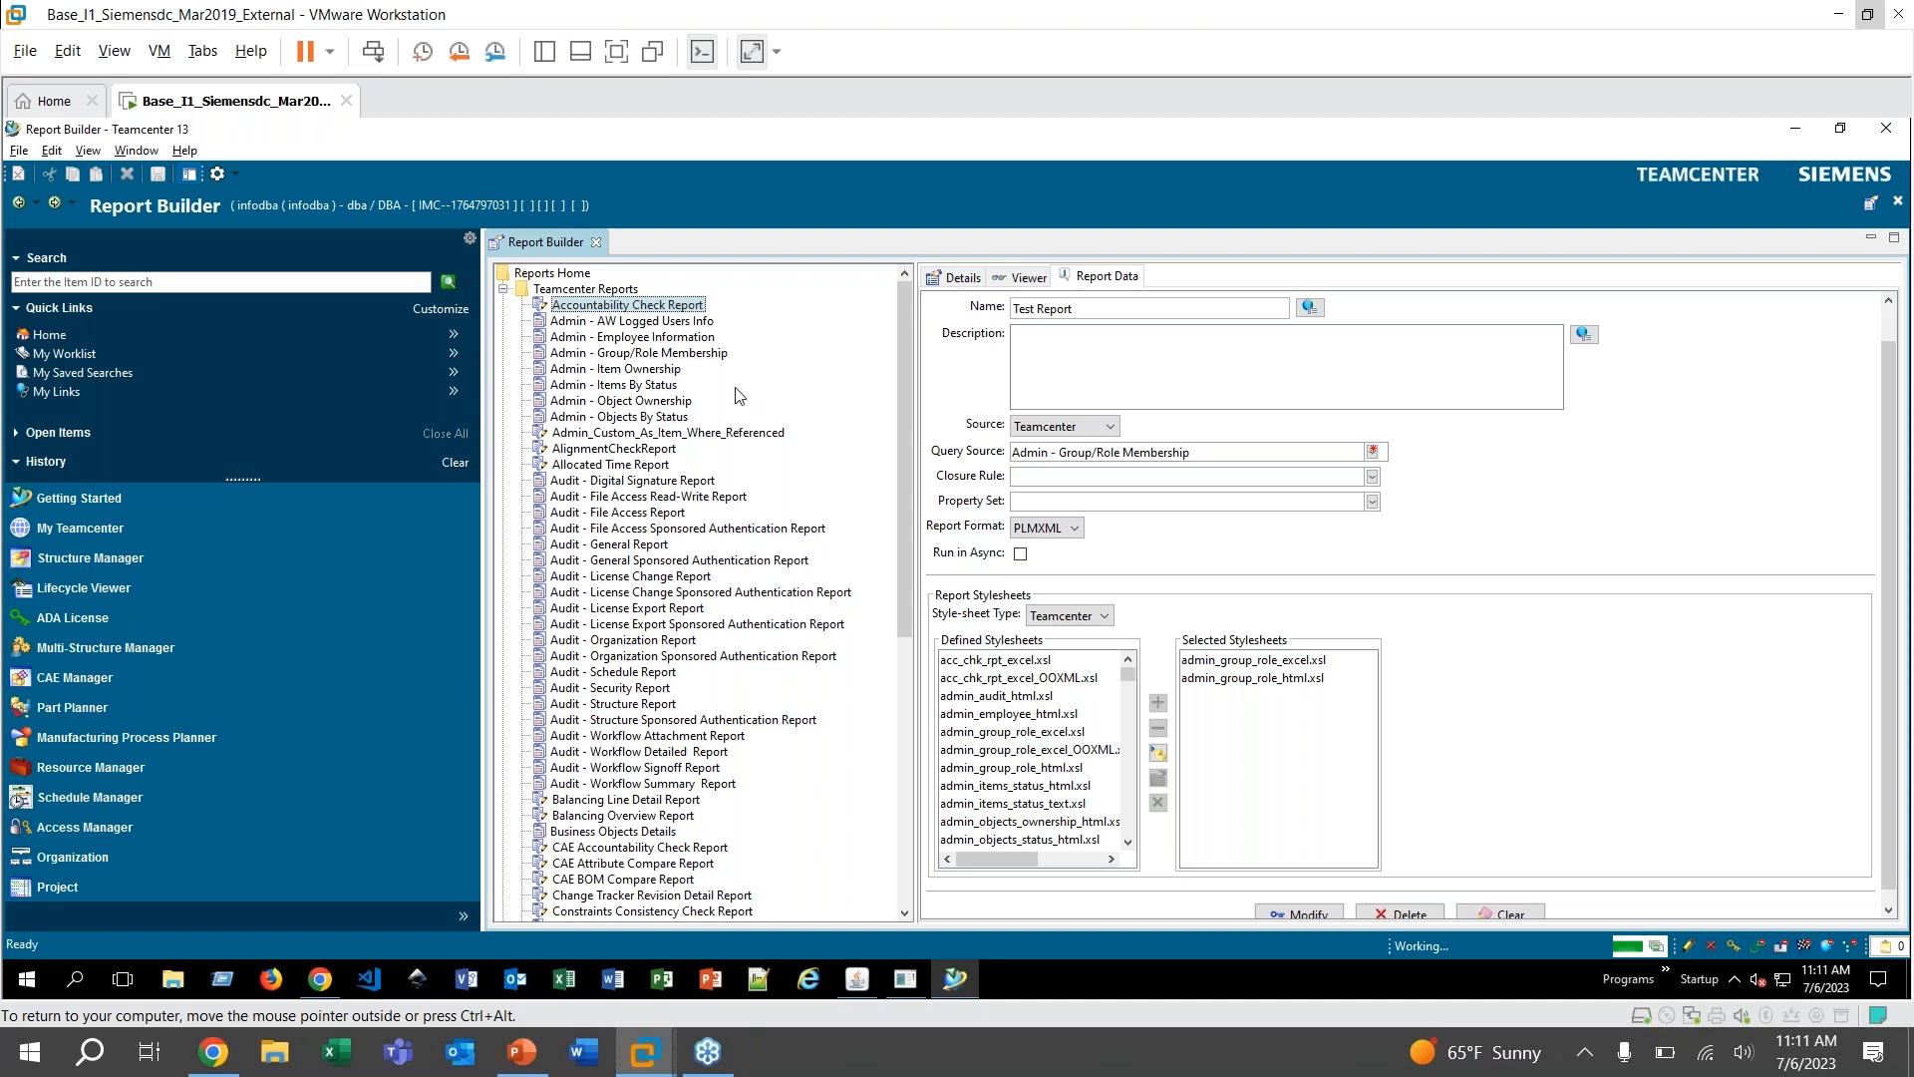
pyautogui.click(626, 303)
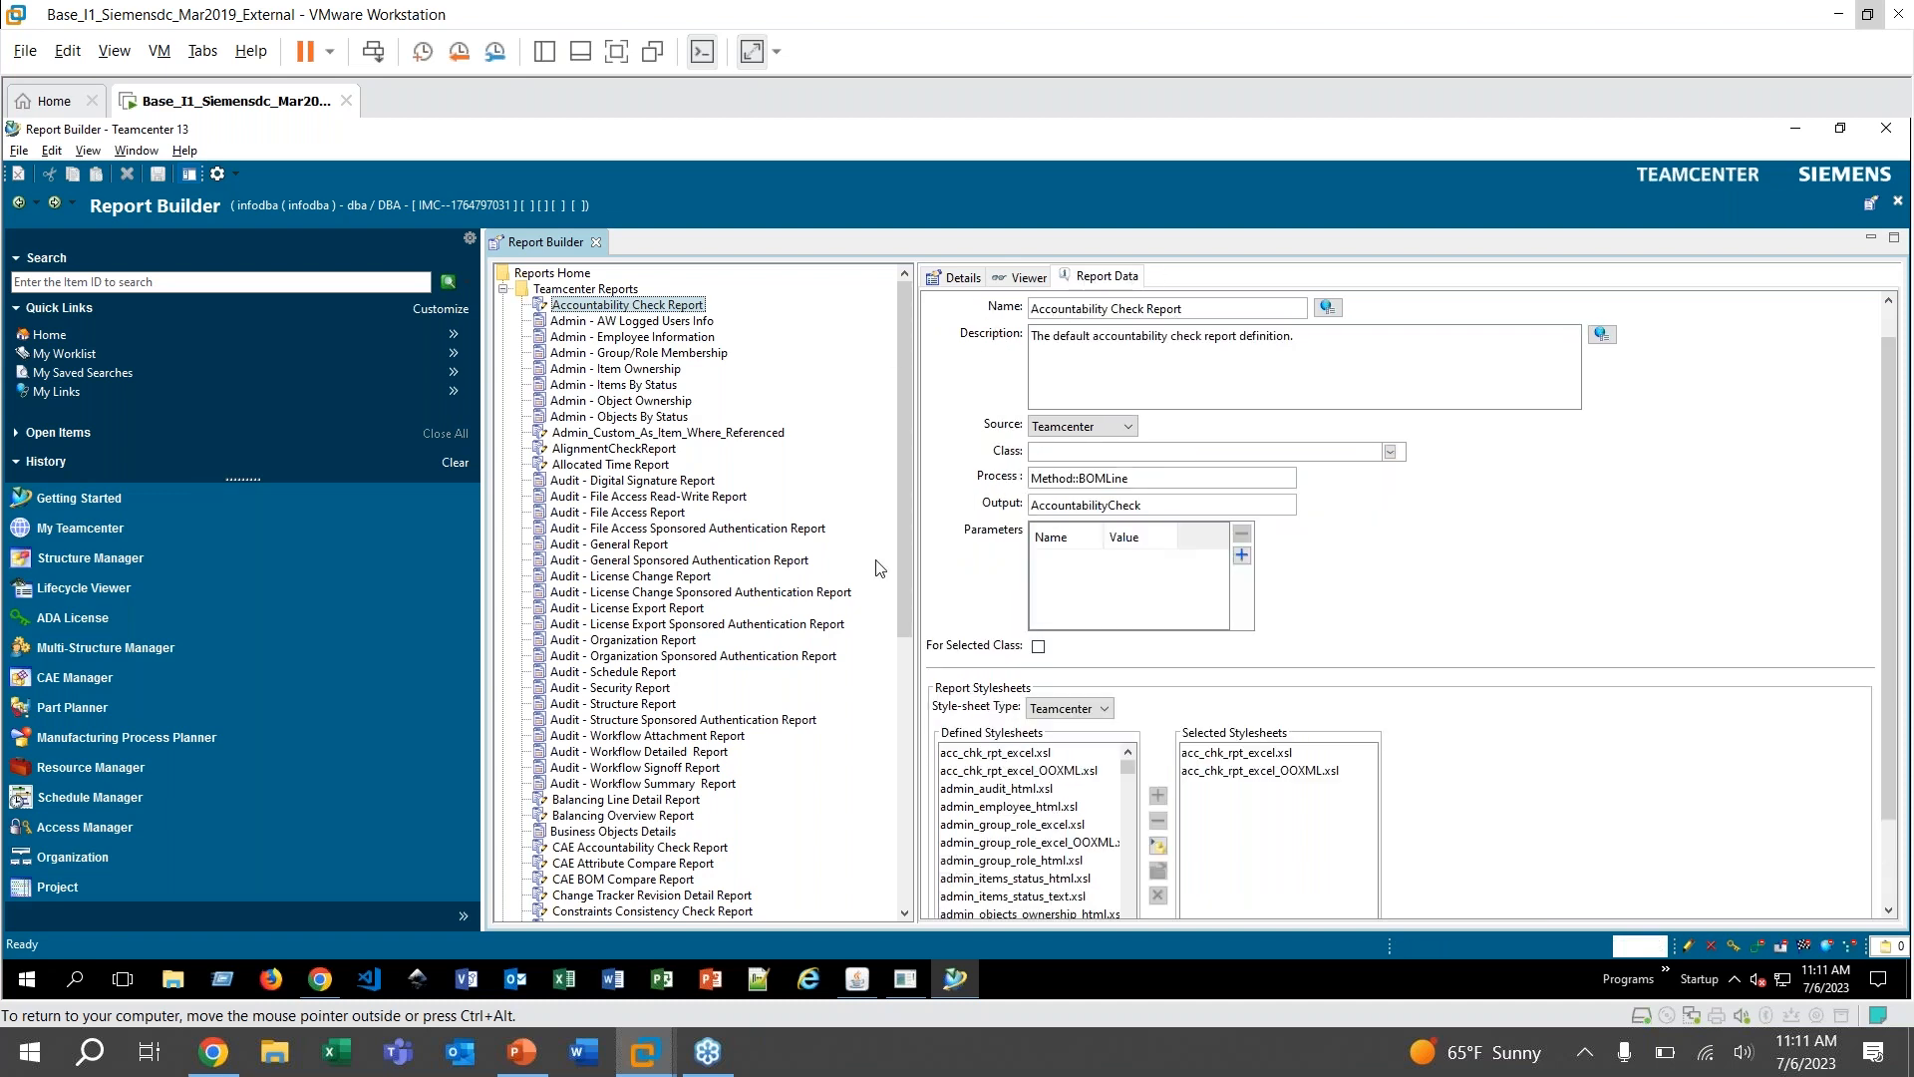
pyautogui.moveTo(942, 500)
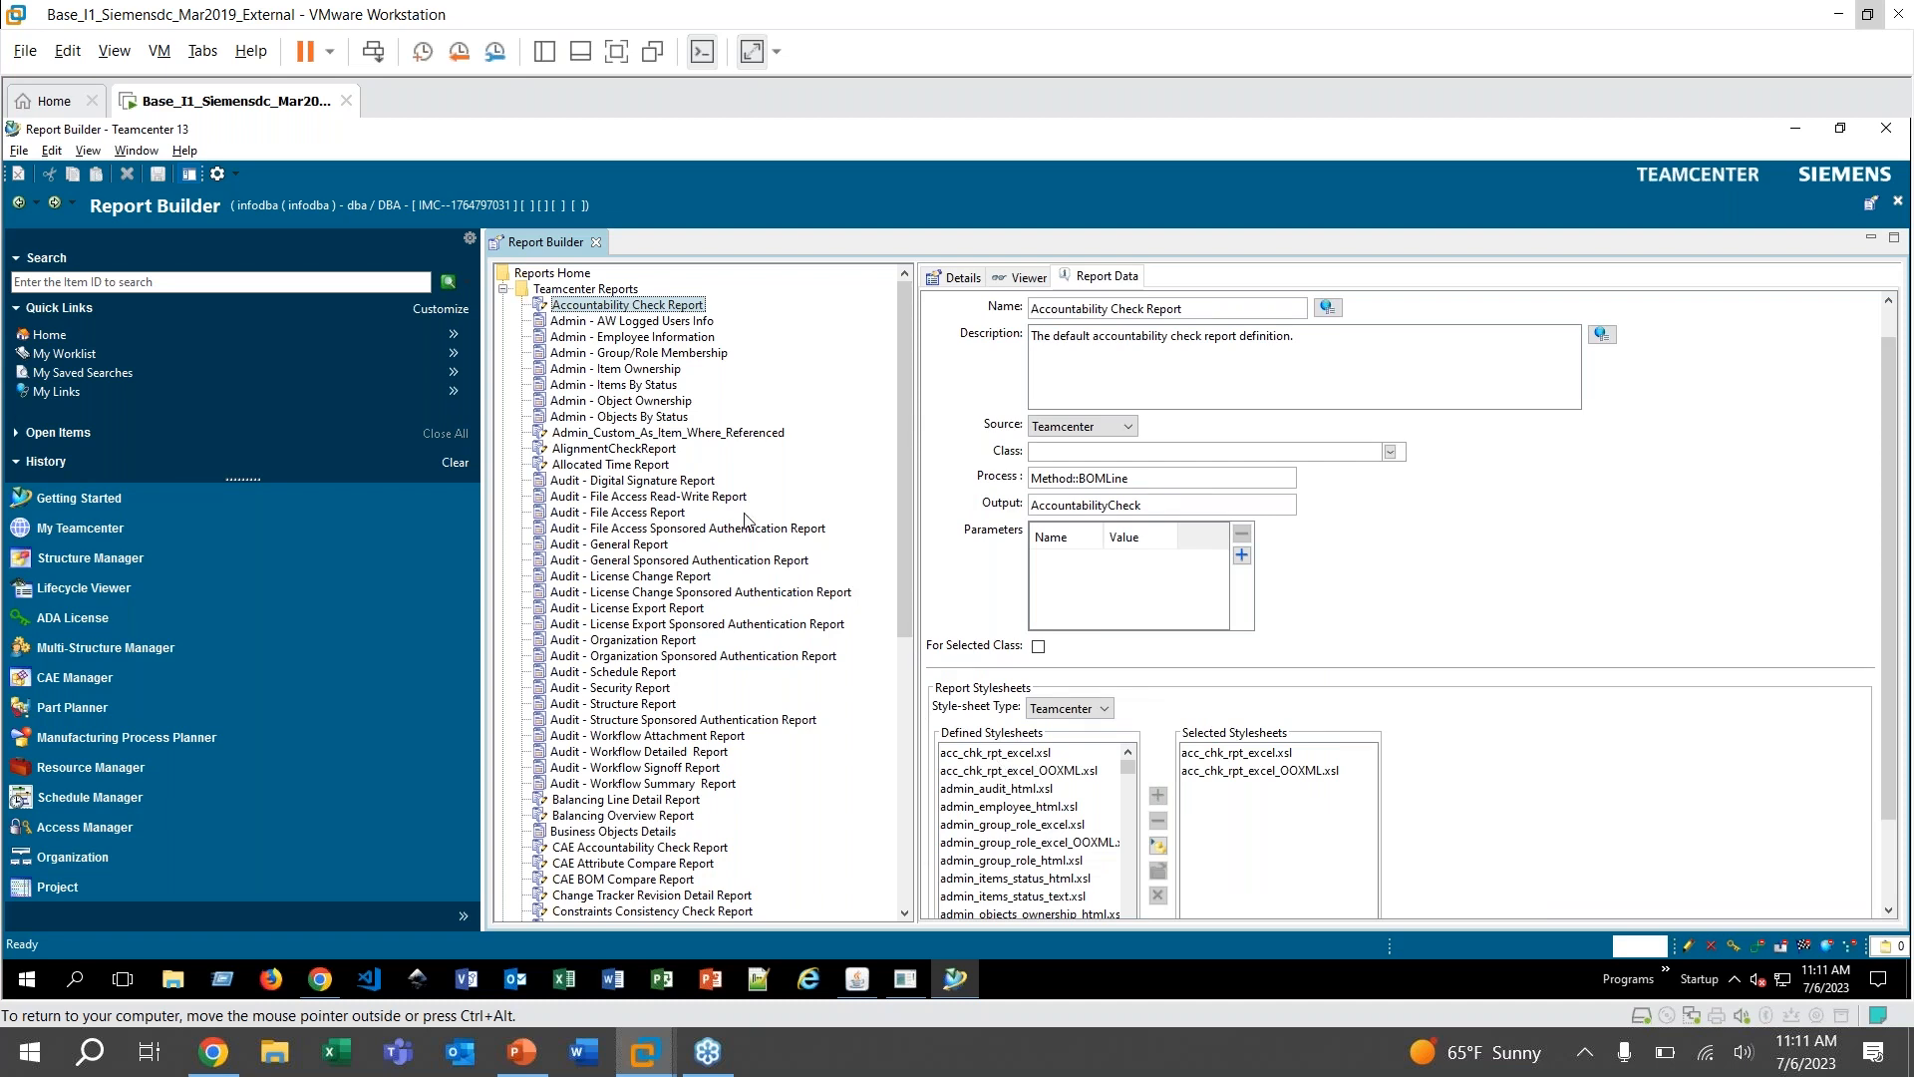
pyautogui.moveTo(504, 158)
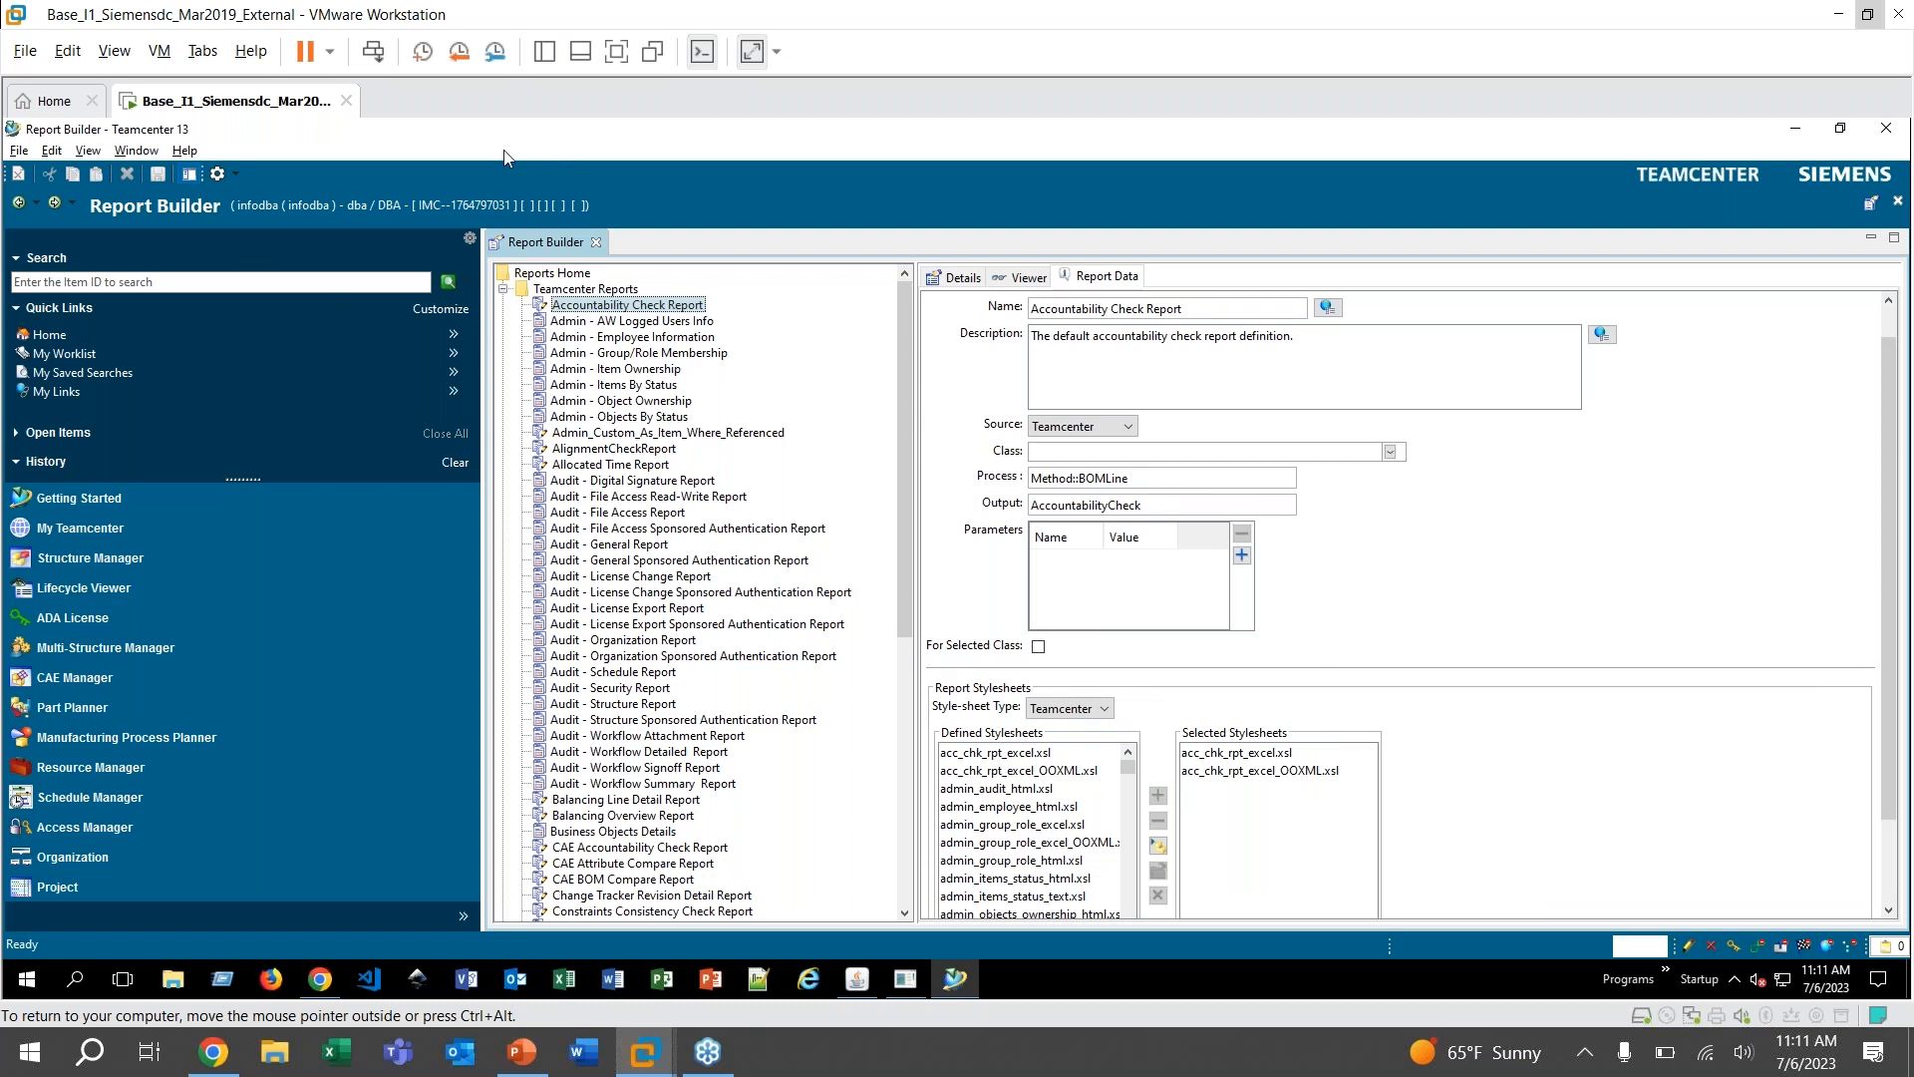
# Start a new report definition of type Summary Report and advance to report information
pyautogui.click(18, 149)
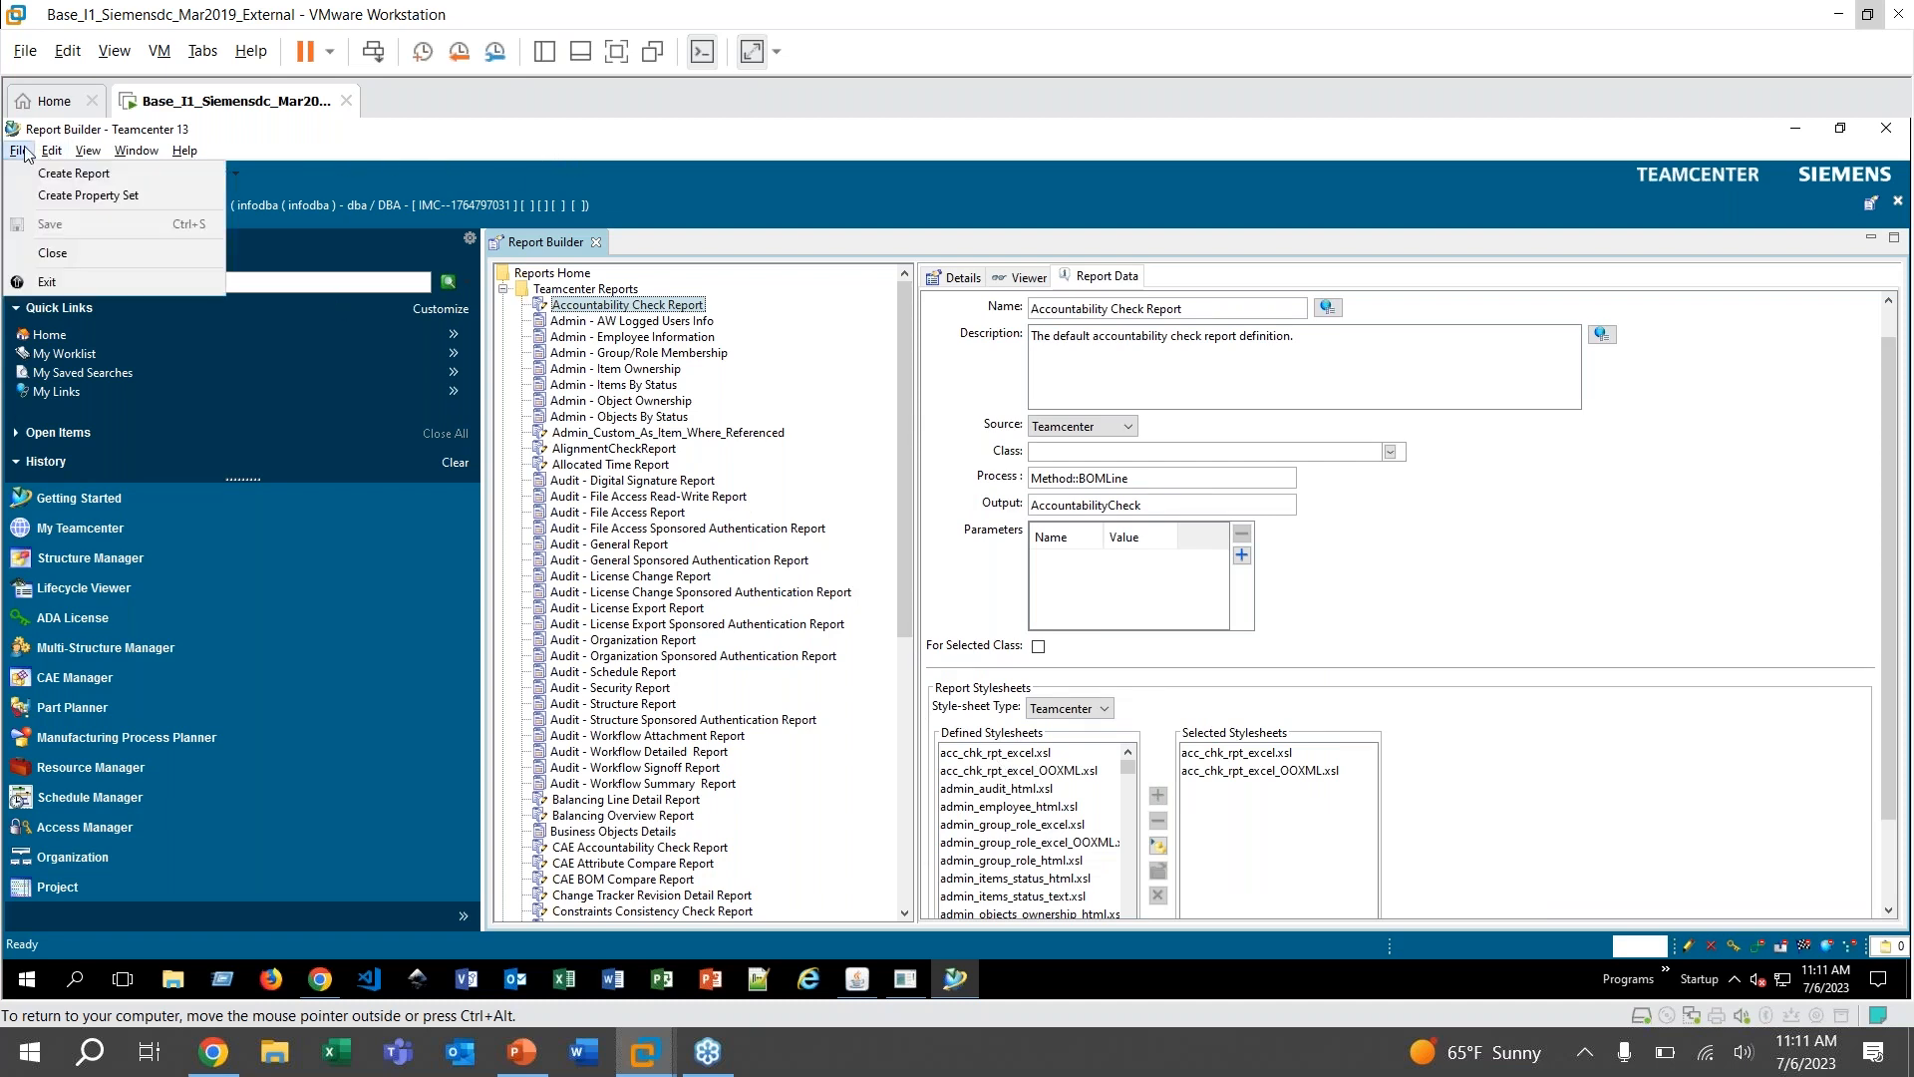
pyautogui.moveTo(73, 173)
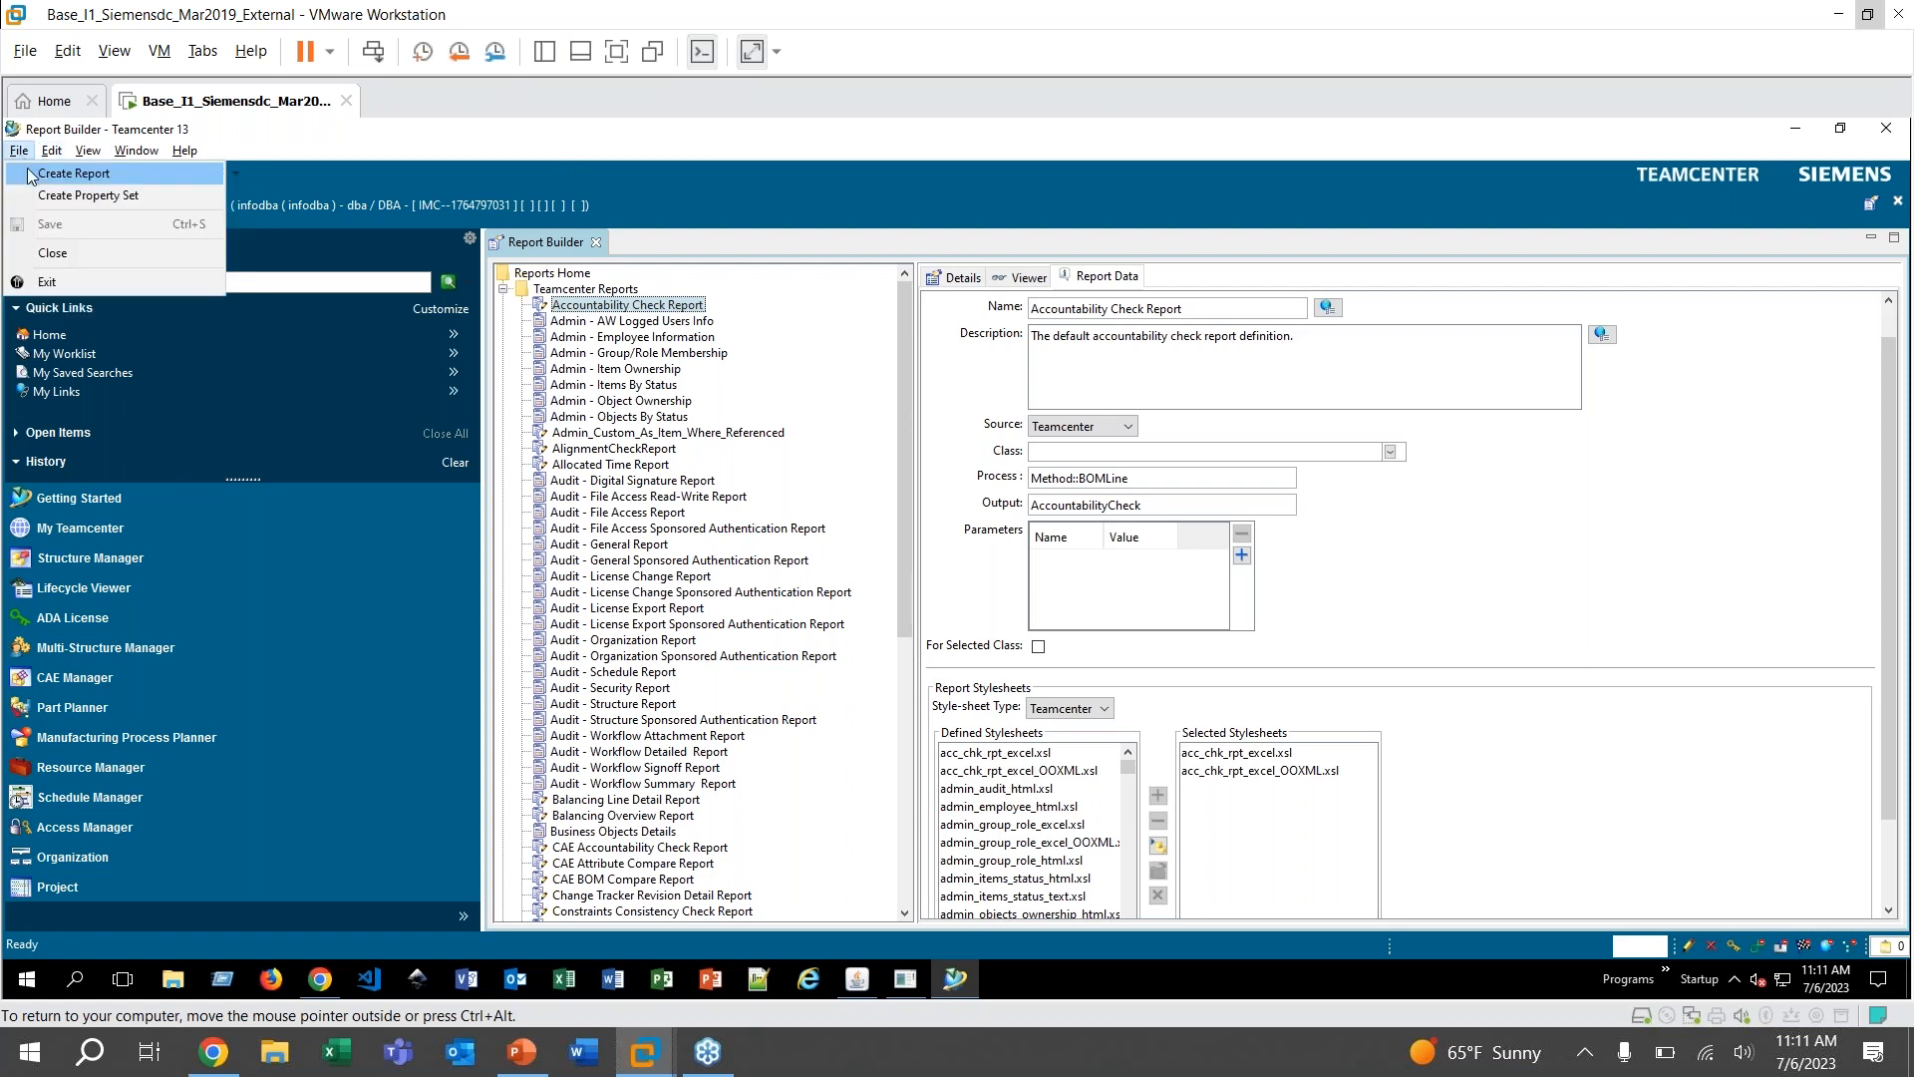
pyautogui.click(74, 173)
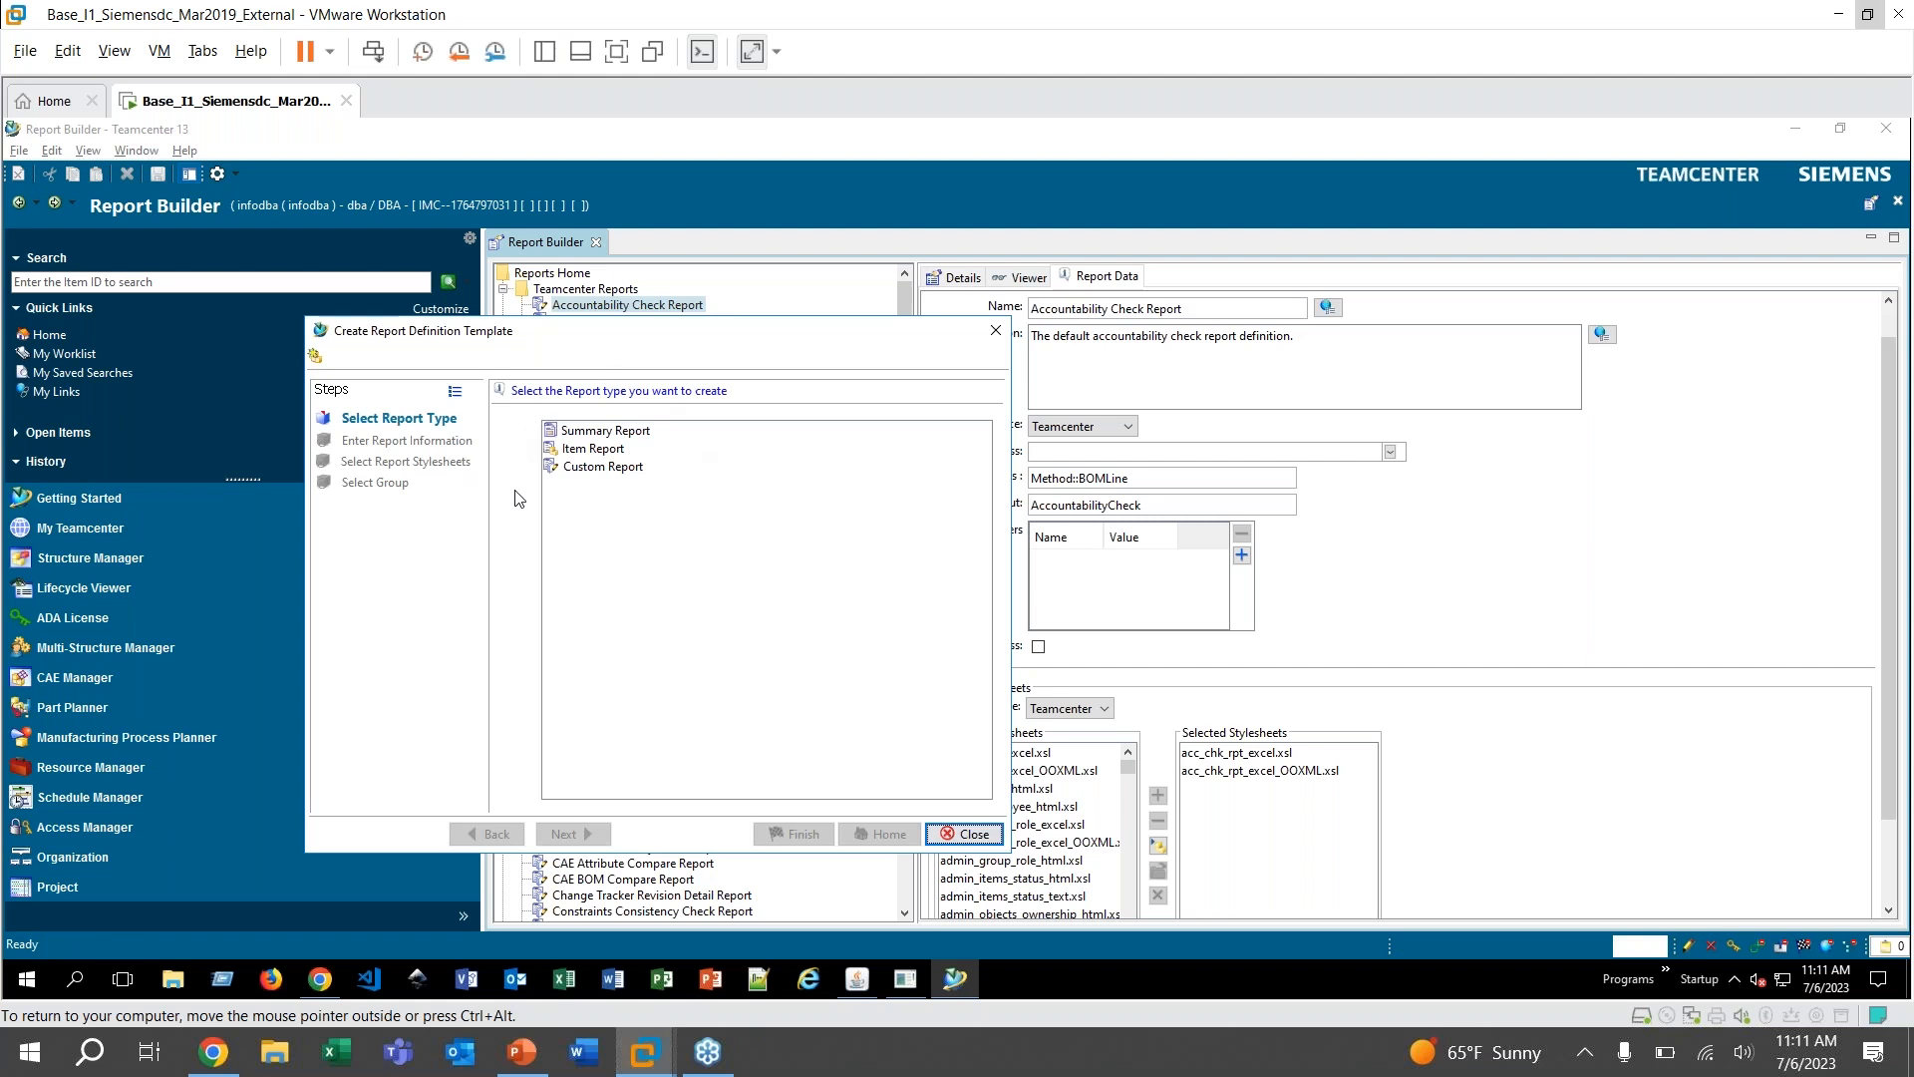
pyautogui.moveTo(579, 530)
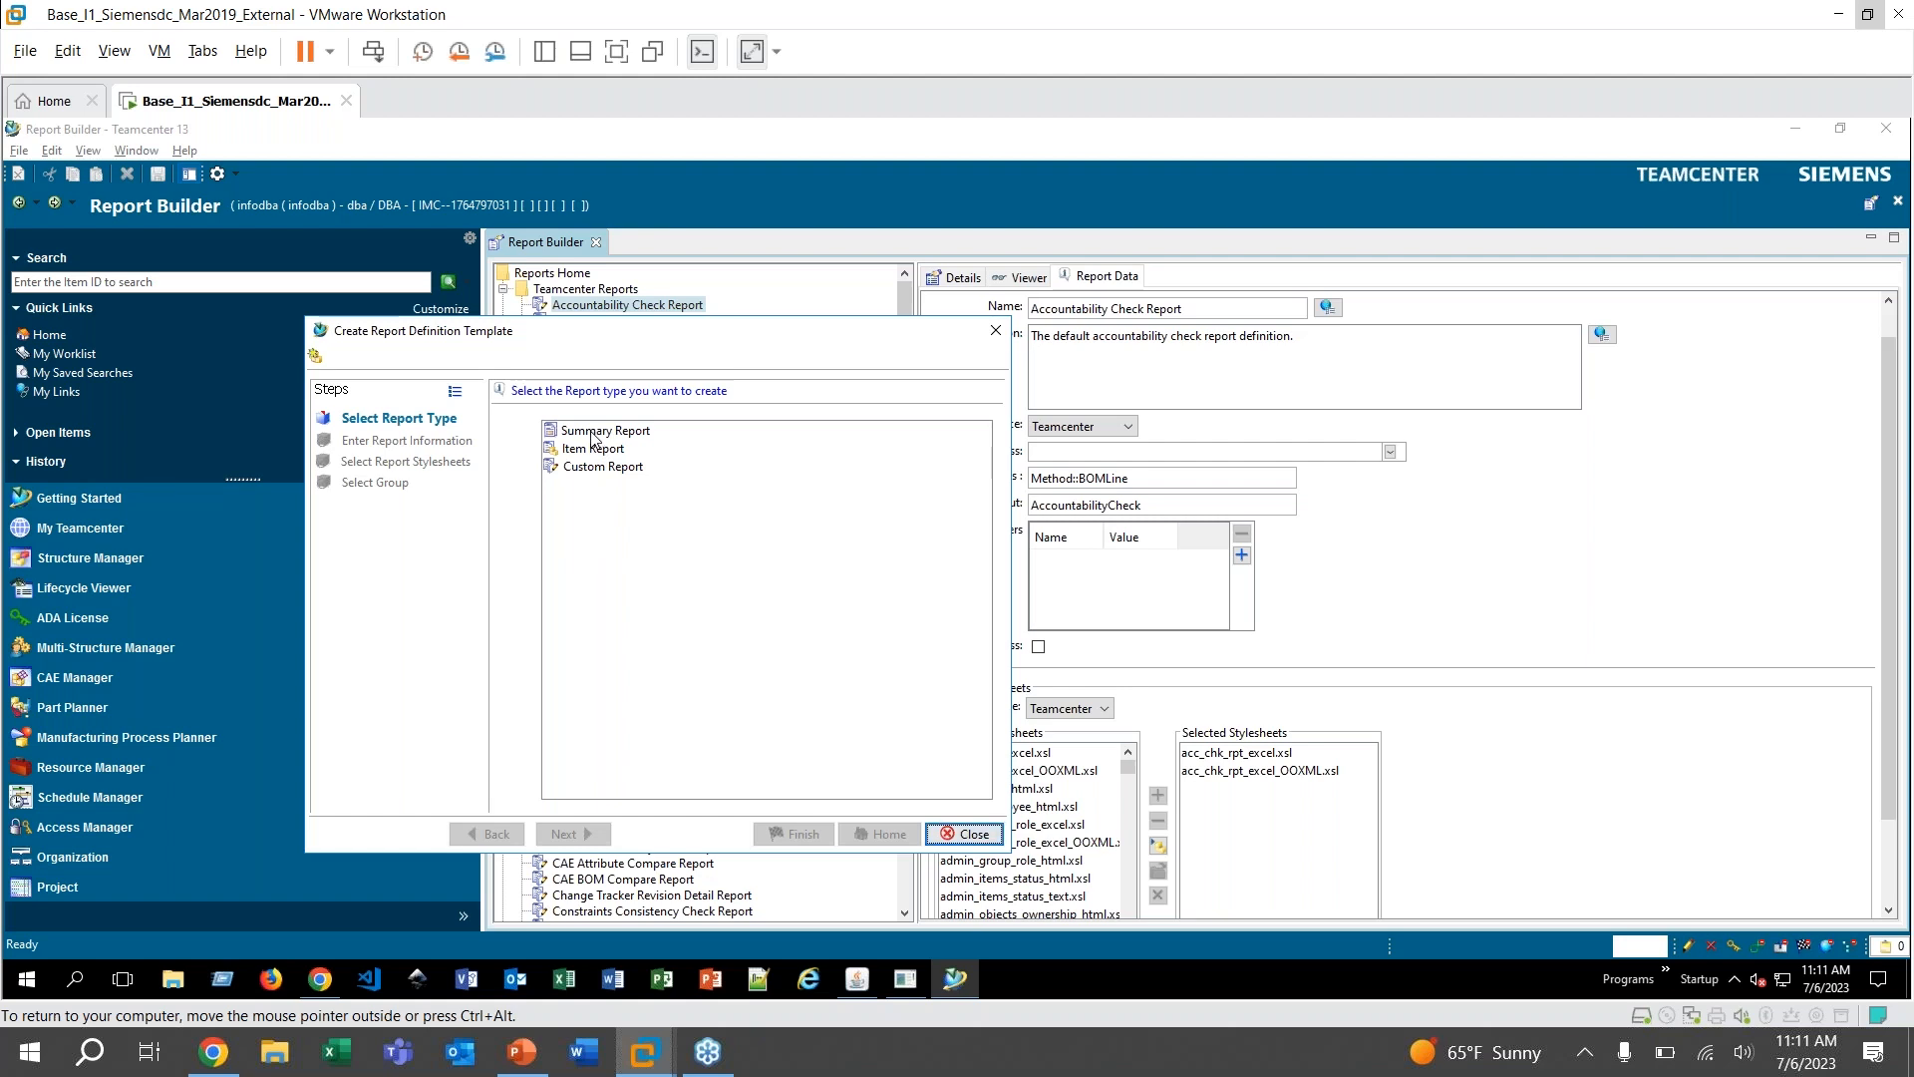
pyautogui.click(605, 431)
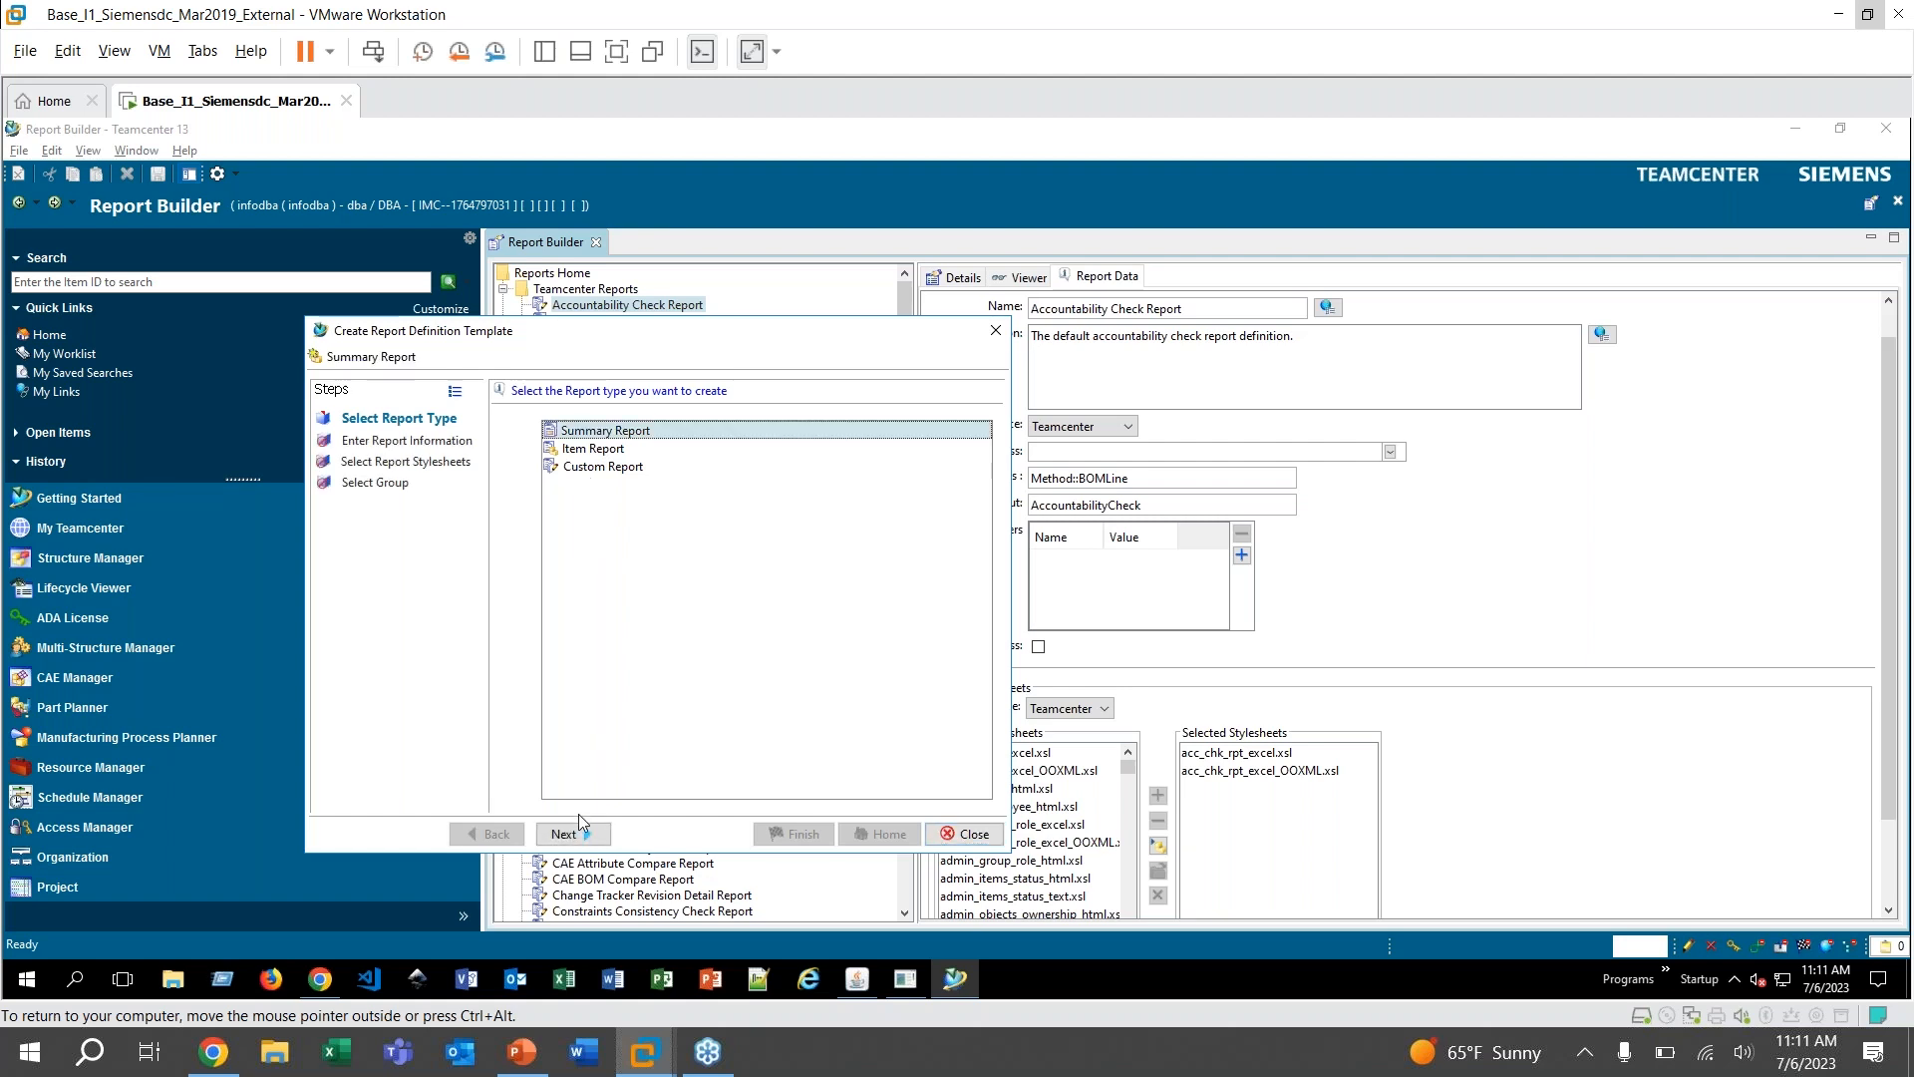
pyautogui.click(562, 833)
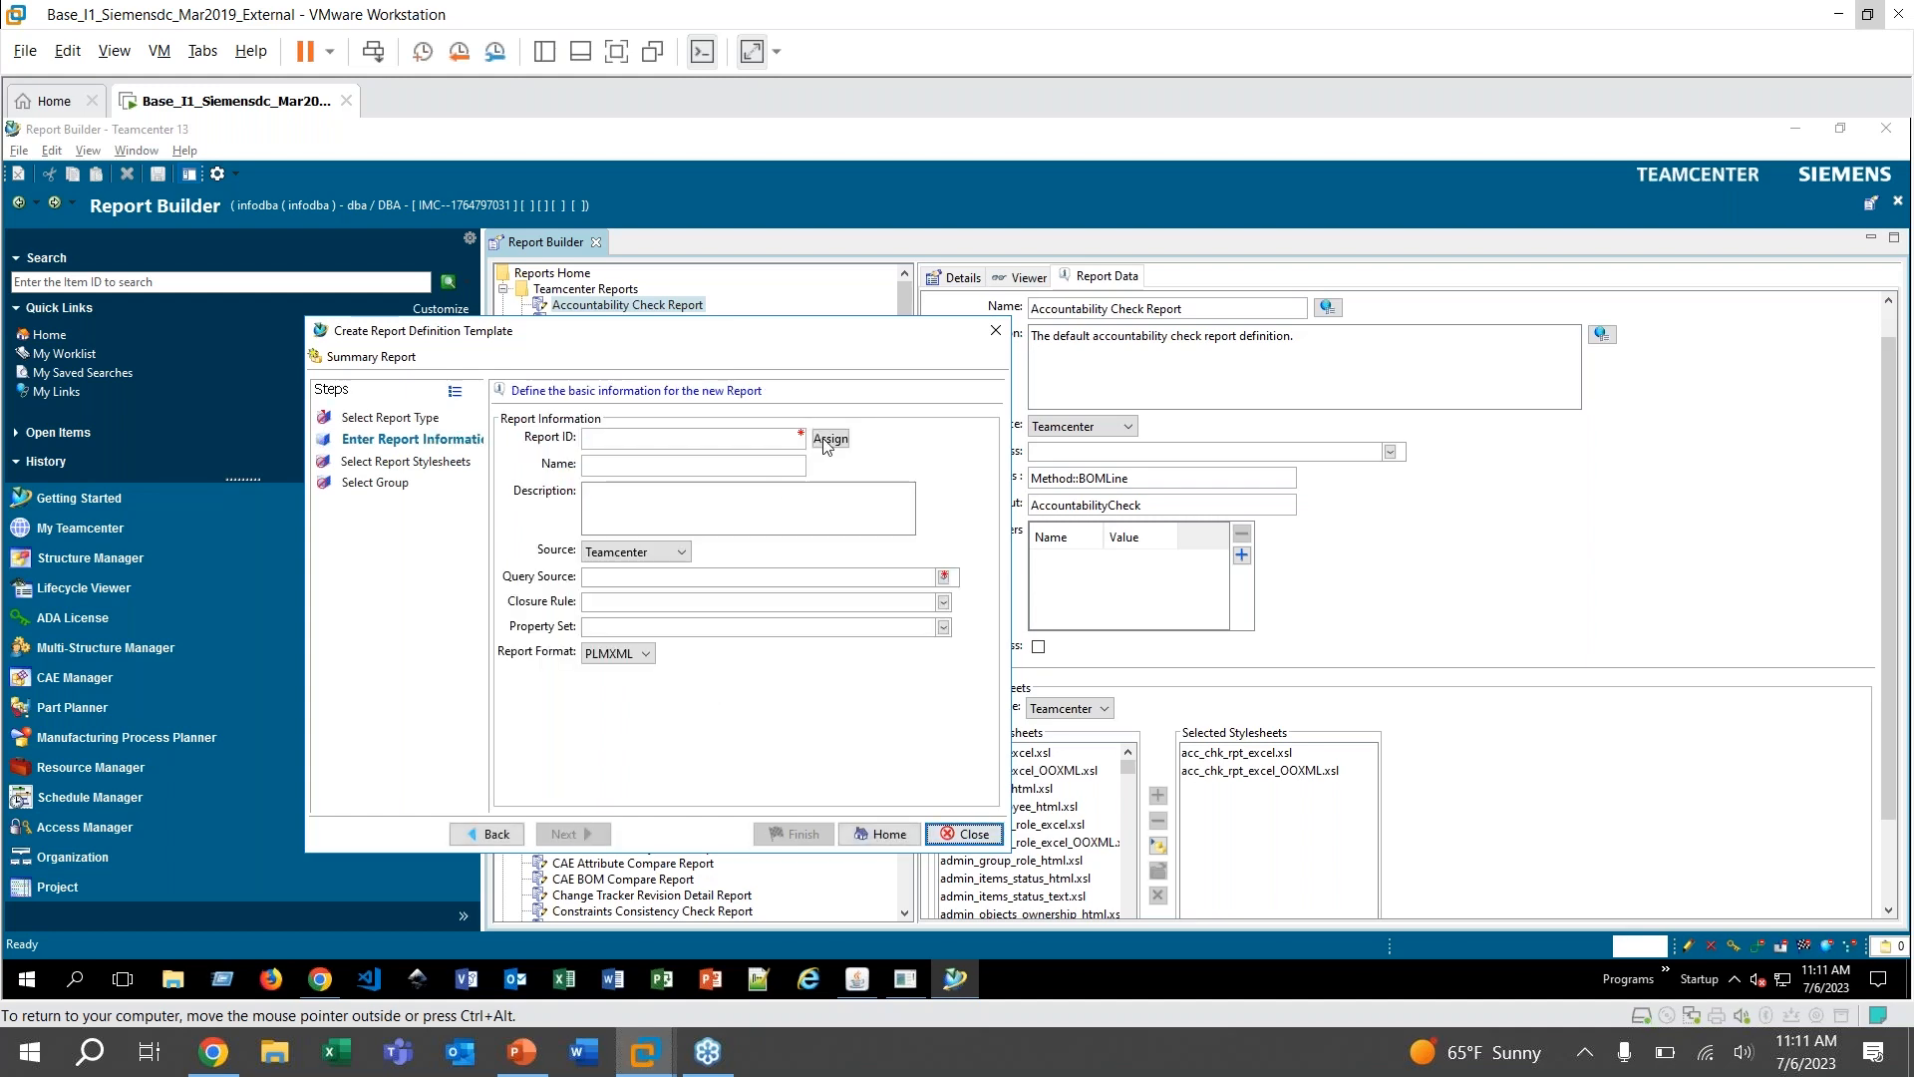
pyautogui.moveTo(738, 433)
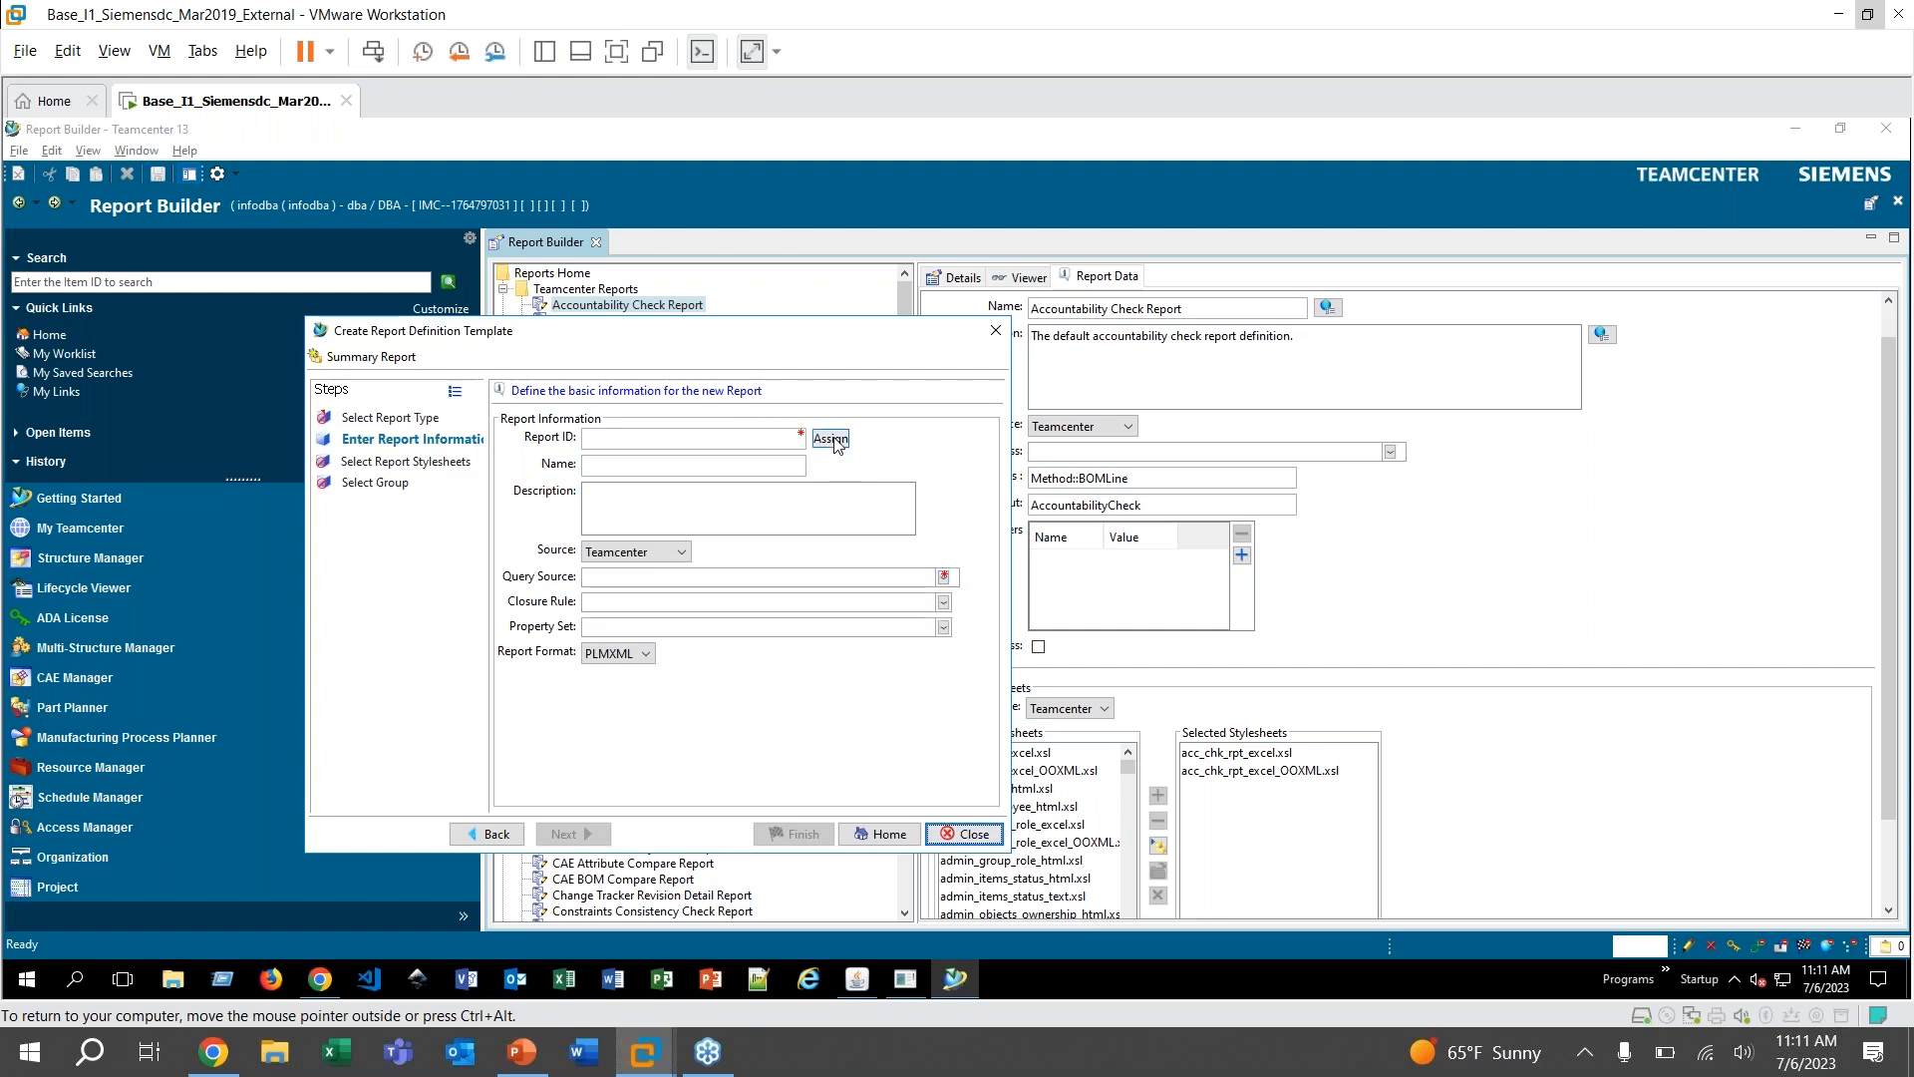
# Assign report ID TC_9_00_SUM_RPT_10 and name the report 'CES Test Report'
pyautogui.click(830, 437)
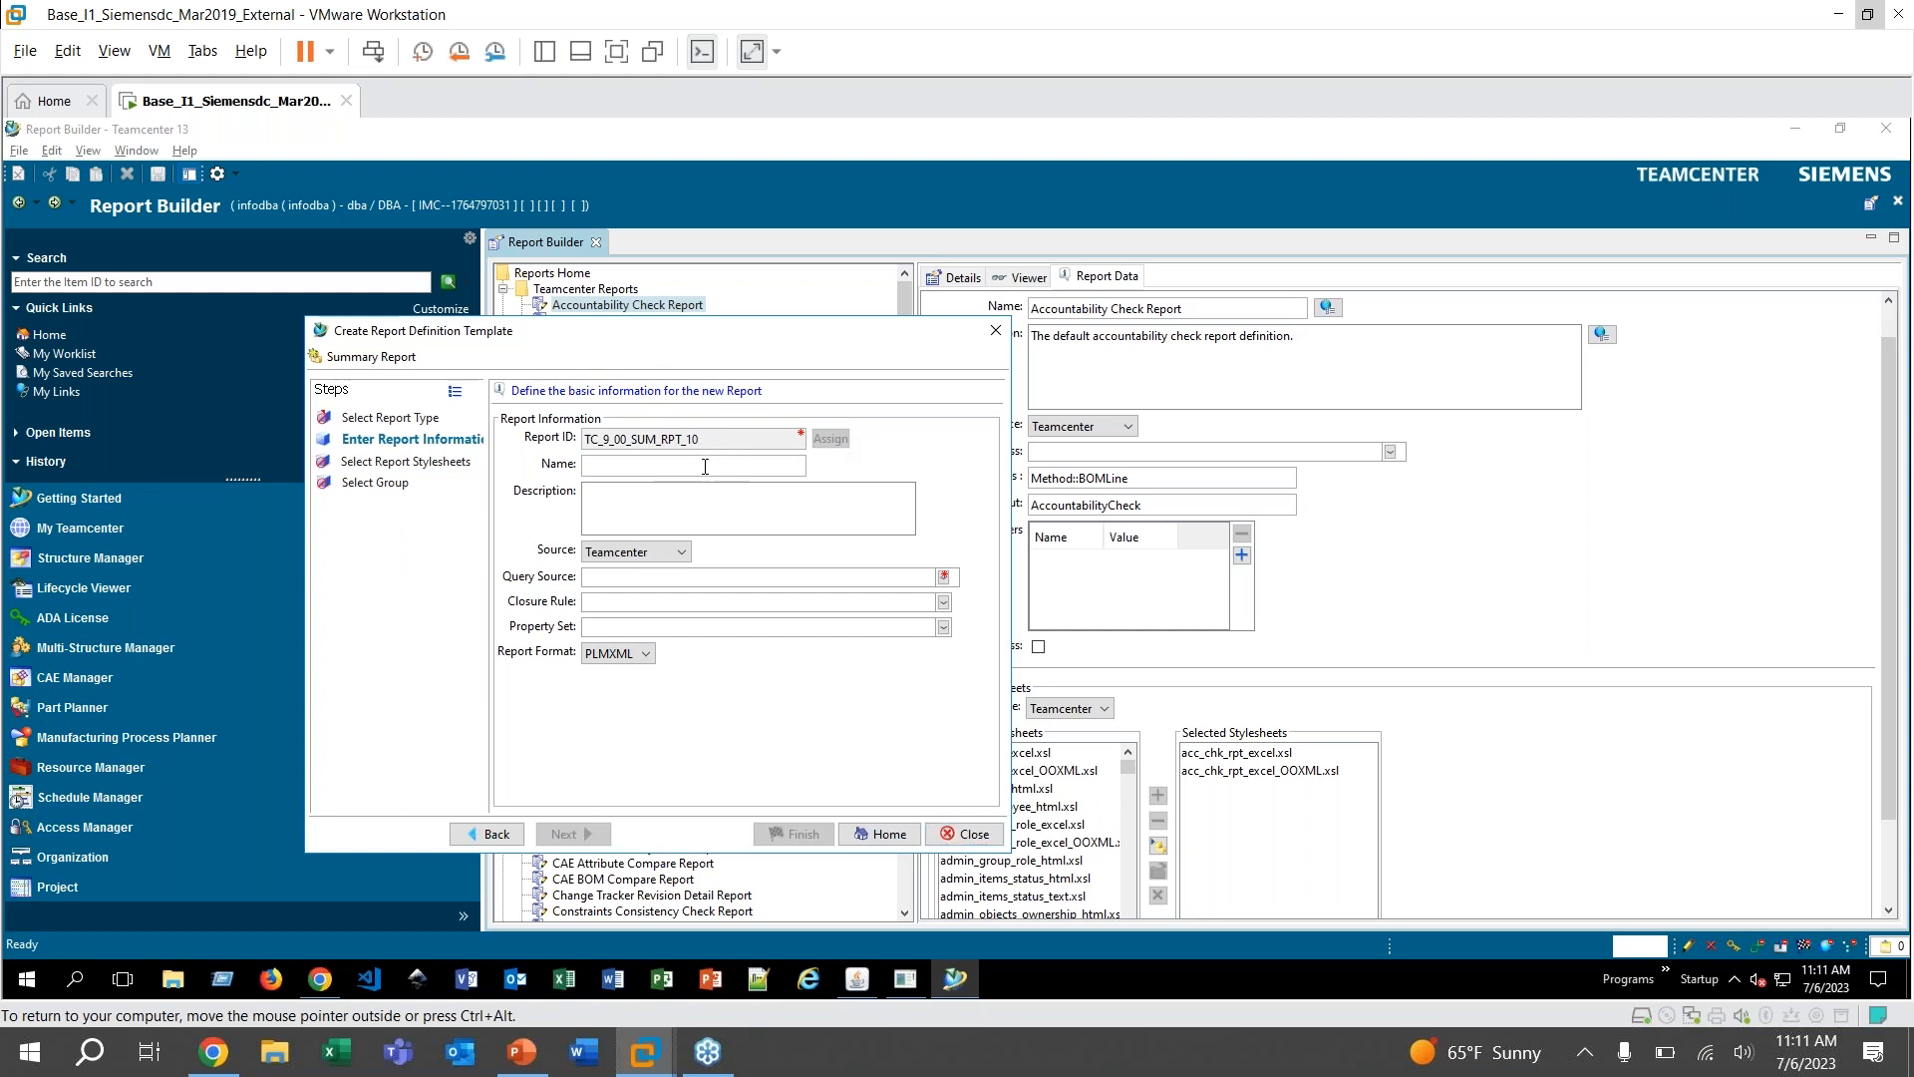
pyautogui.write('CES')
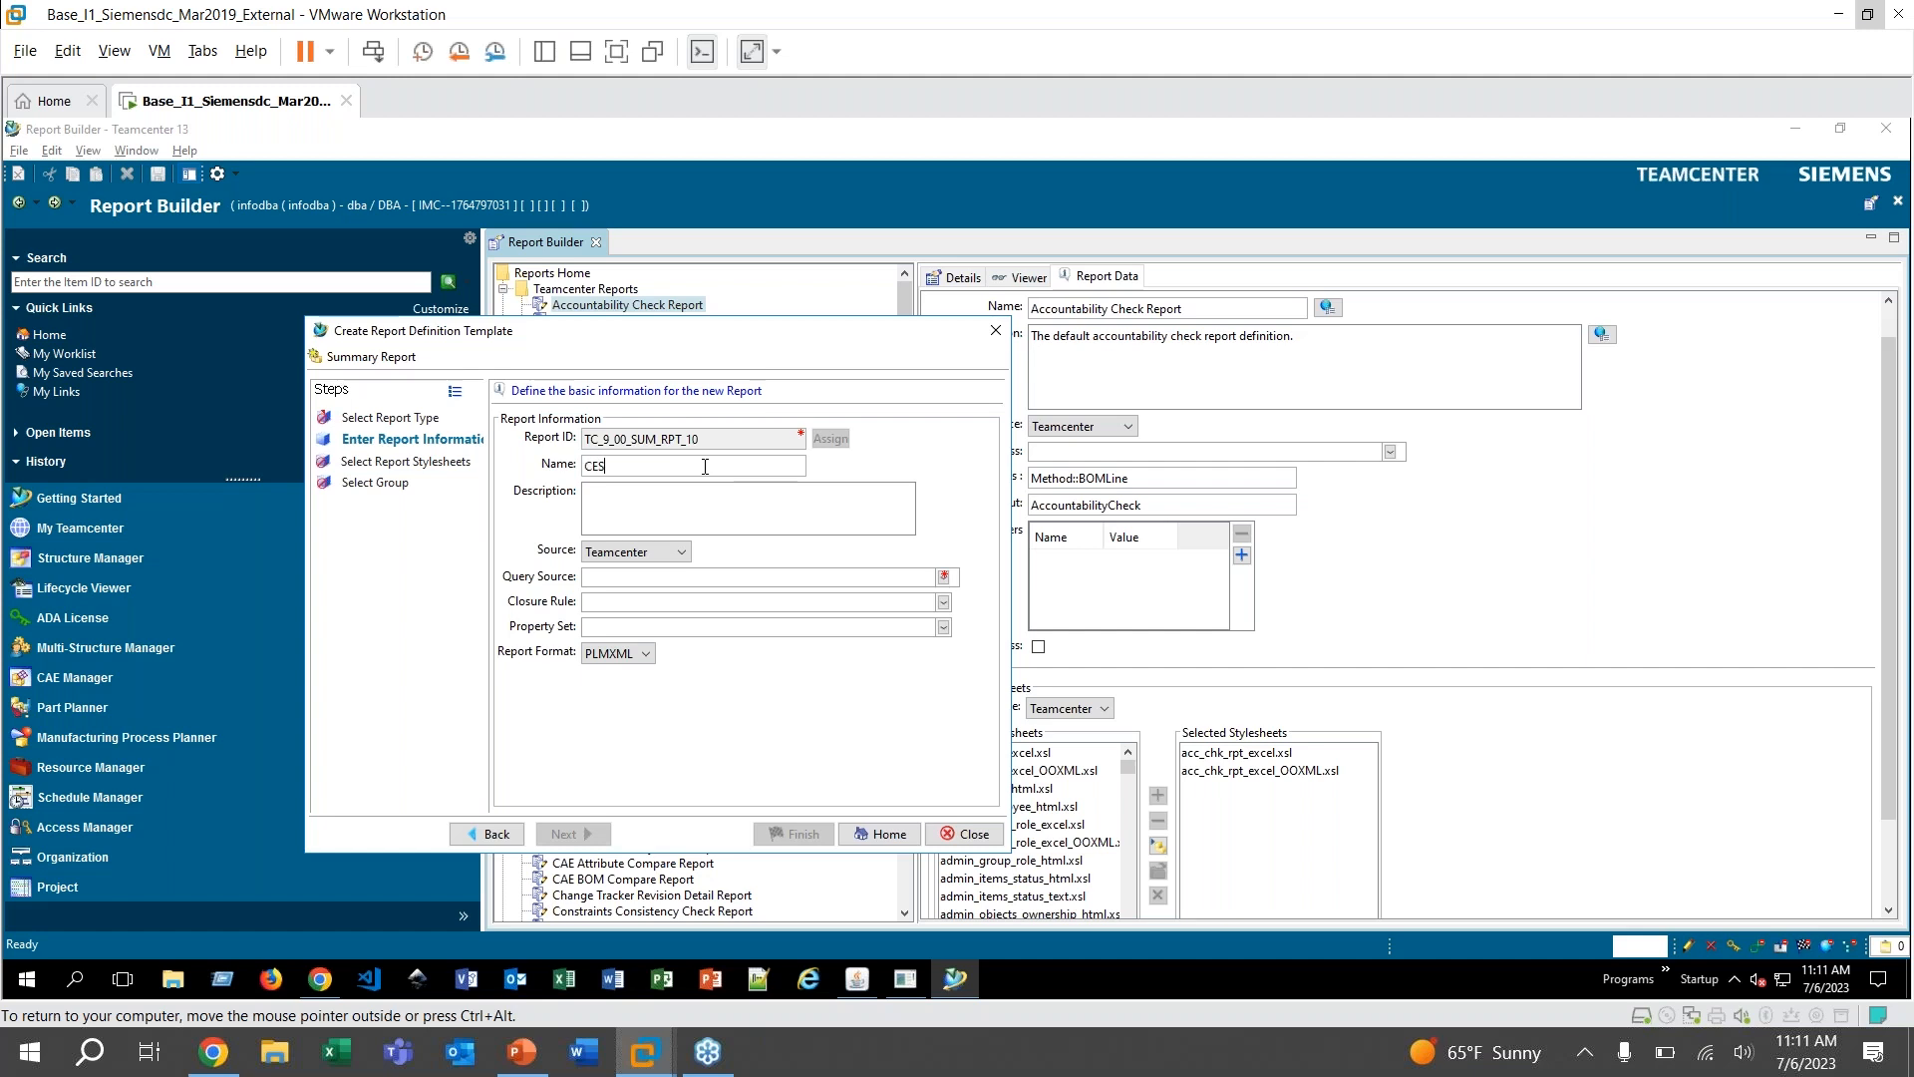
pyautogui.write('Test')
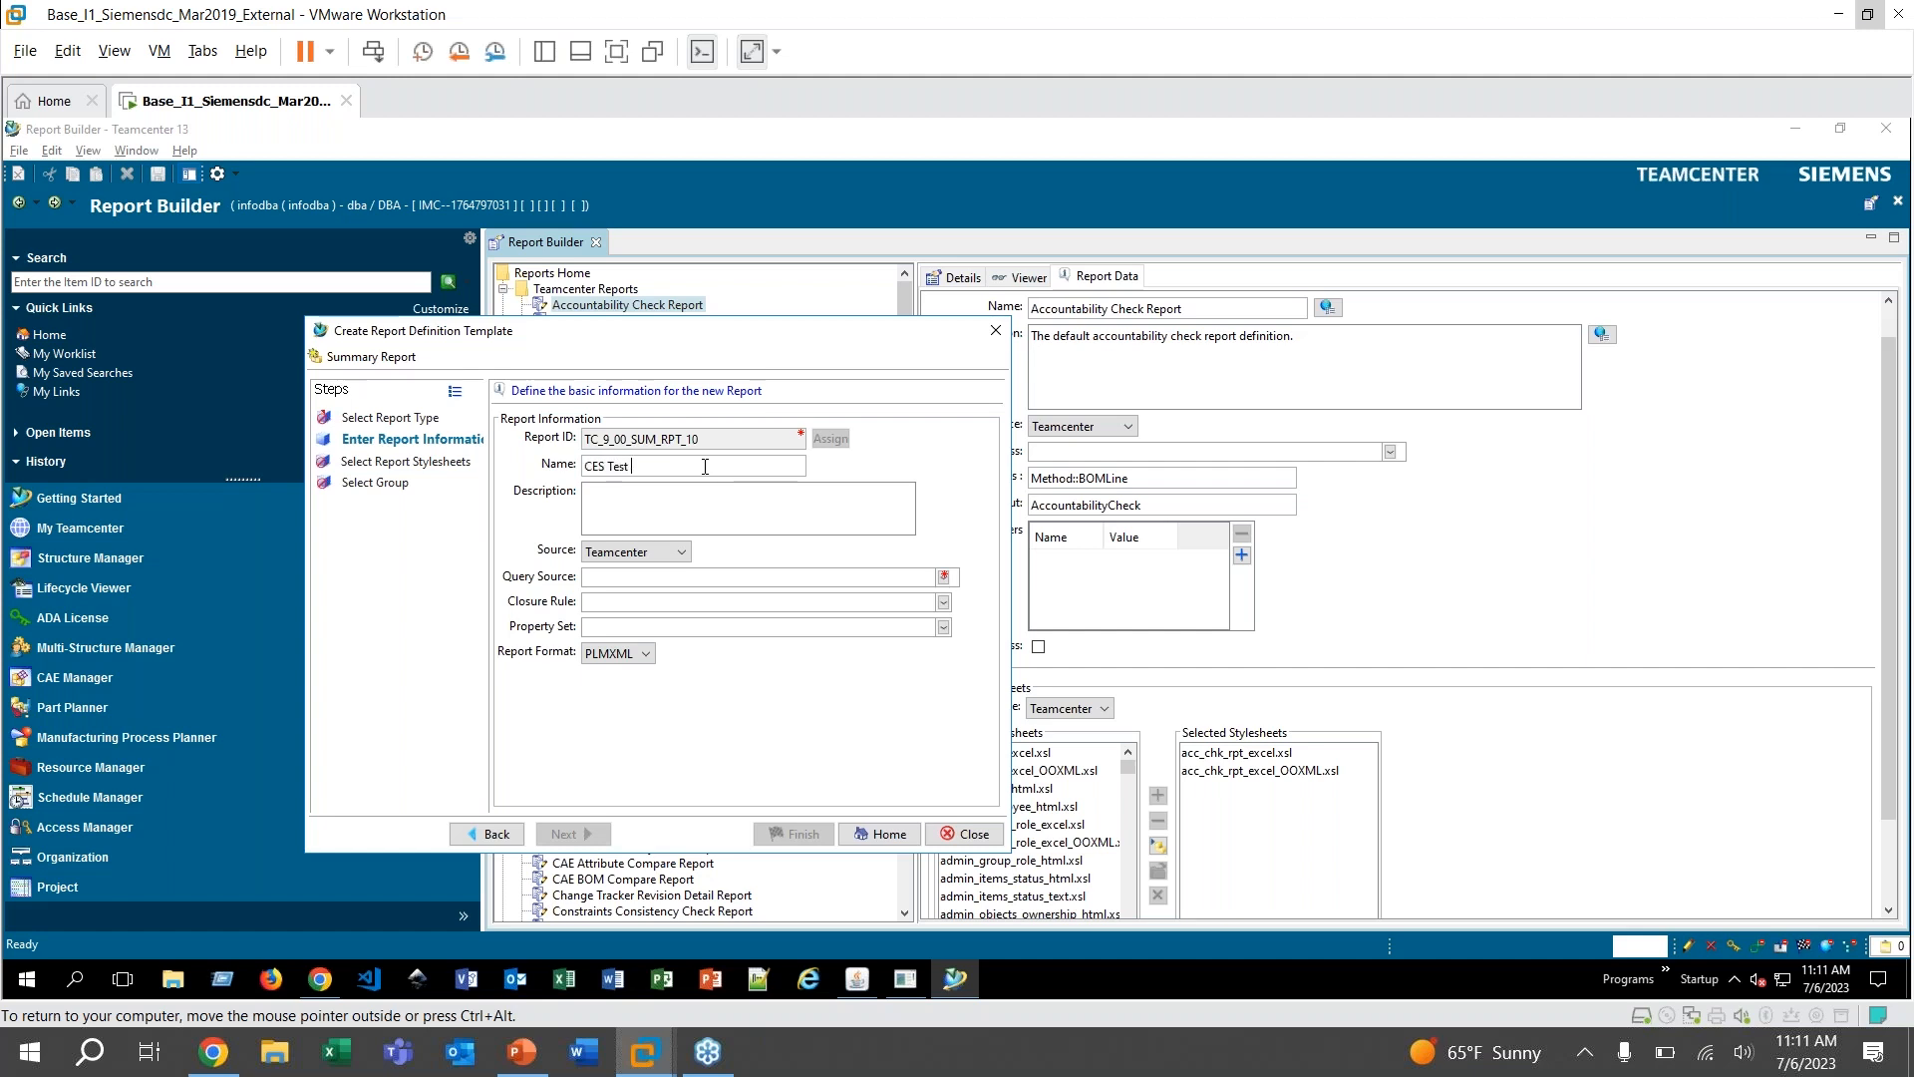
pyautogui.write('Report')
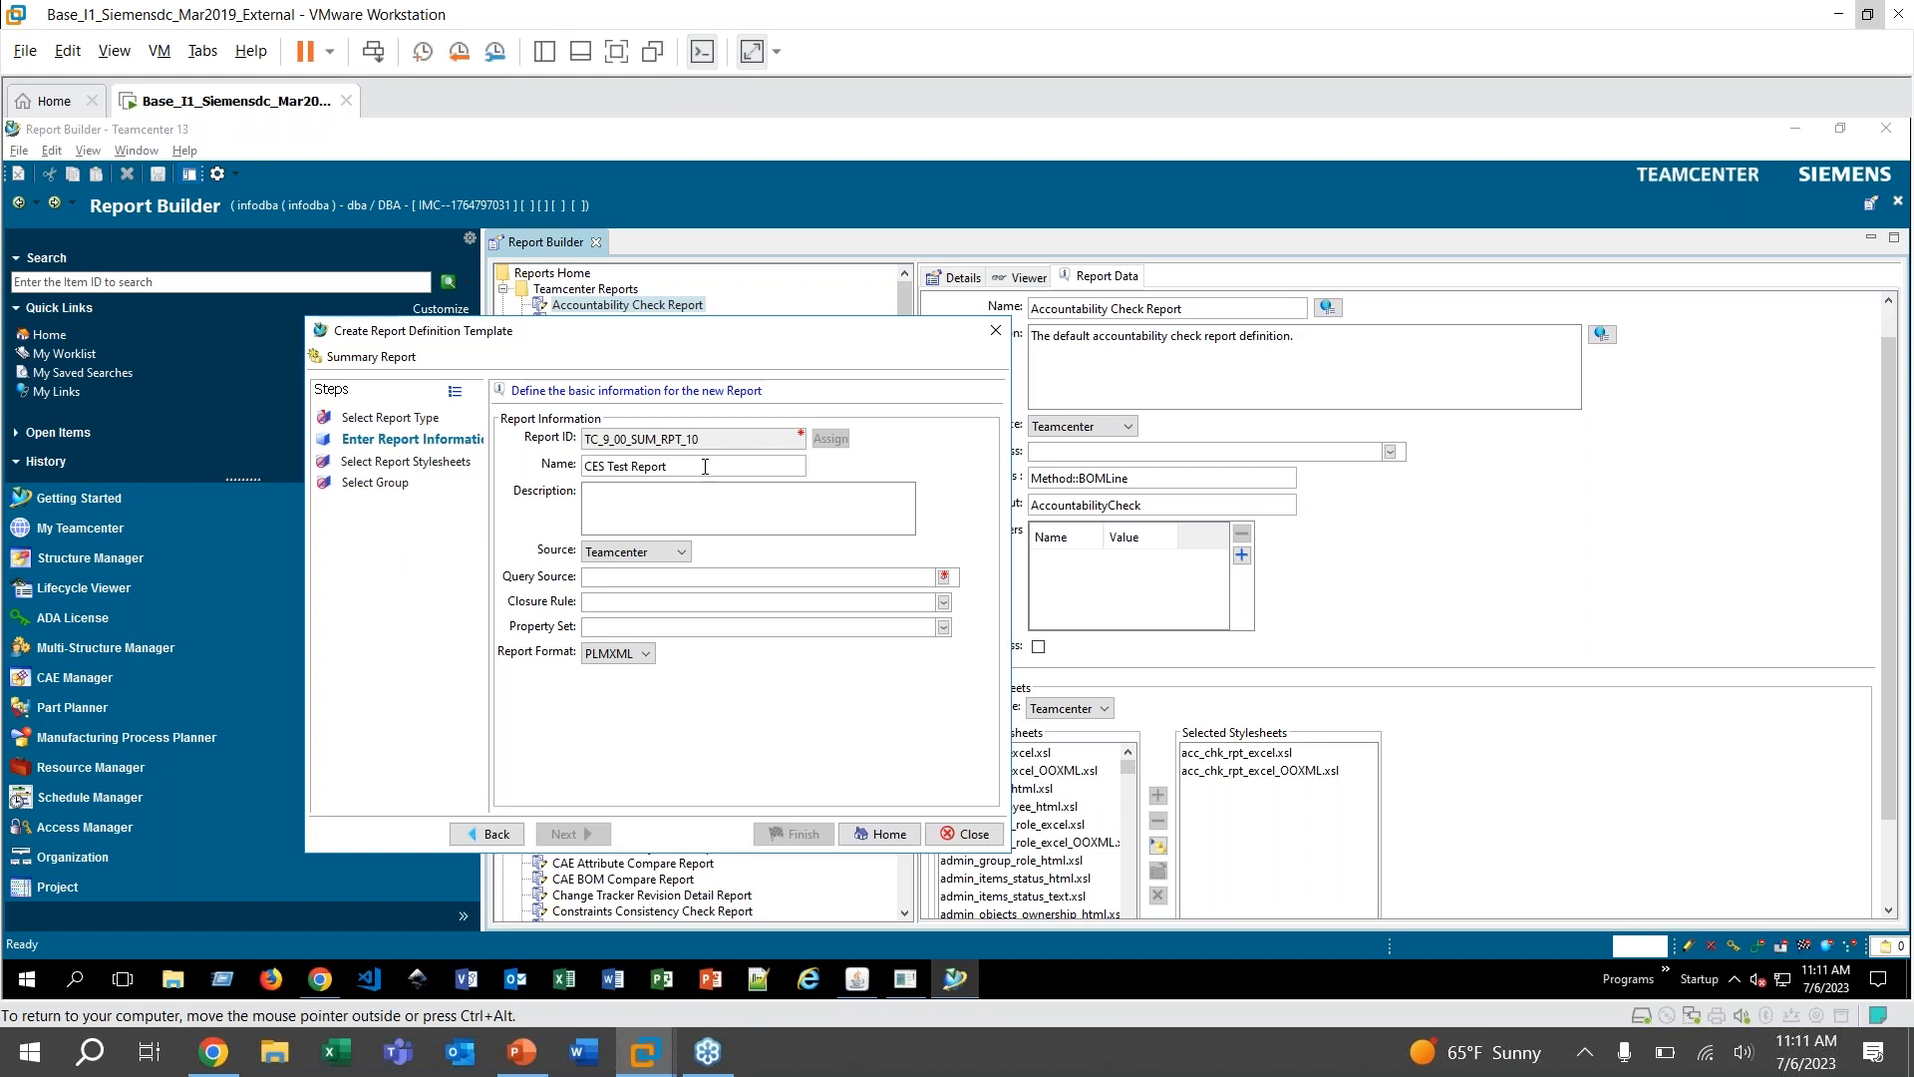
pyautogui.moveTo(825, 563)
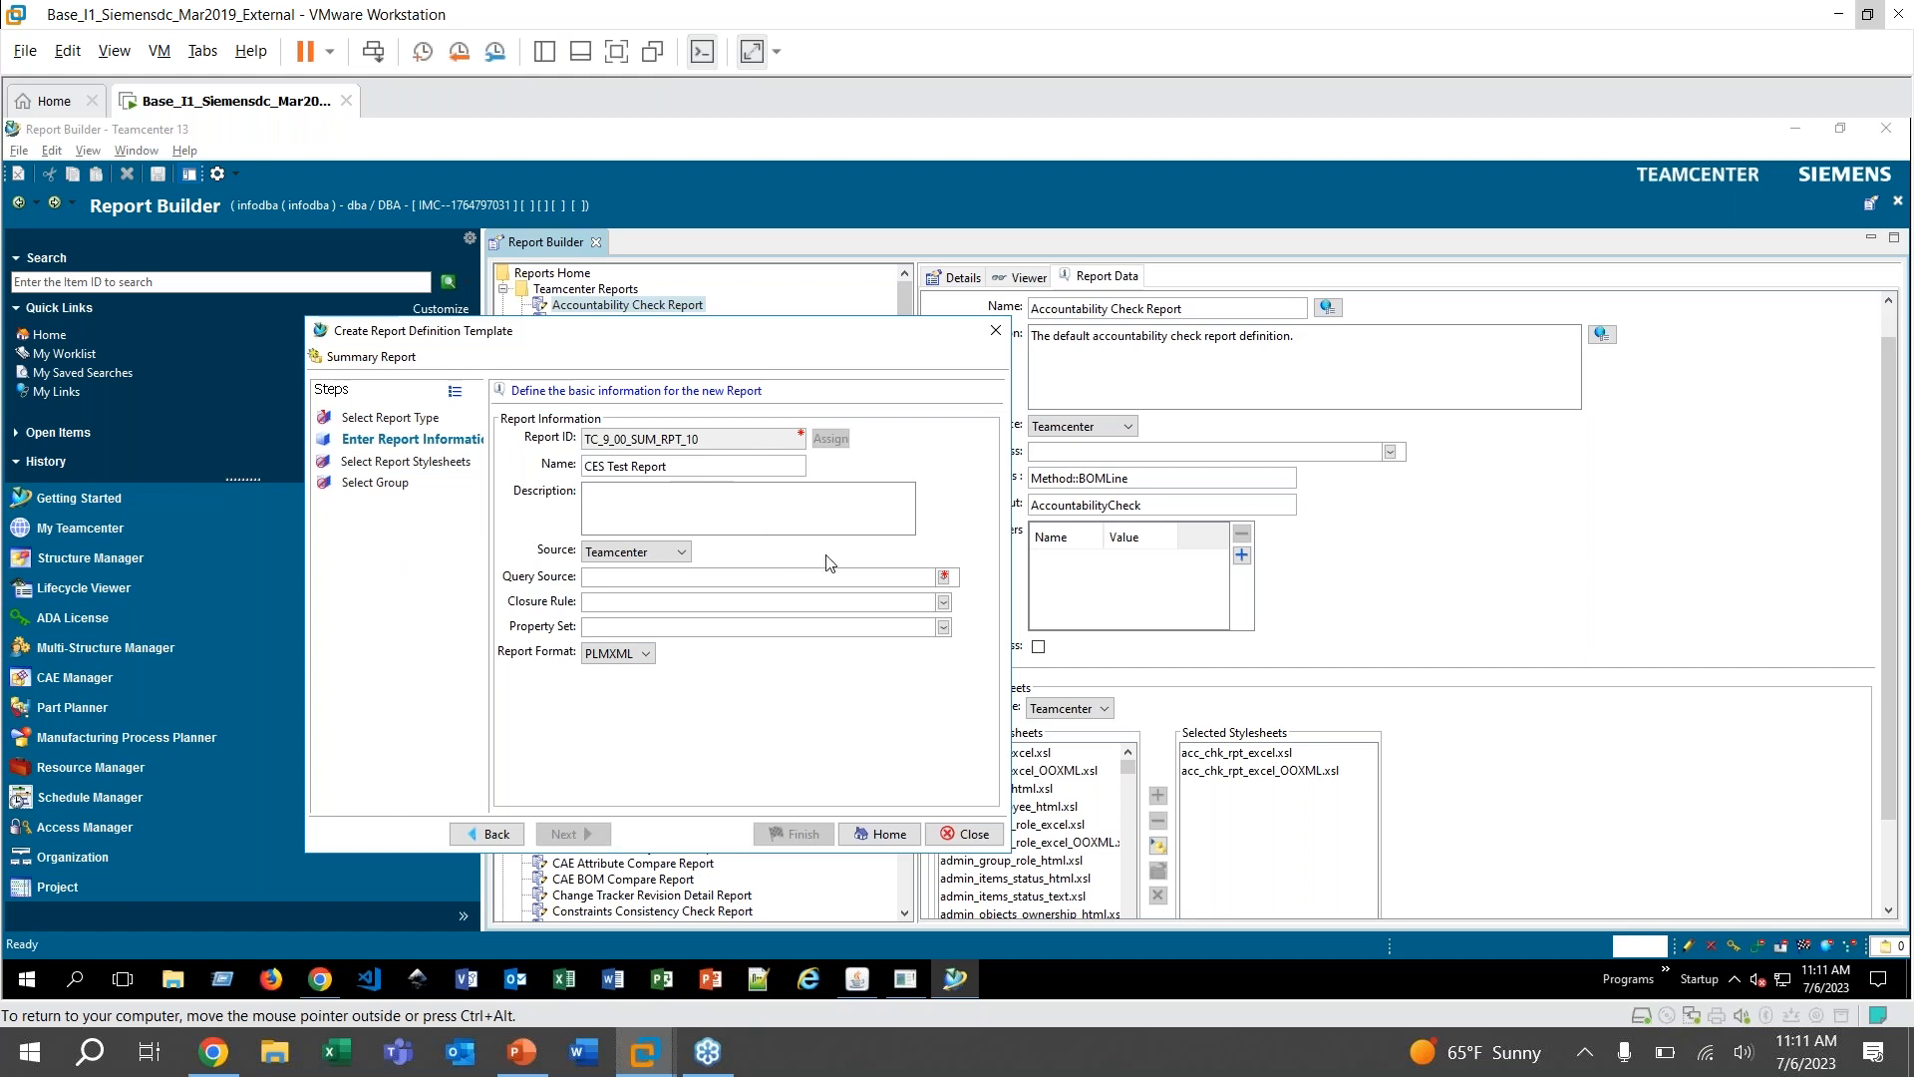
pyautogui.click(943, 577)
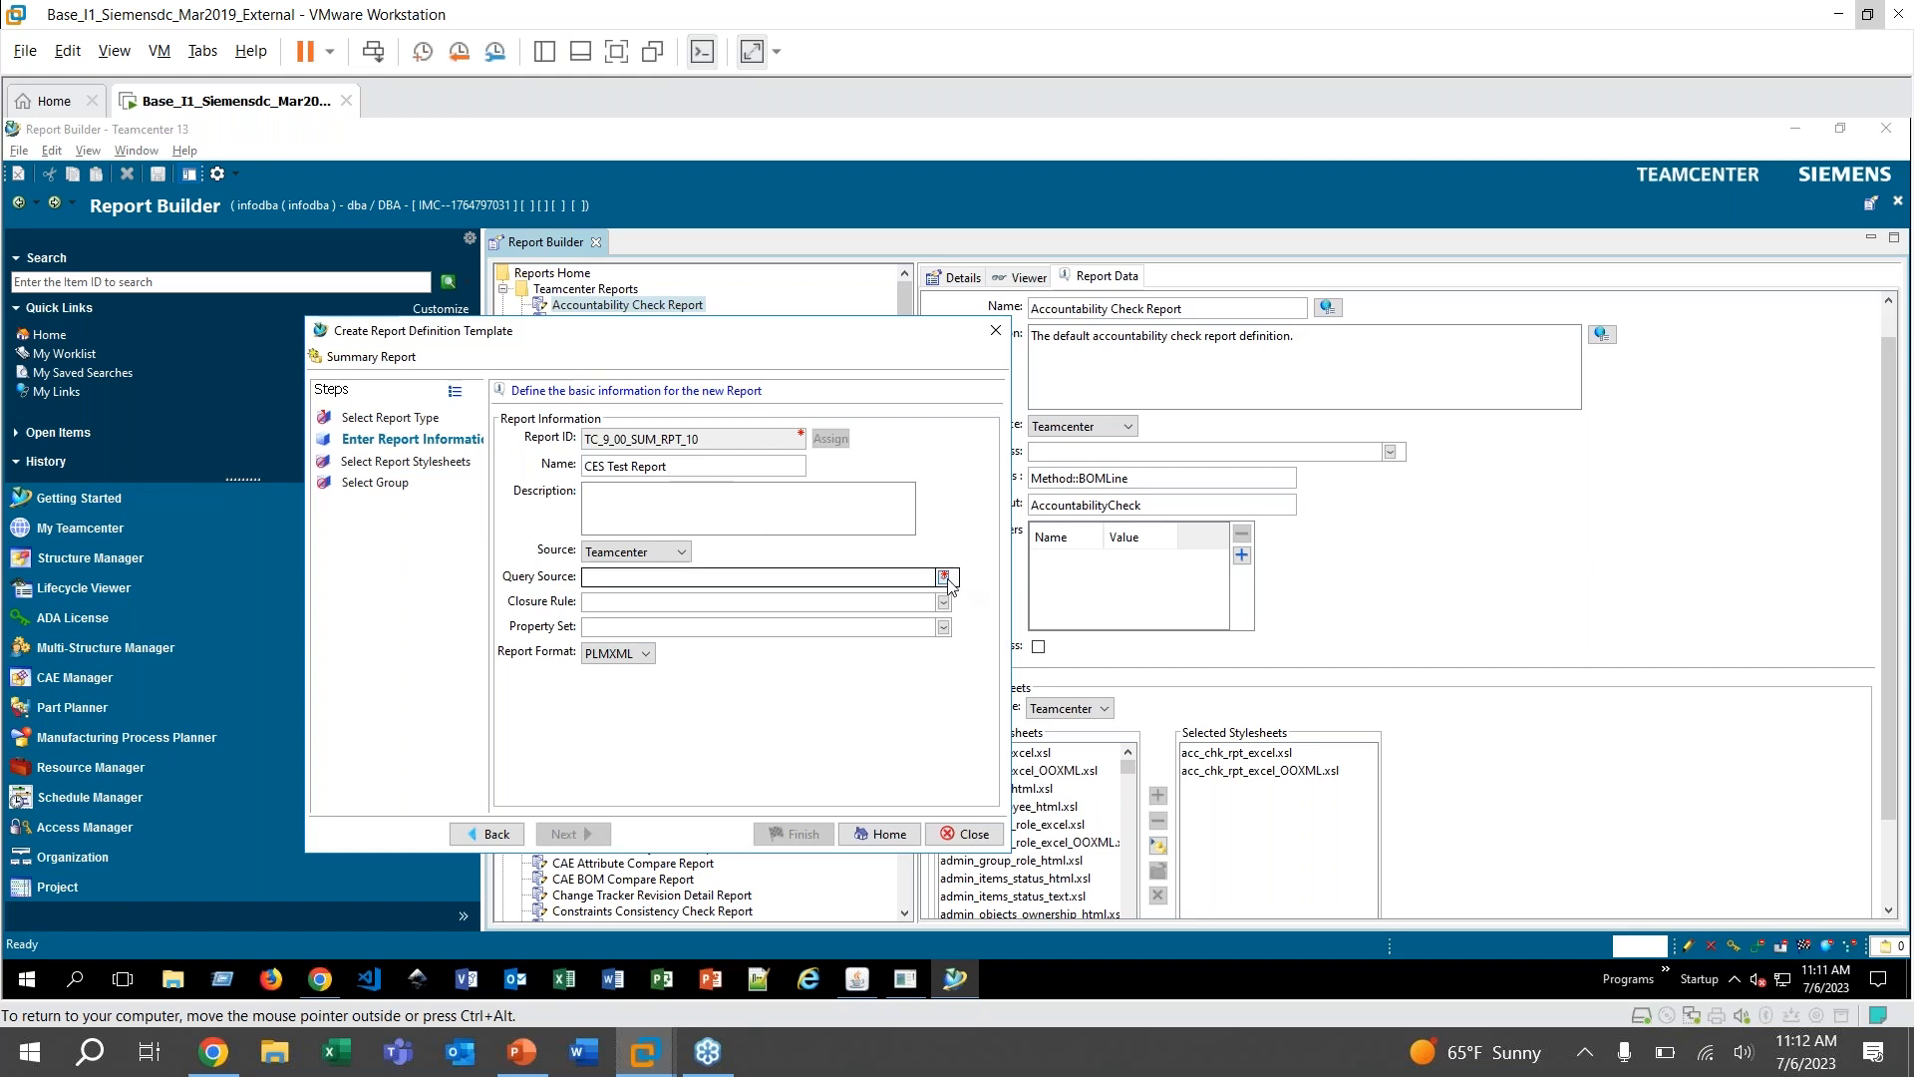
# Set the query source to Admin - Group/Role Membership with PLMXML output and continue to stylesheets
pyautogui.click(943, 576)
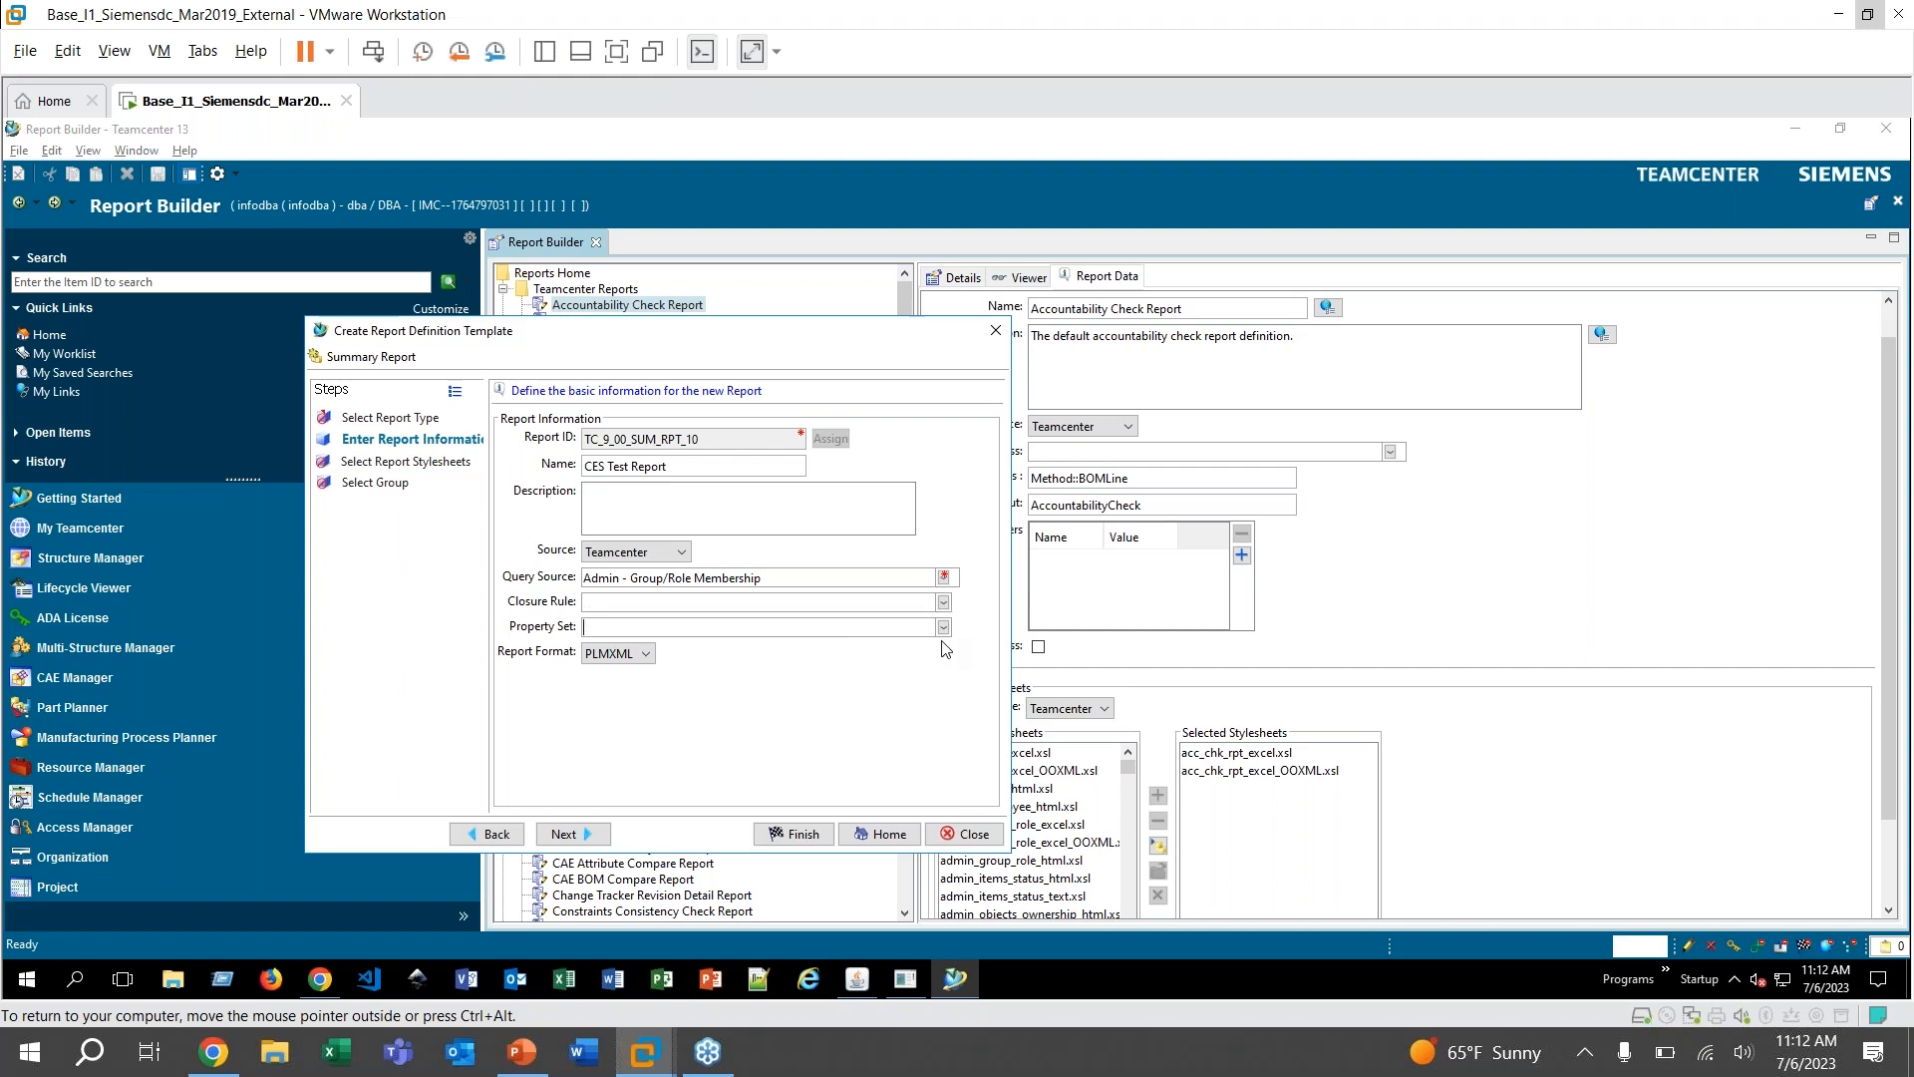
pyautogui.click(941, 626)
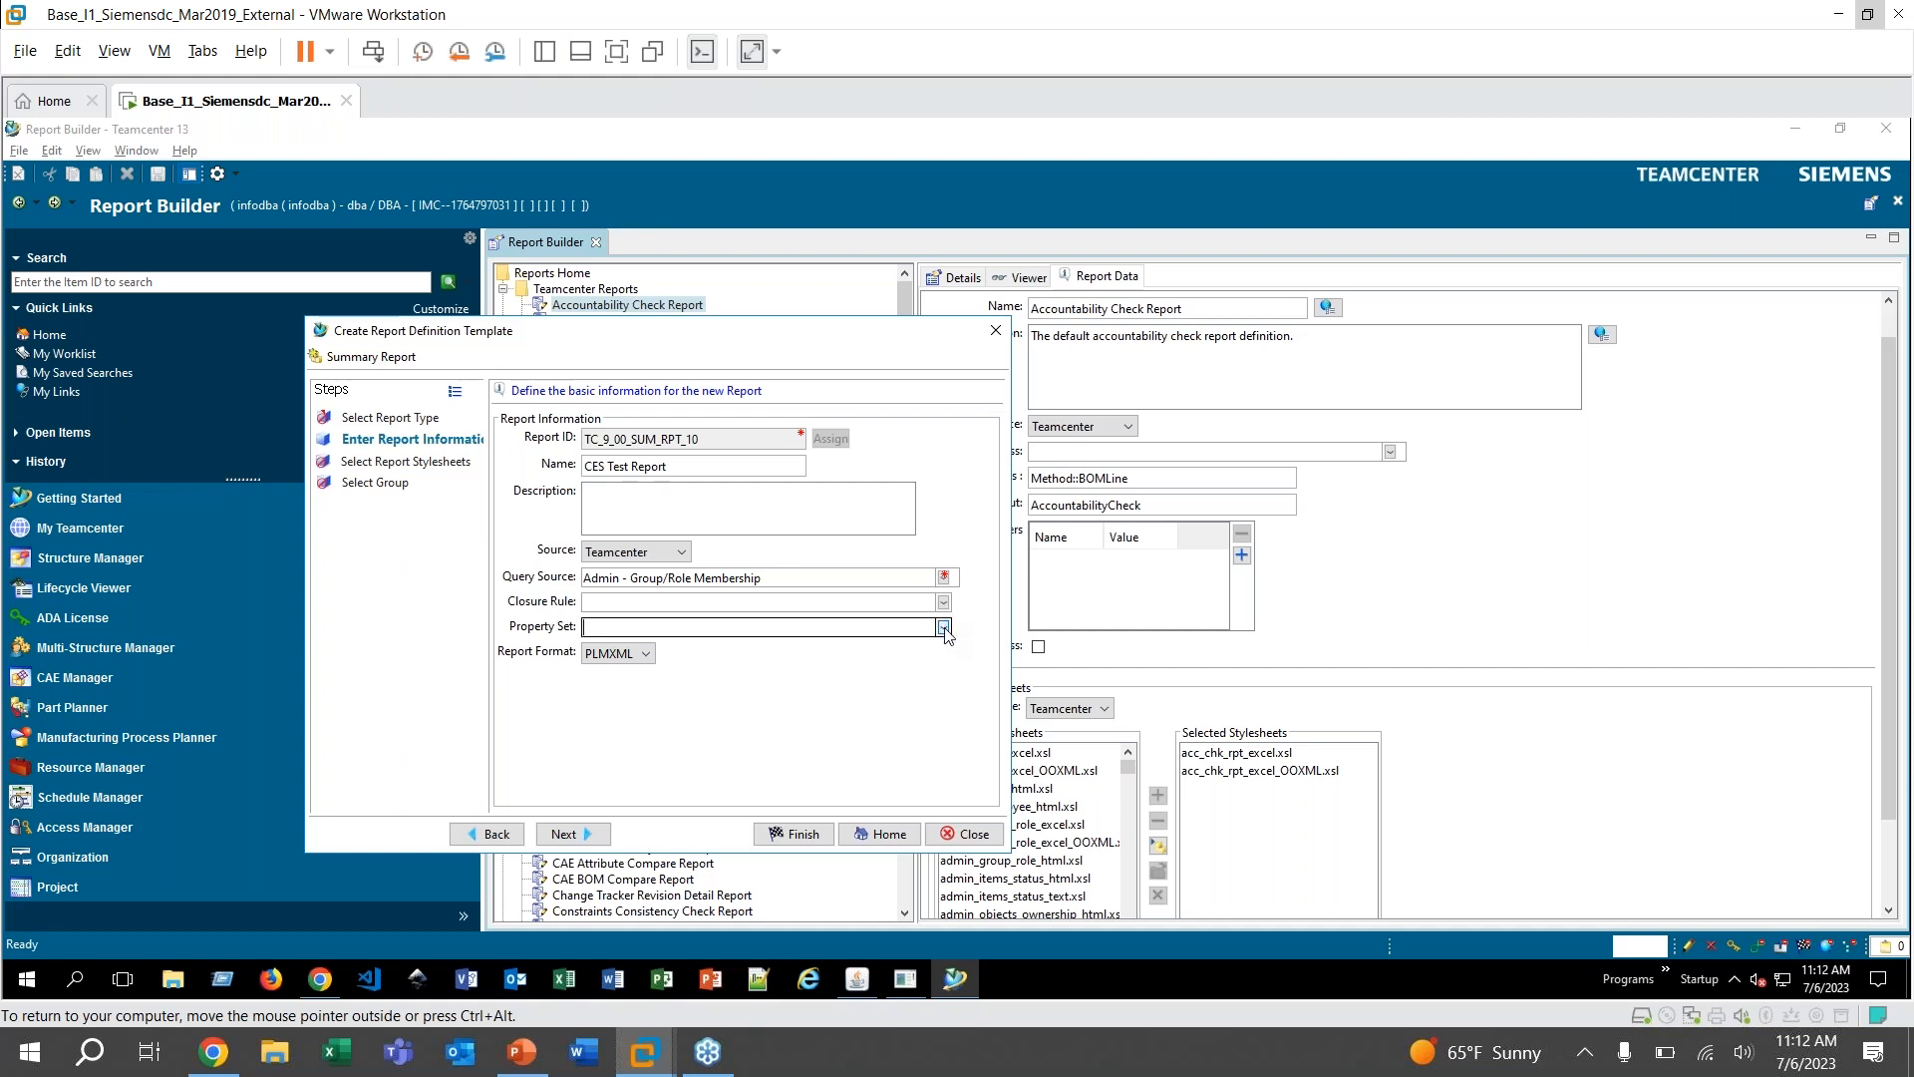
pyautogui.click(943, 626)
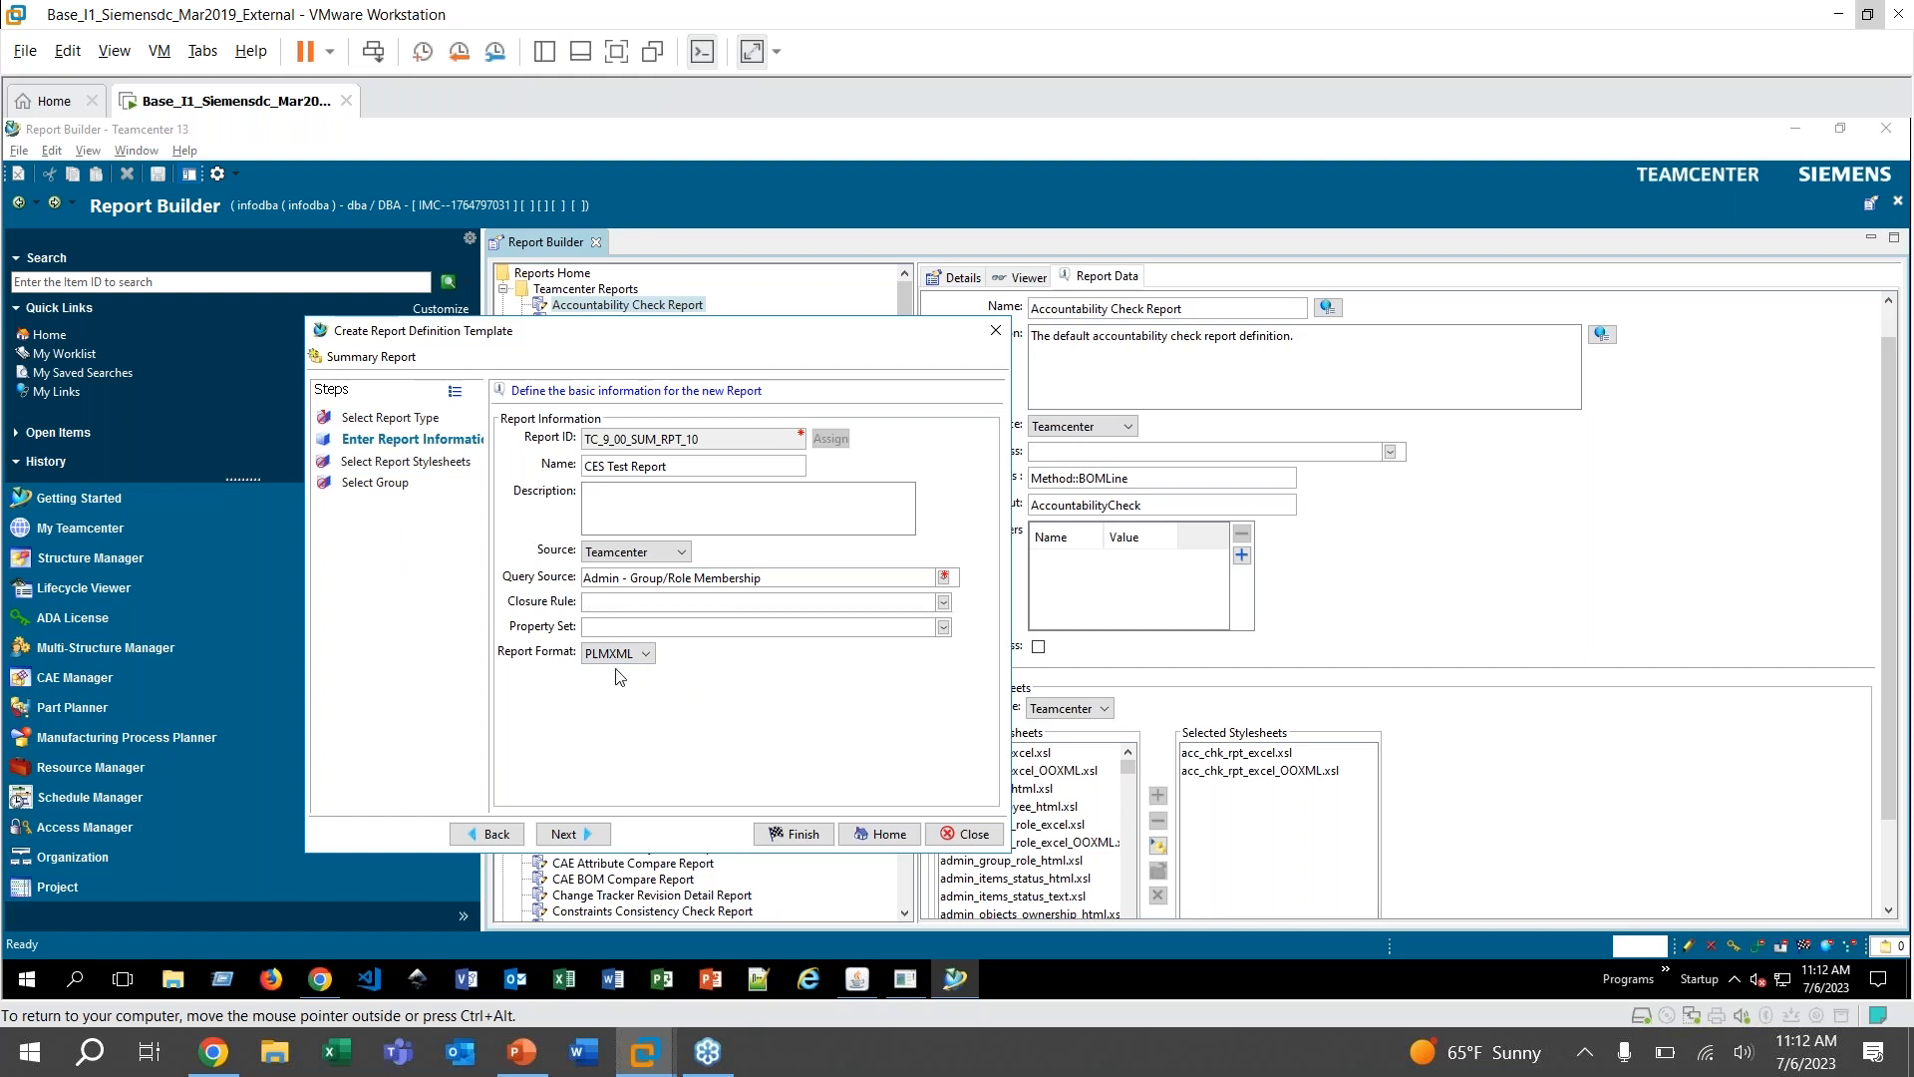
pyautogui.moveTo(679, 692)
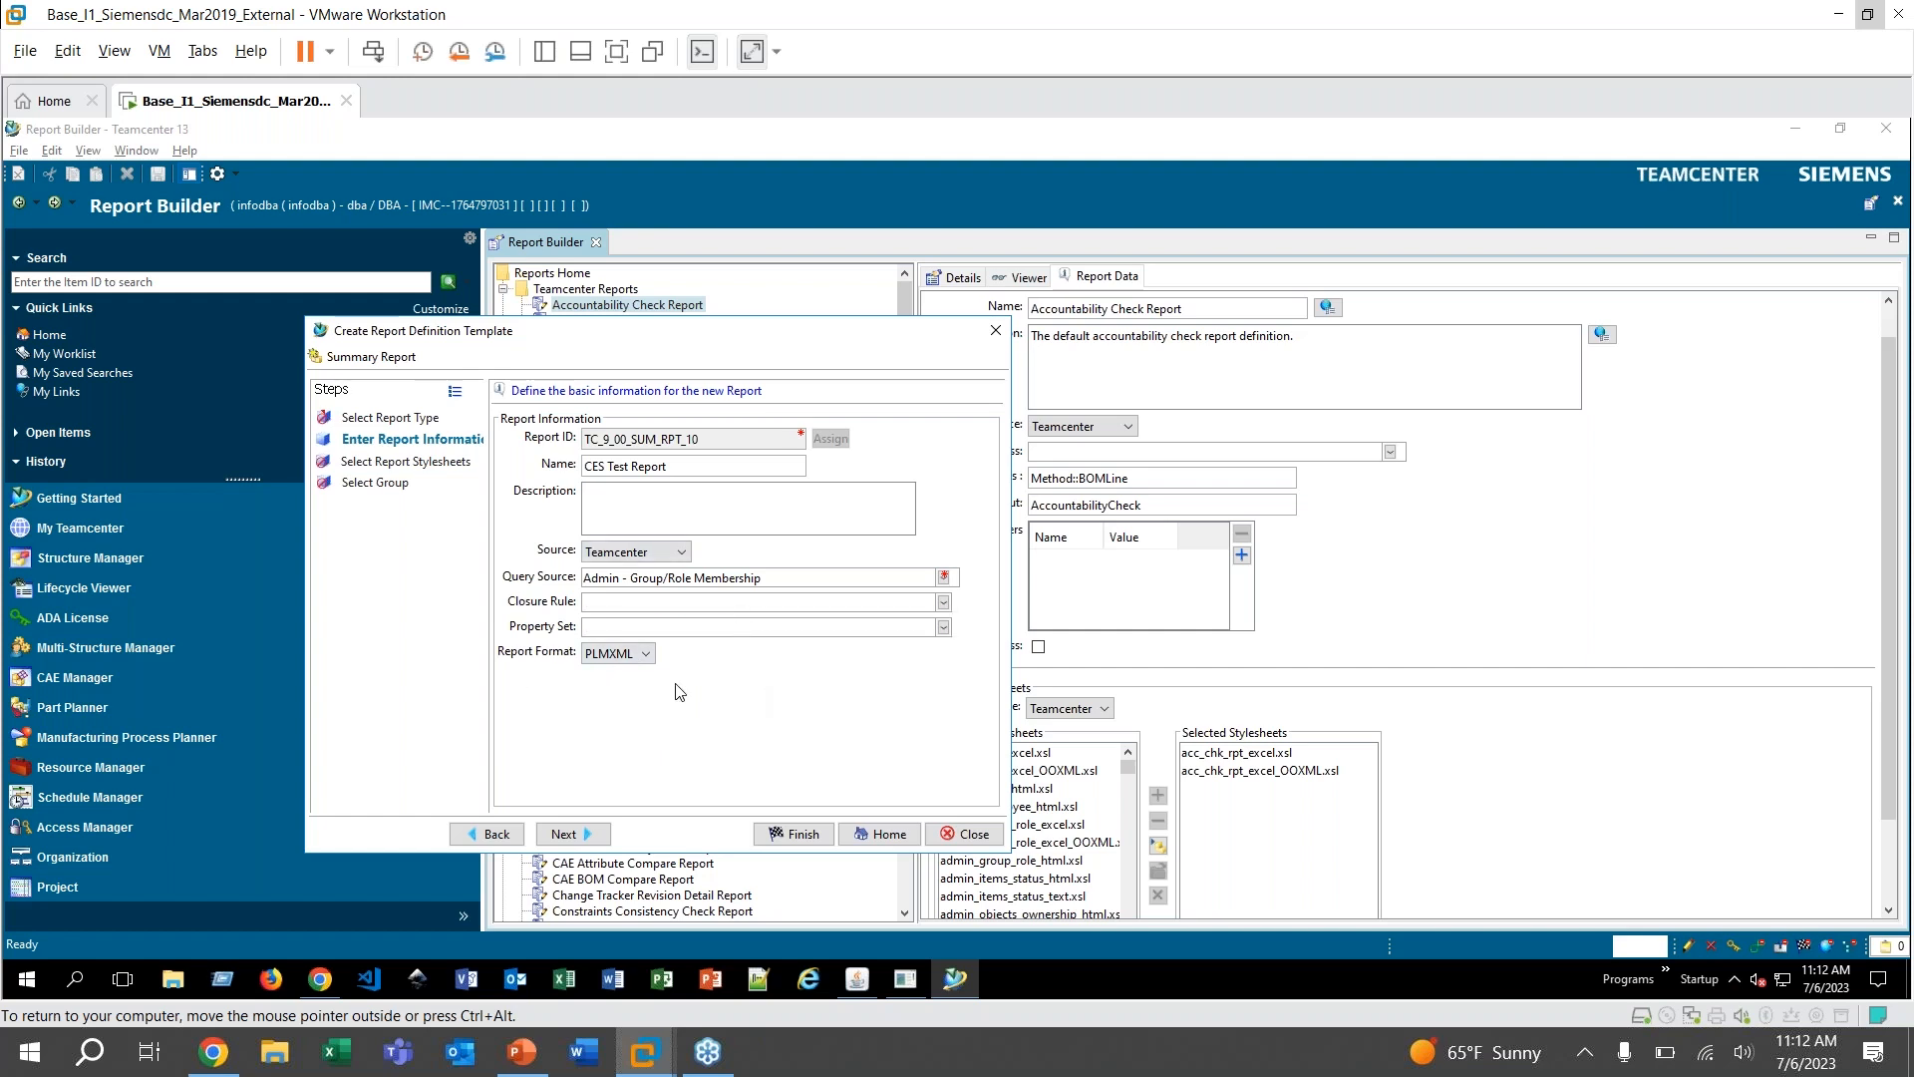
pyautogui.moveTo(580, 730)
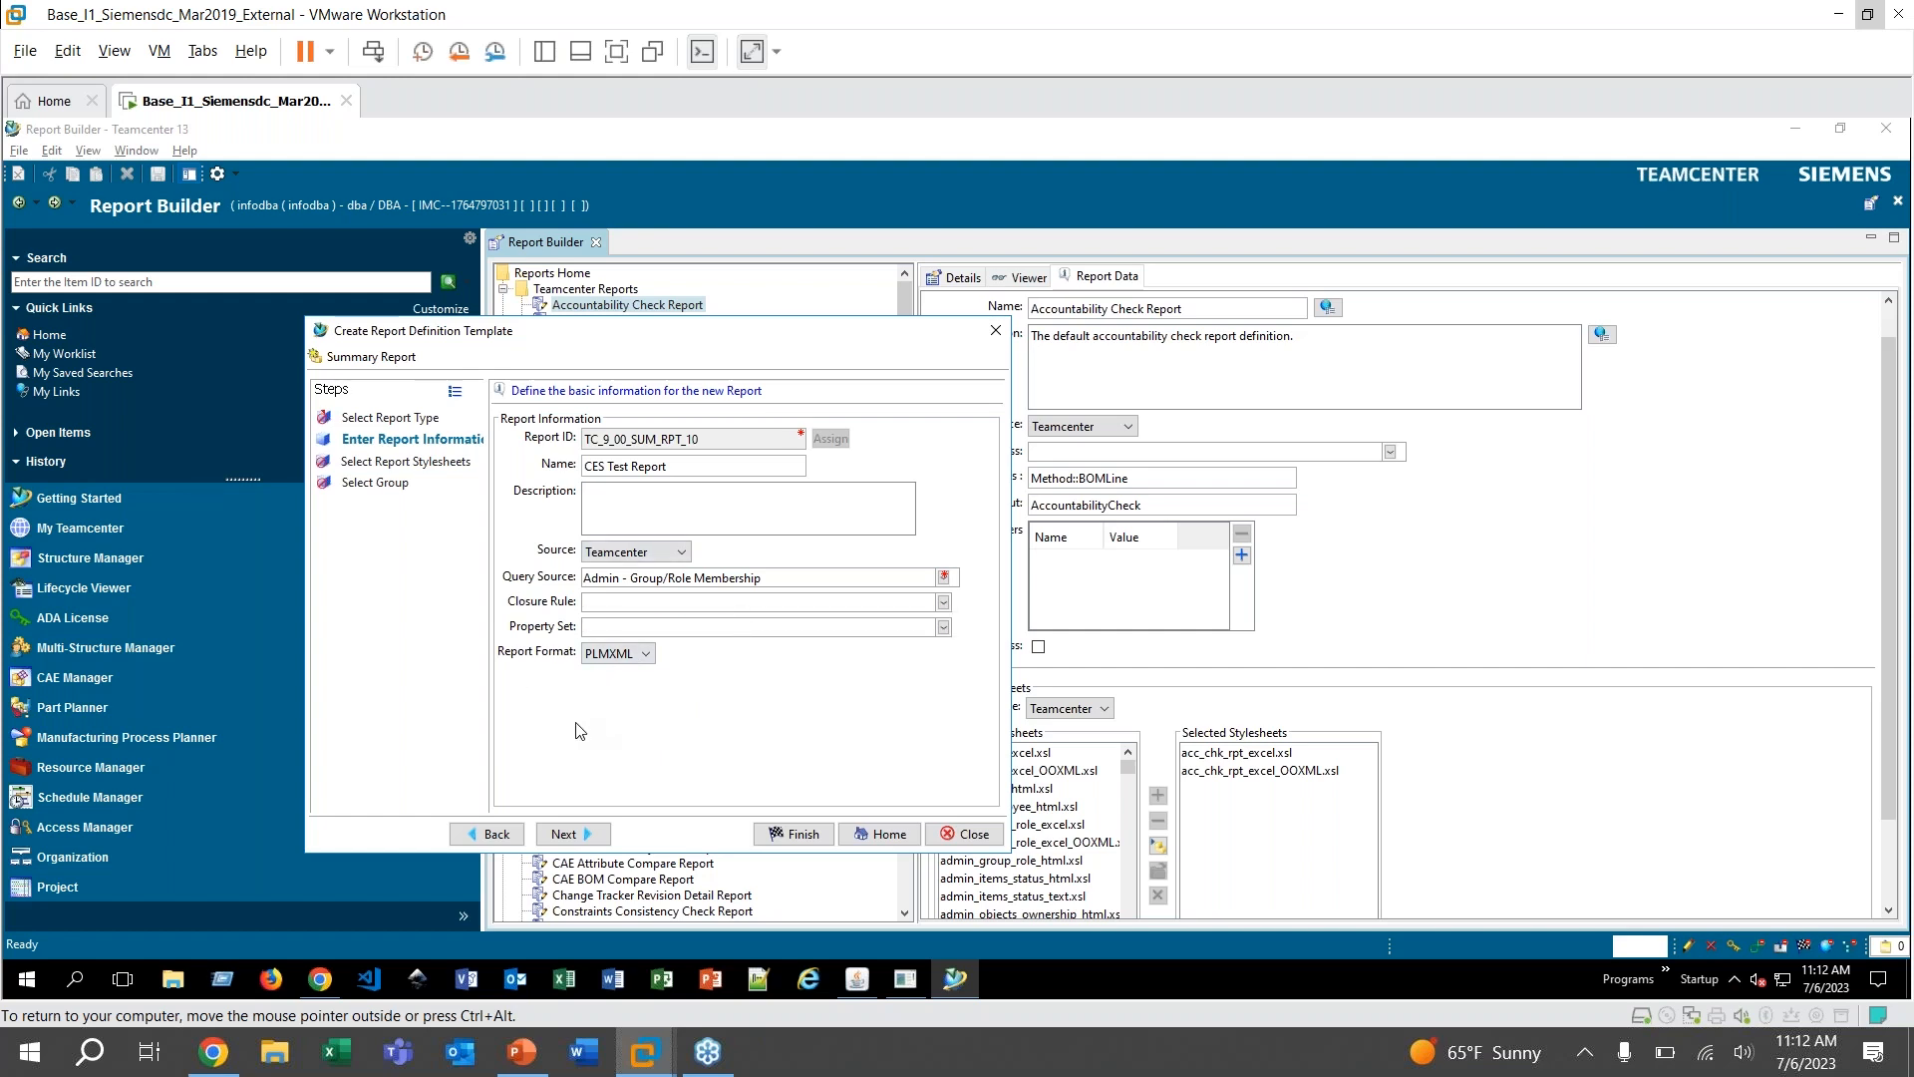
pyautogui.click(564, 833)
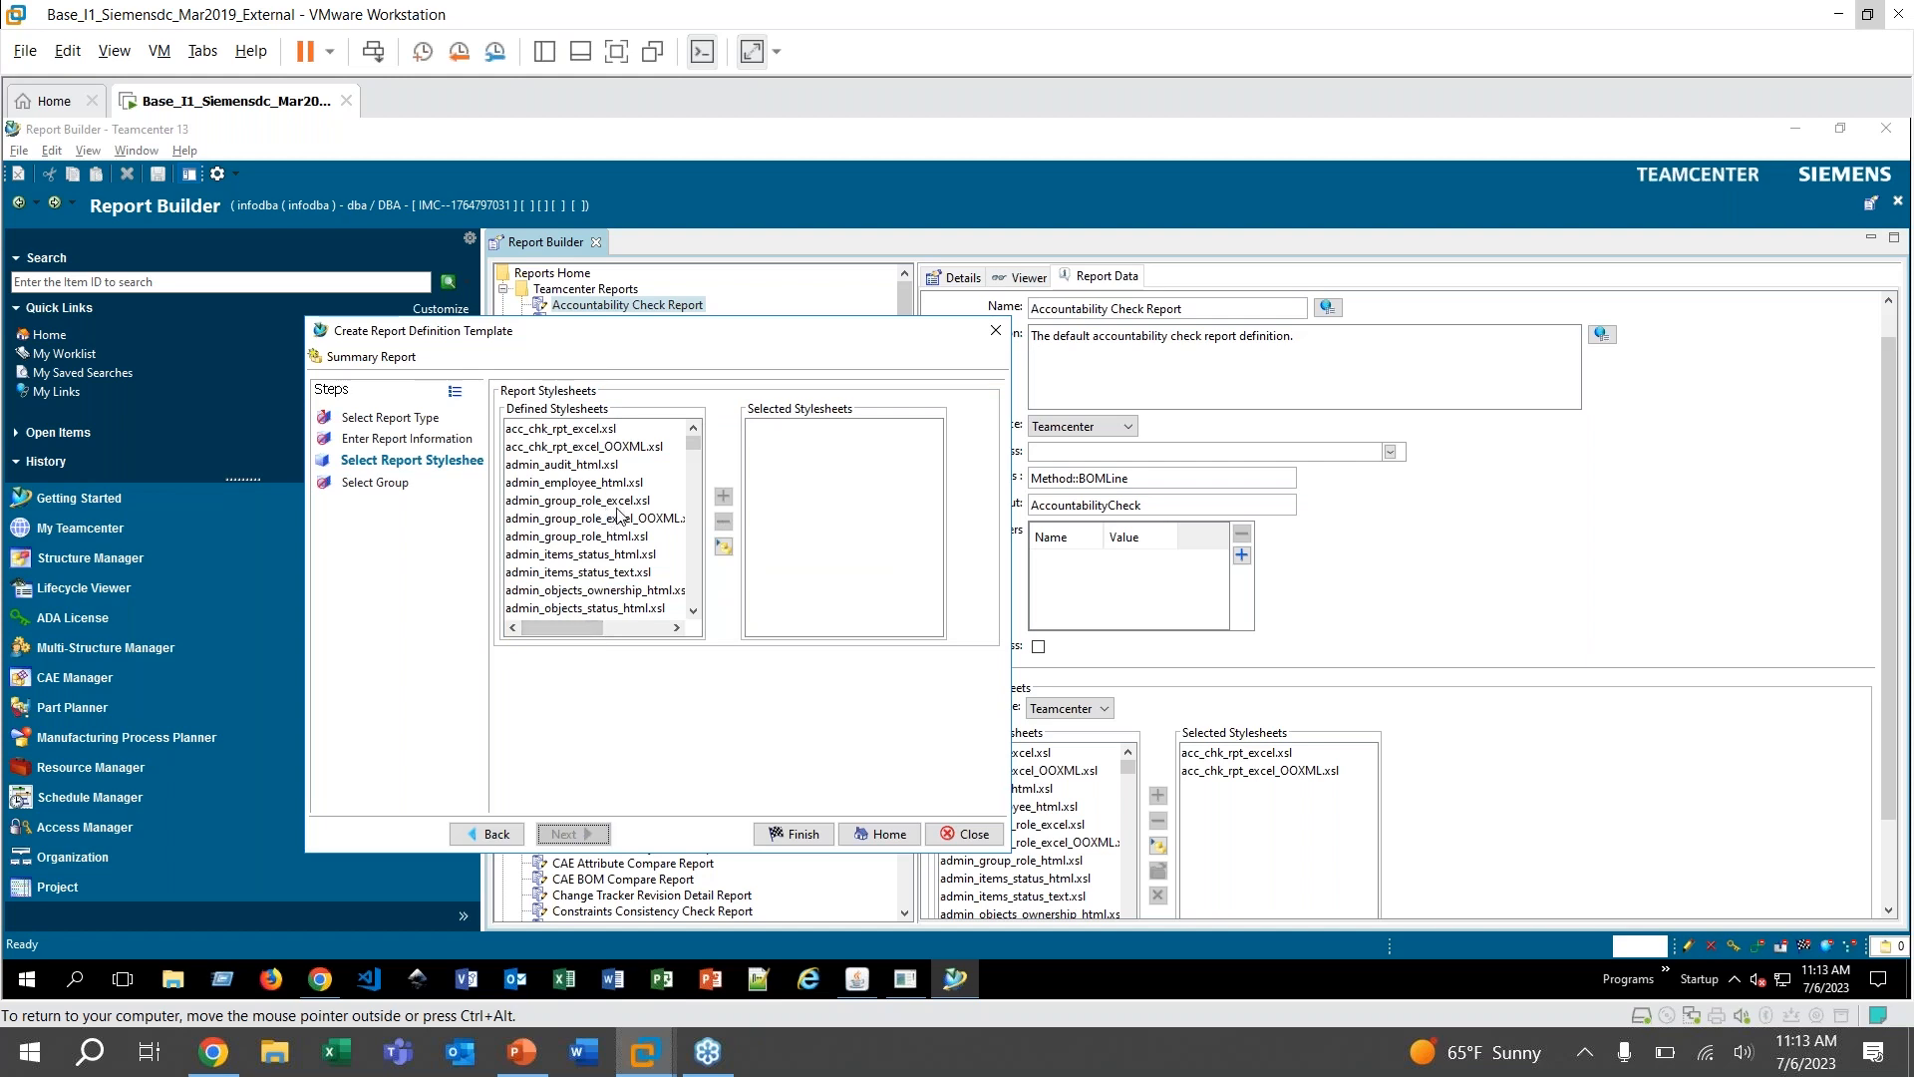
pyautogui.moveTo(598, 501)
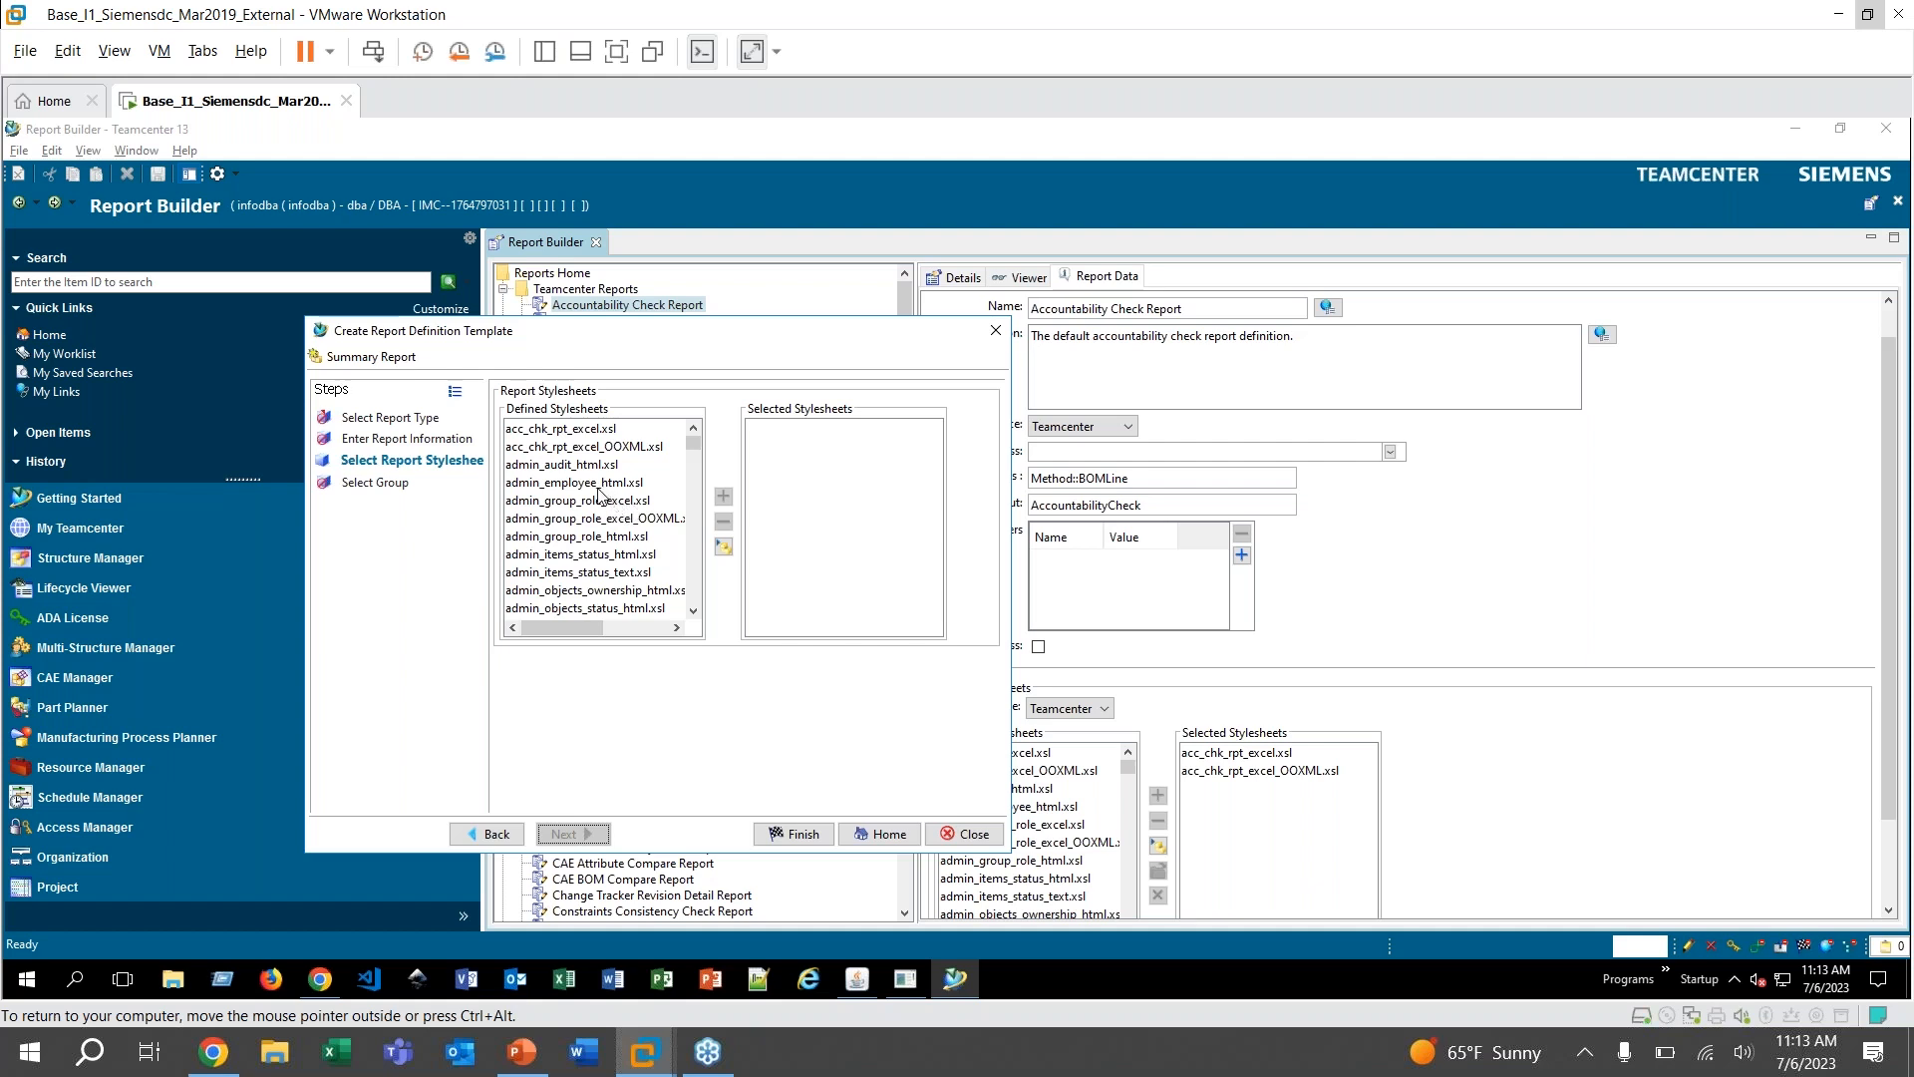
pyautogui.moveTo(614, 491)
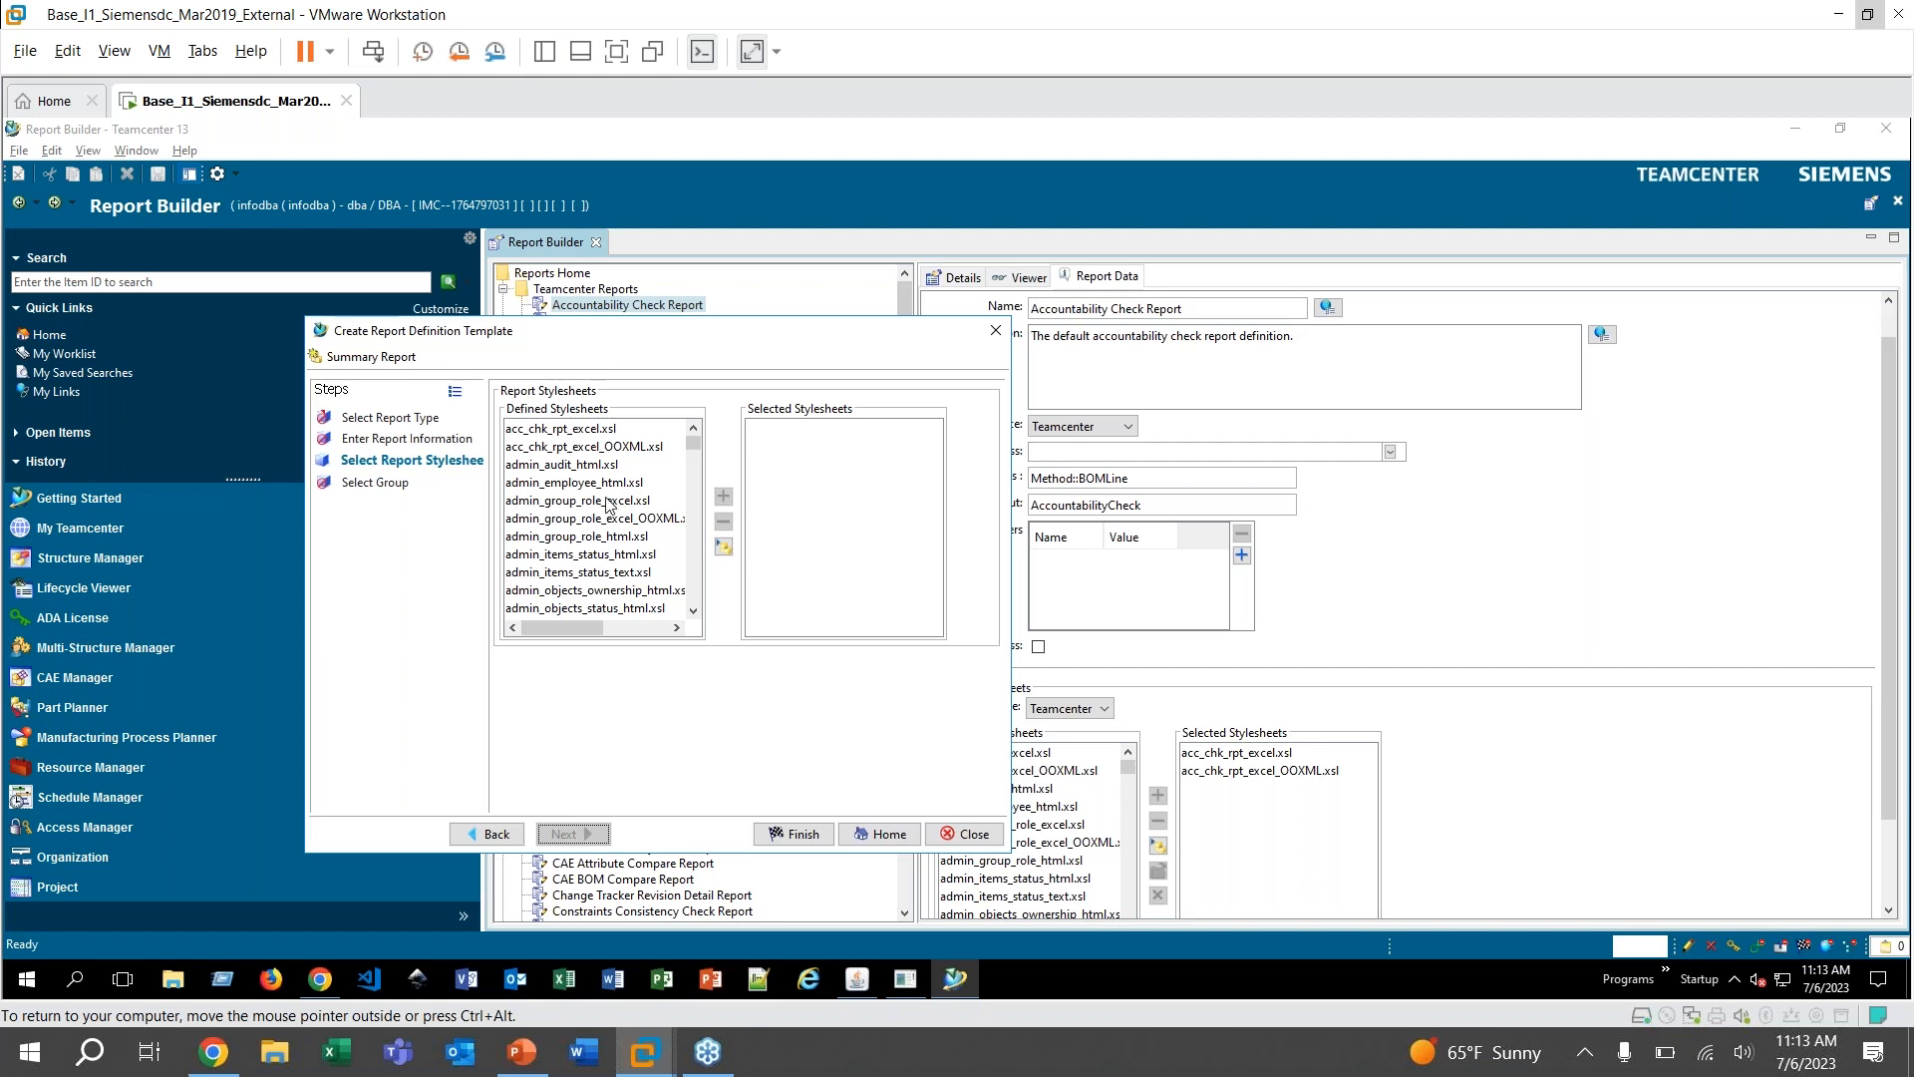
# Add admin_group_role_excel.xsl and admin_group_role_html.xsl to the Selected Stylesheets
pyautogui.click(580, 498)
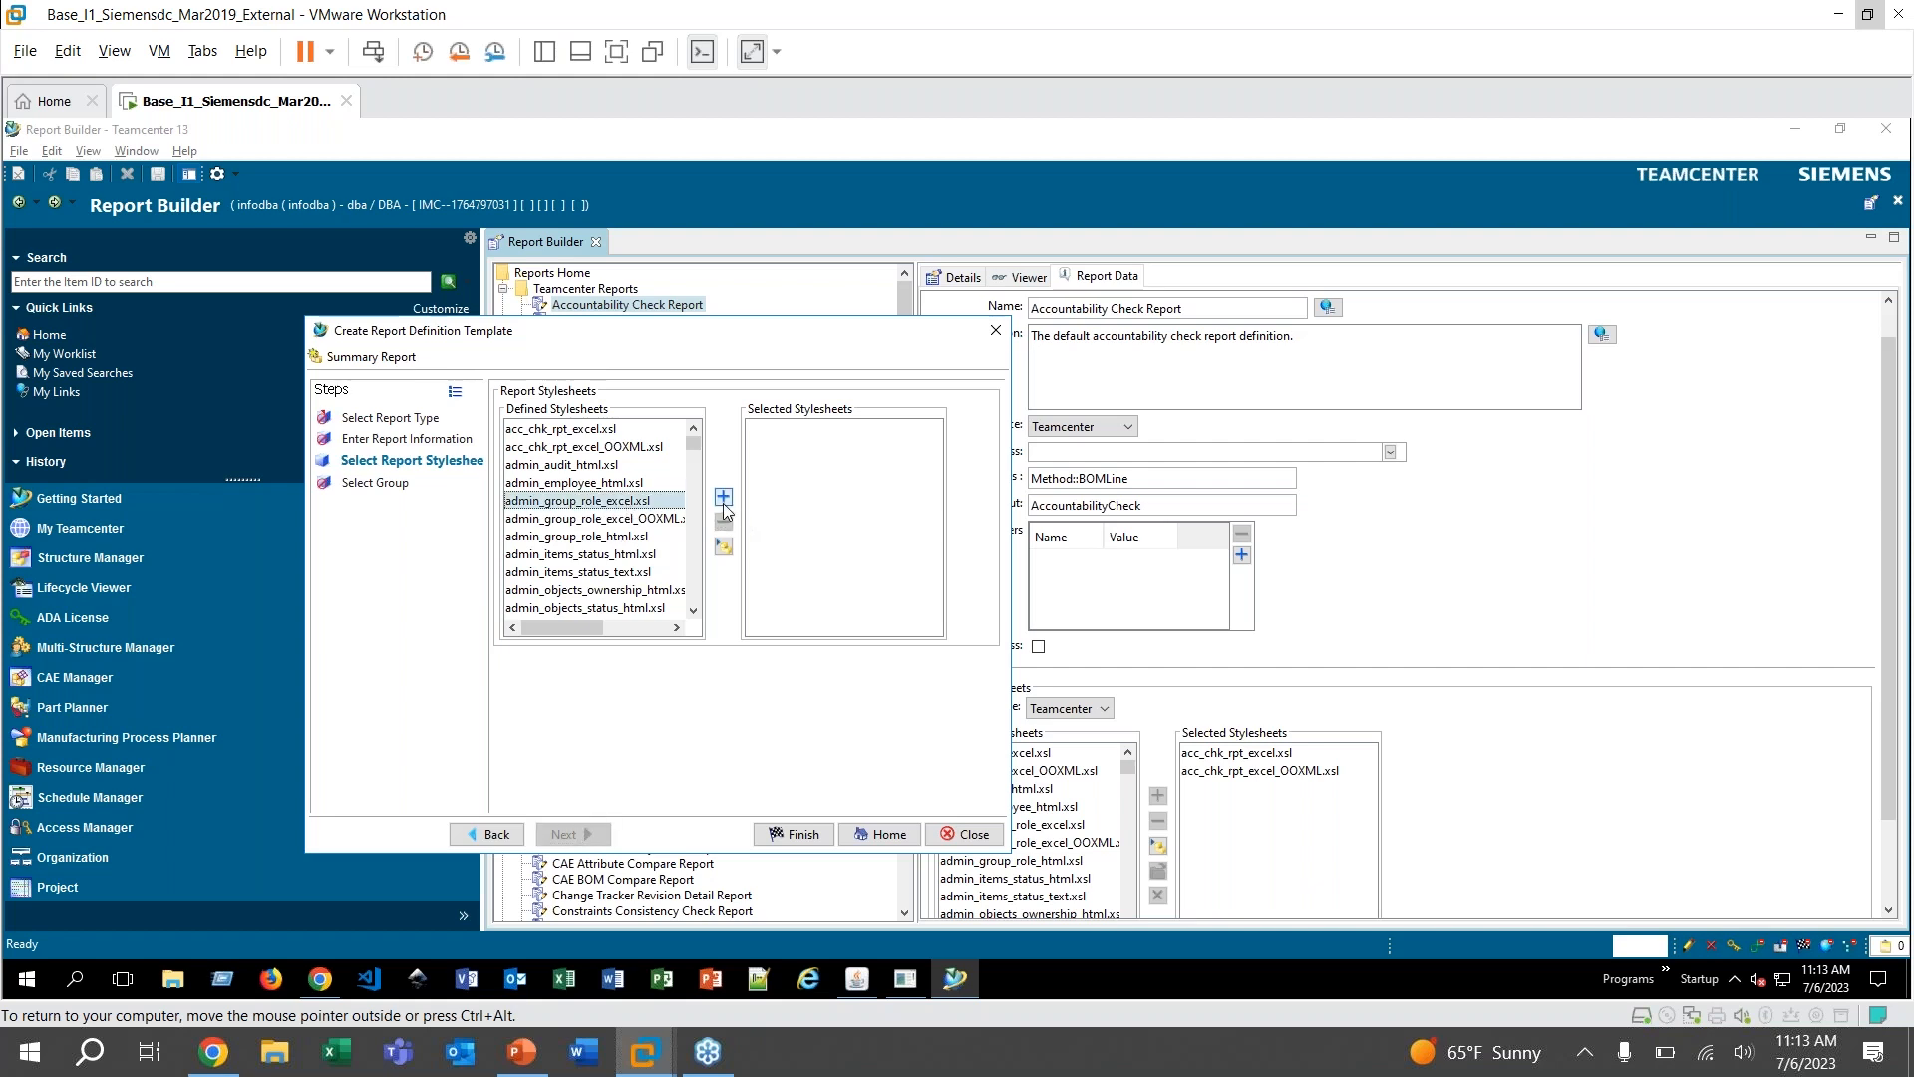
pyautogui.click(722, 496)
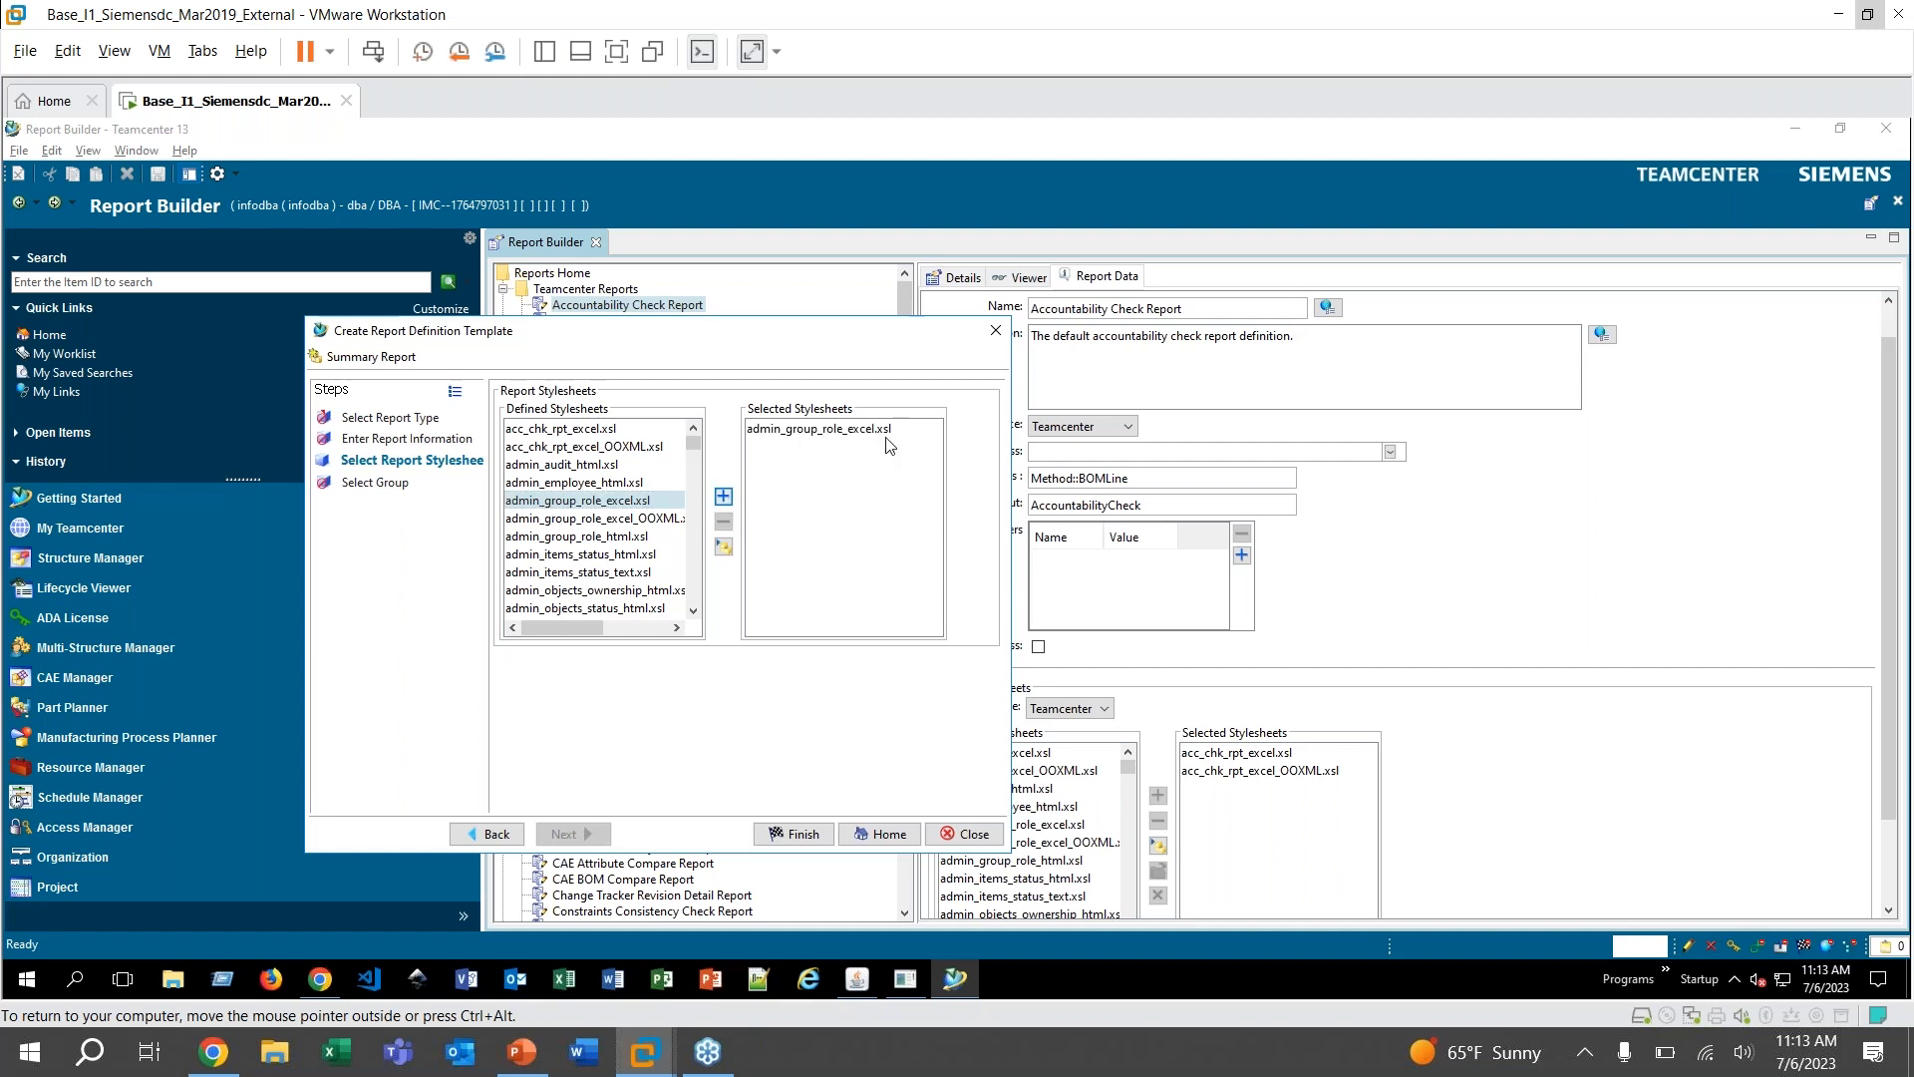
pyautogui.moveTo(775, 503)
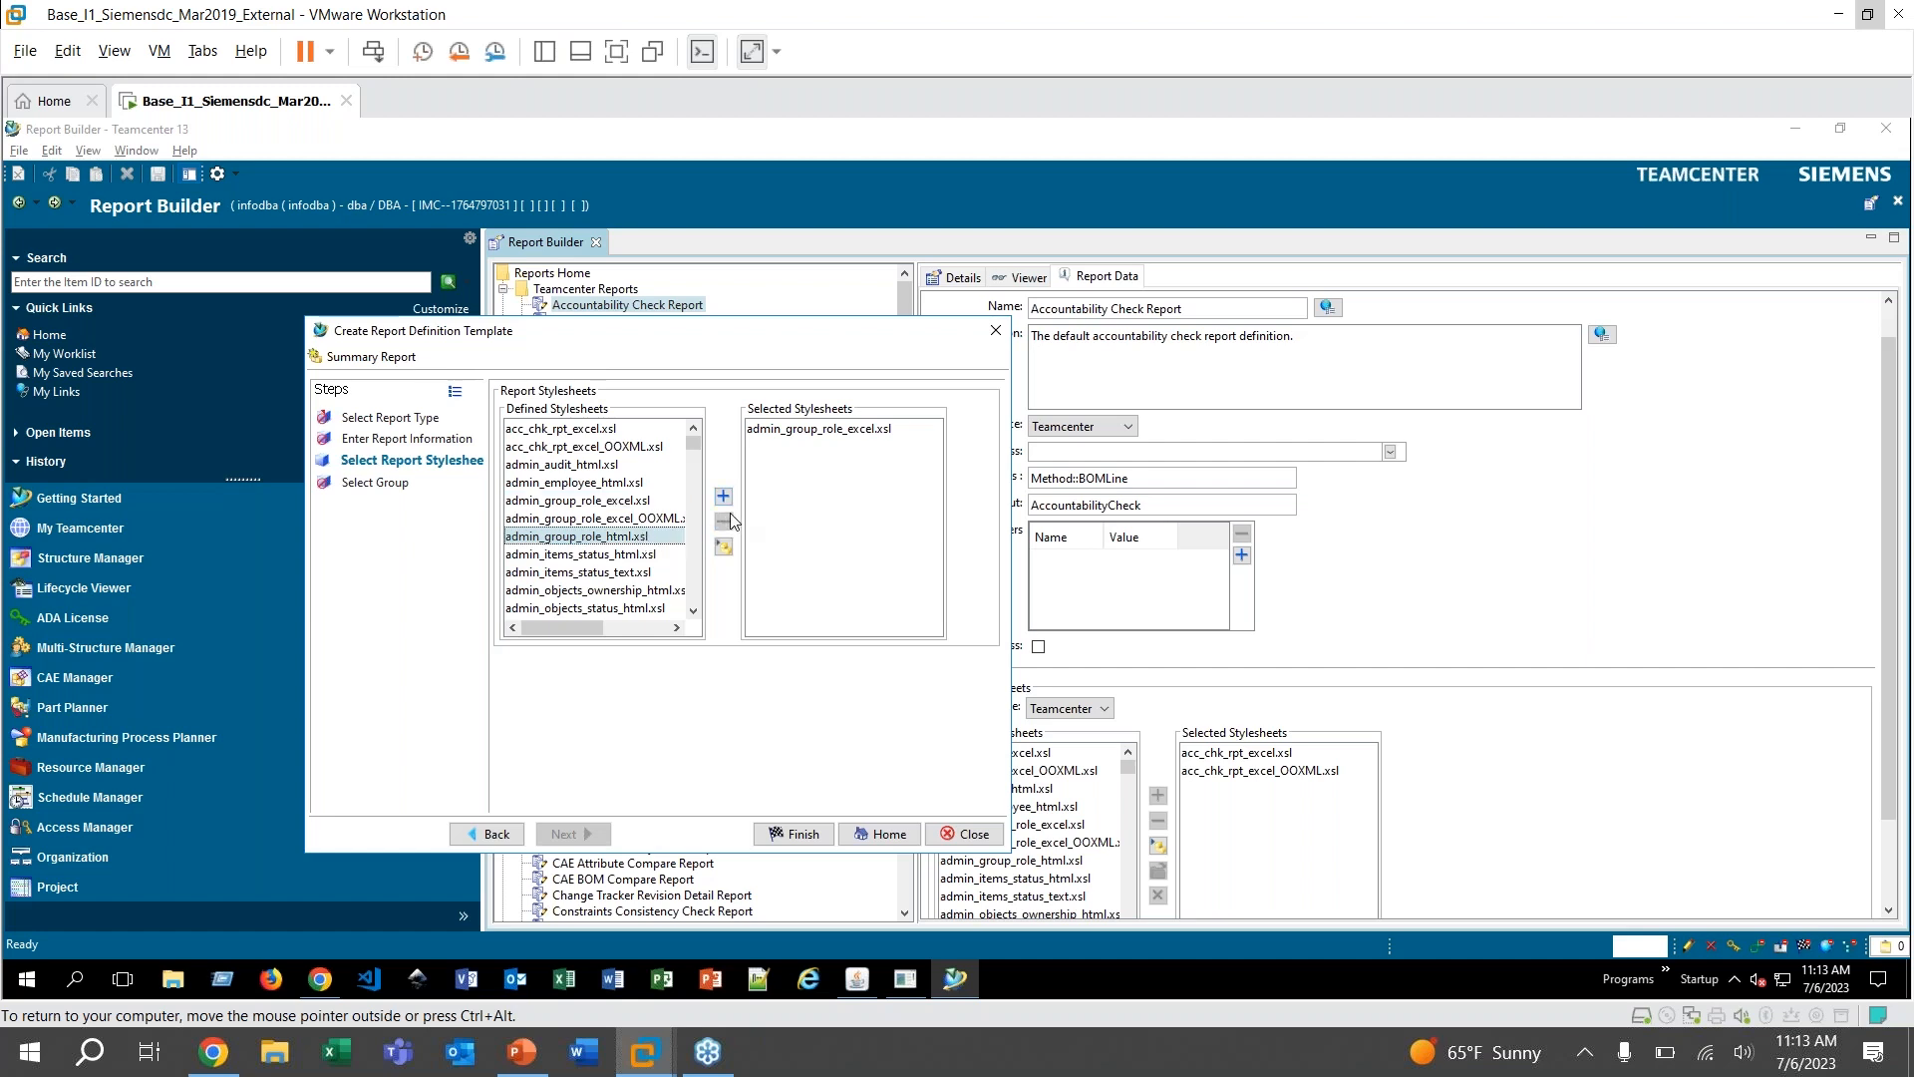
pyautogui.click(722, 497)
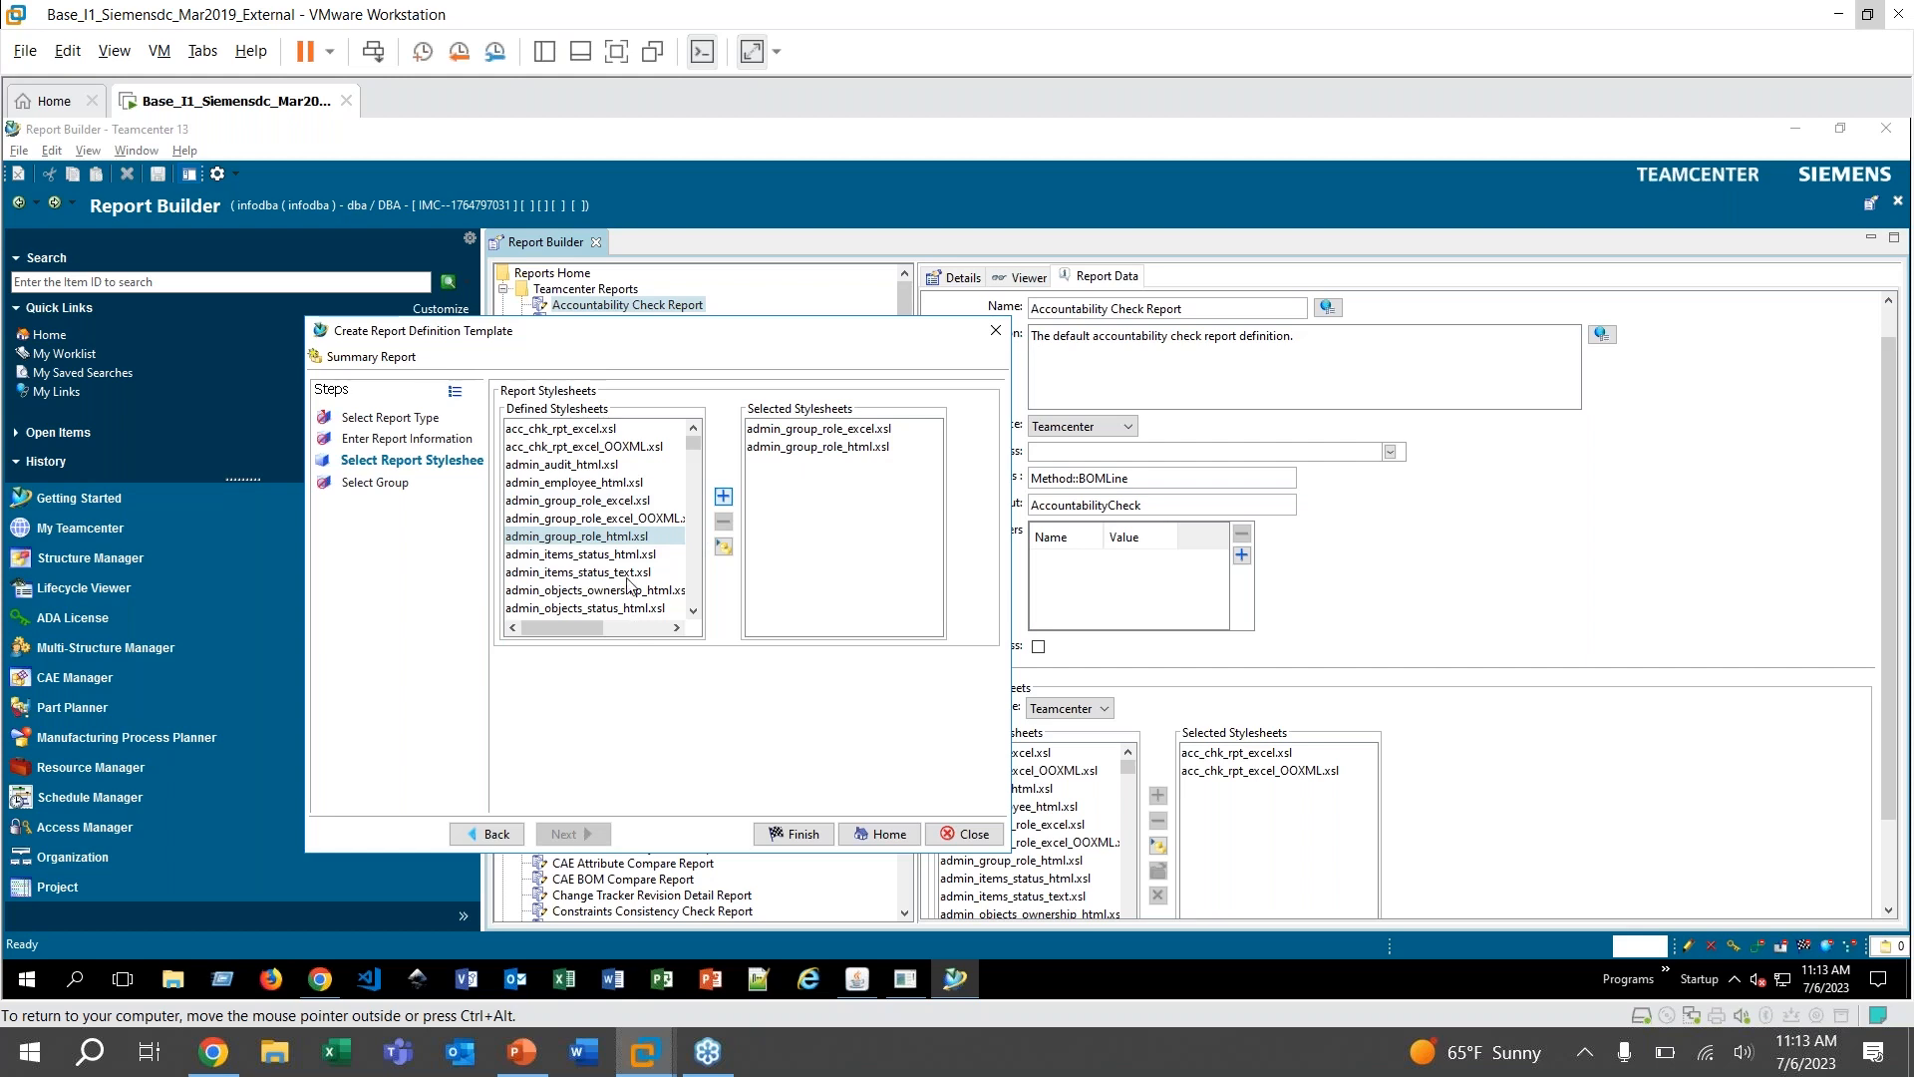
pyautogui.moveTo(885, 570)
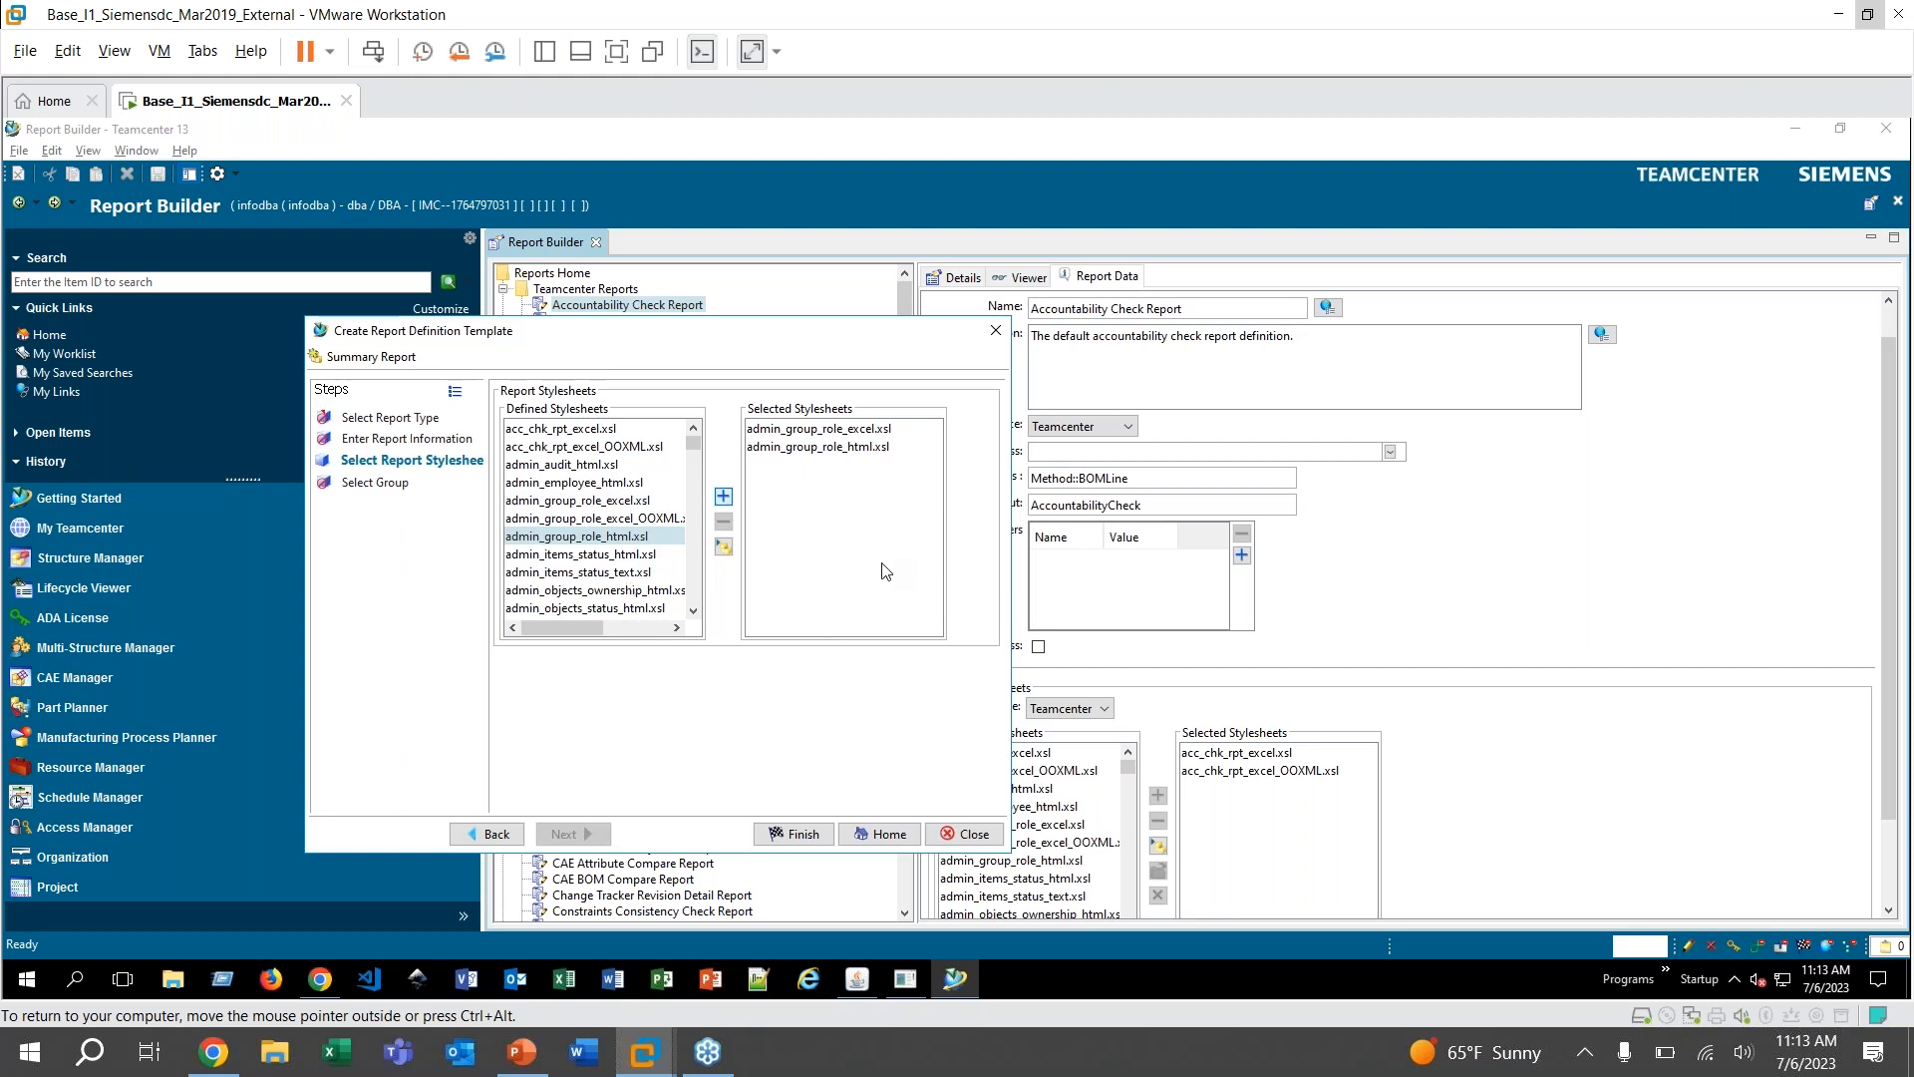
pyautogui.moveTo(722, 496)
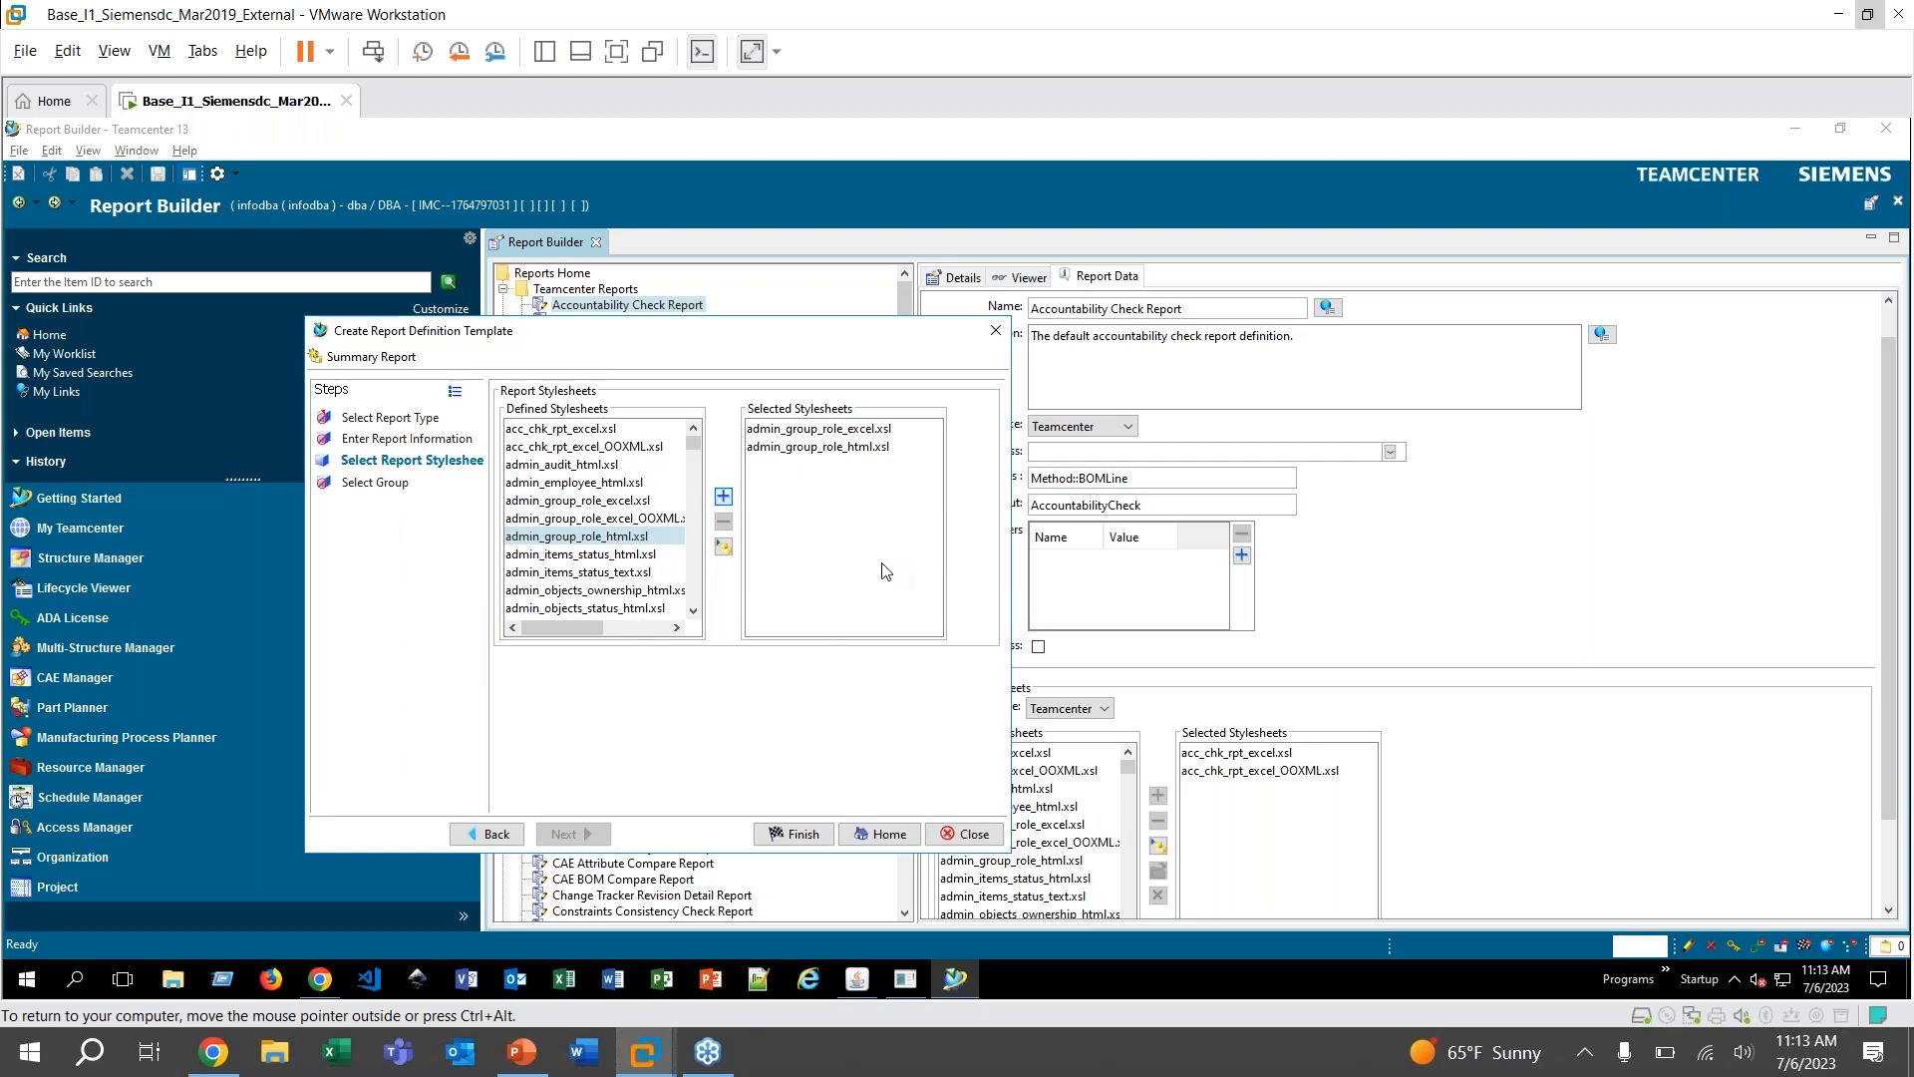
pyautogui.moveTo(842, 460)
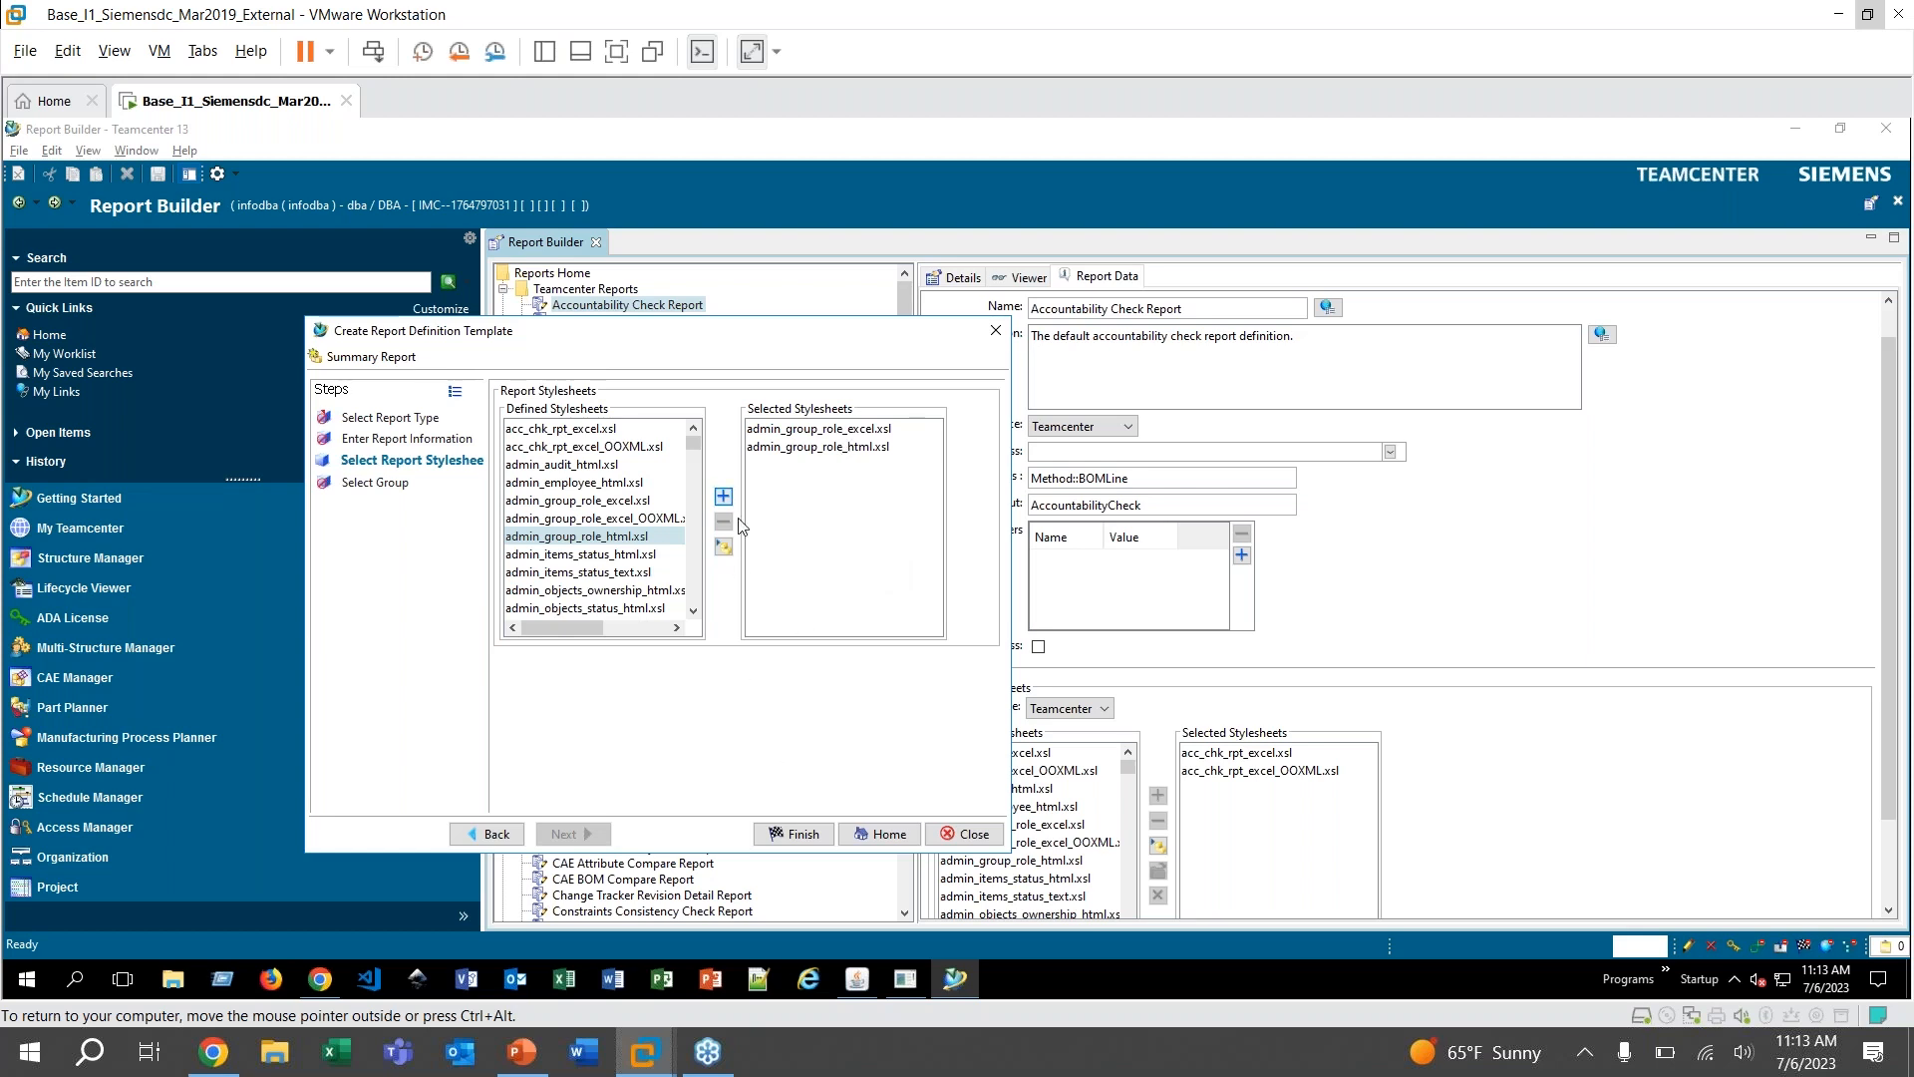
pyautogui.moveTo(717, 367)
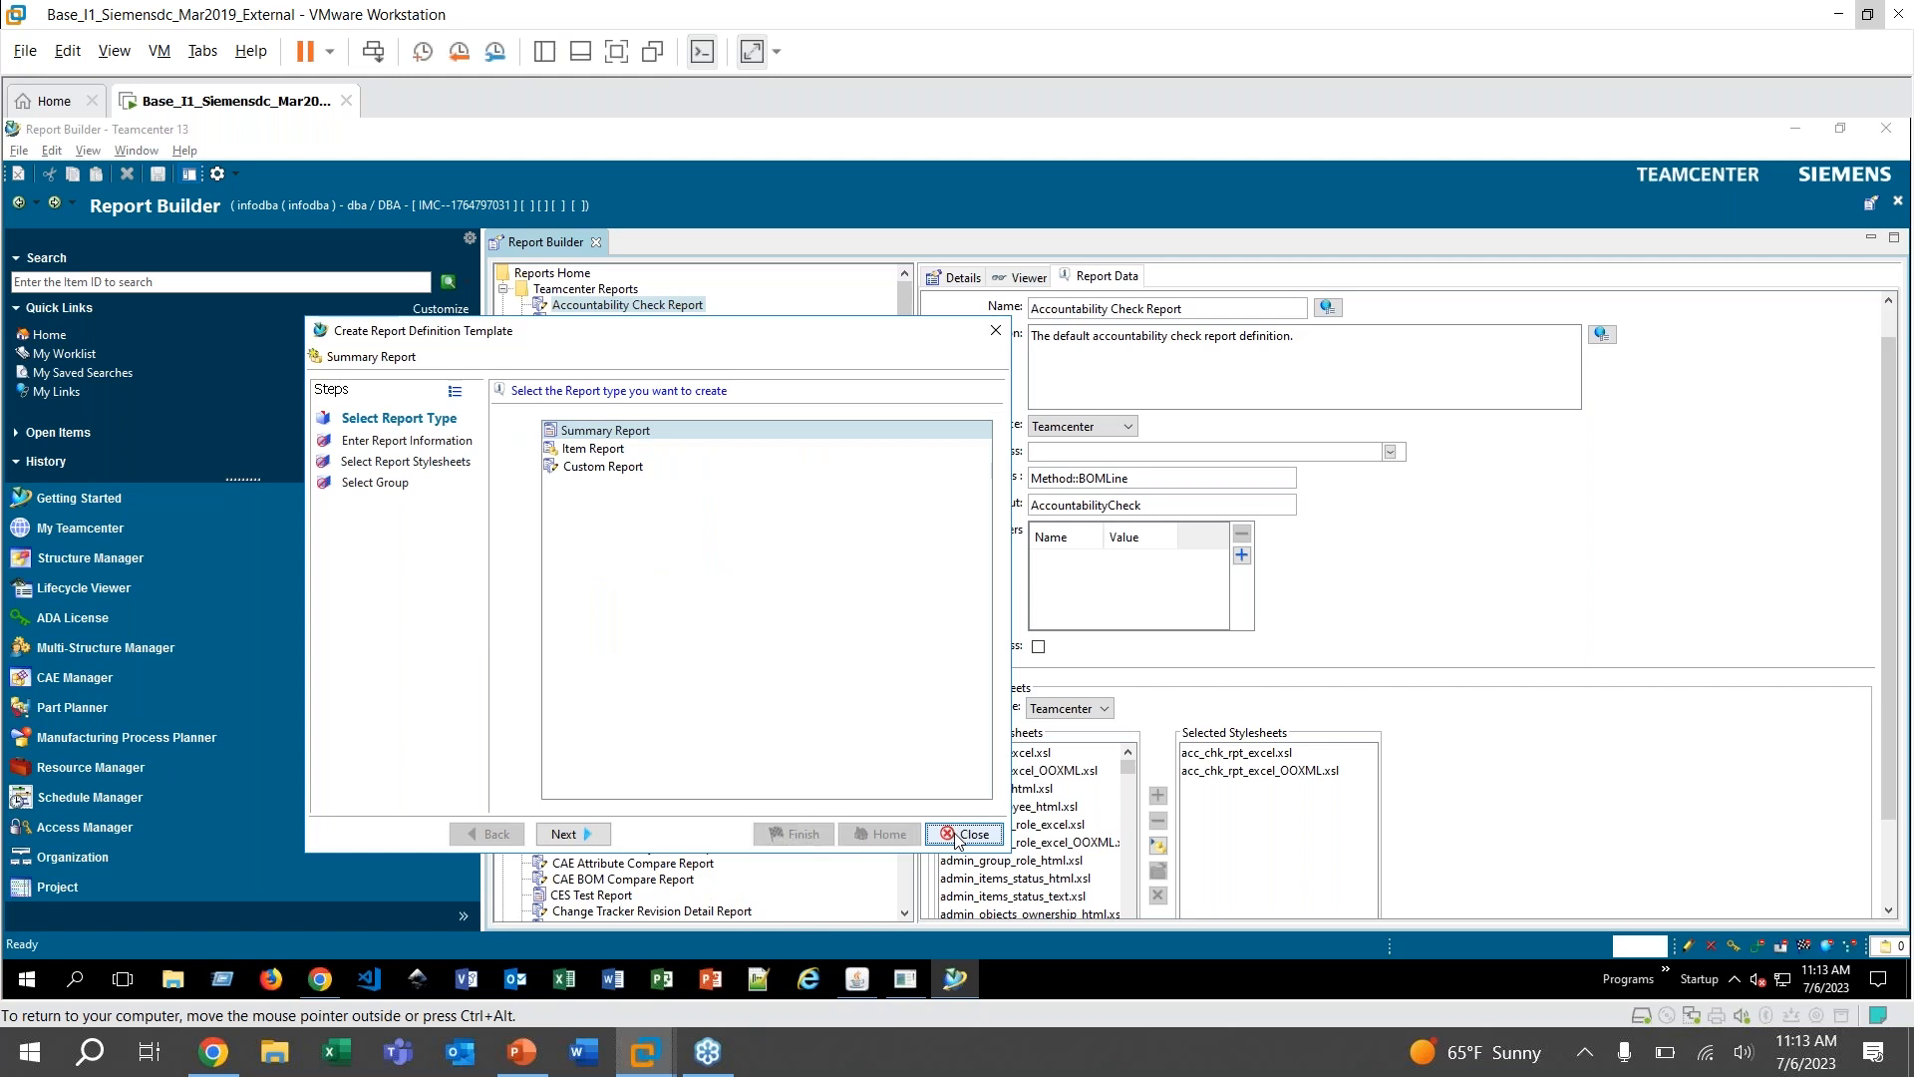
# Close the wizard and review the saved CES Test Report definition and its HTML stylesheet
pyautogui.click(964, 834)
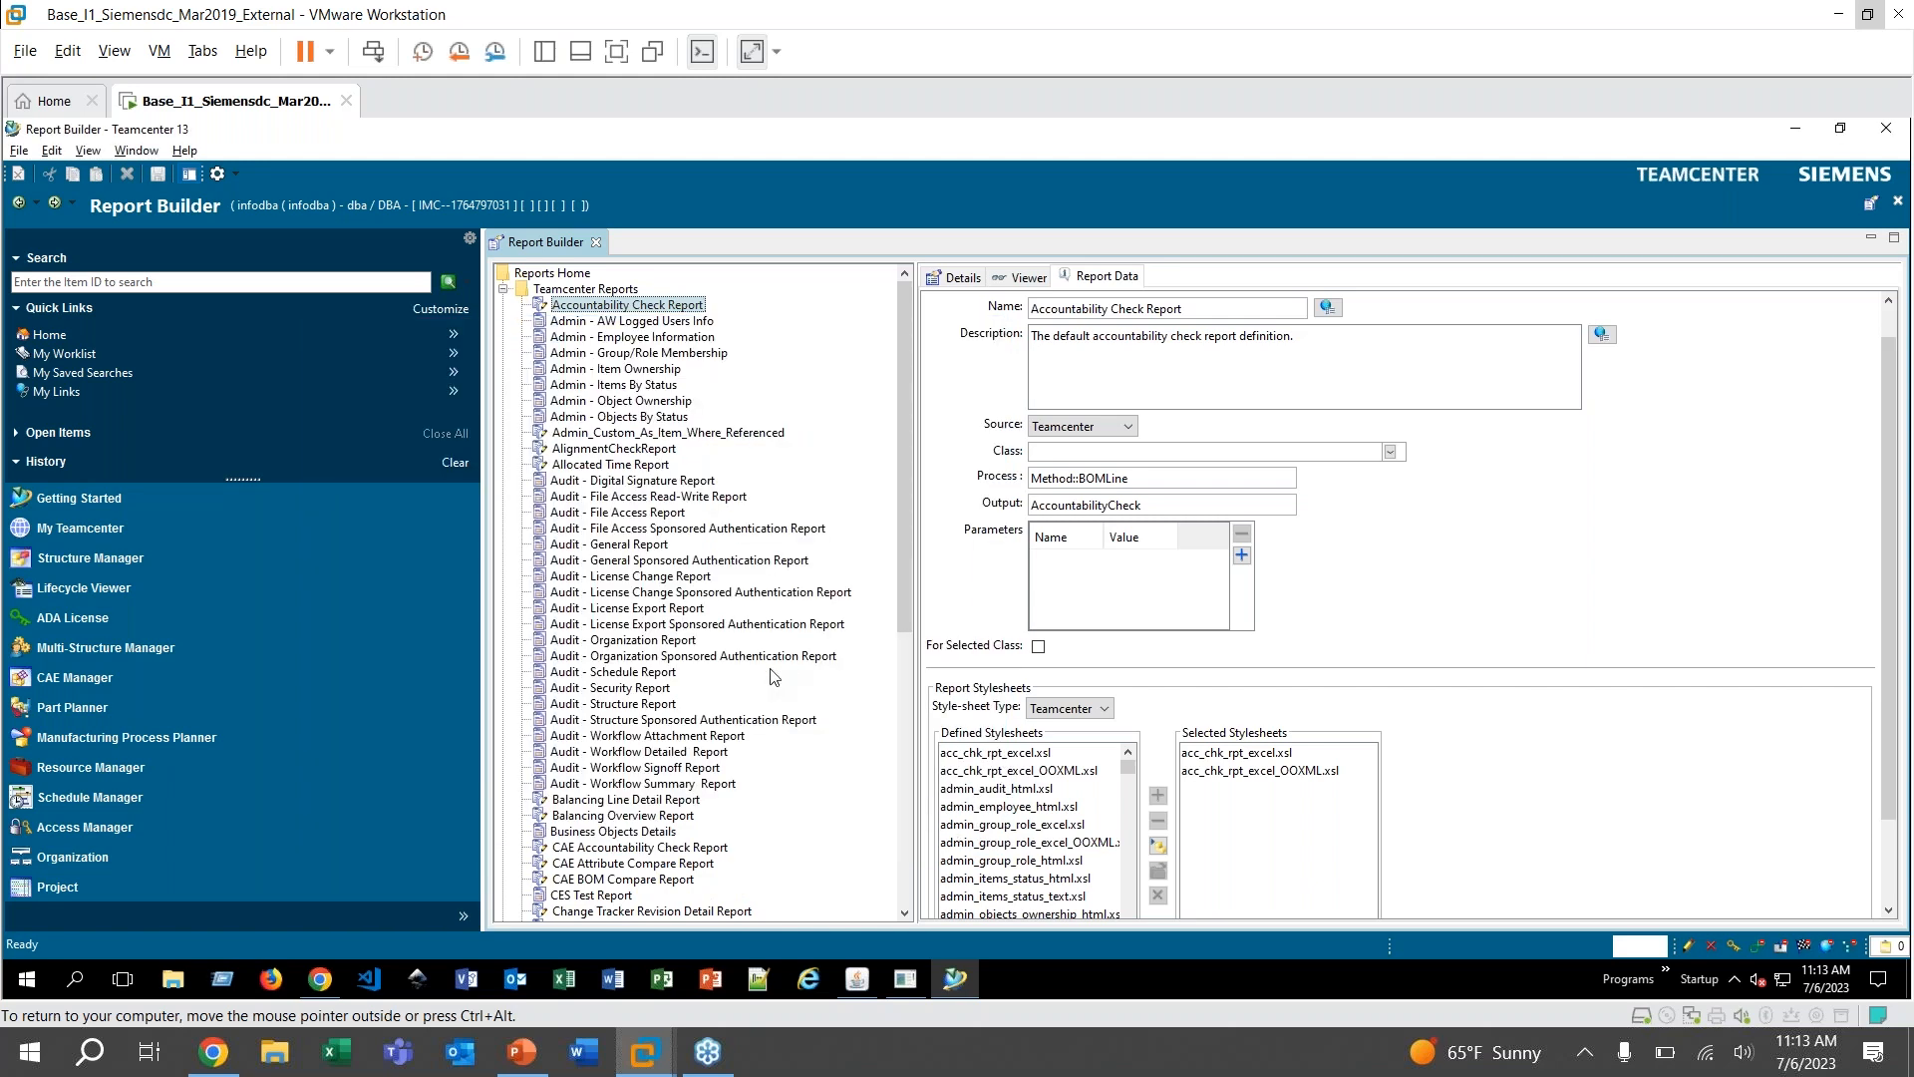
pyautogui.moveTo(598, 901)
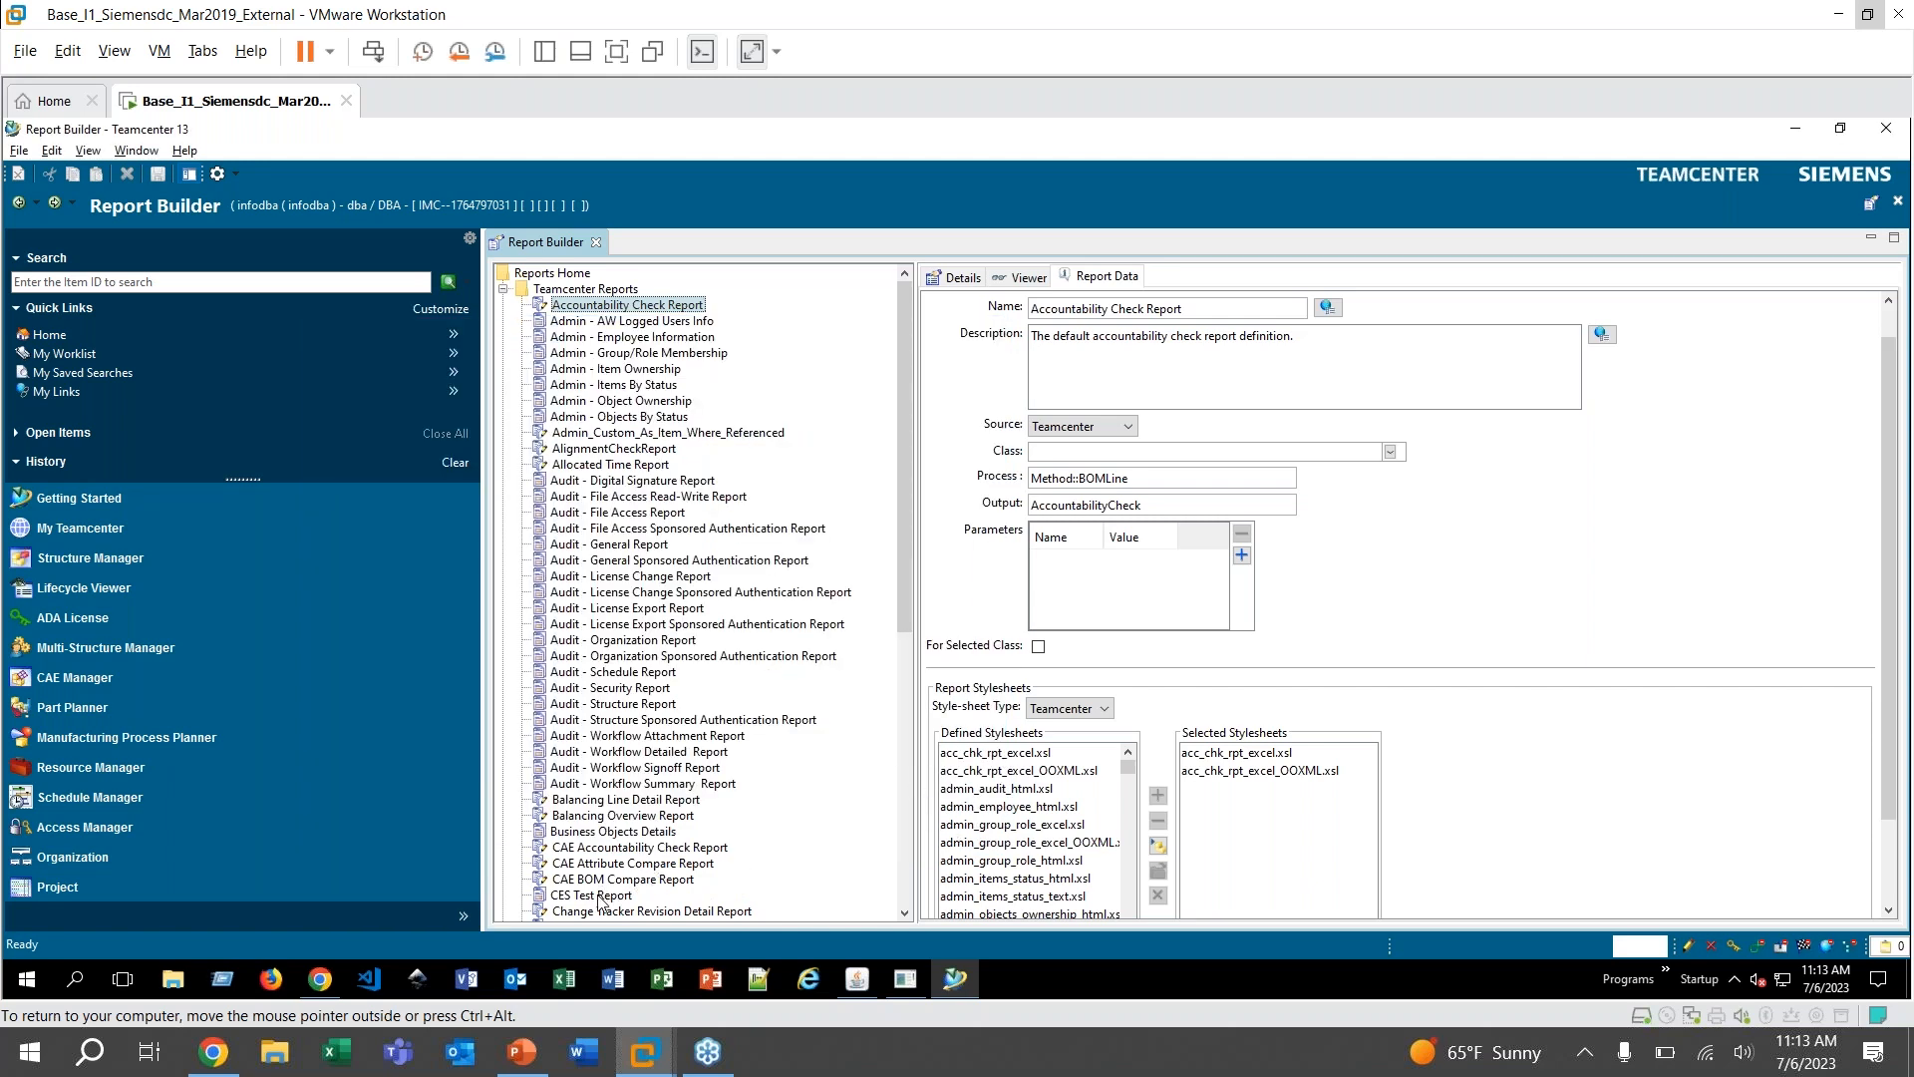
pyautogui.click(592, 895)
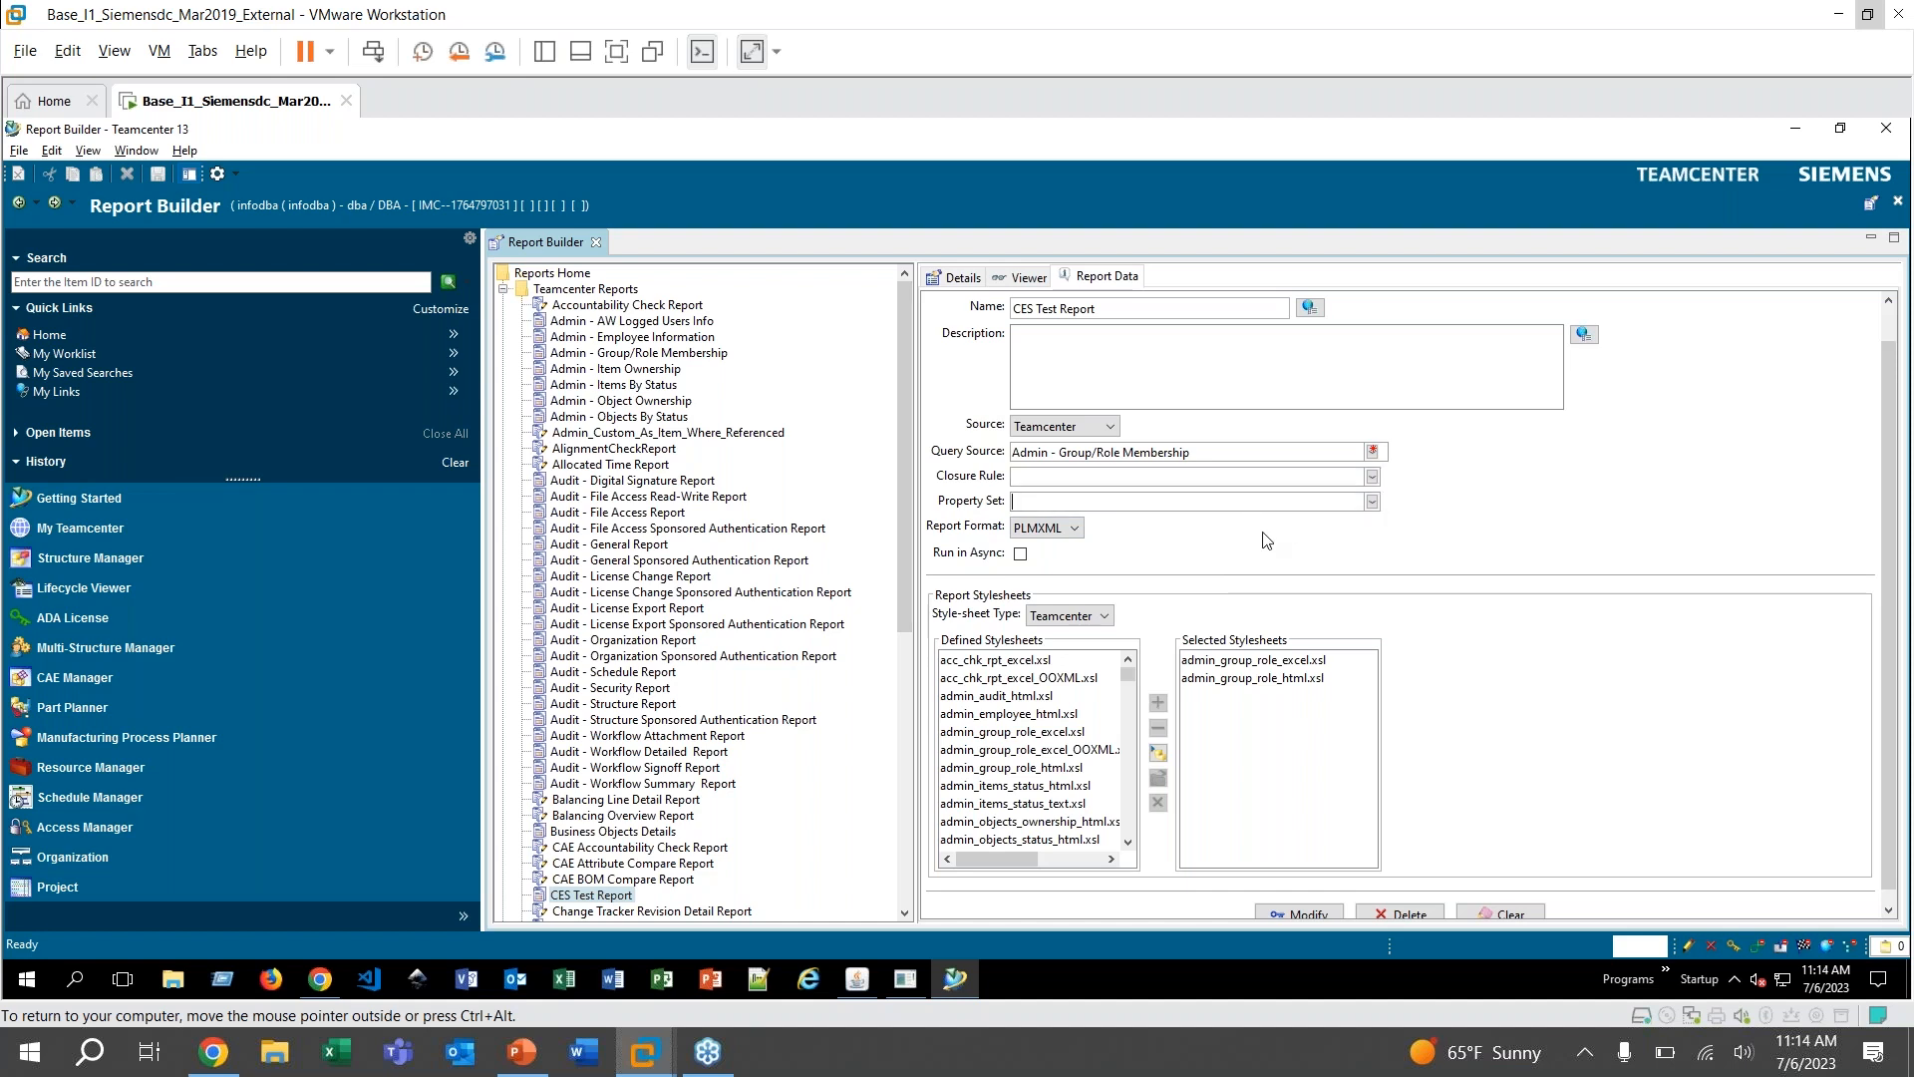
pyautogui.moveTo(1115, 696)
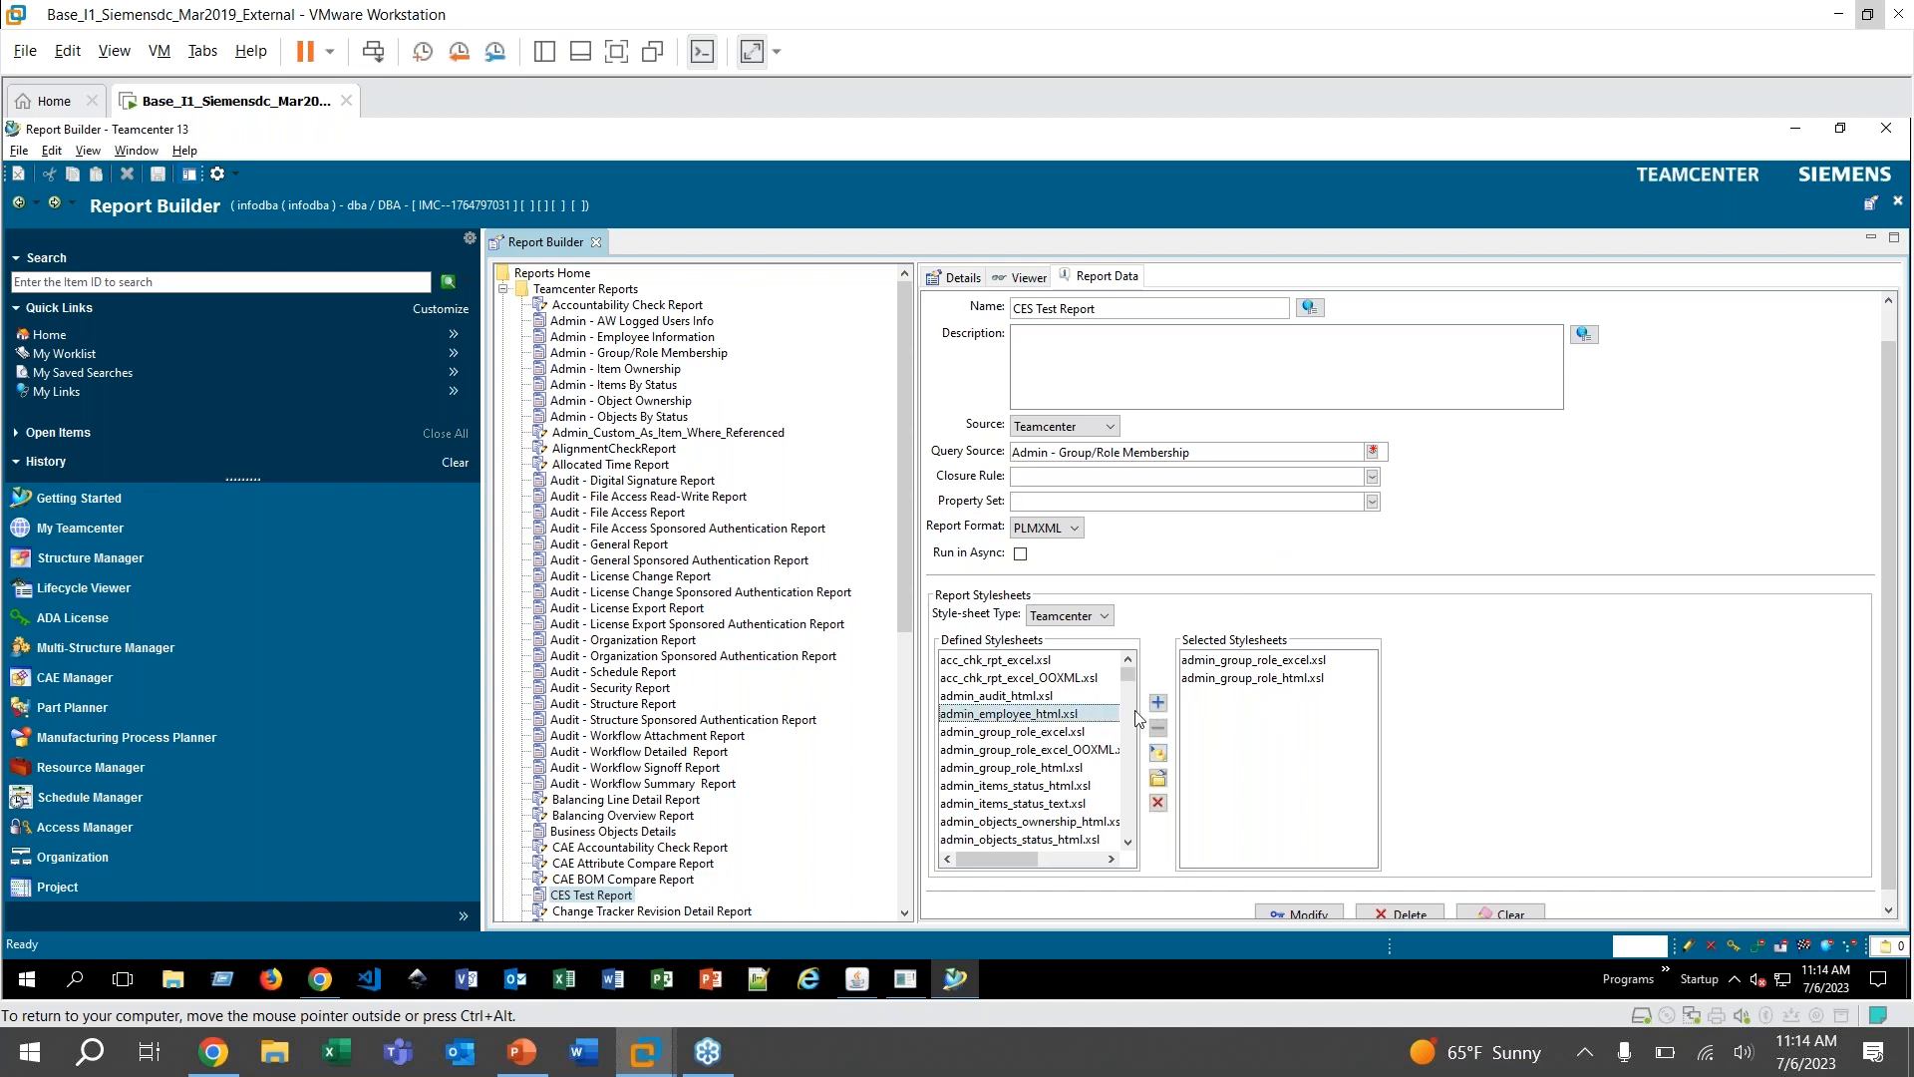
pyautogui.click(1250, 678)
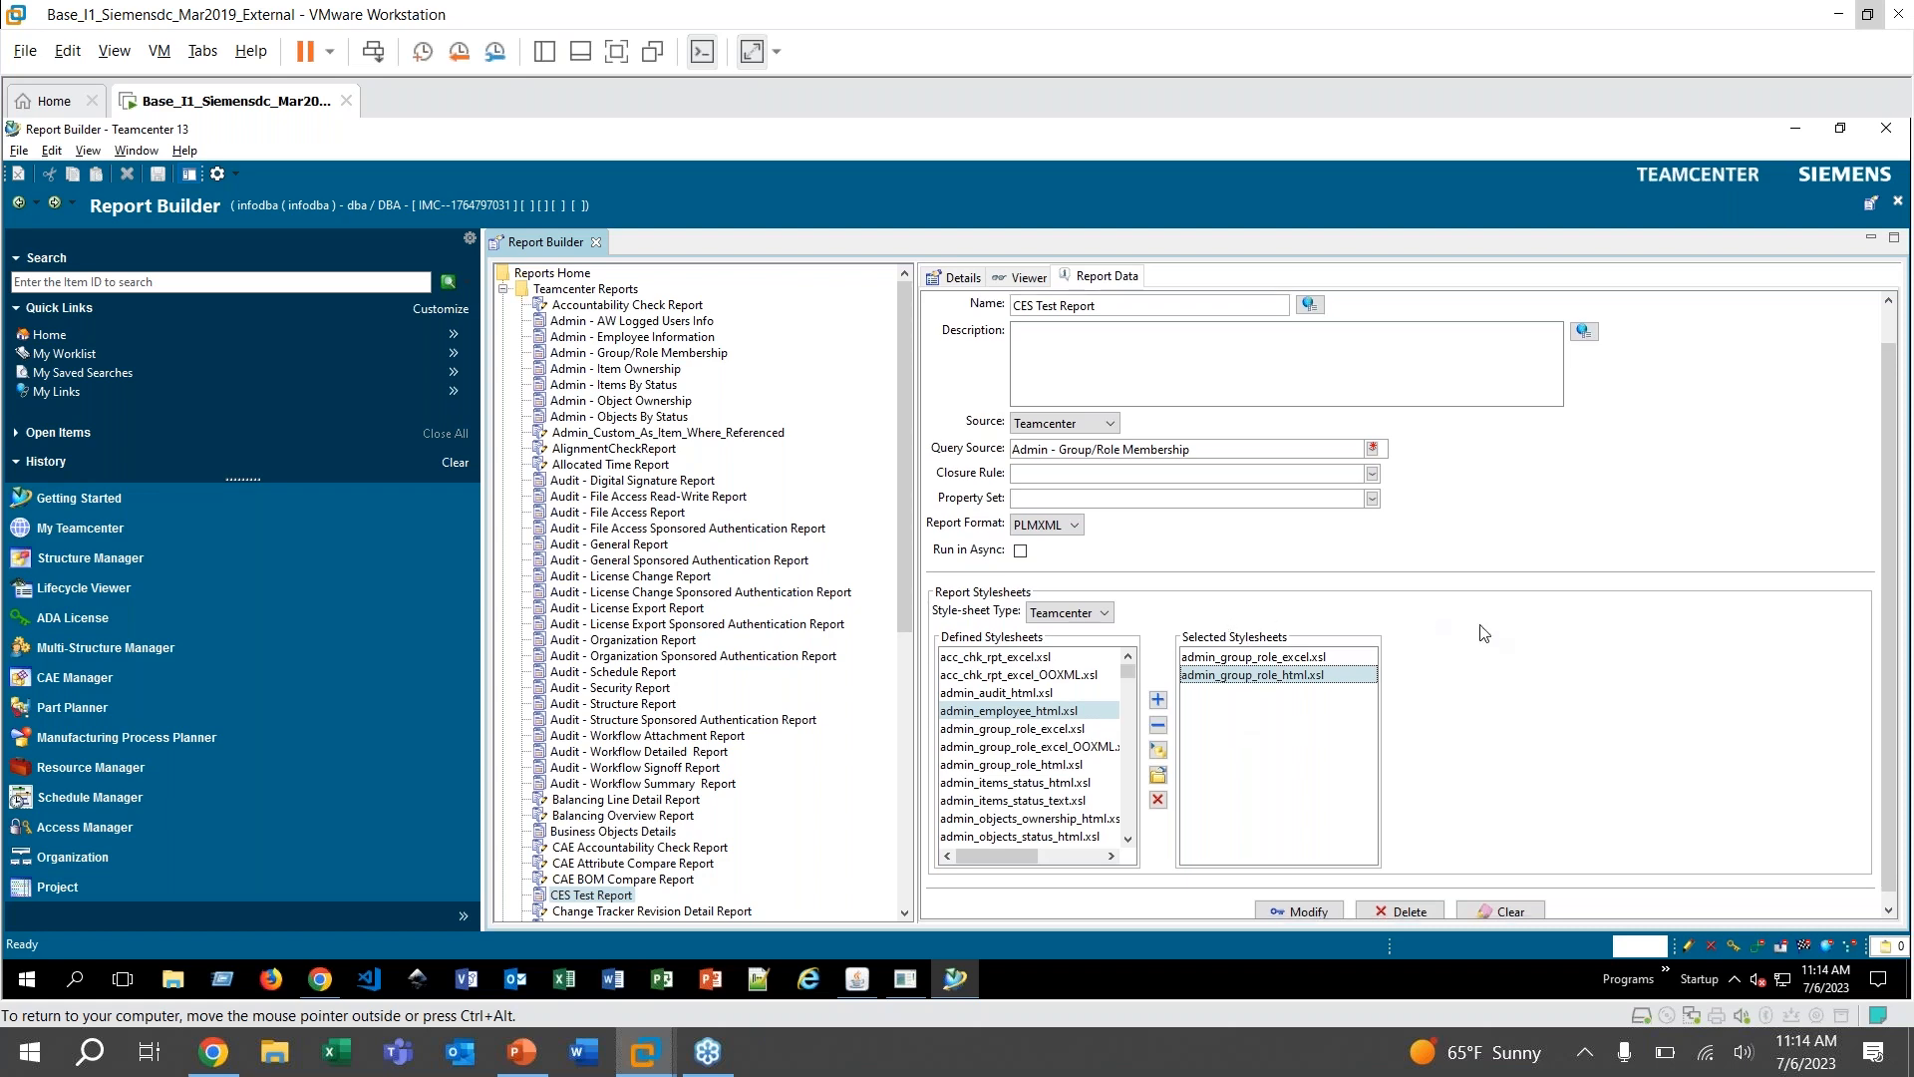
pyautogui.moveTo(1385, 628)
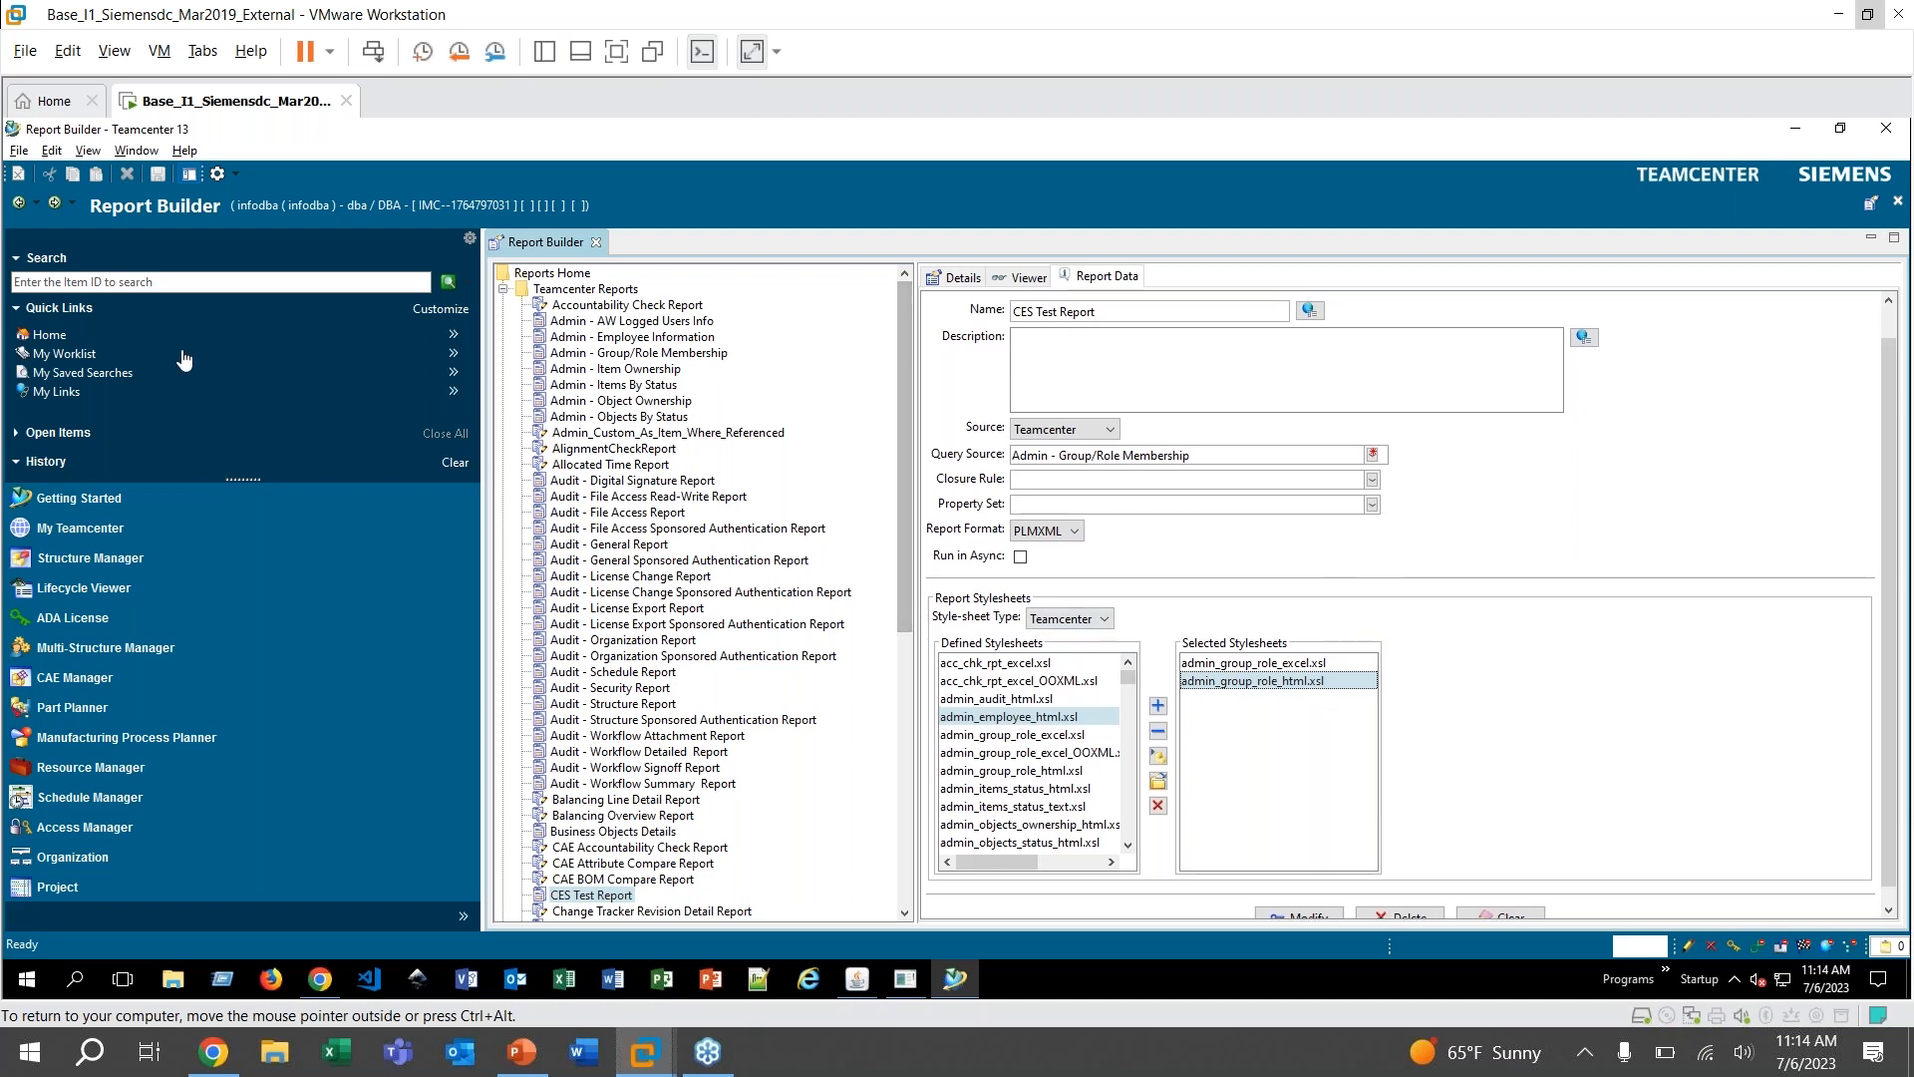
# Return to the home folder and launch the Report Generation Wizard from Tools > Reports
pyautogui.click(48, 335)
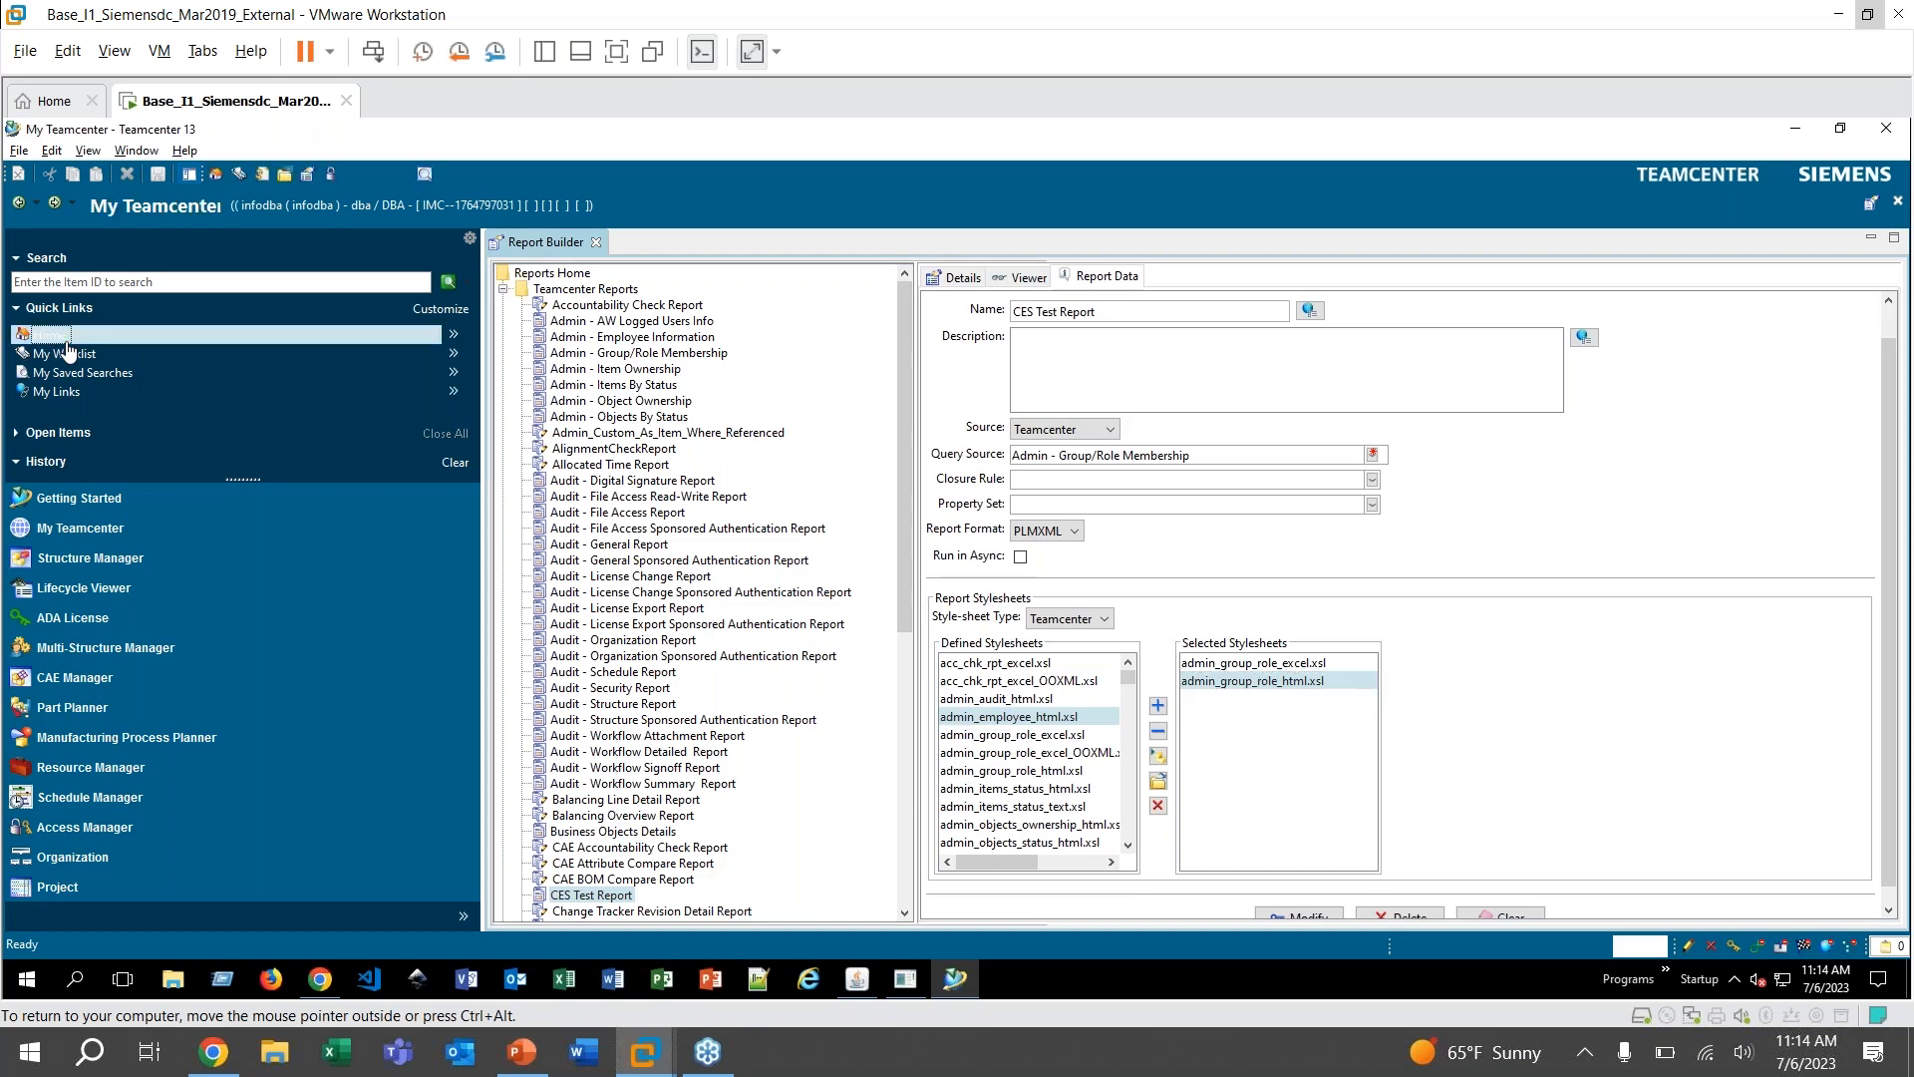
pyautogui.click(48, 333)
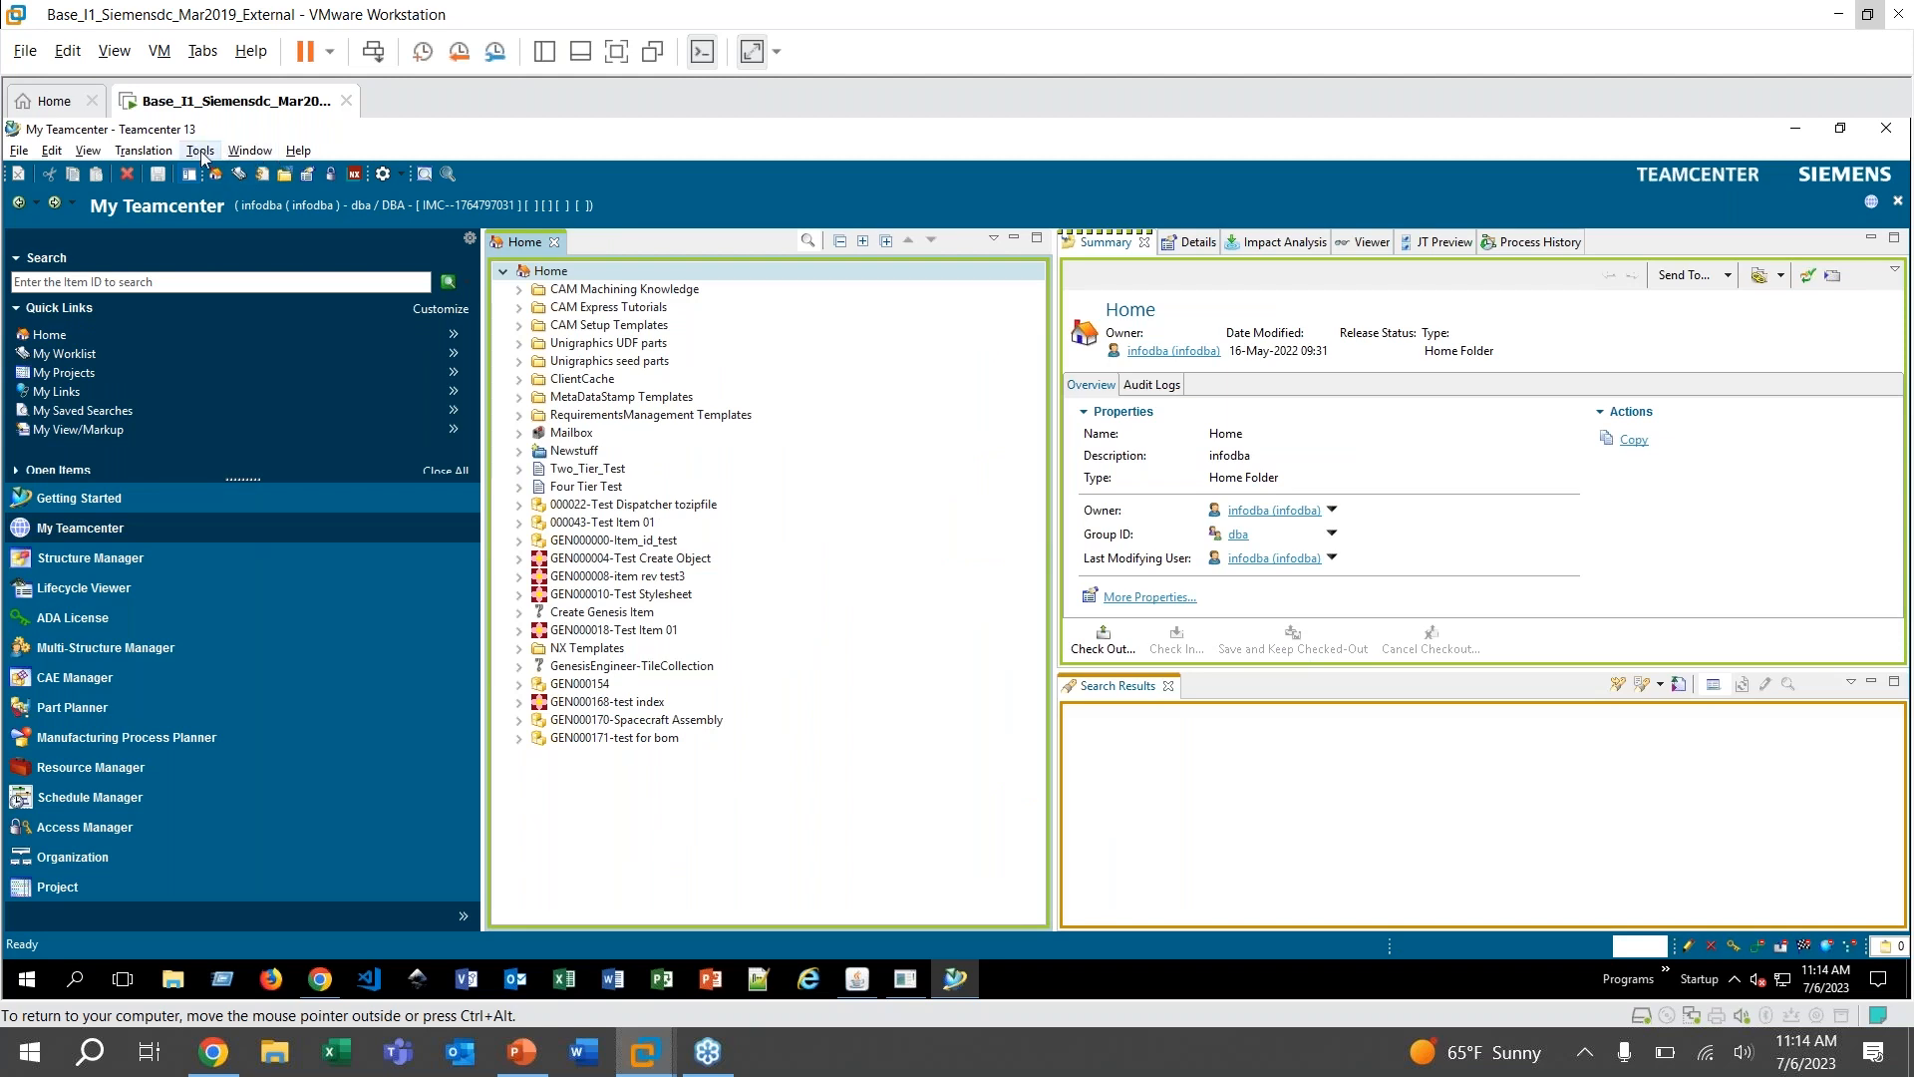
pyautogui.click(199, 150)
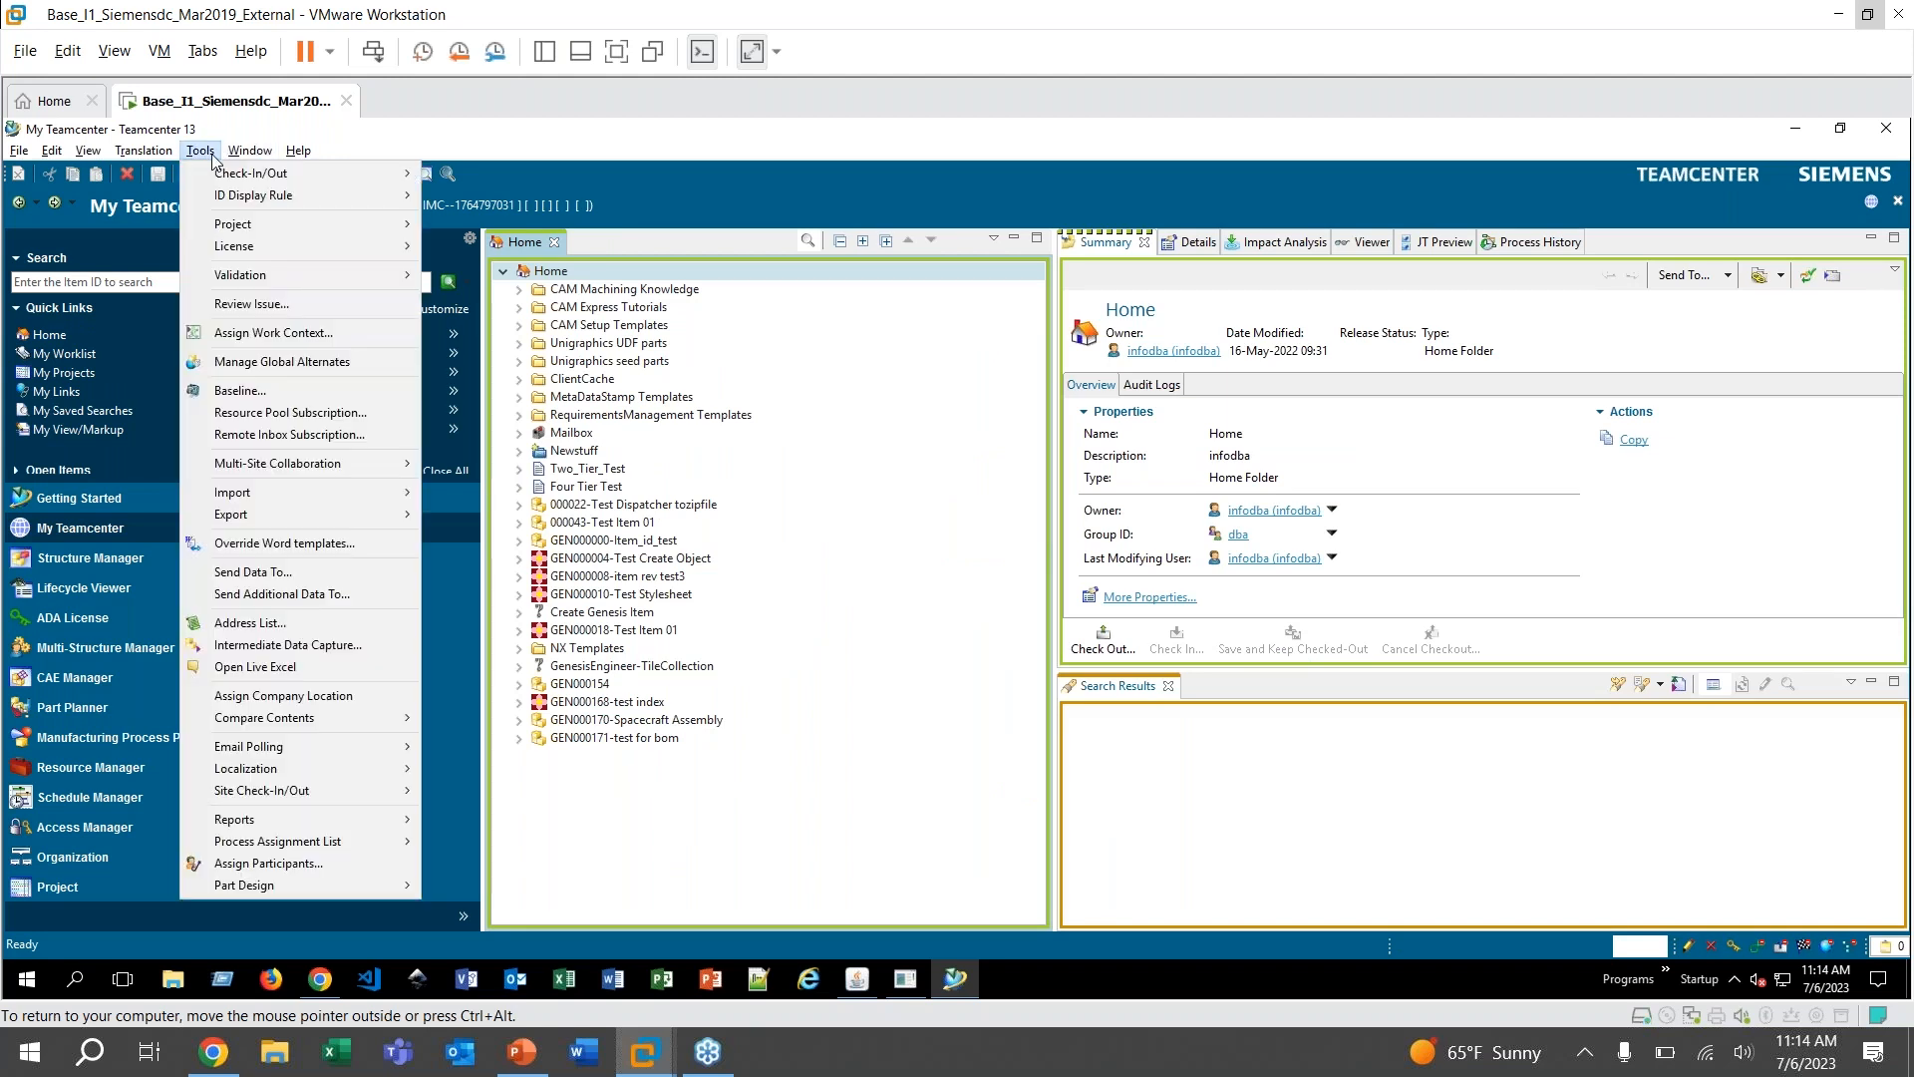
pyautogui.moveTo(259, 790)
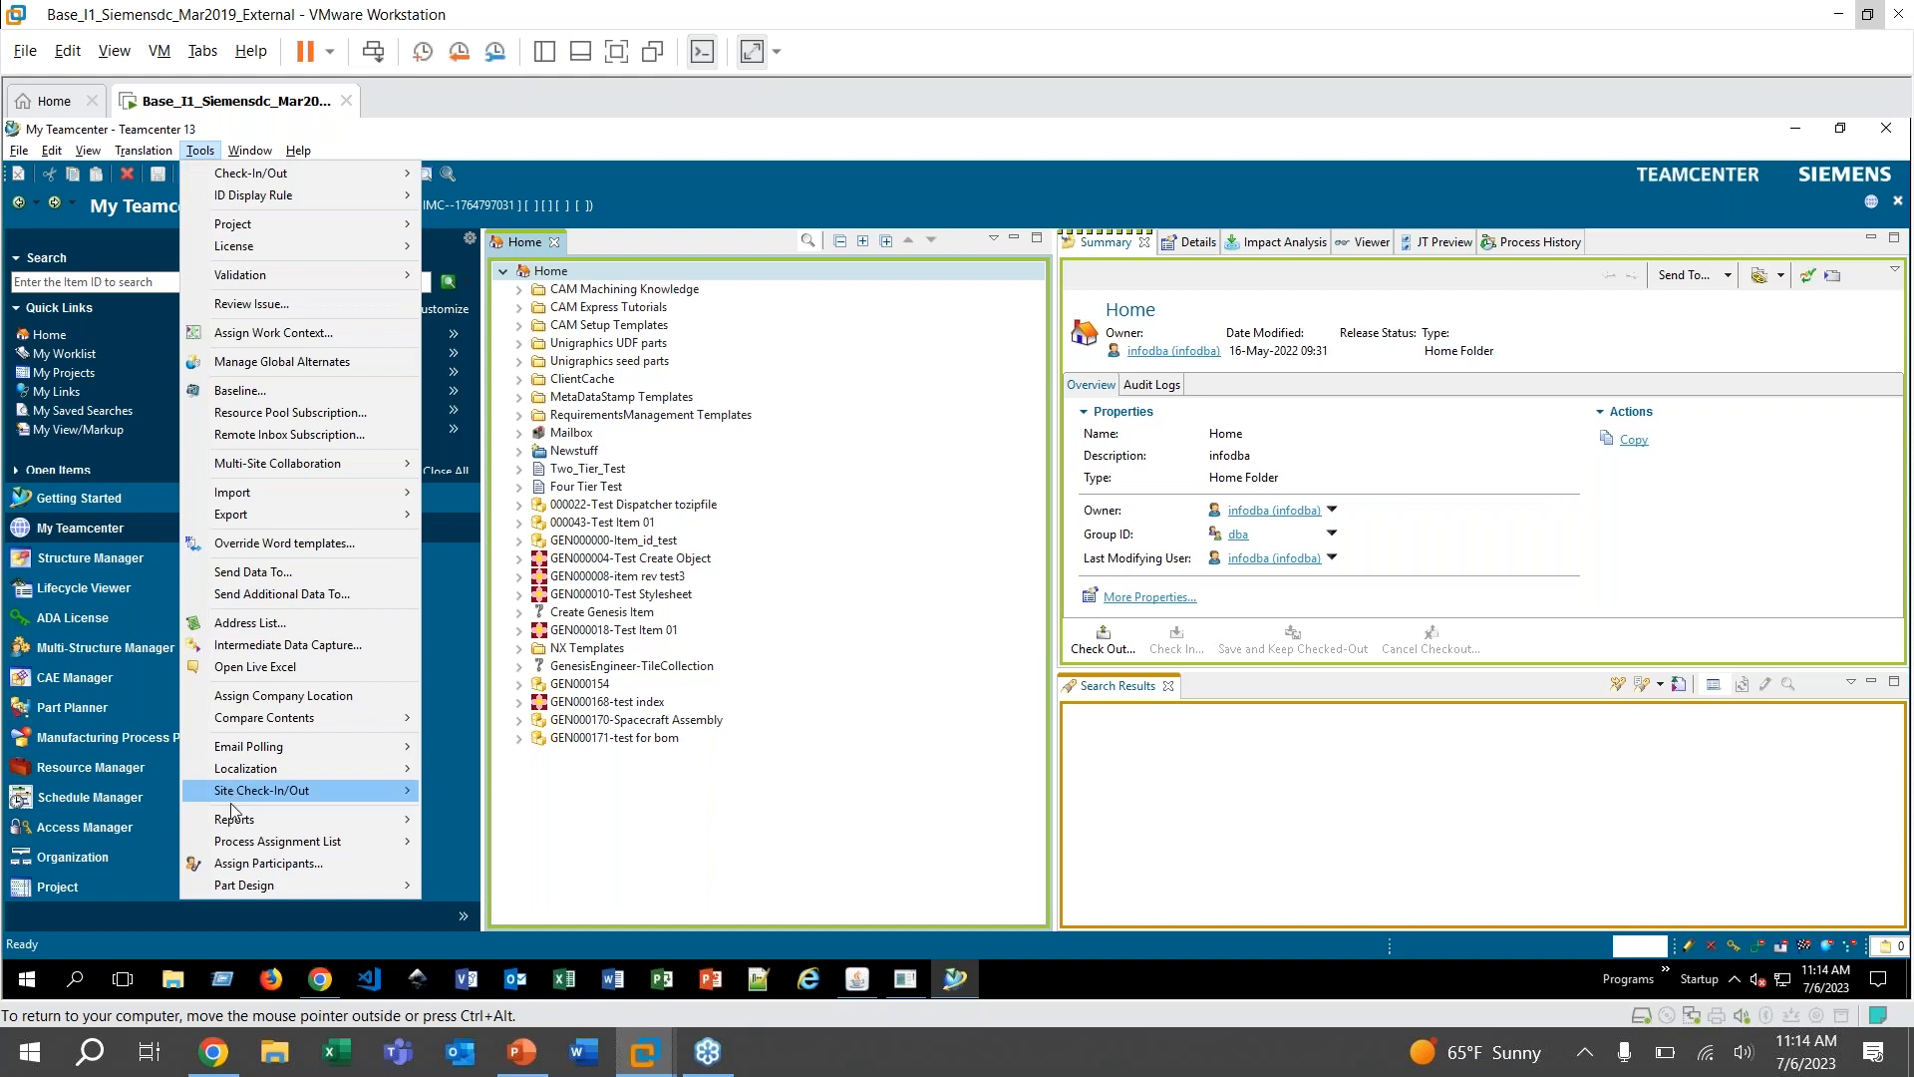
pyautogui.moveTo(235, 819)
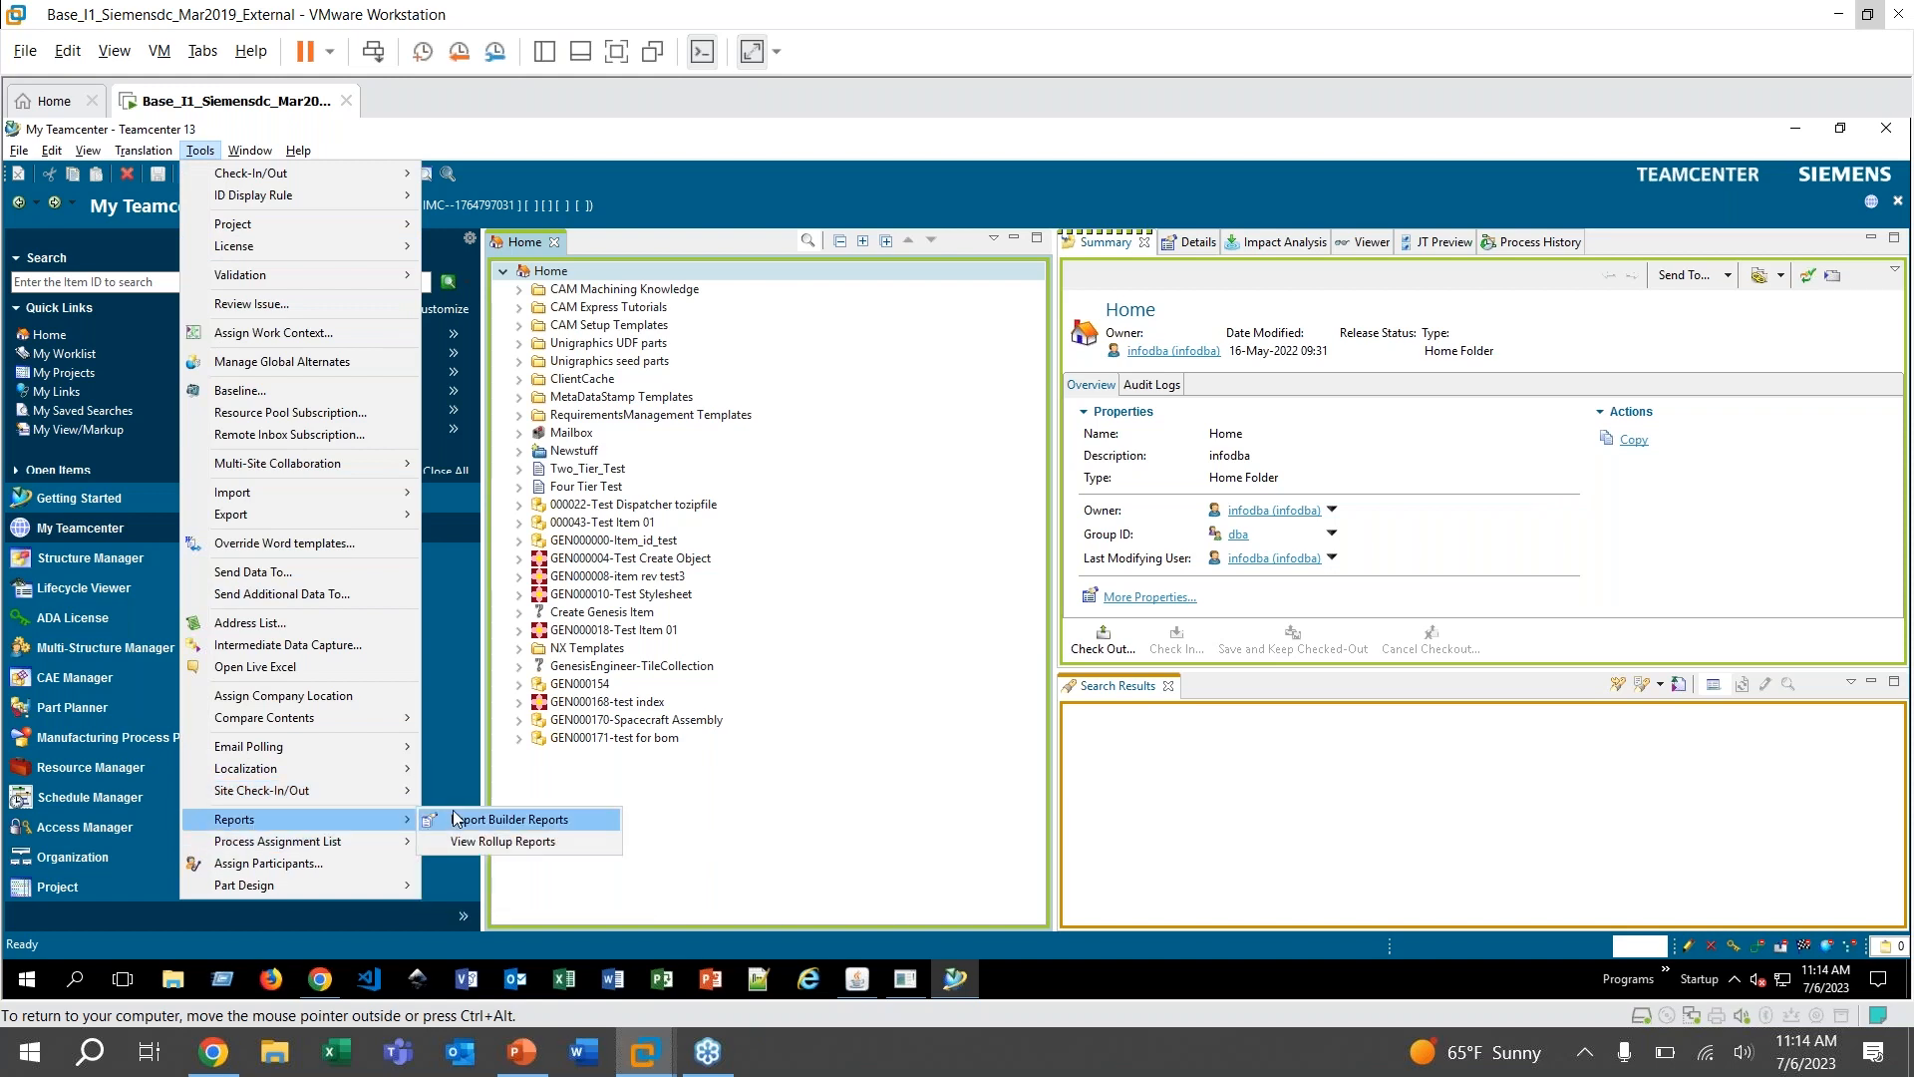
pyautogui.click(508, 820)
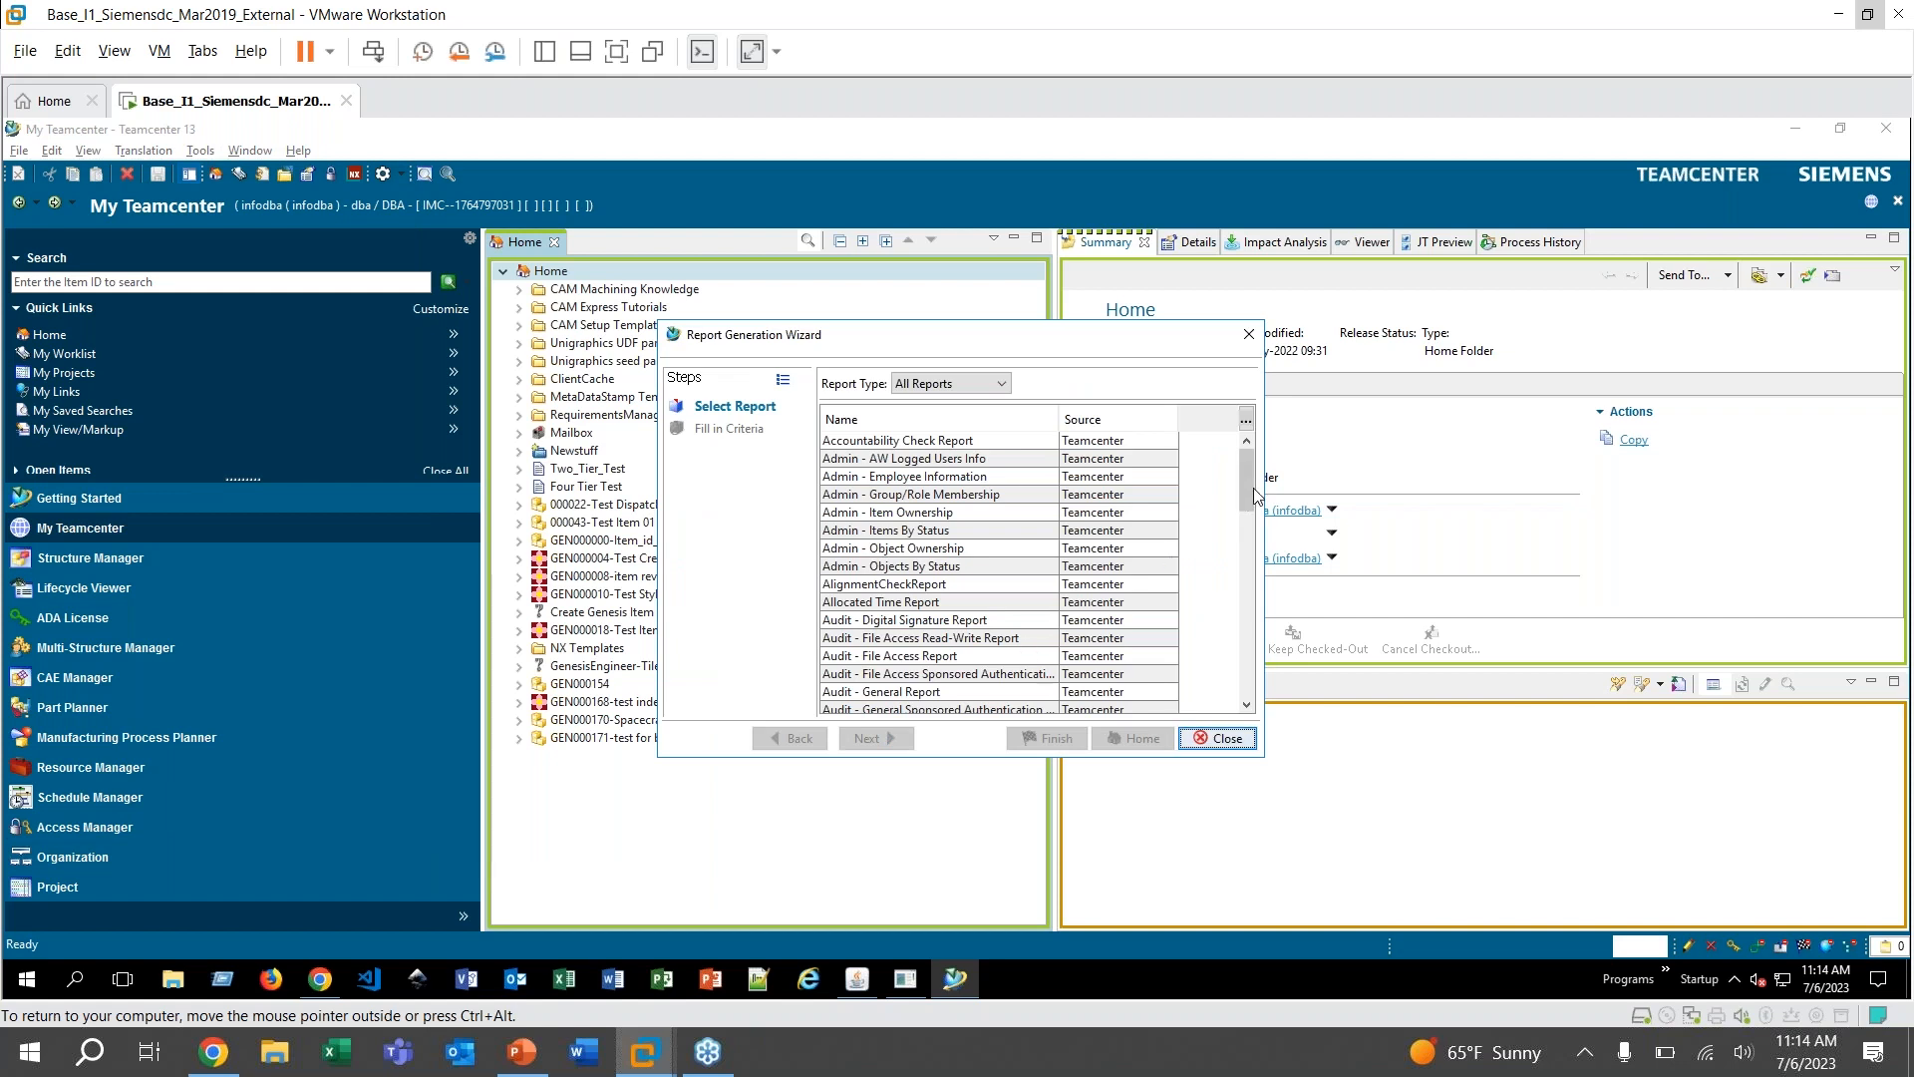
# Choose CES Test Report in the wizard and advance to its Group and Role criteria
pyautogui.scroll(-3)
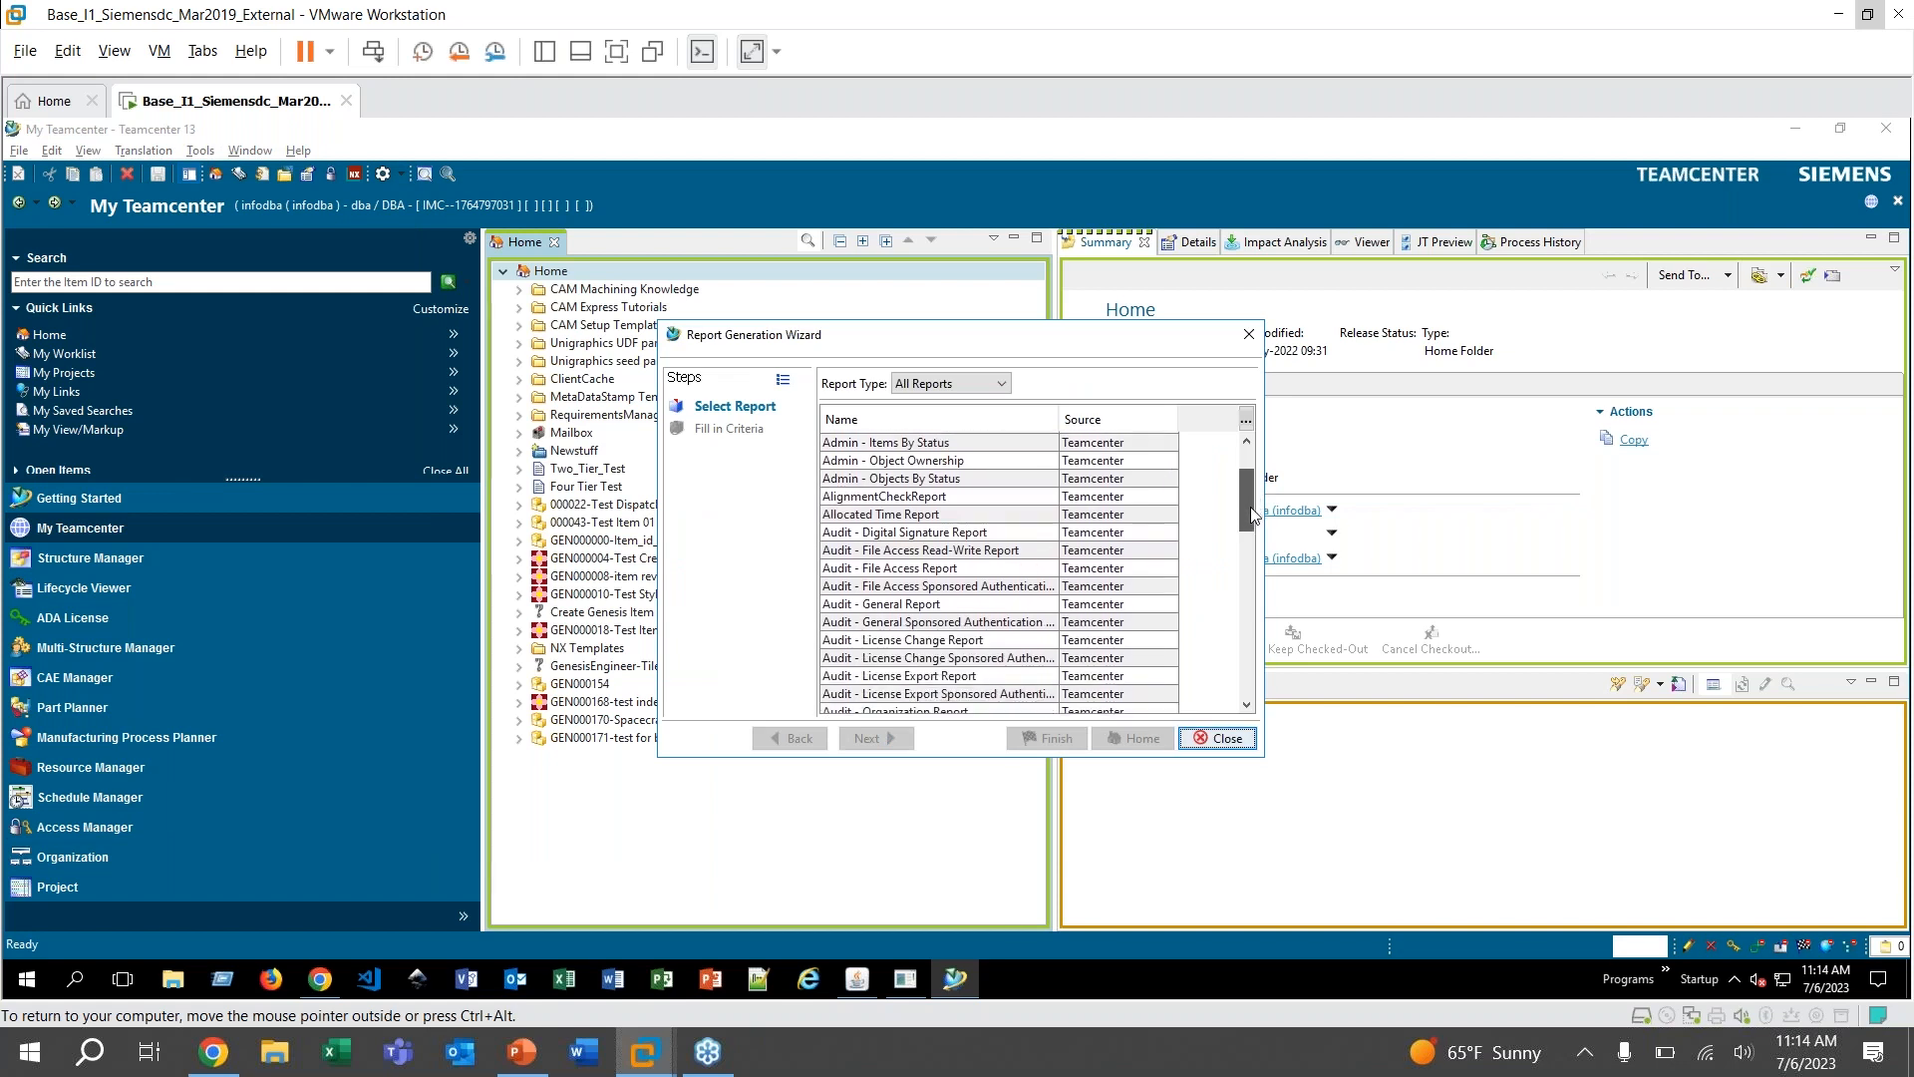
pyautogui.scroll(-3)
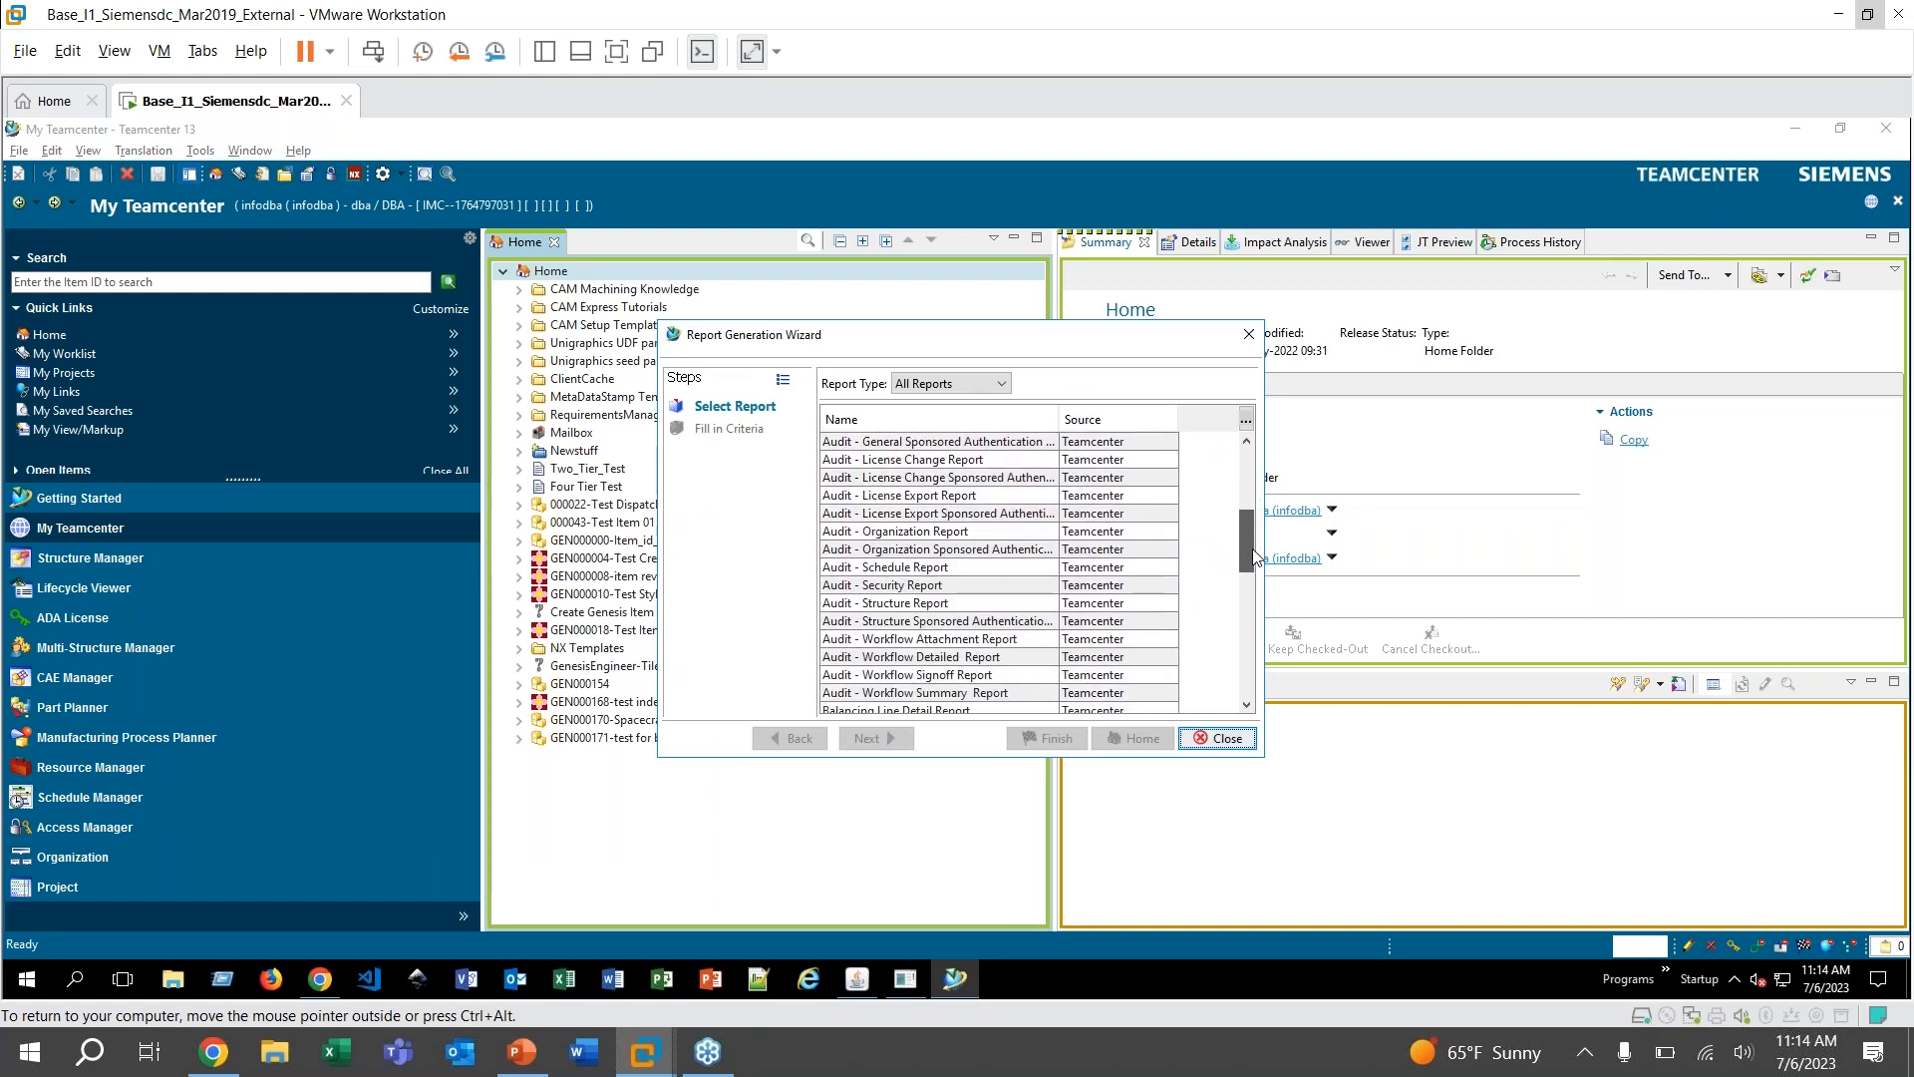
pyautogui.scroll(-3)
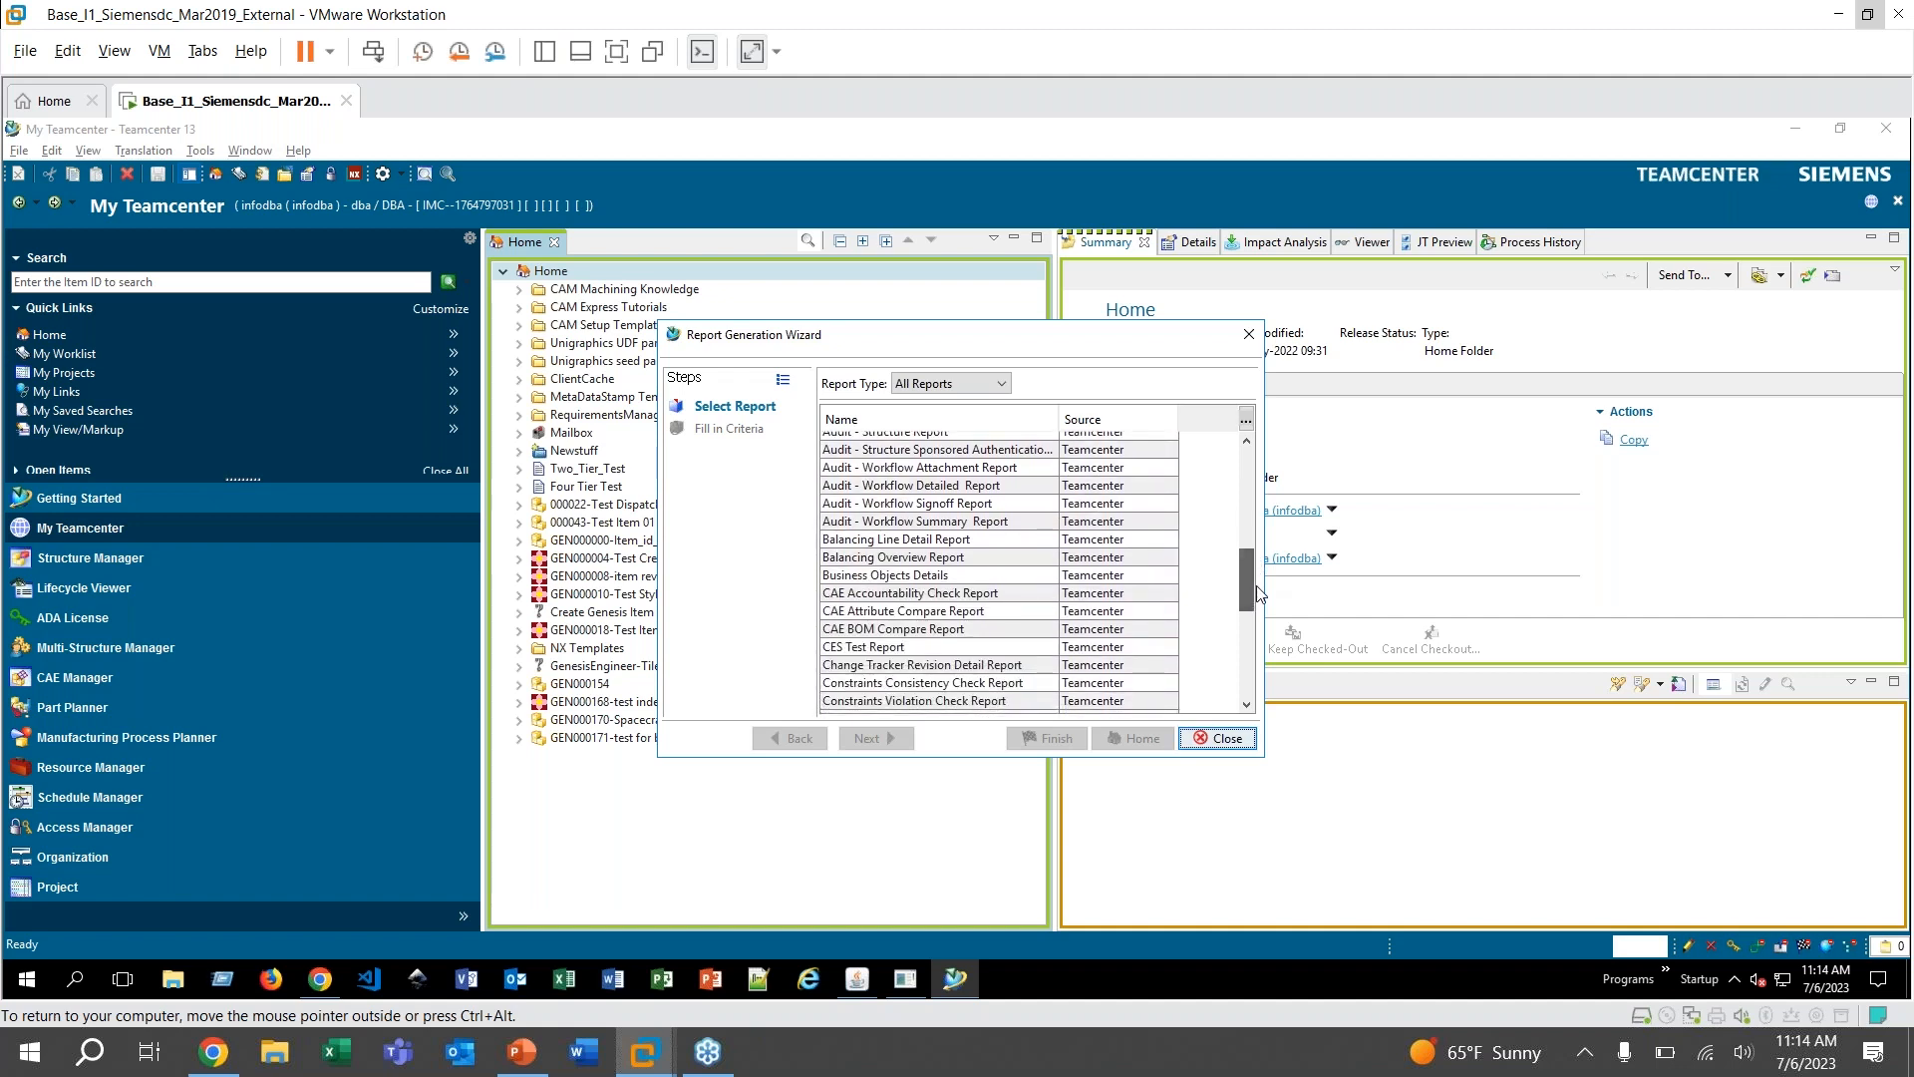
pyautogui.click(861, 646)
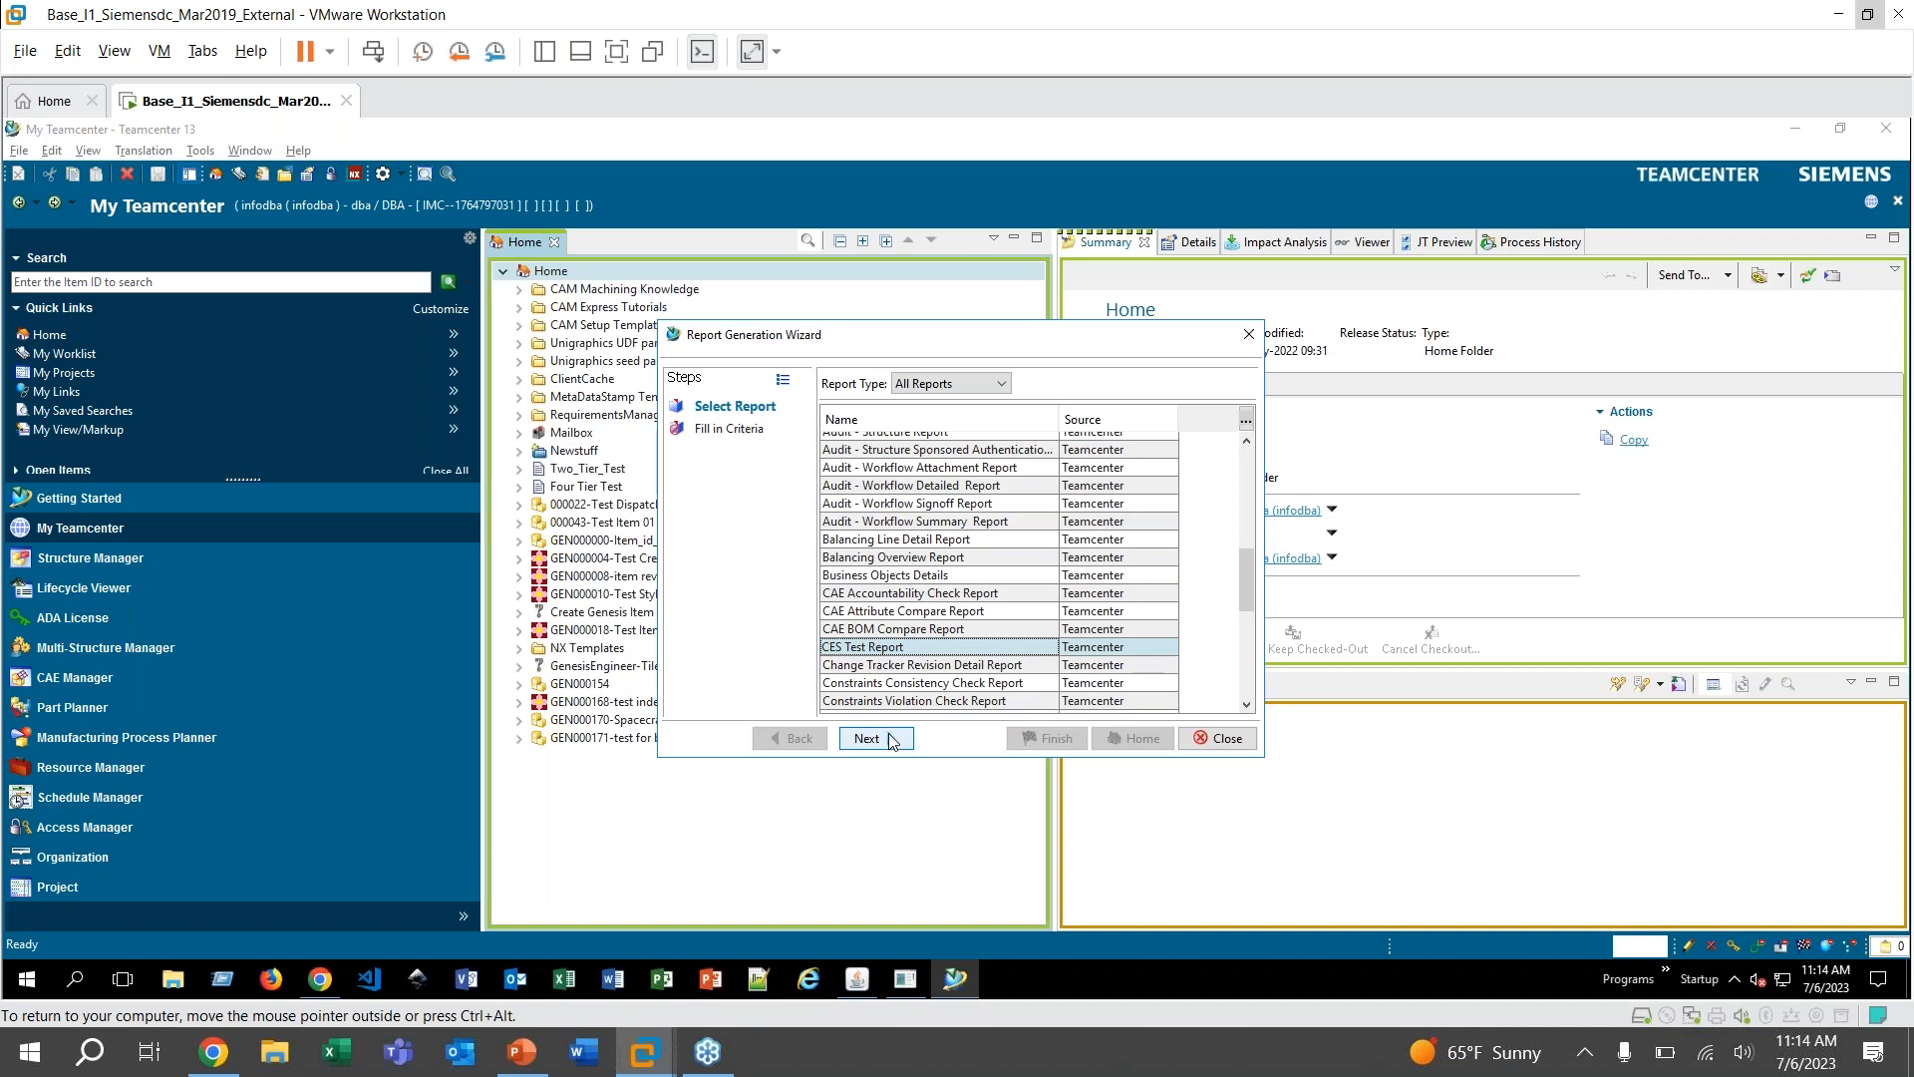
pyautogui.click(875, 738)
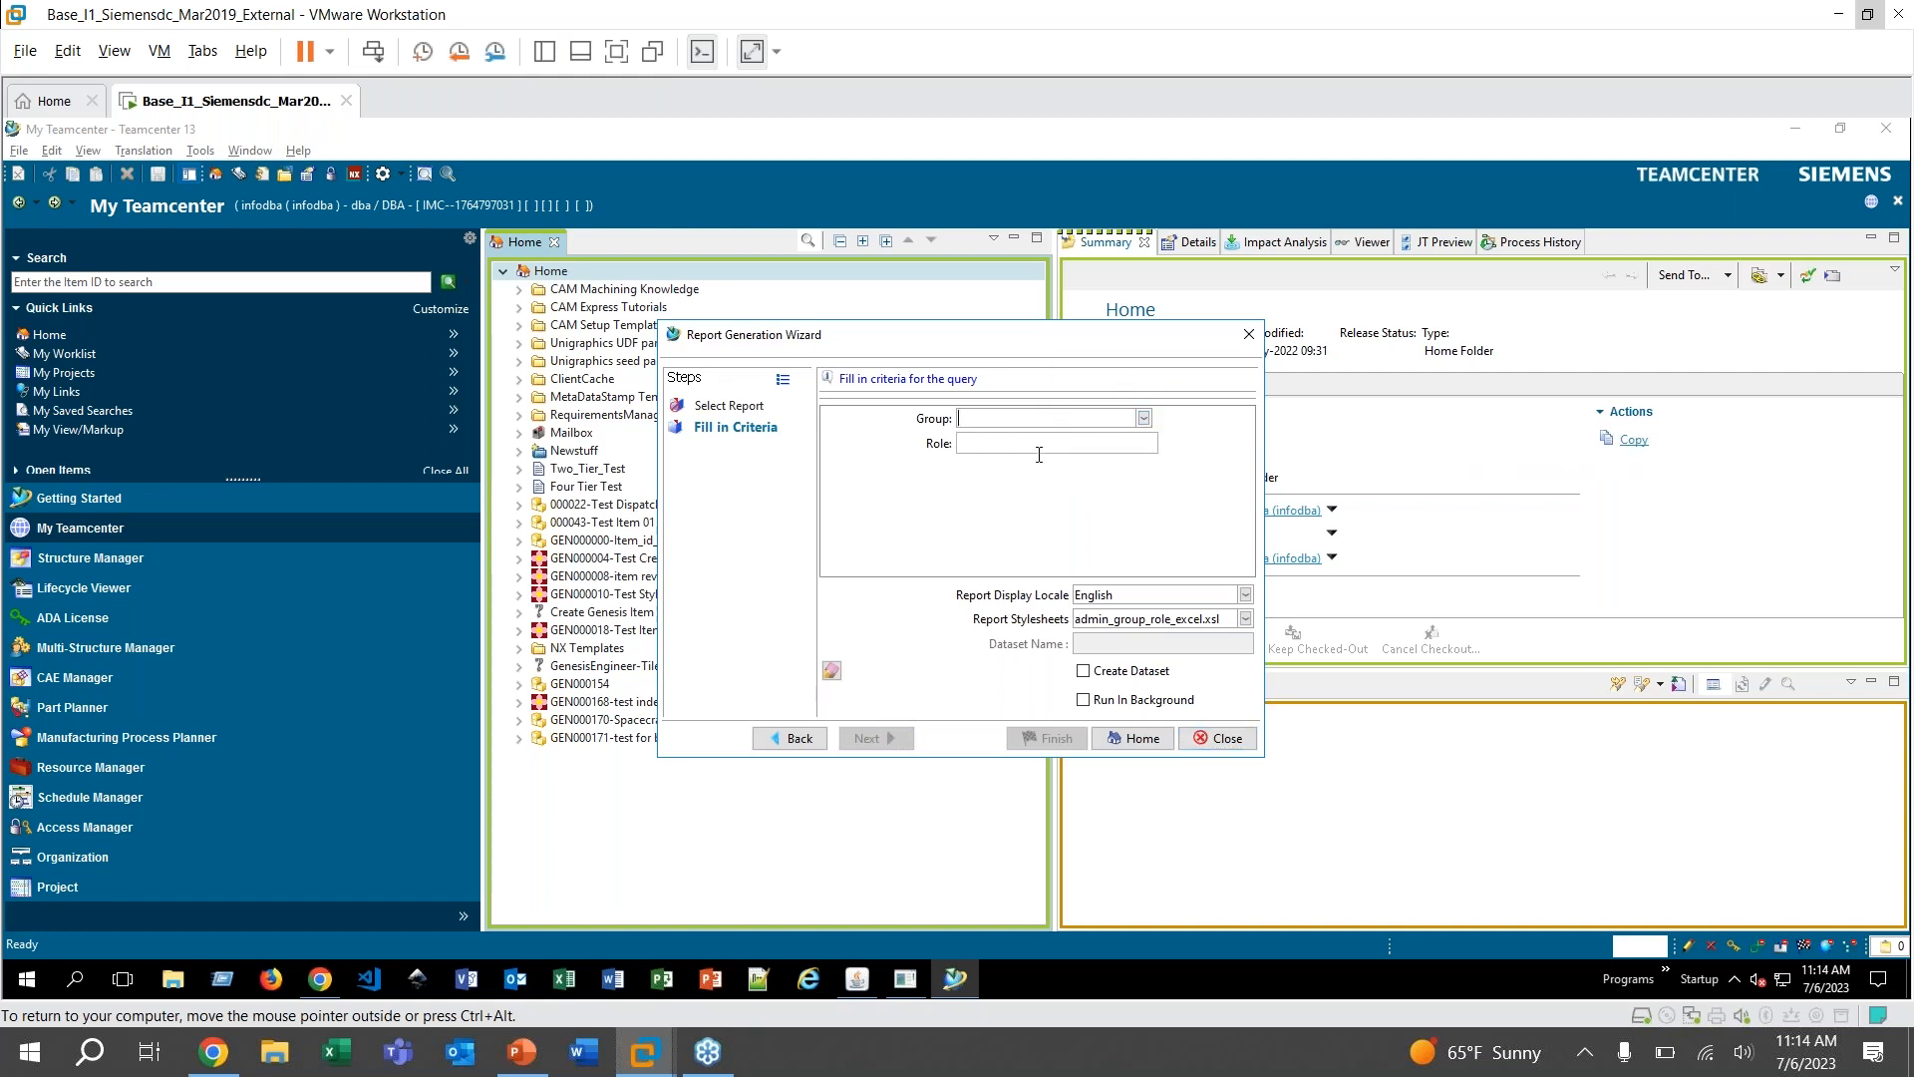
# Set the report's Group filter to Engineering
pyautogui.click(1141, 416)
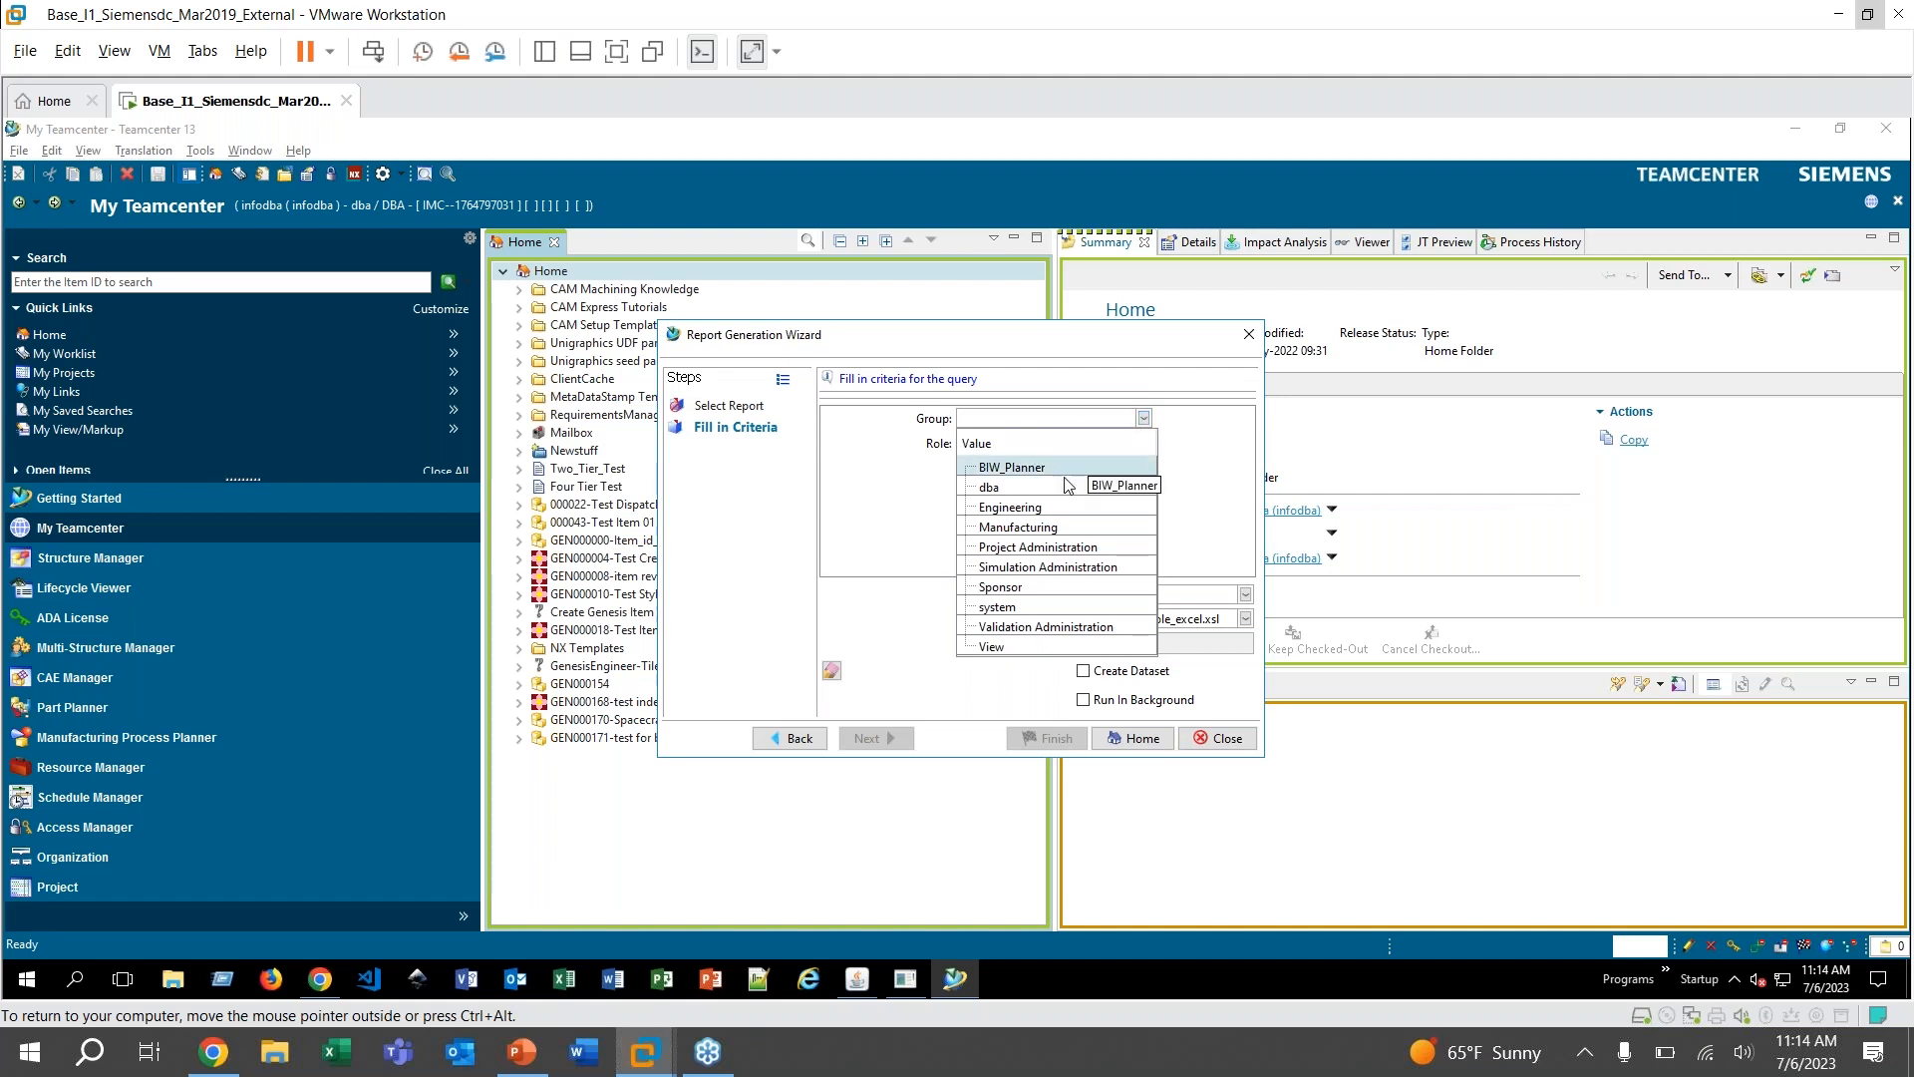
pyautogui.click(1008, 508)
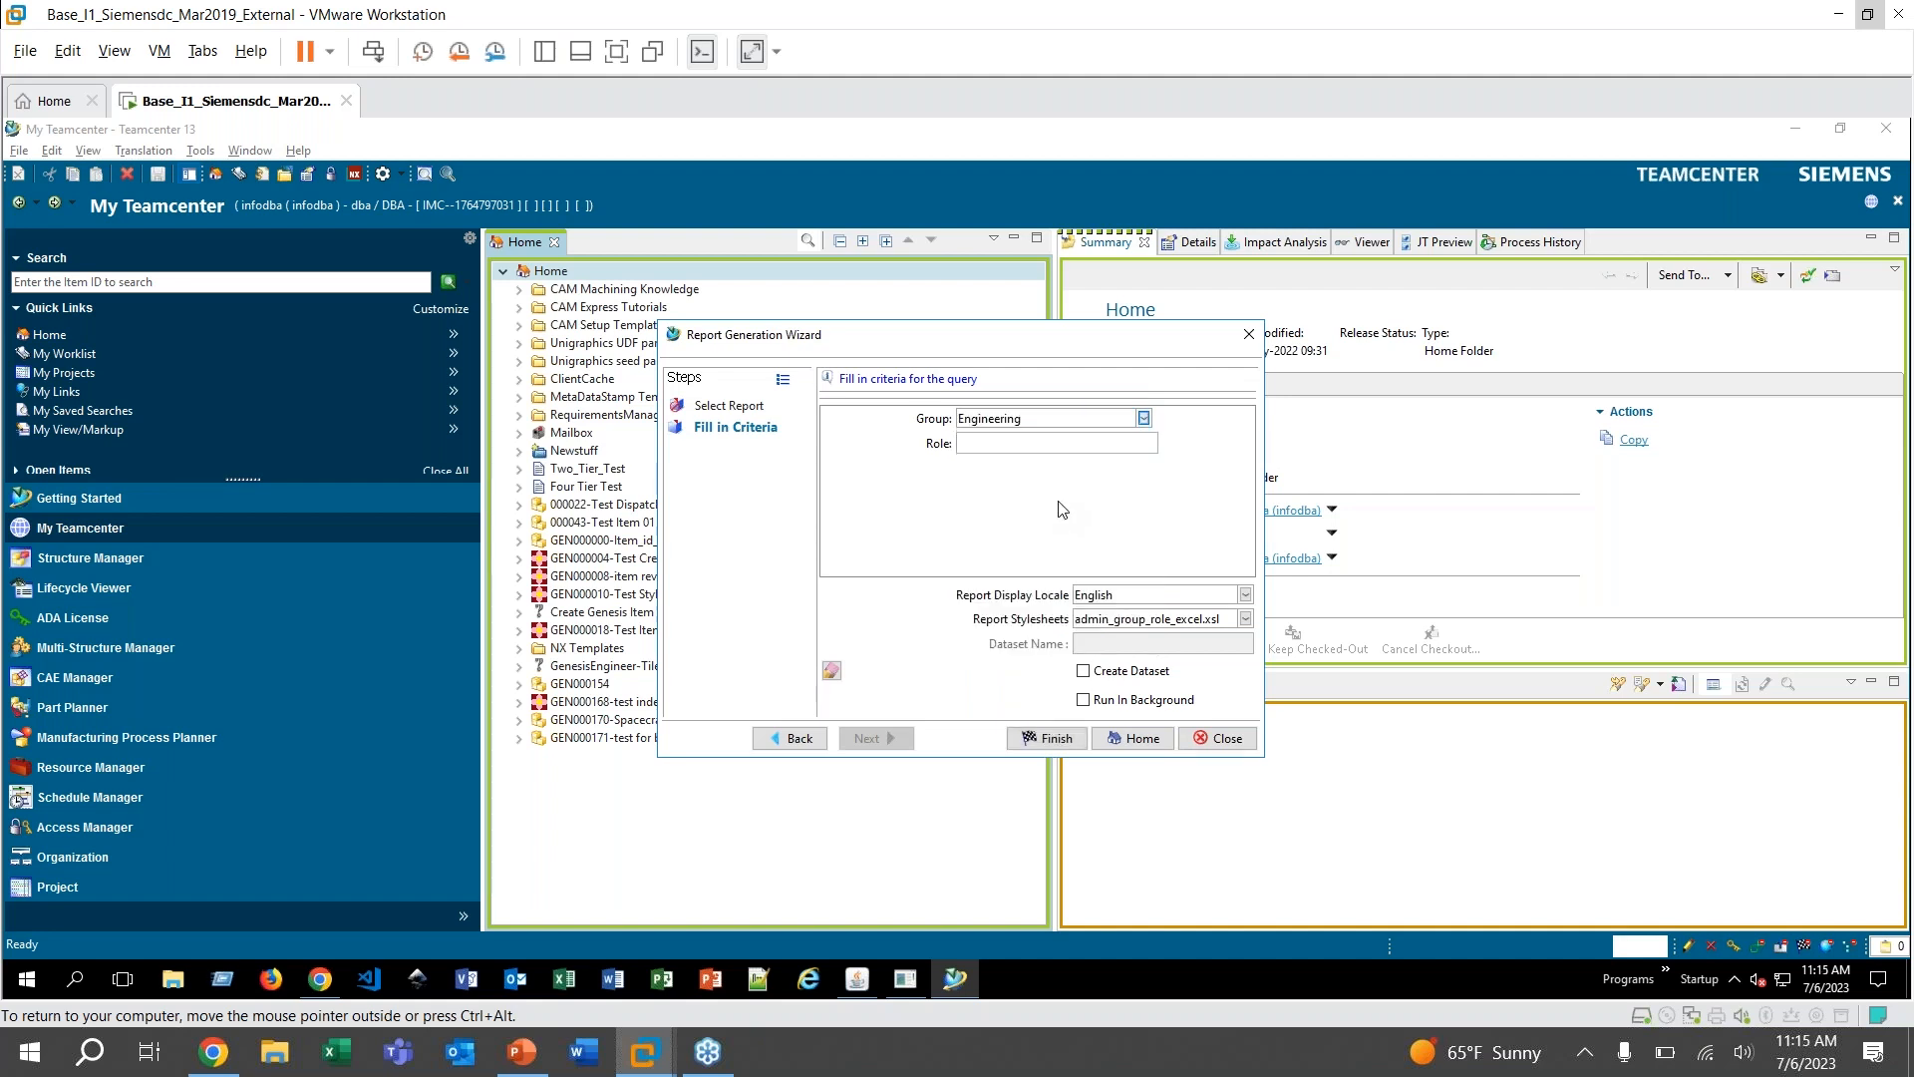
pyautogui.click(1055, 442)
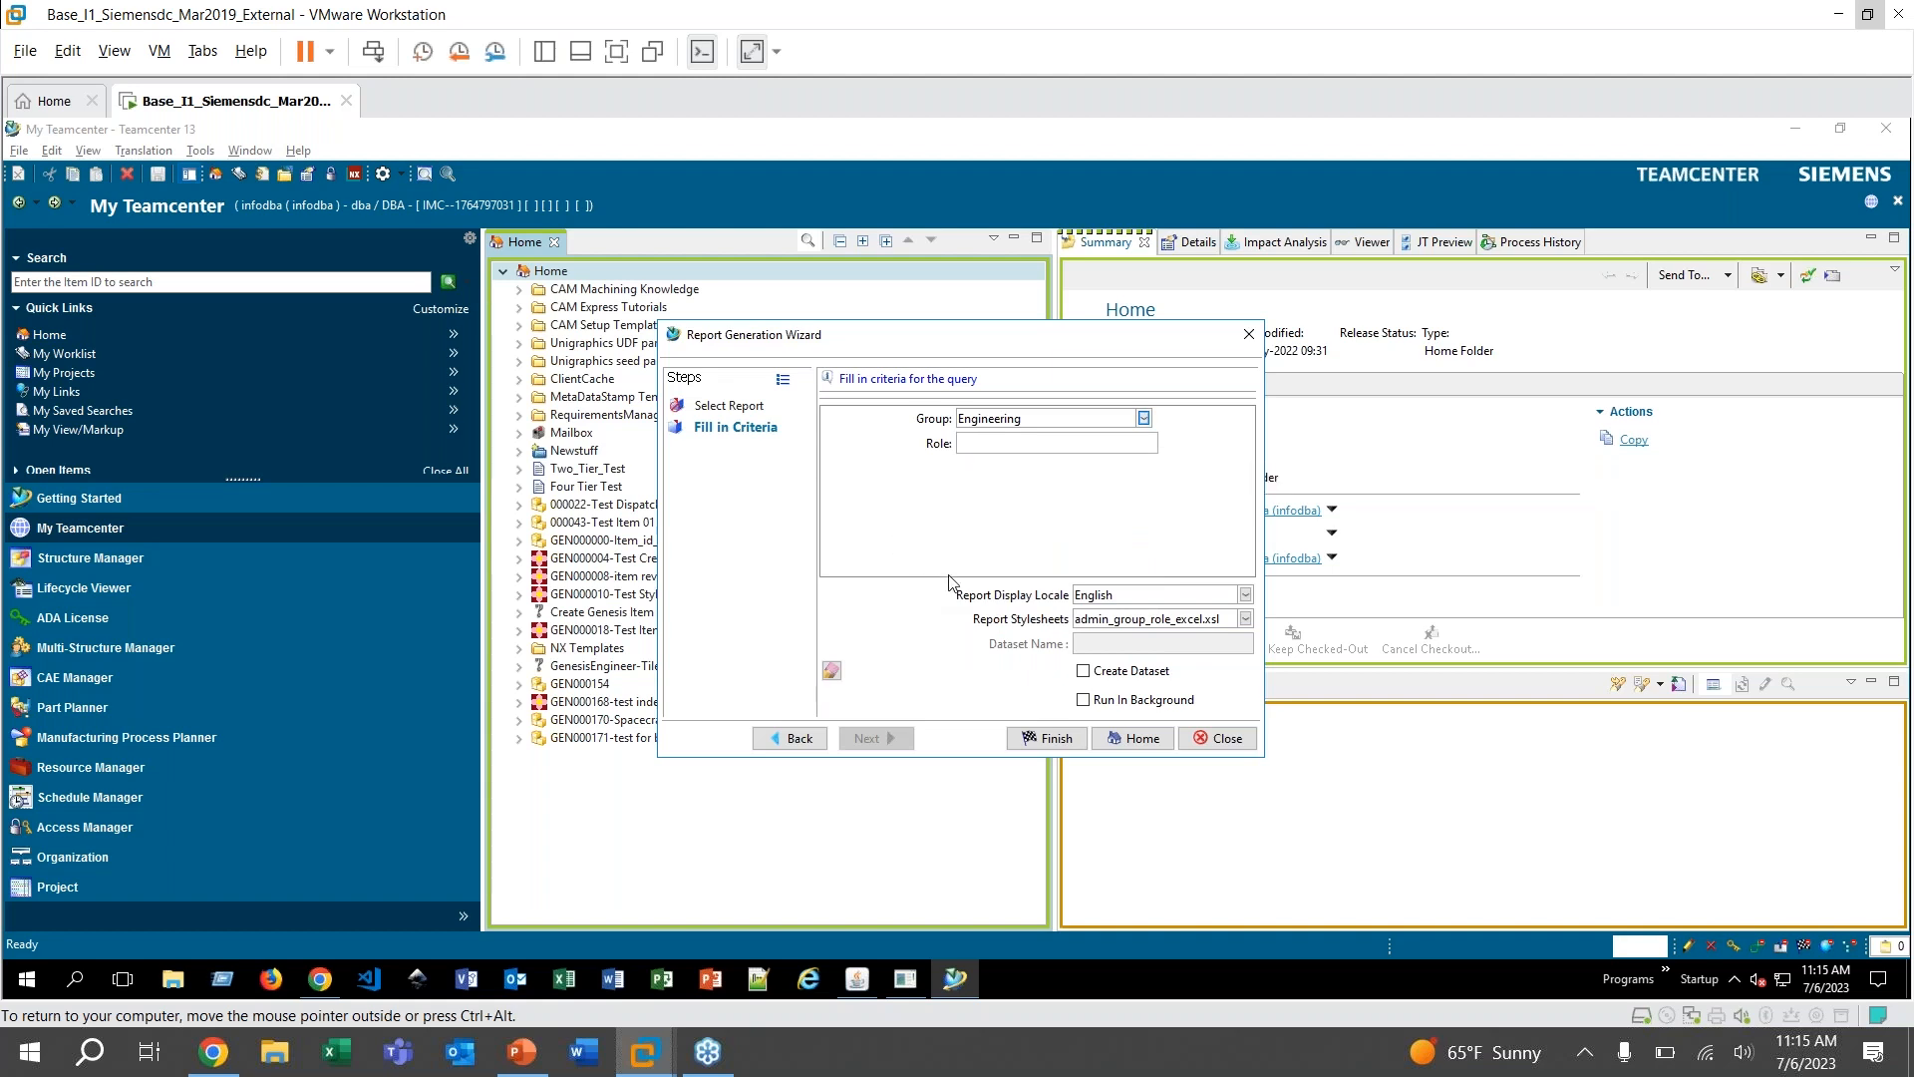
pyautogui.moveTo(897, 505)
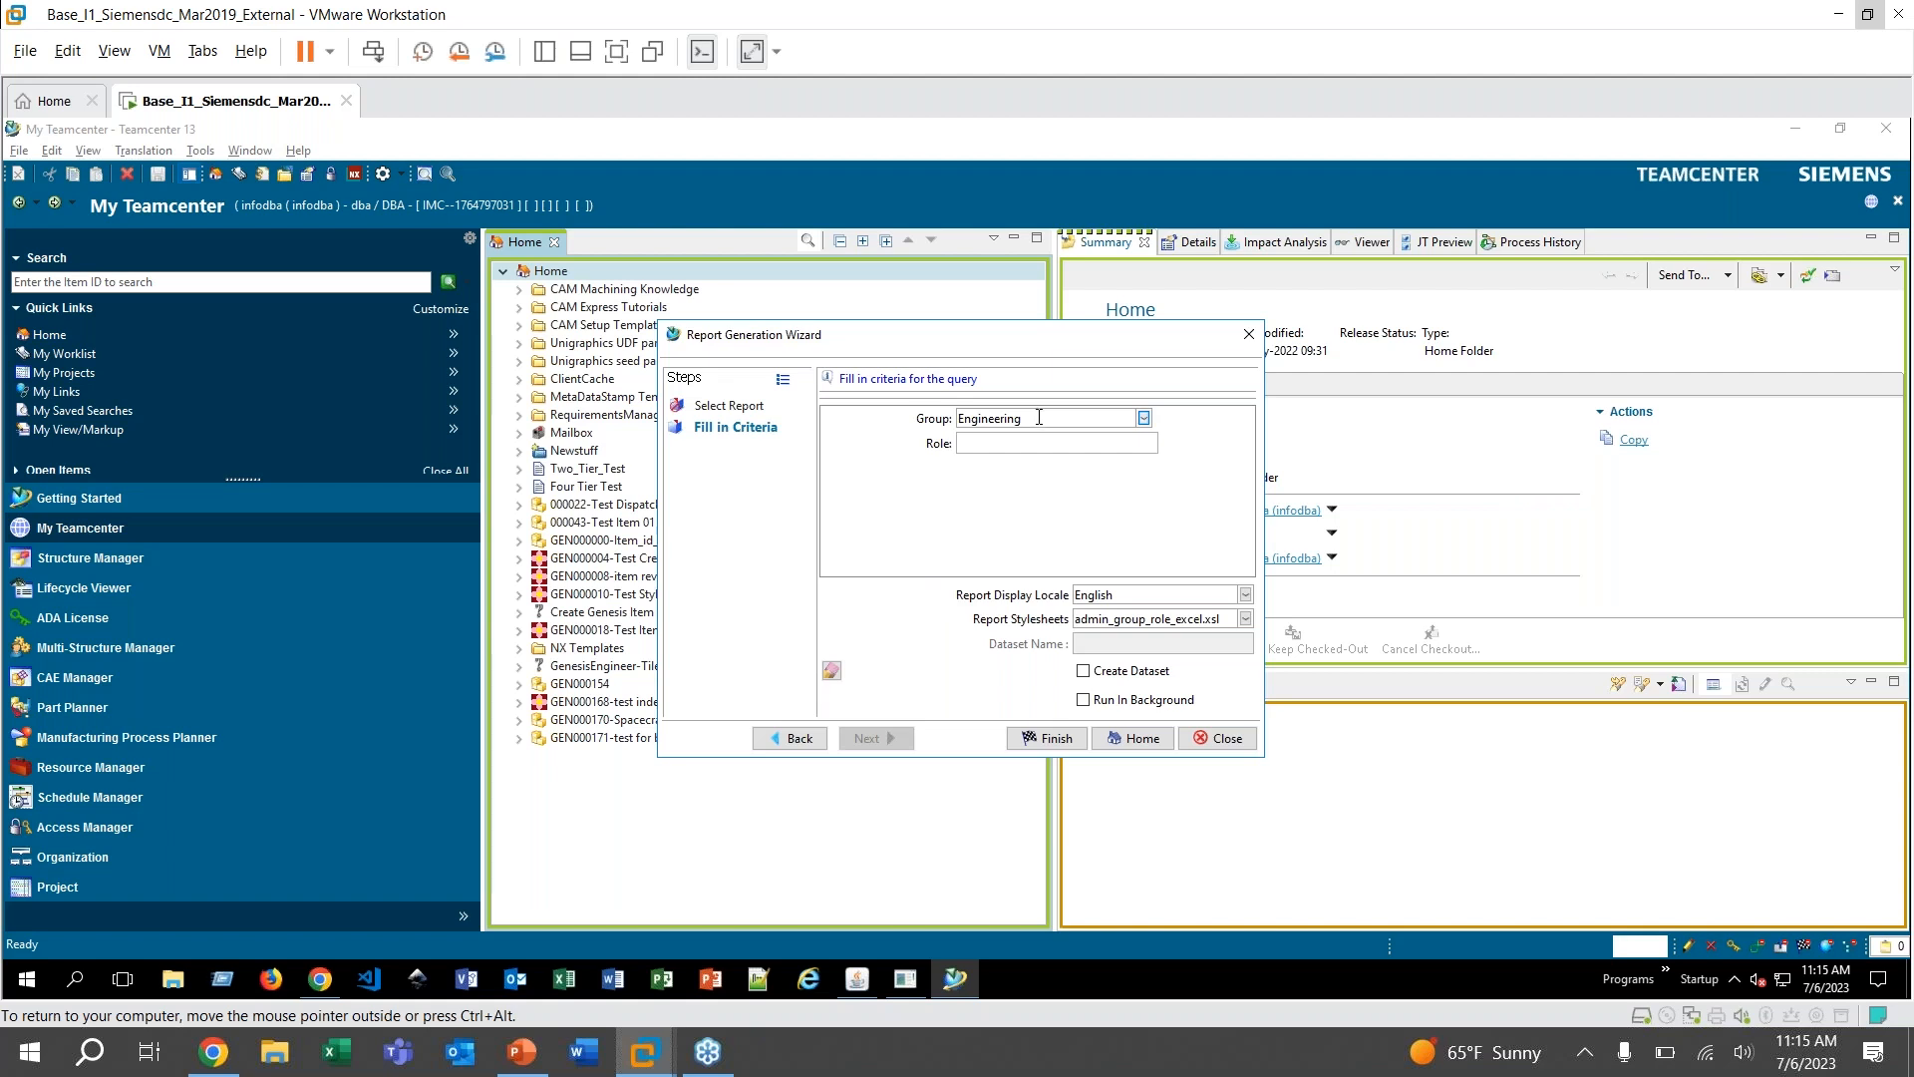
pyautogui.moveTo(985, 582)
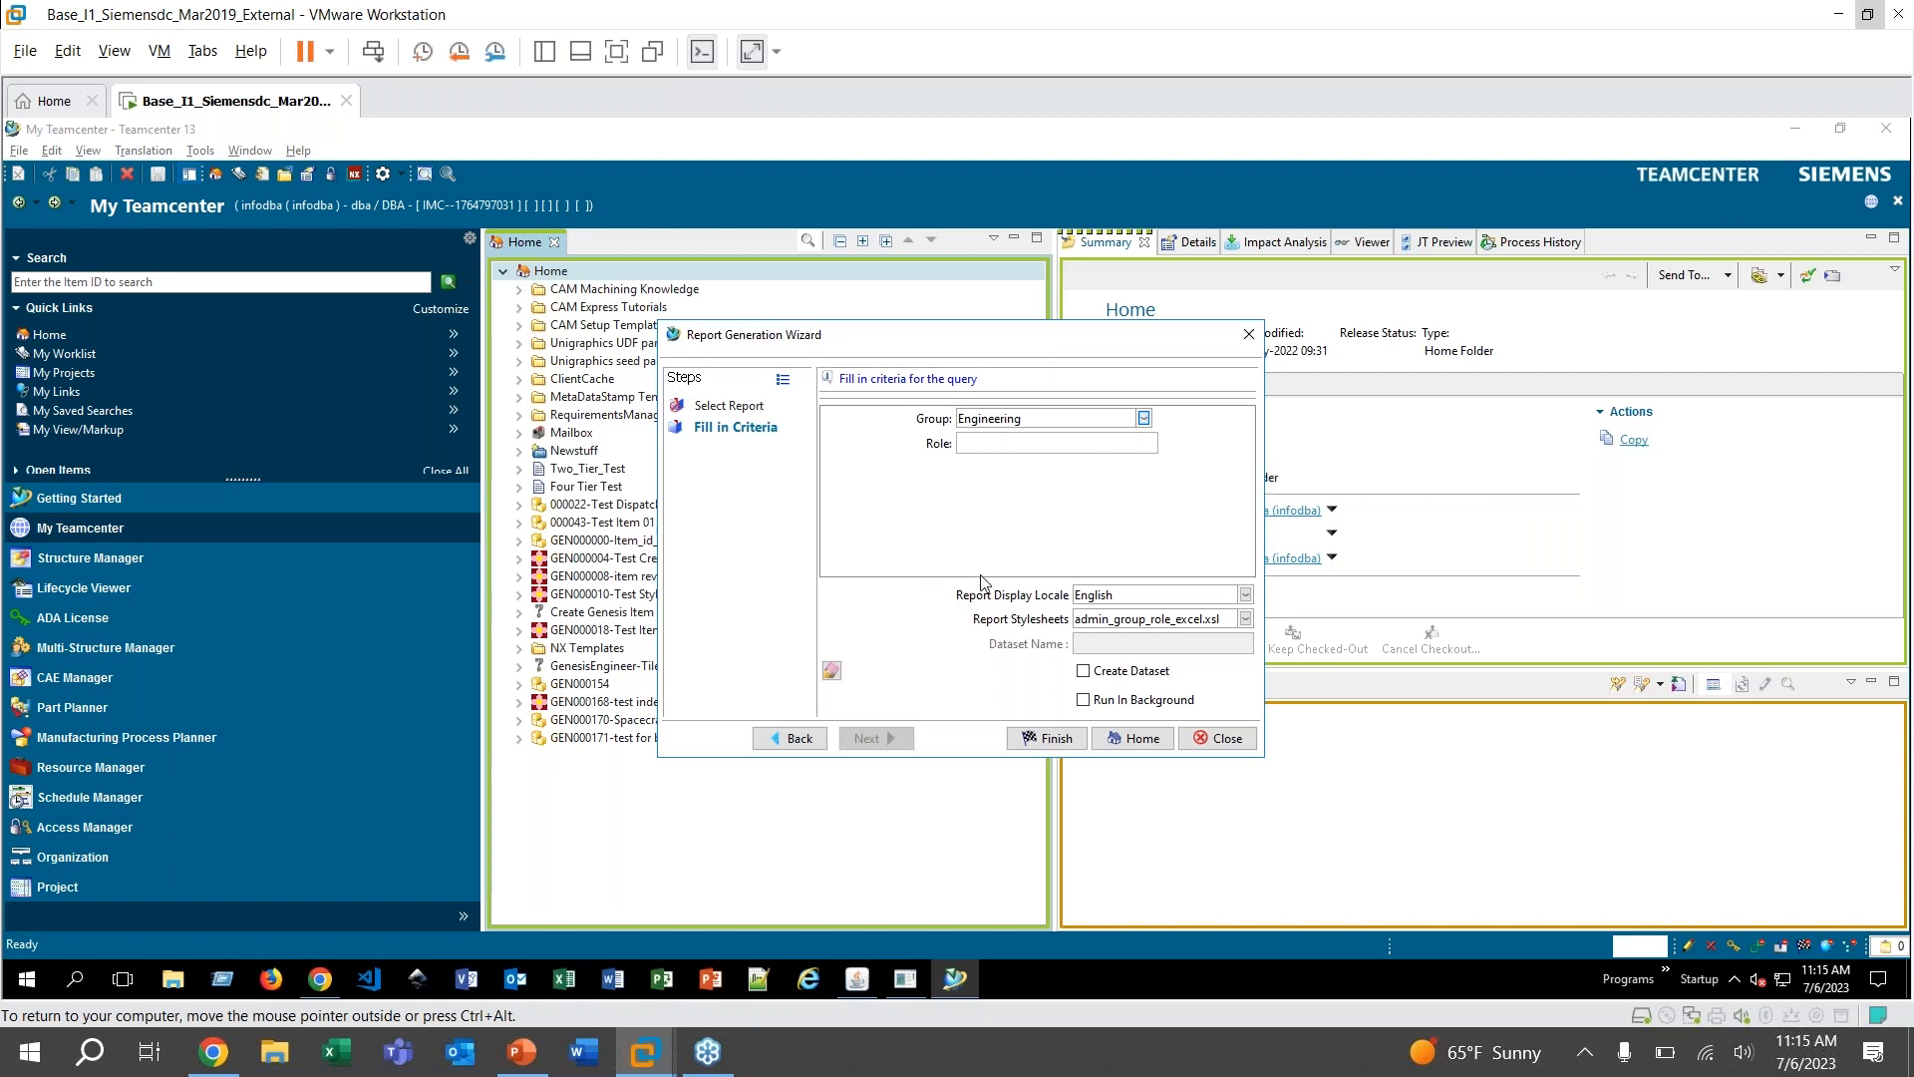
# Keep the admin_group_role_excel.xsl stylesheet and finish to generate the CES Test Report
pyautogui.click(1154, 618)
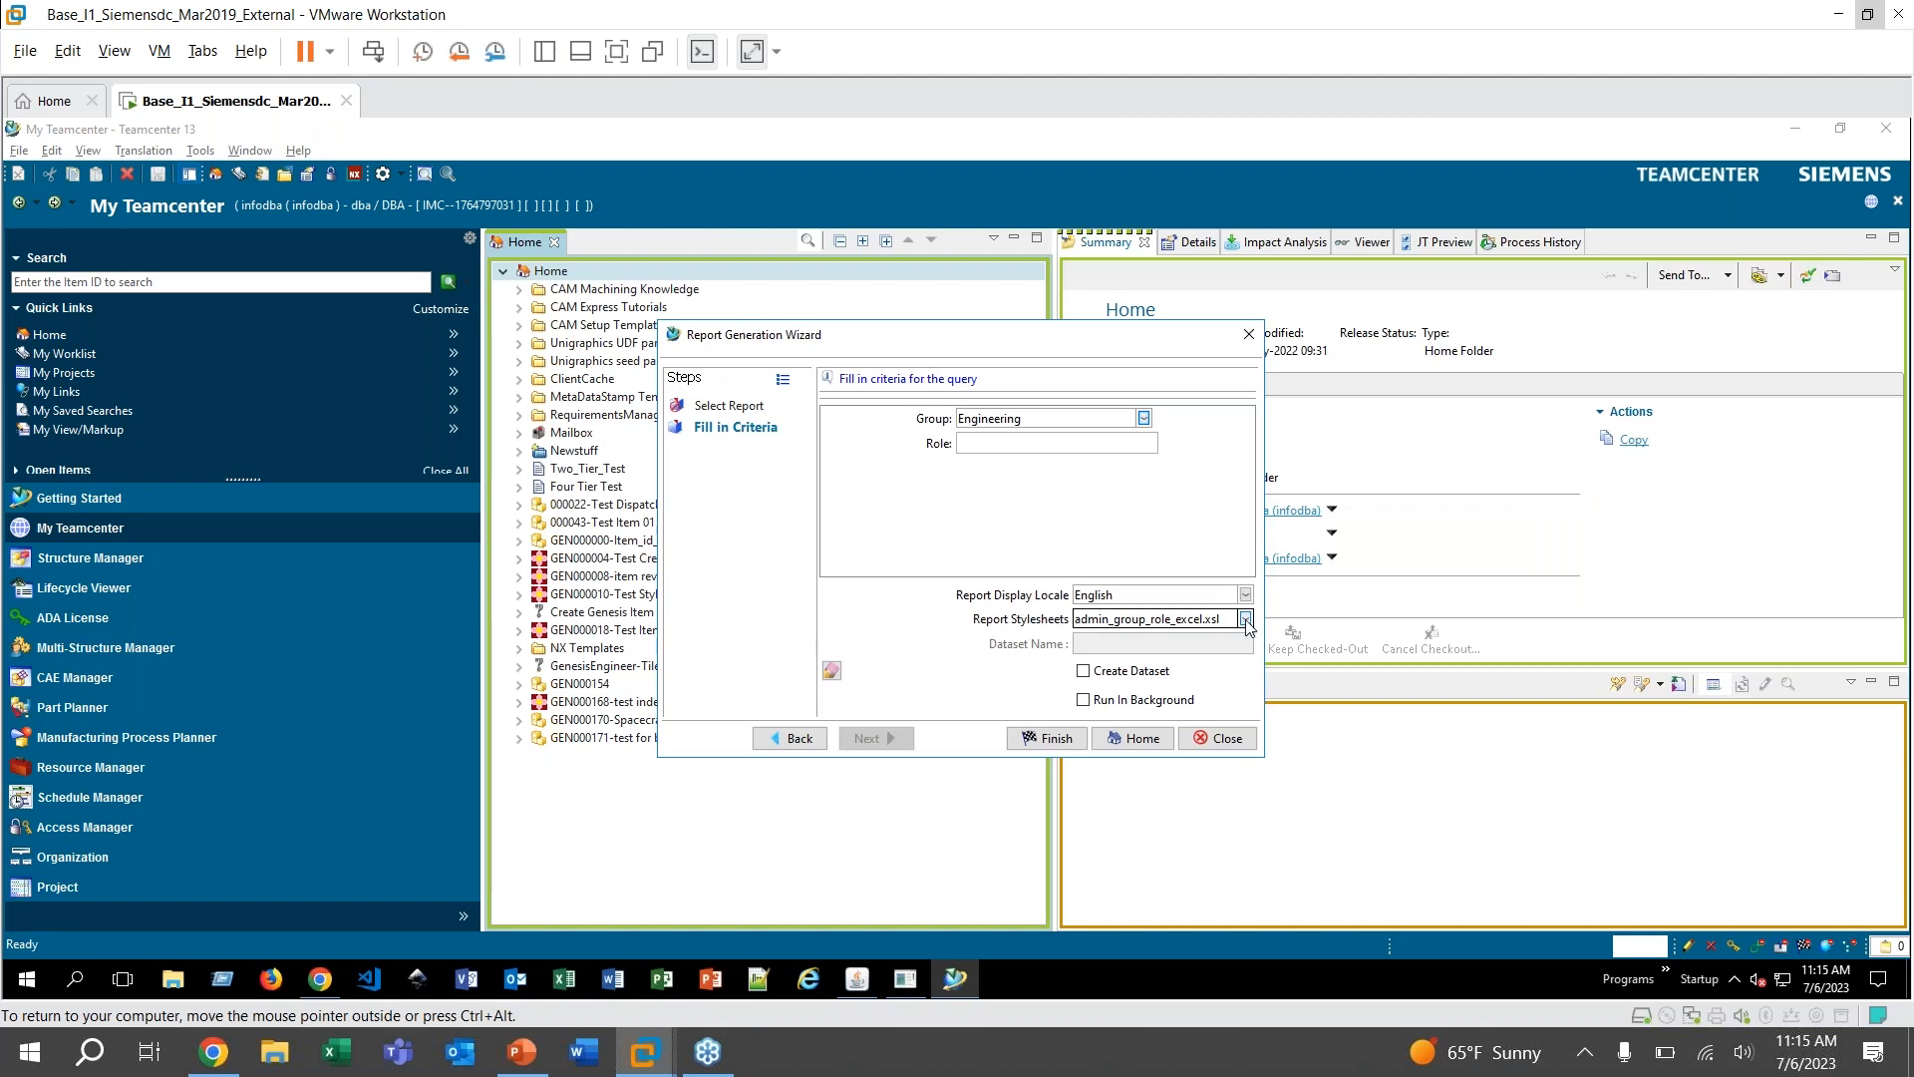
pyautogui.click(1244, 618)
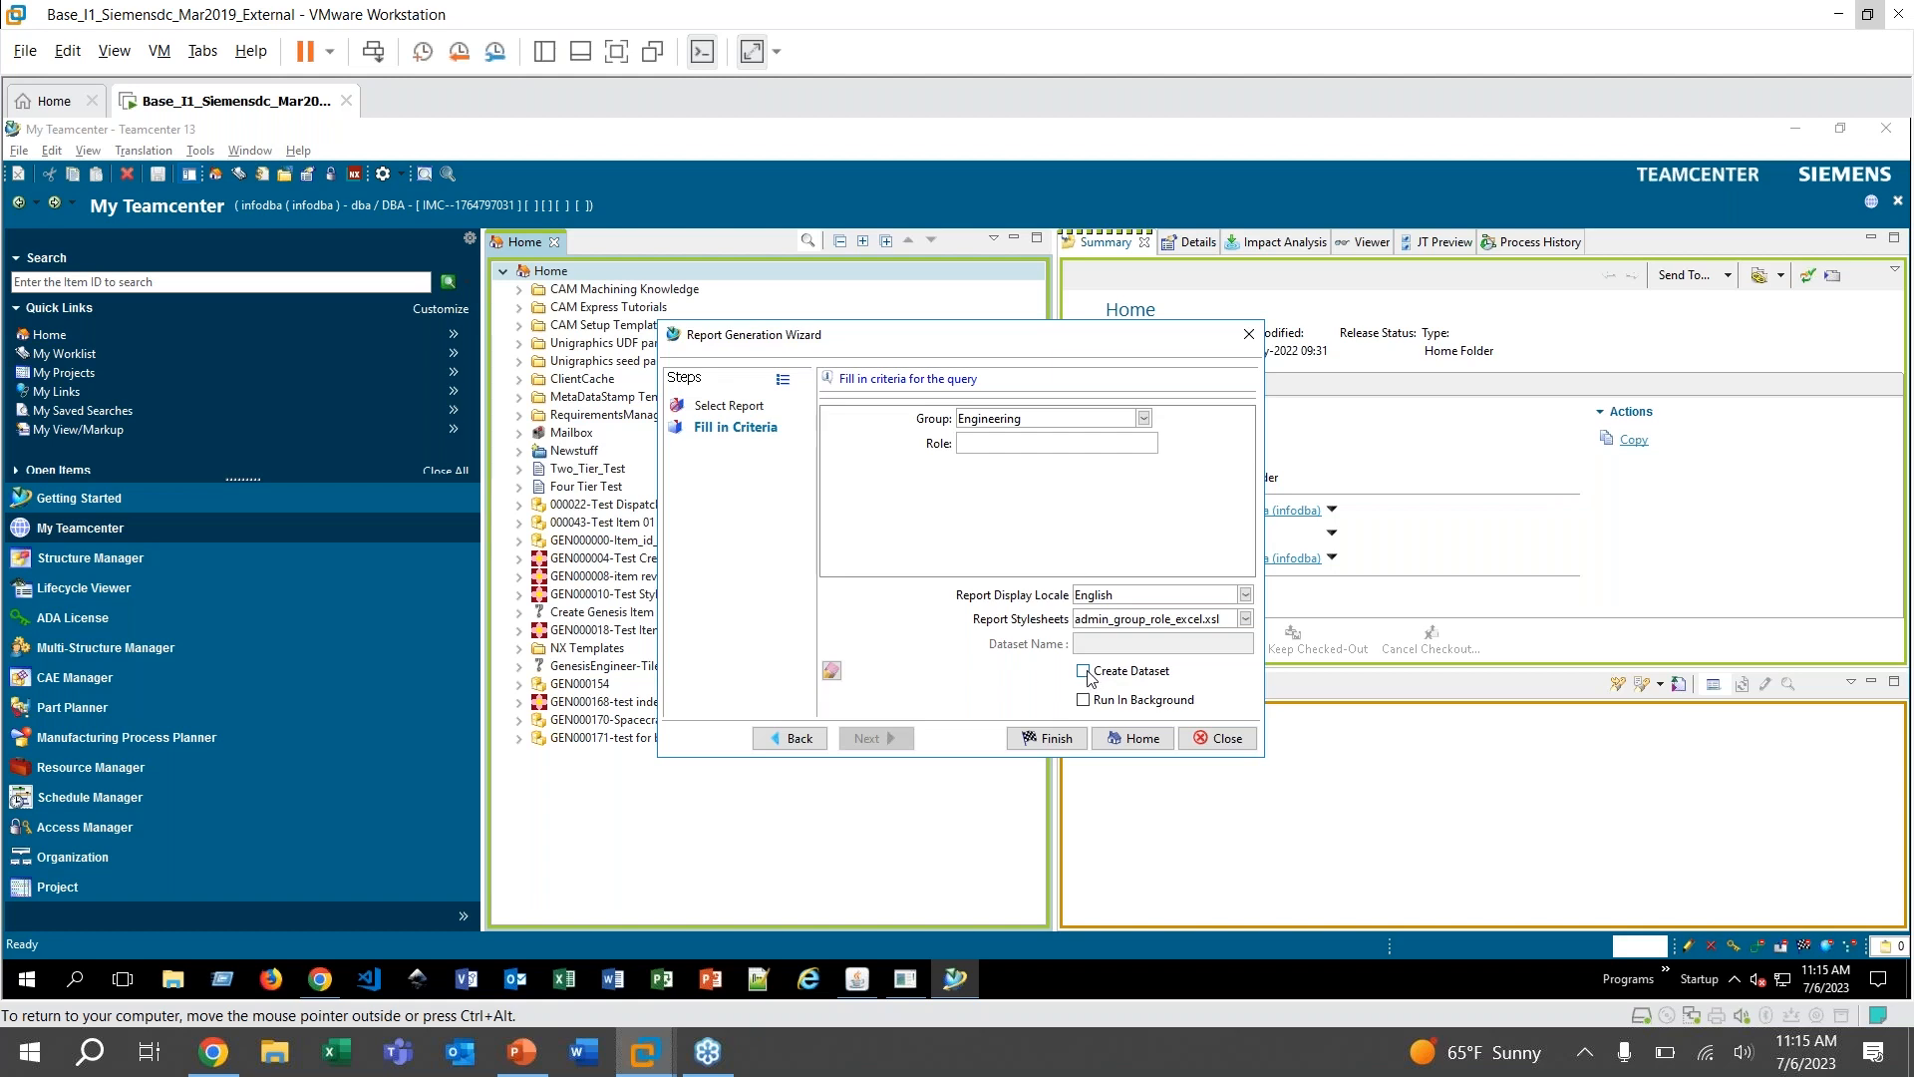
pyautogui.click(1081, 670)
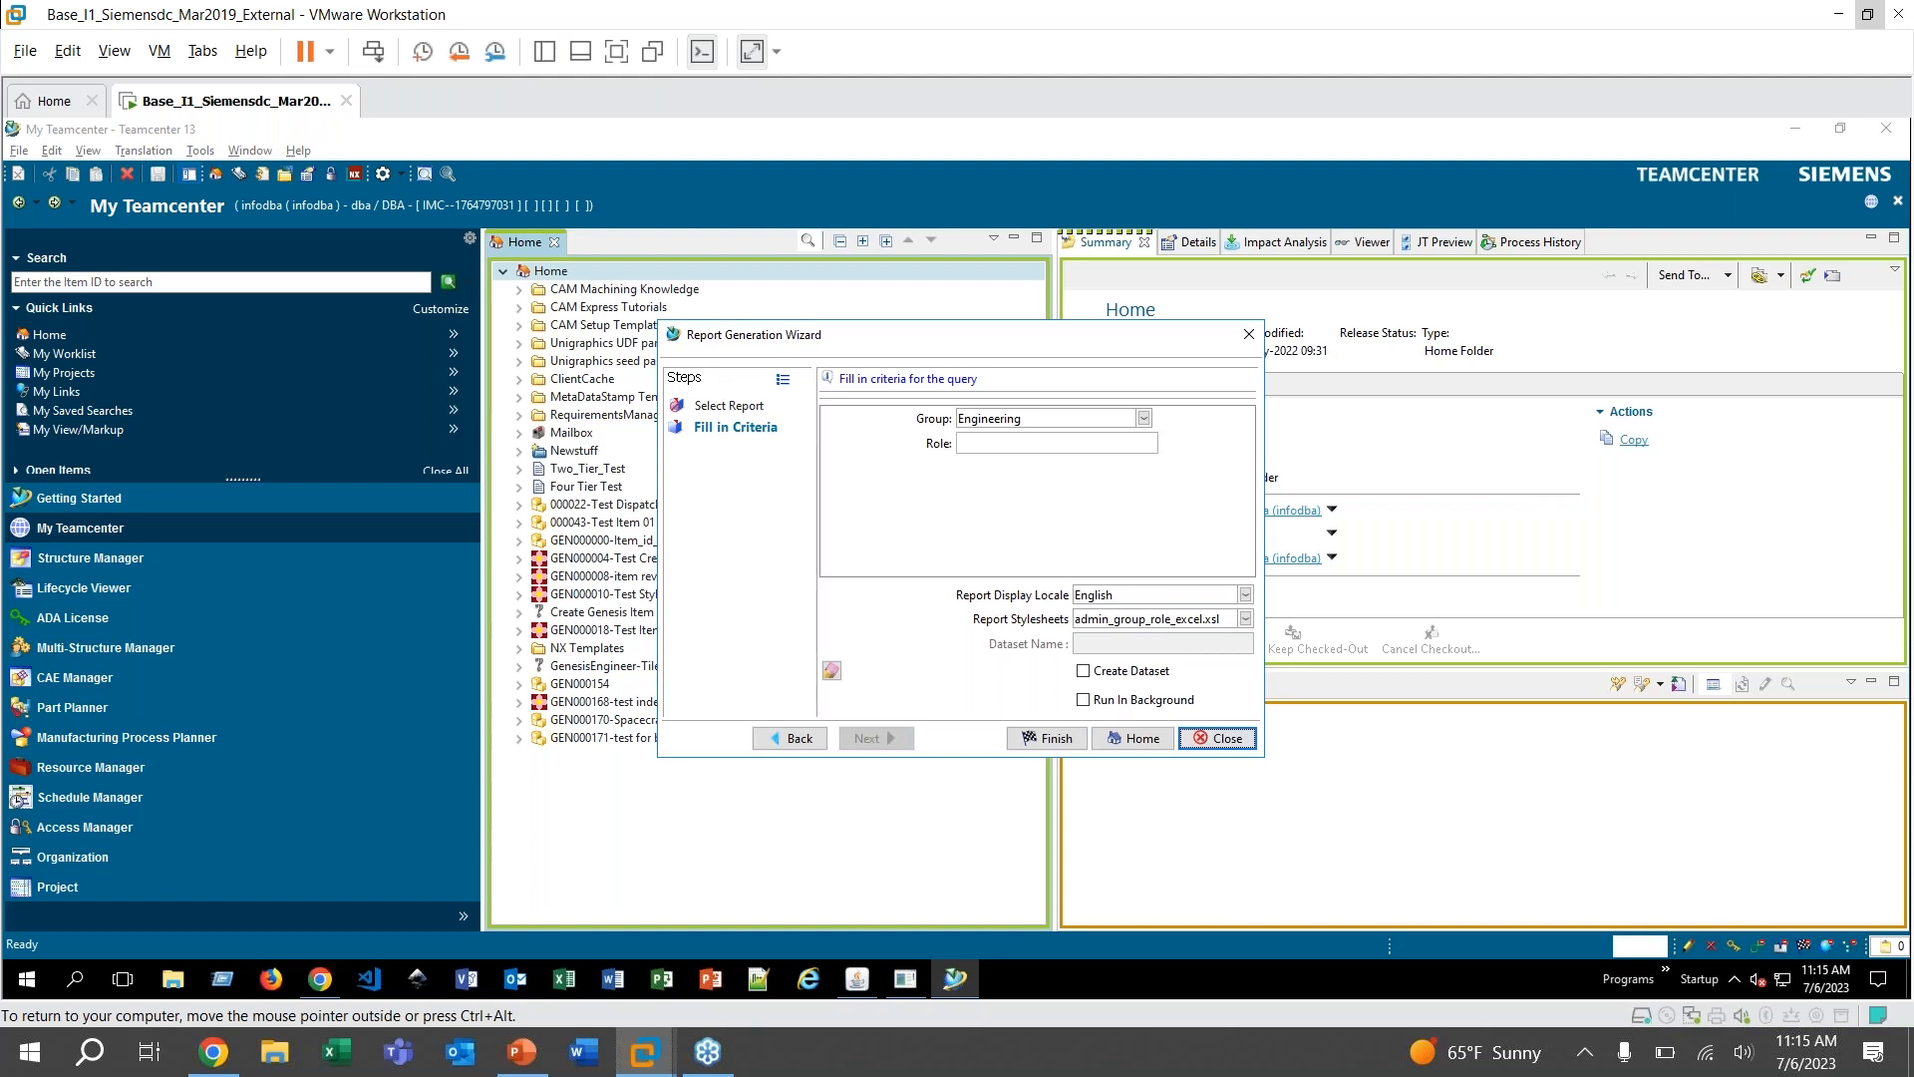
pyautogui.click(1043, 738)
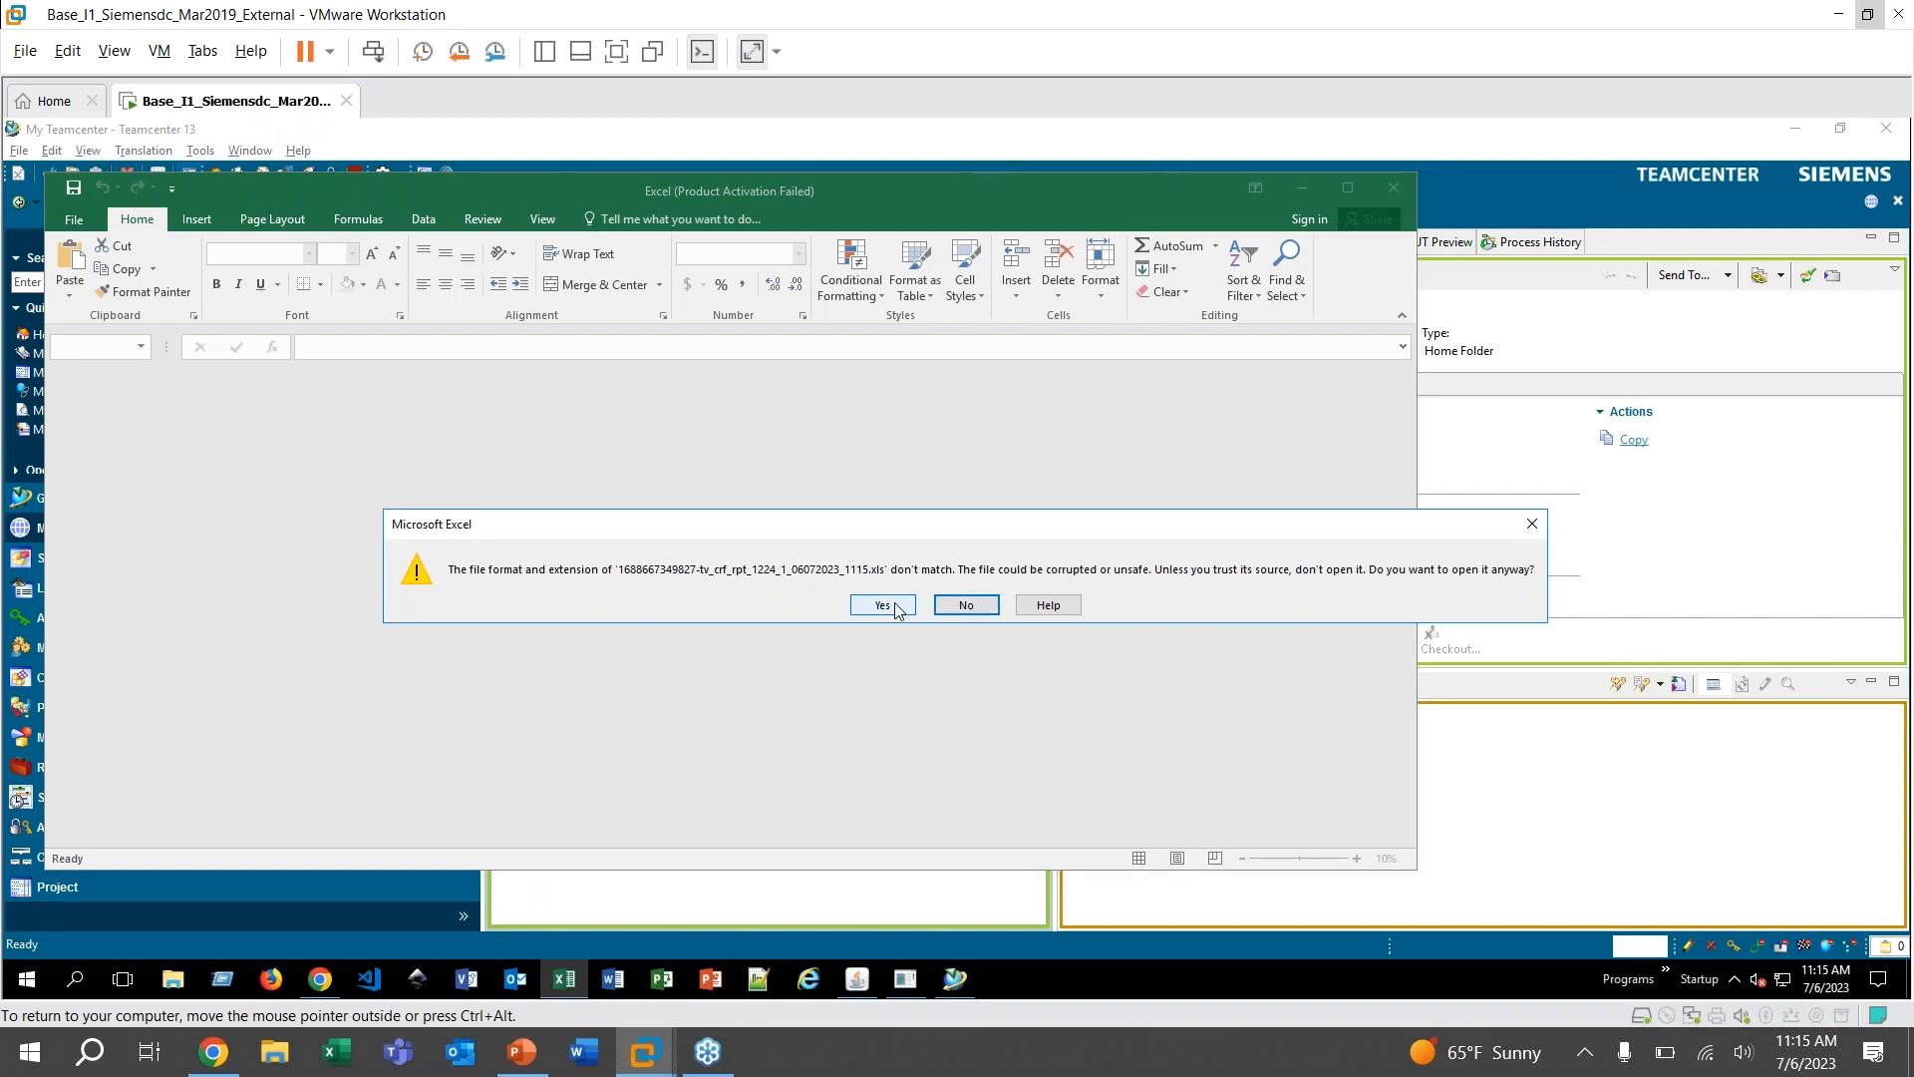
# Accept the Excel format warning and review the Engineering role names (Manager, Engineer, Designer) in column D
pyautogui.click(879, 605)
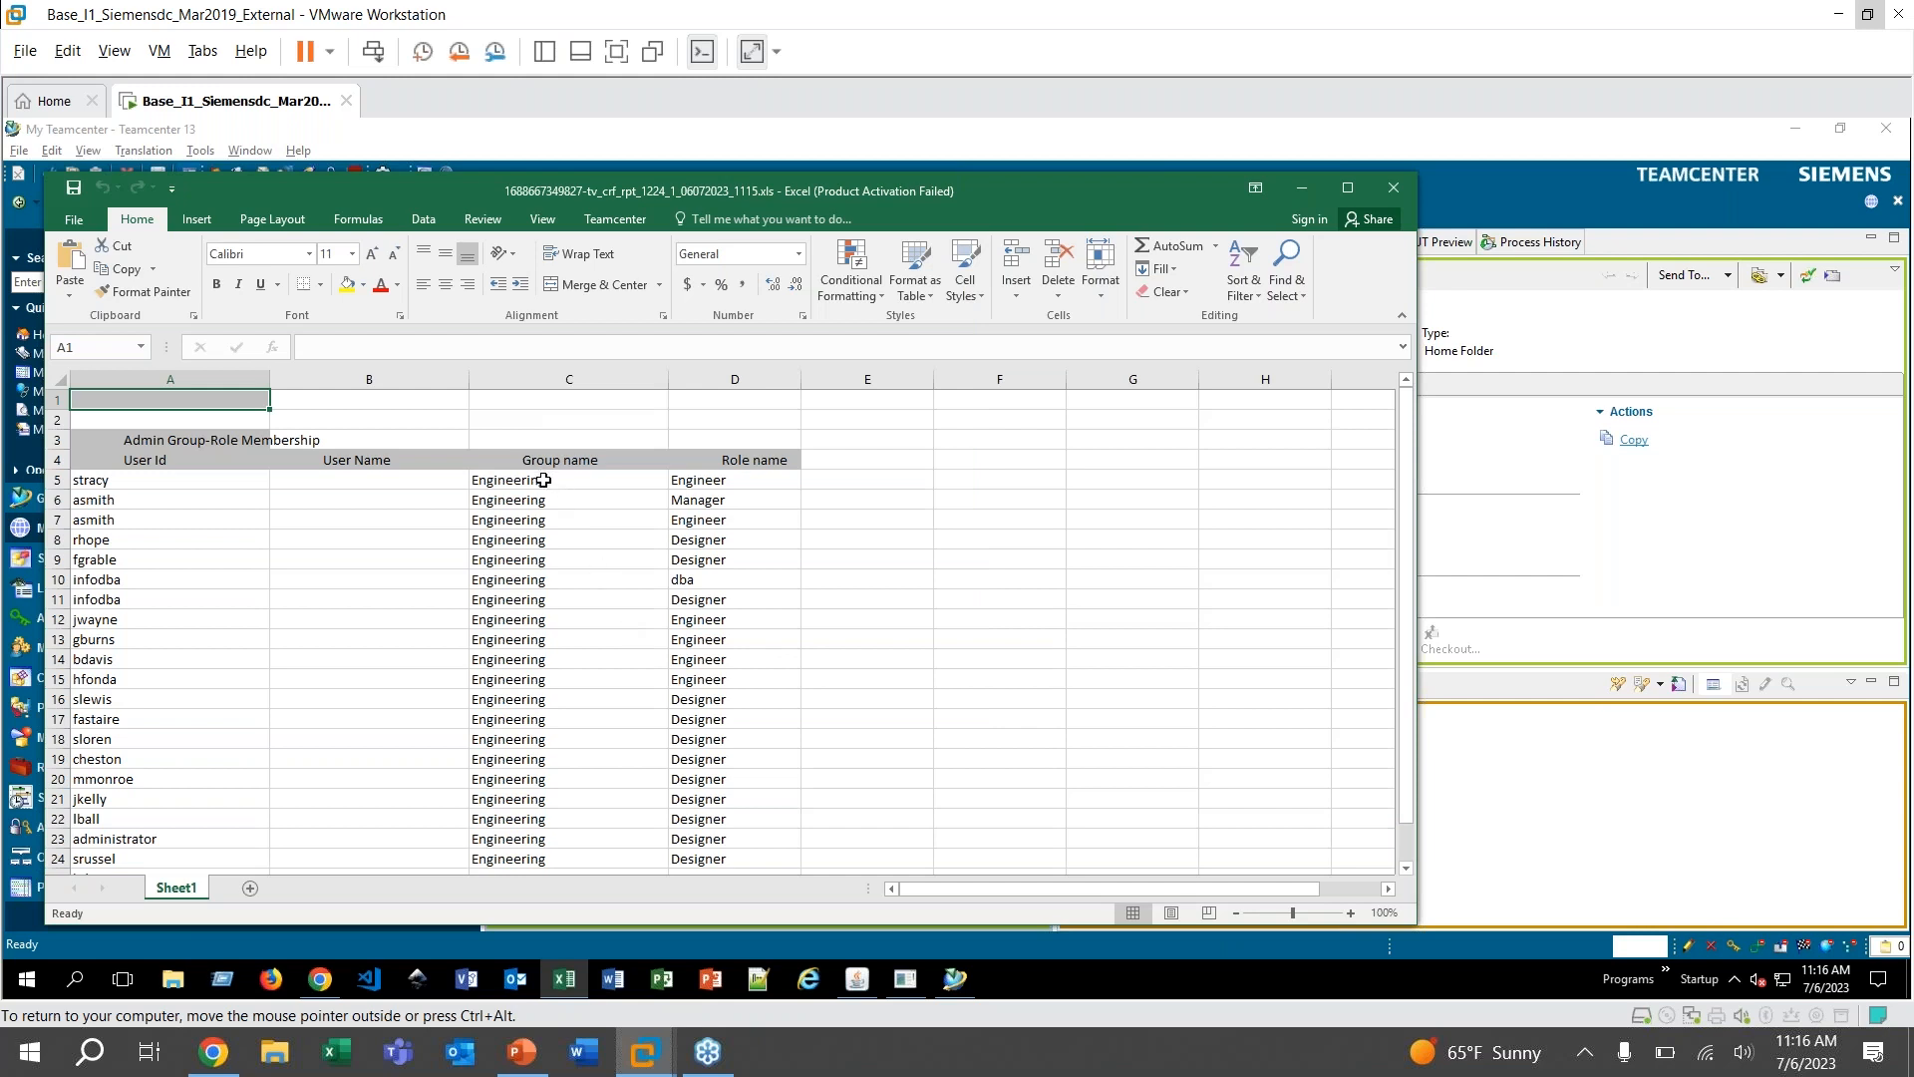
pyautogui.moveTo(729, 486)
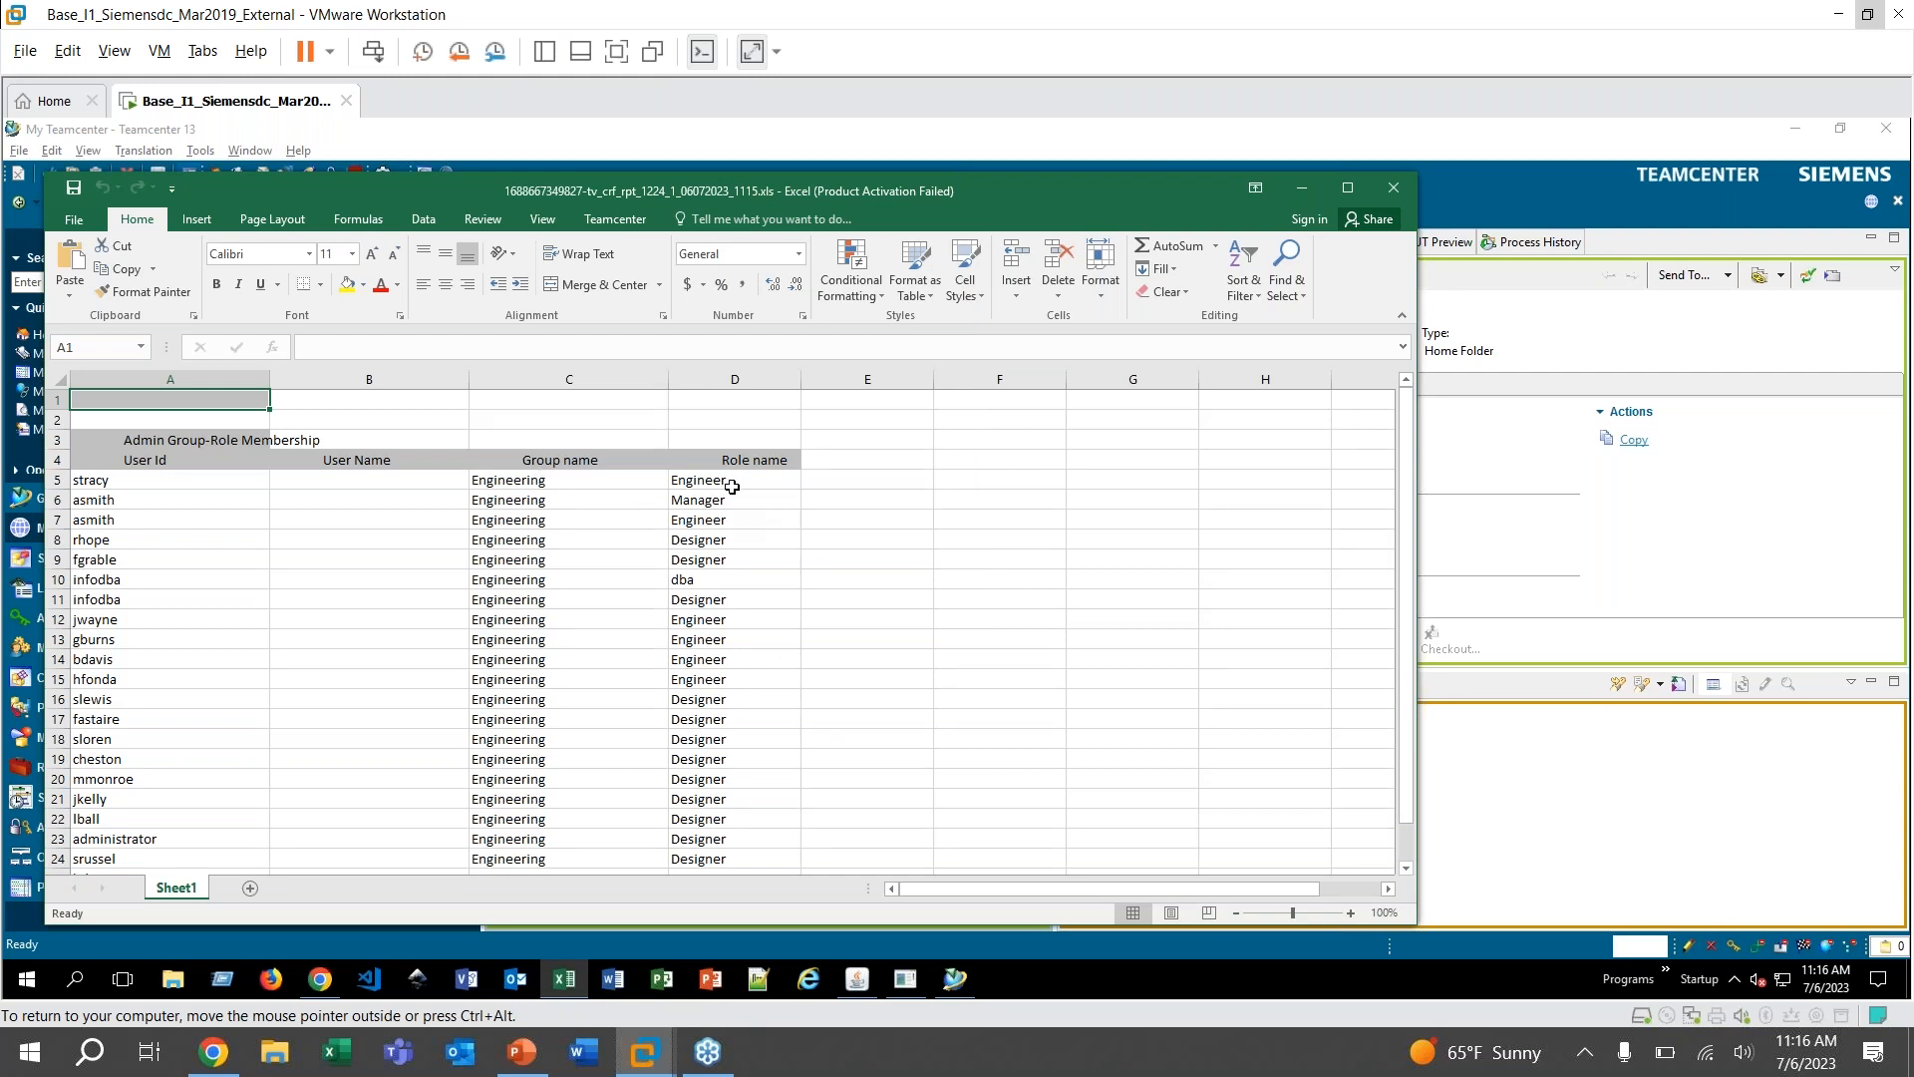
pyautogui.click(732, 499)
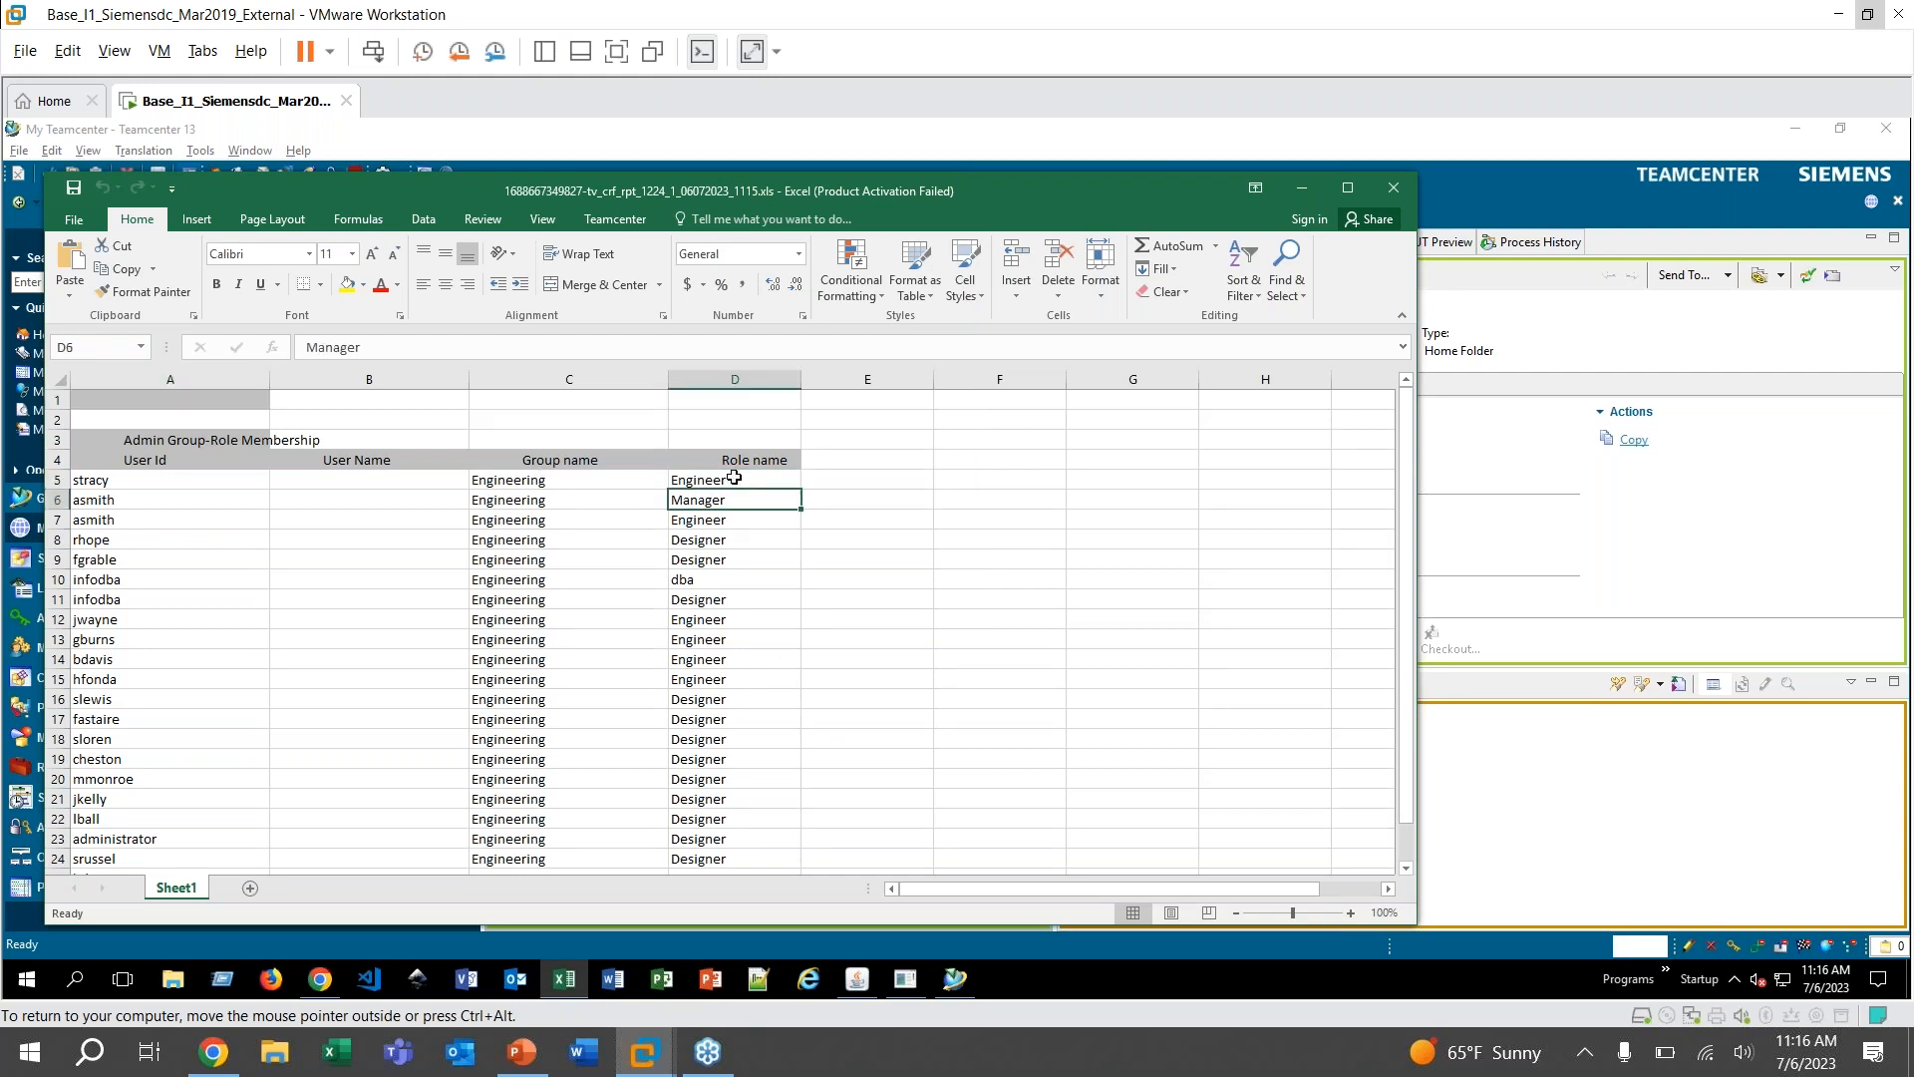
pyautogui.click(733, 660)
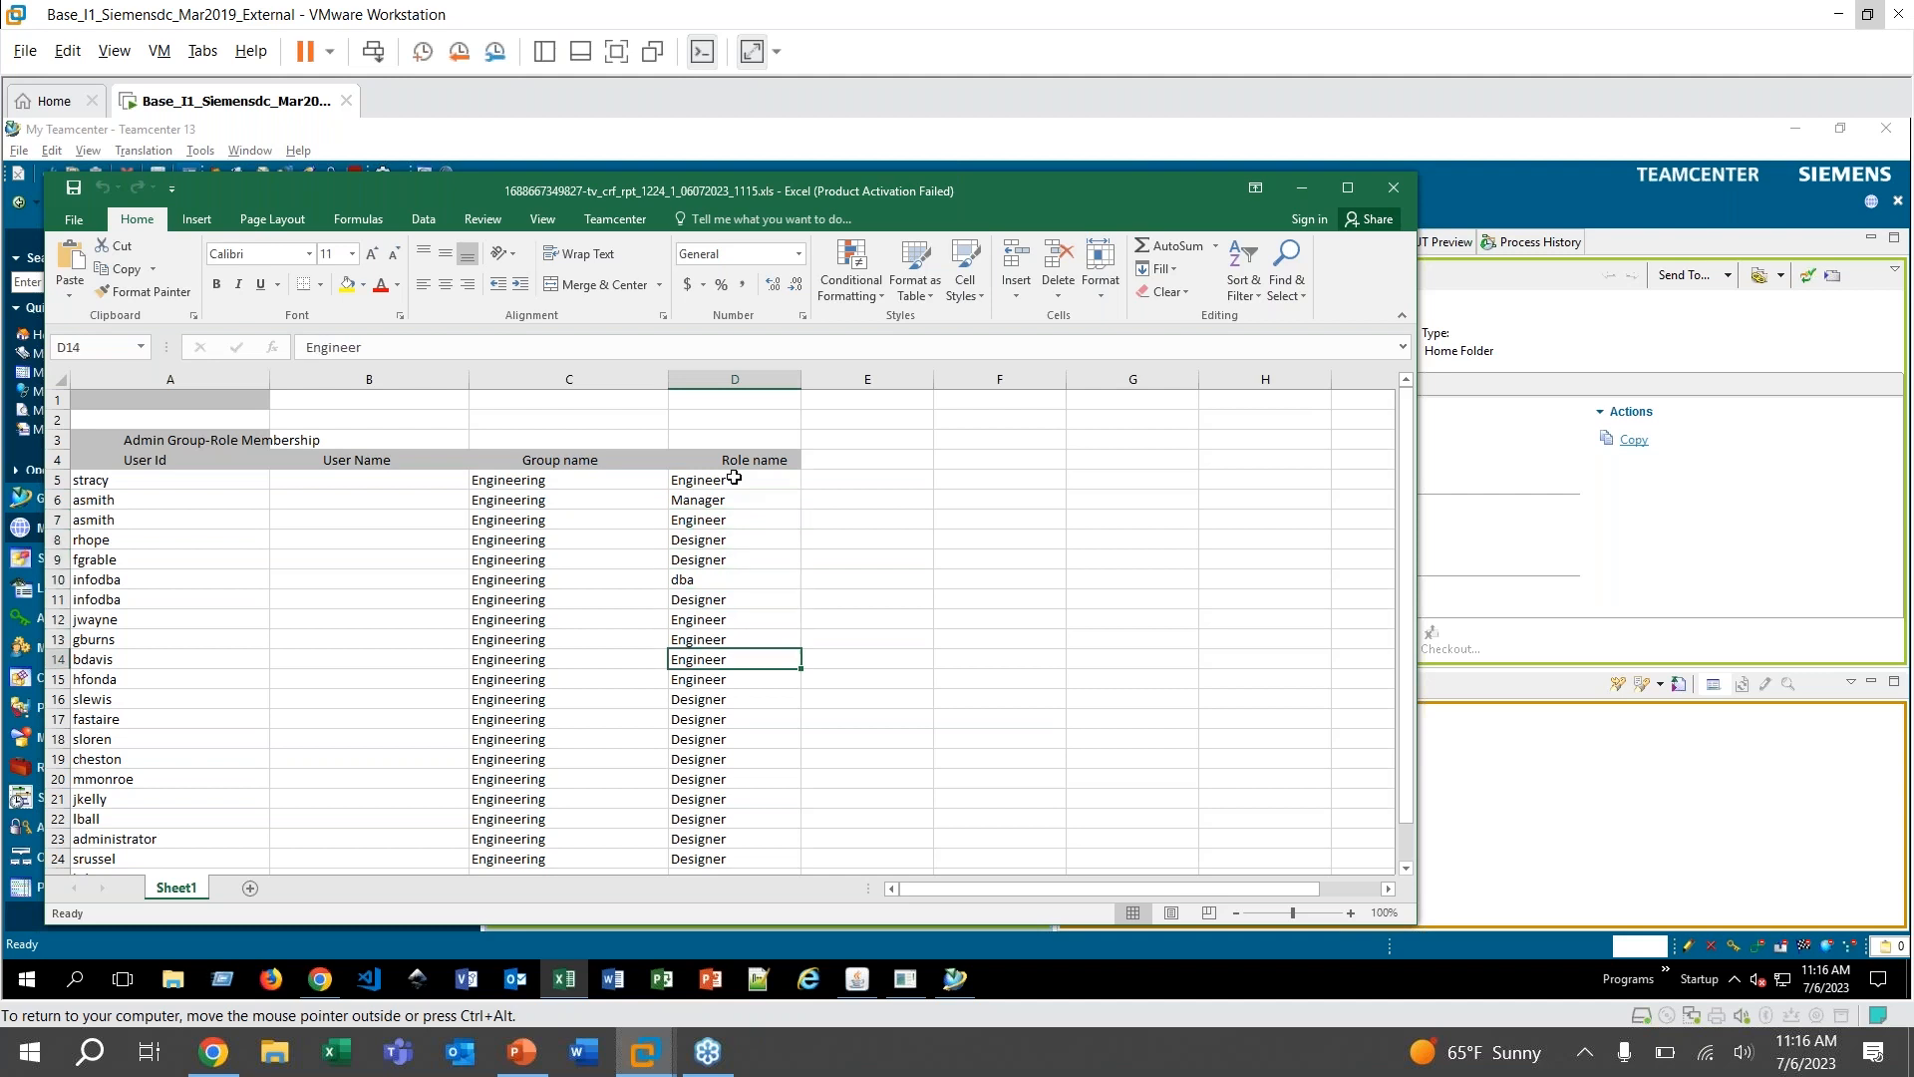
pyautogui.click(733, 779)
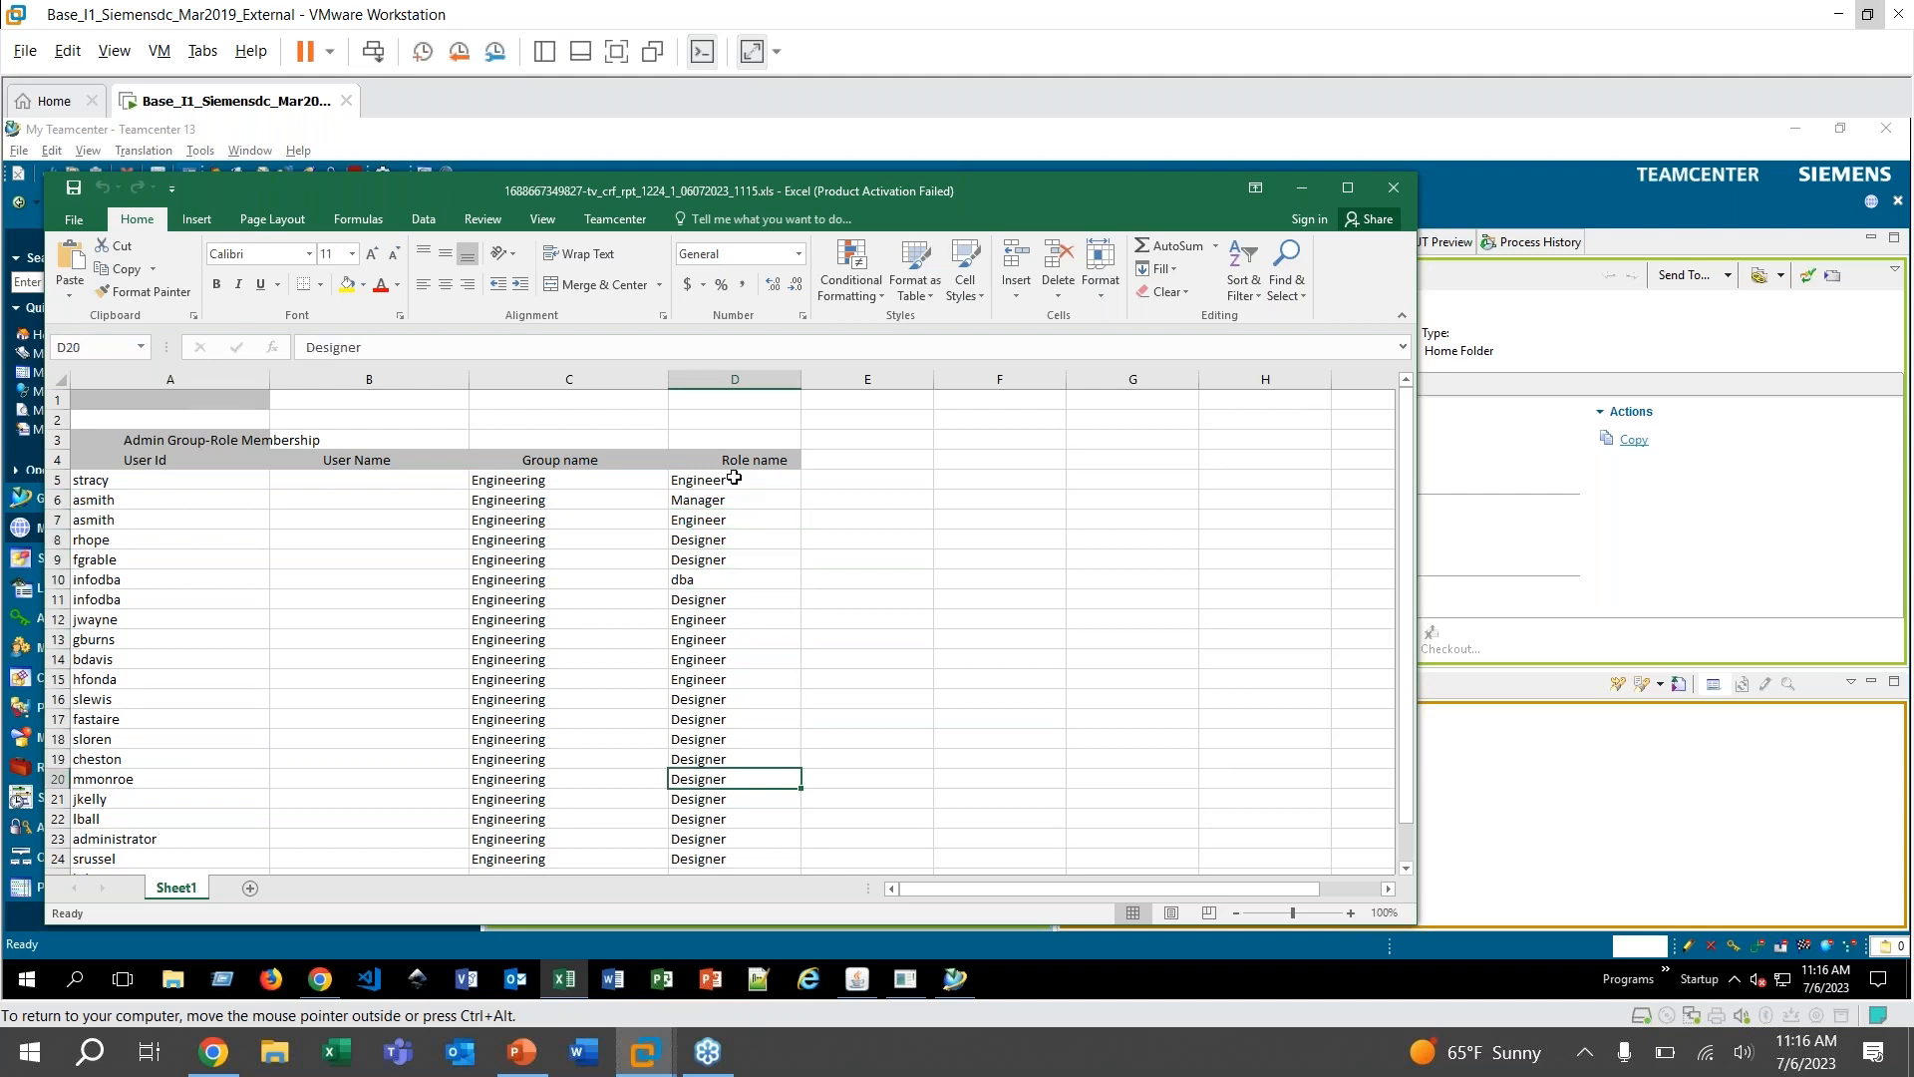
pyautogui.click(734, 817)
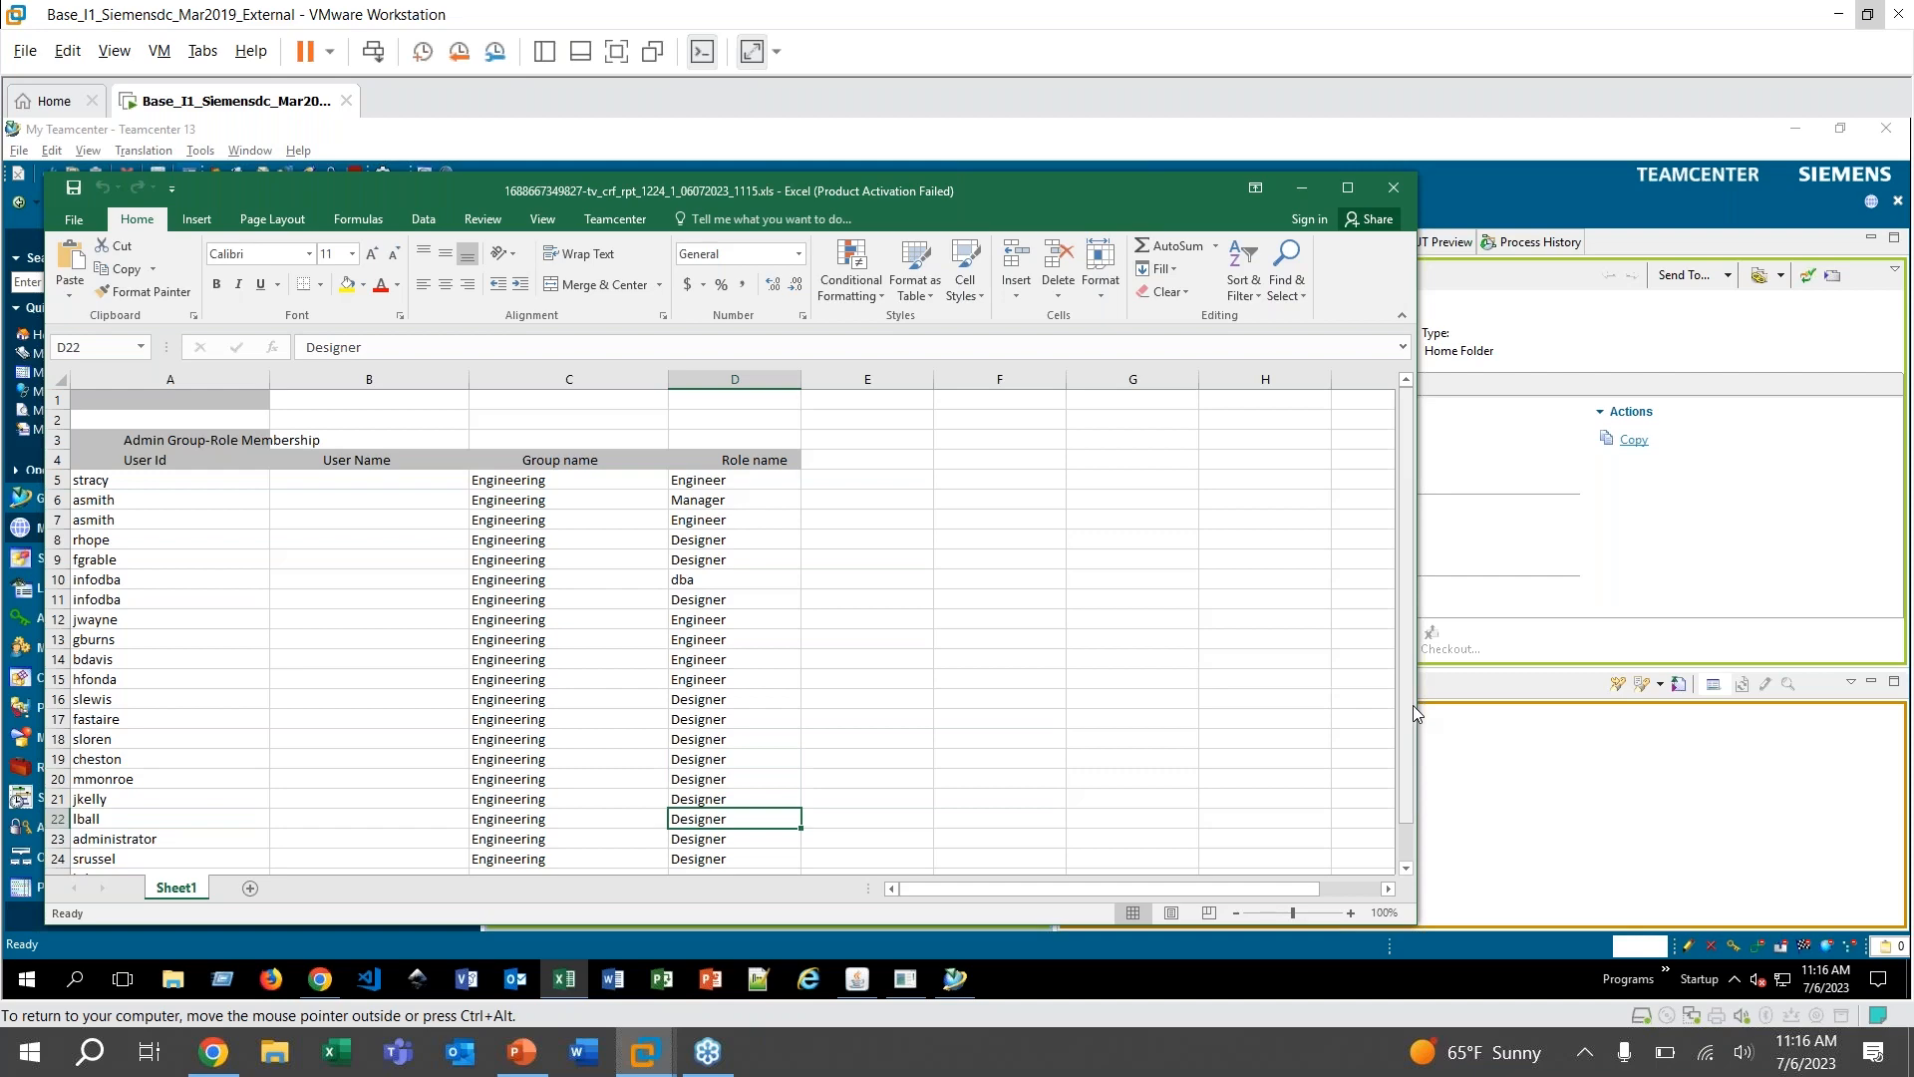
pyautogui.scroll(-3)
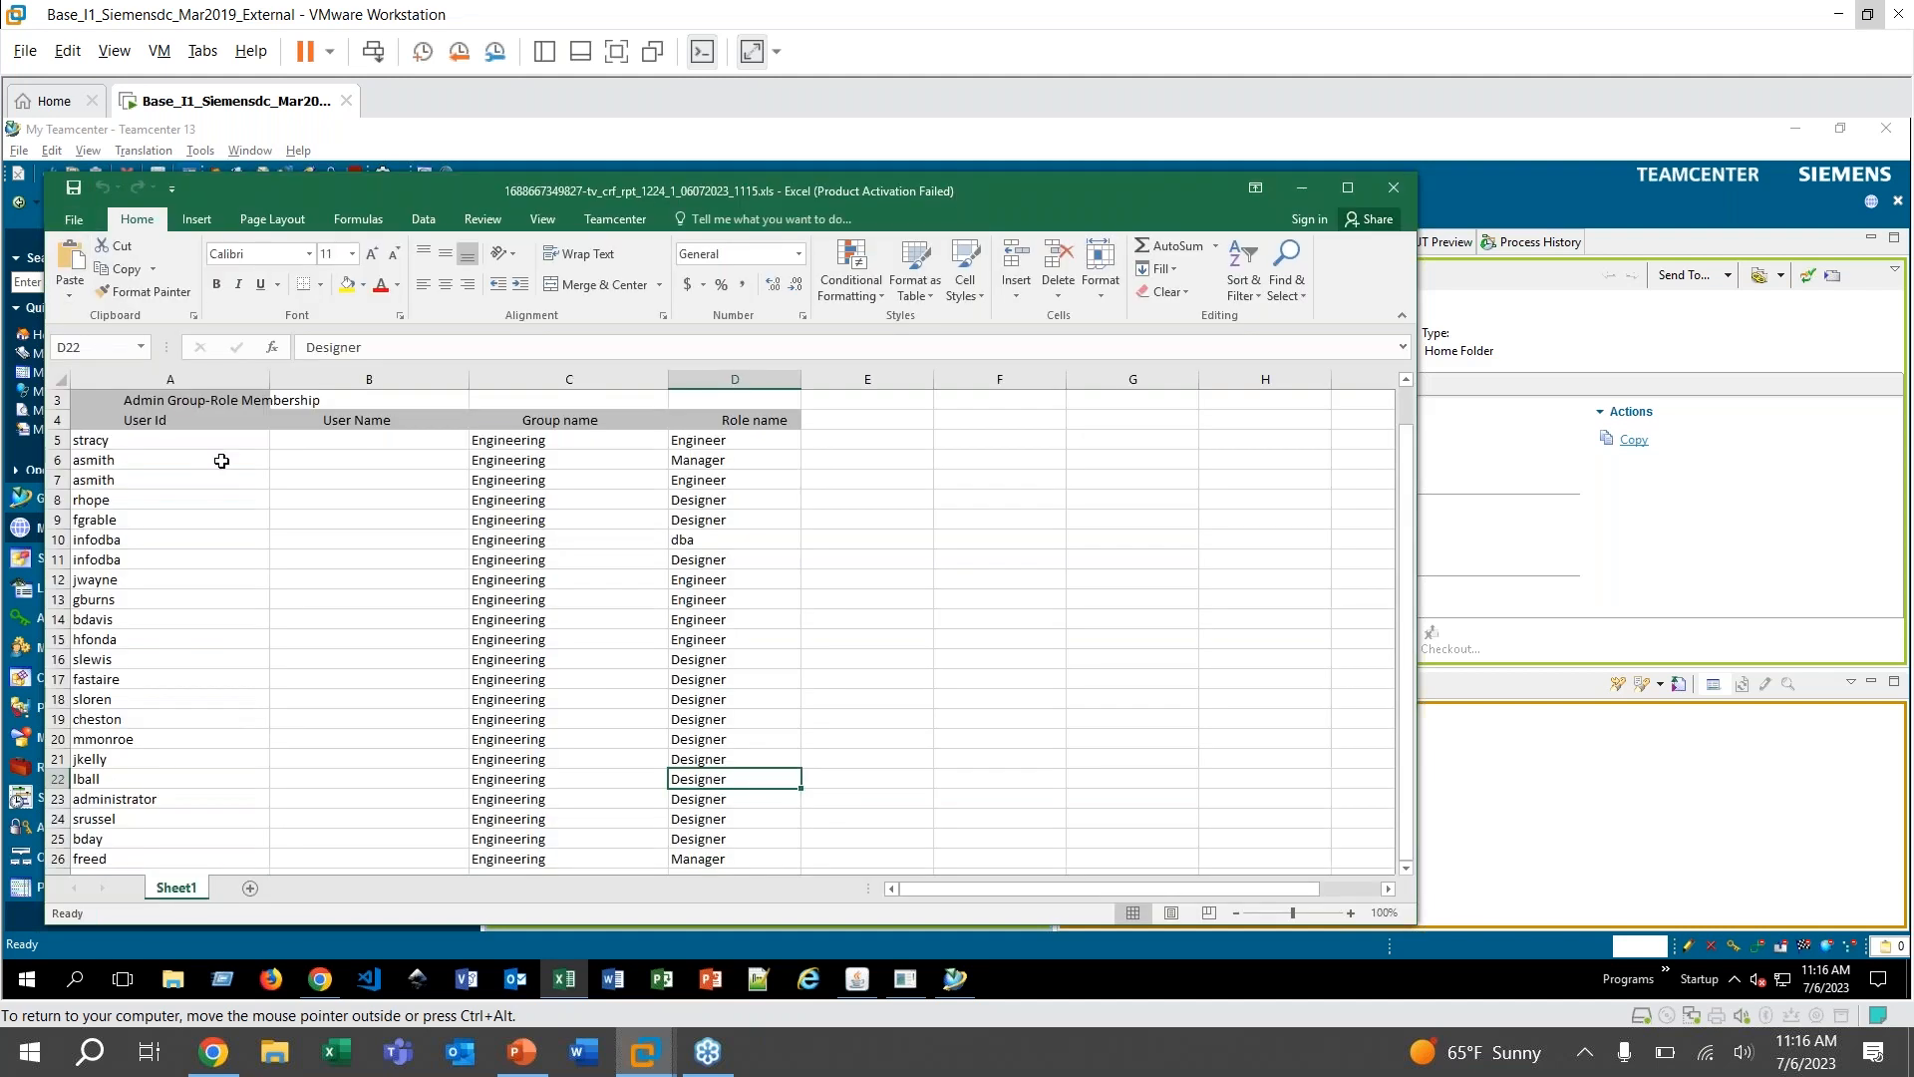
pyautogui.moveTo(925, 513)
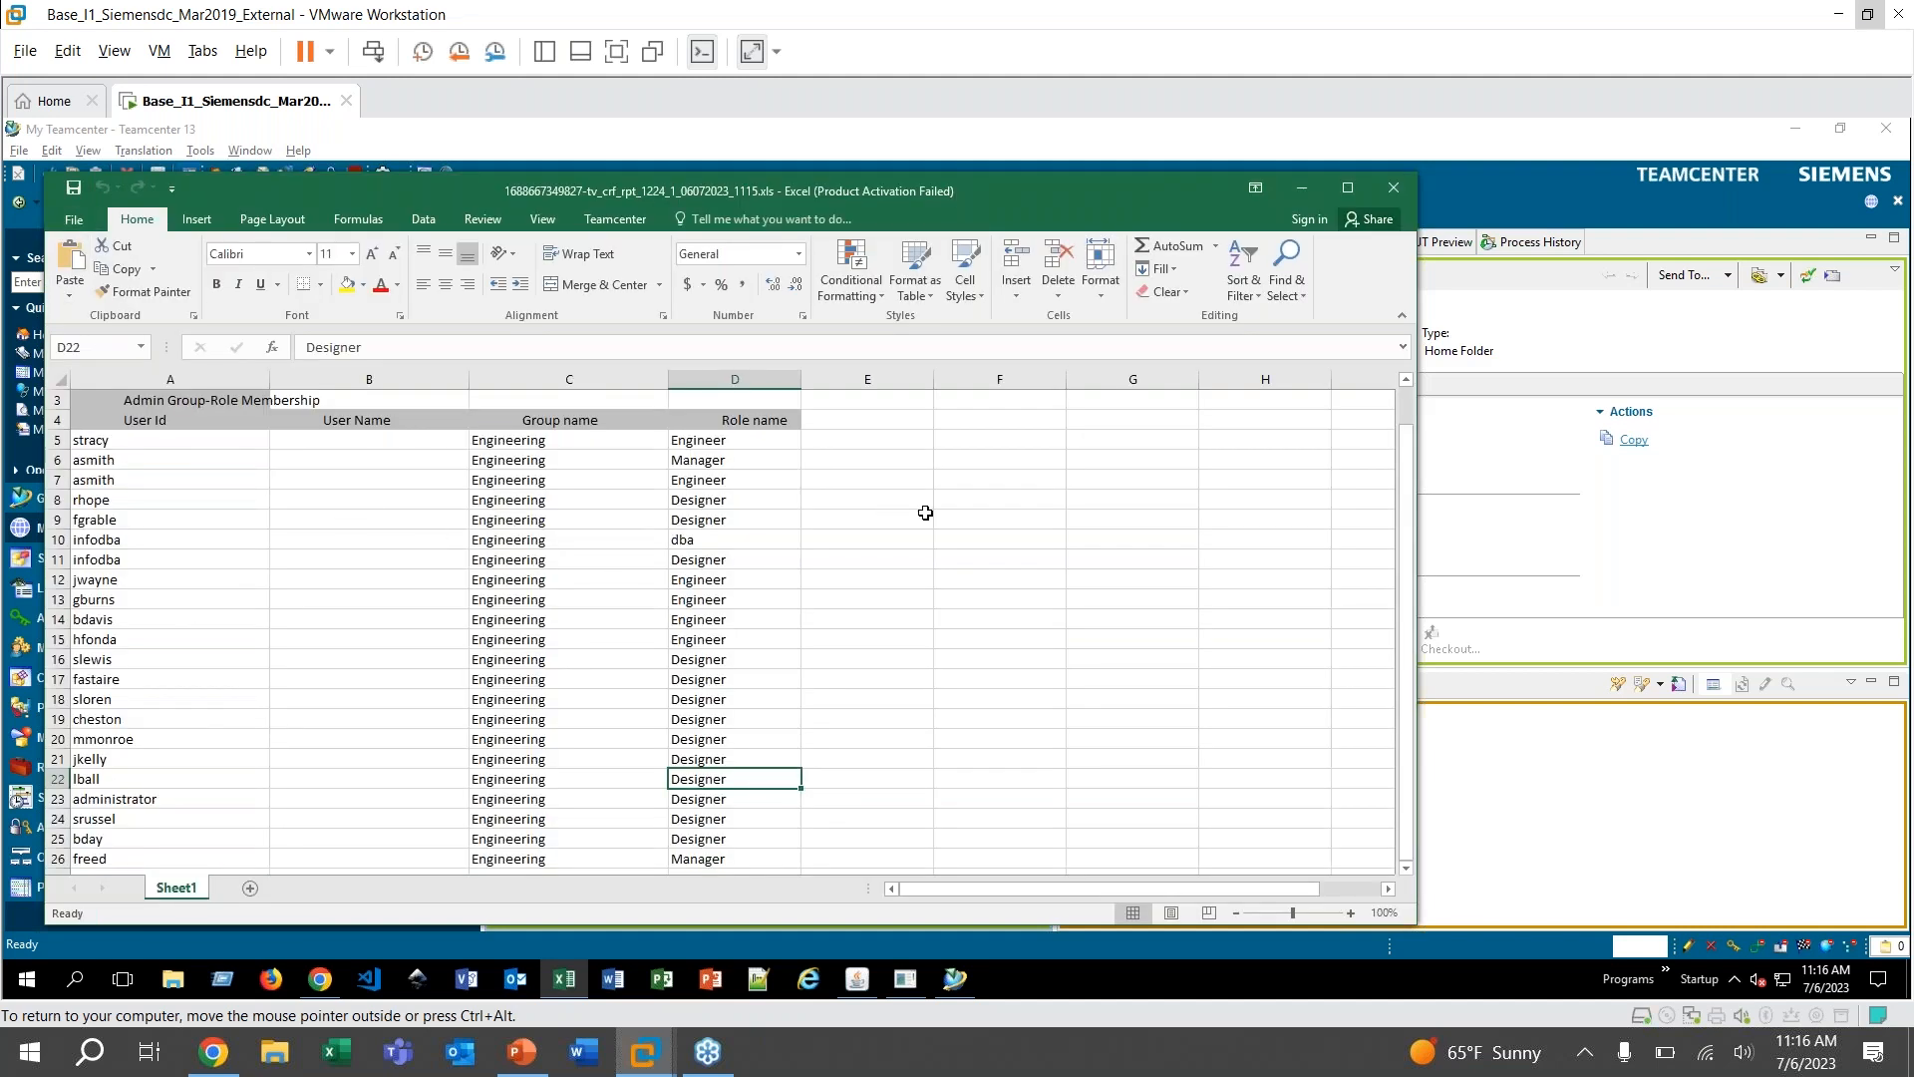
pyautogui.moveTo(893, 492)
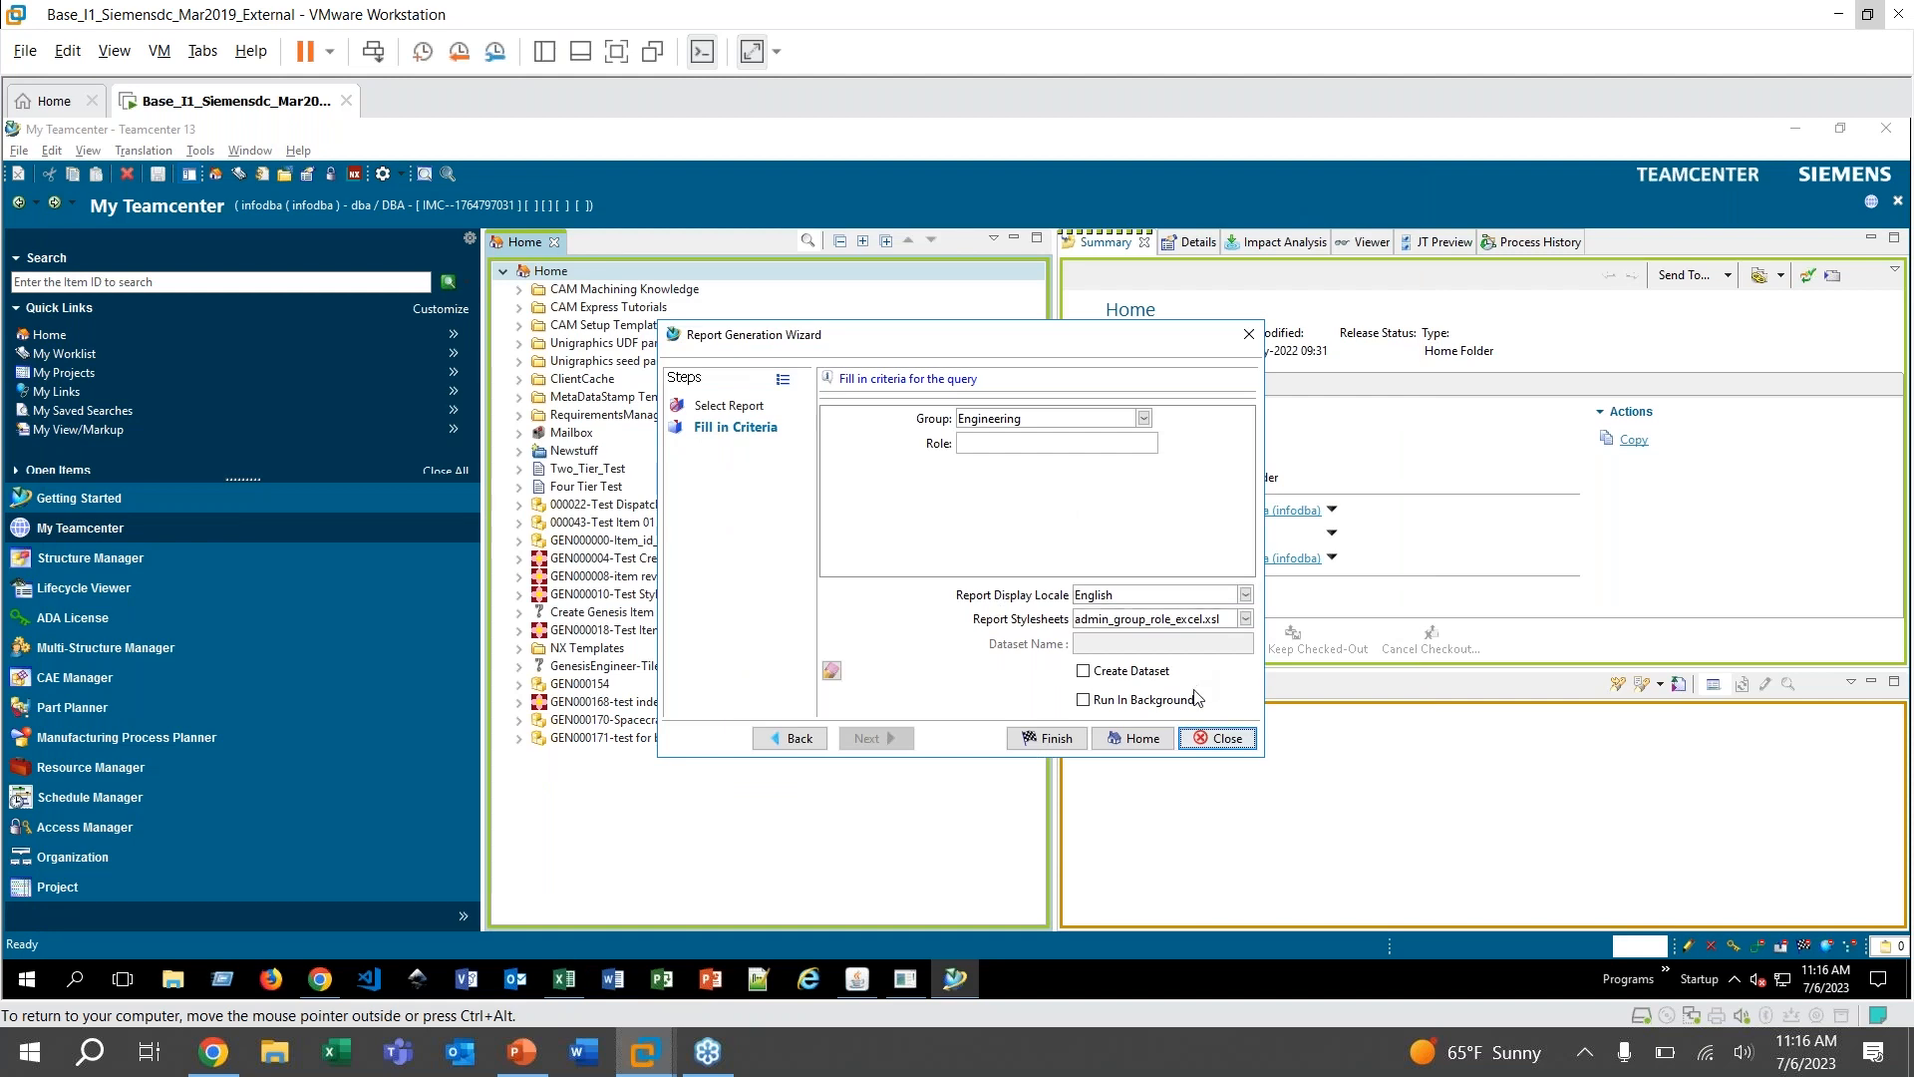
# Close the report wizard and sign in to Active Workspace in the Chrome browser window
pyautogui.click(1216, 738)
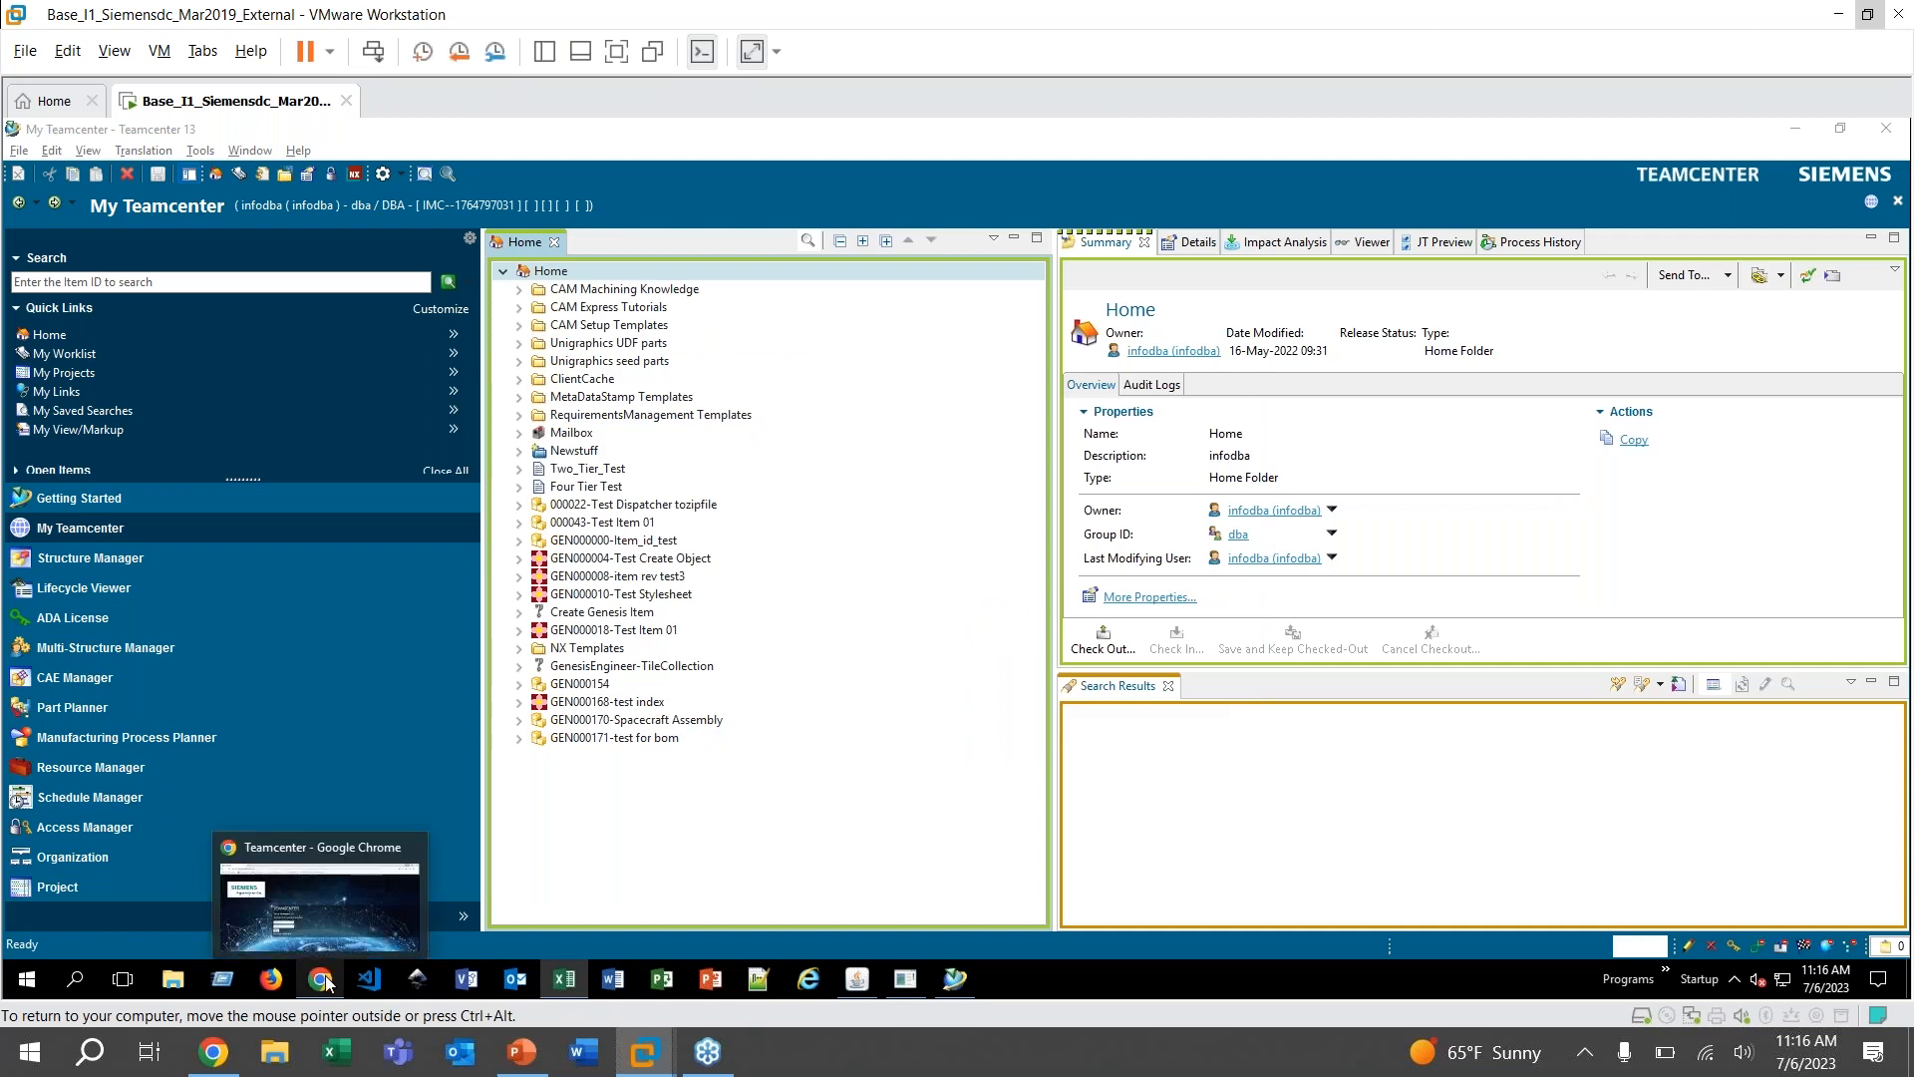
pyautogui.click(325, 979)
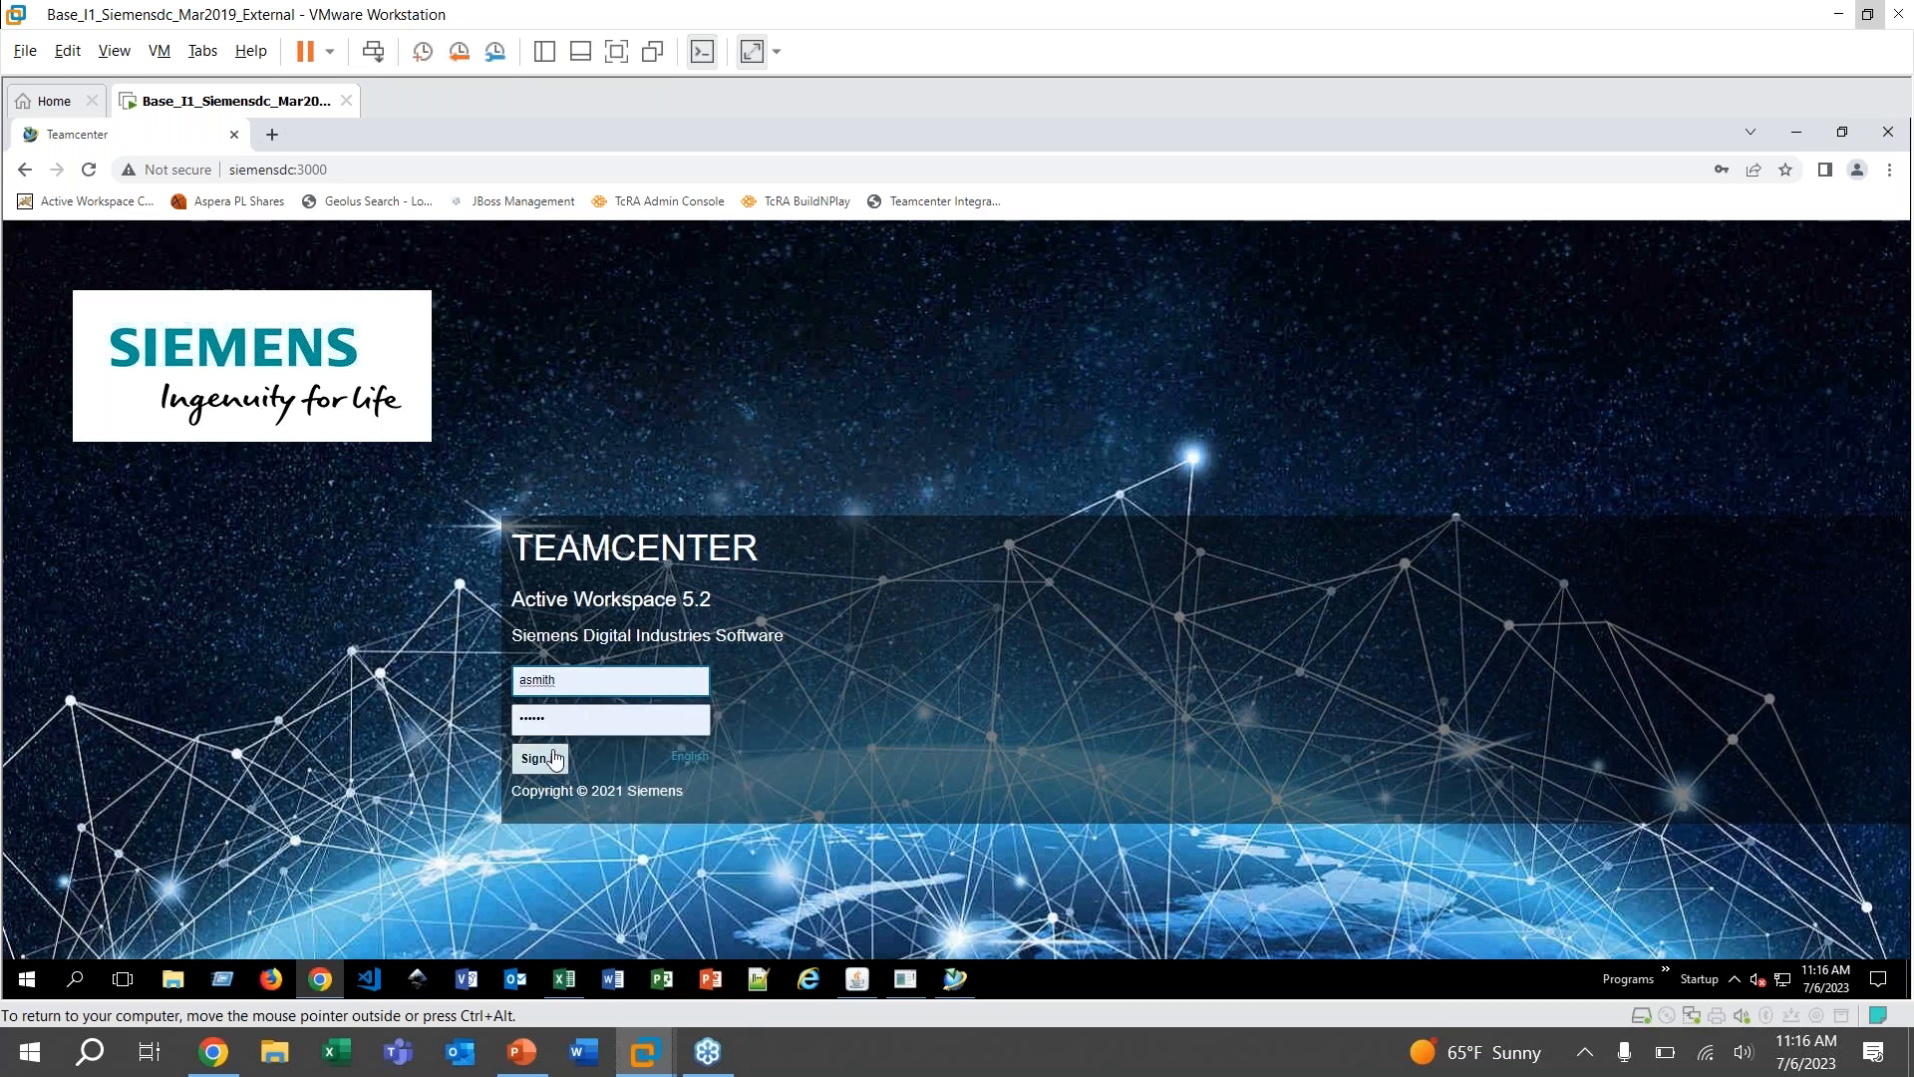
pyautogui.click(541, 758)
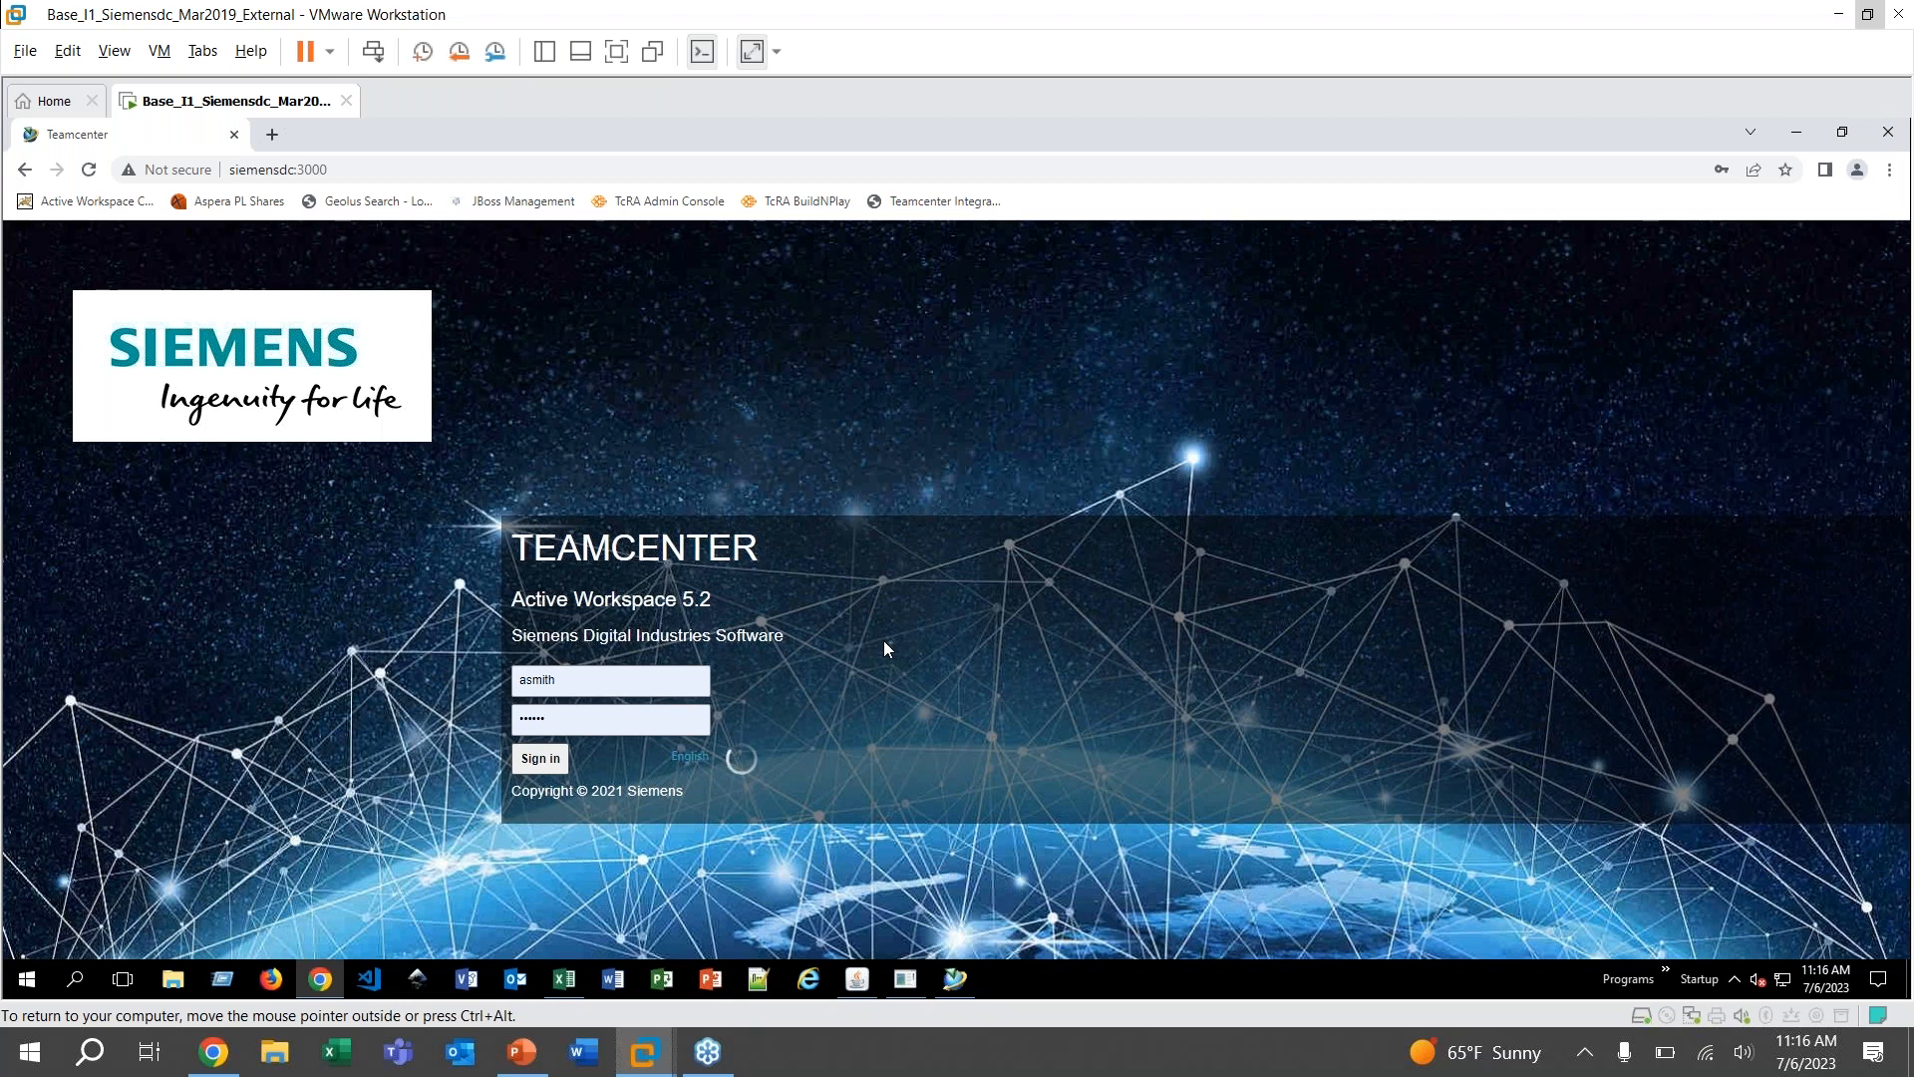
pyautogui.click(540, 757)
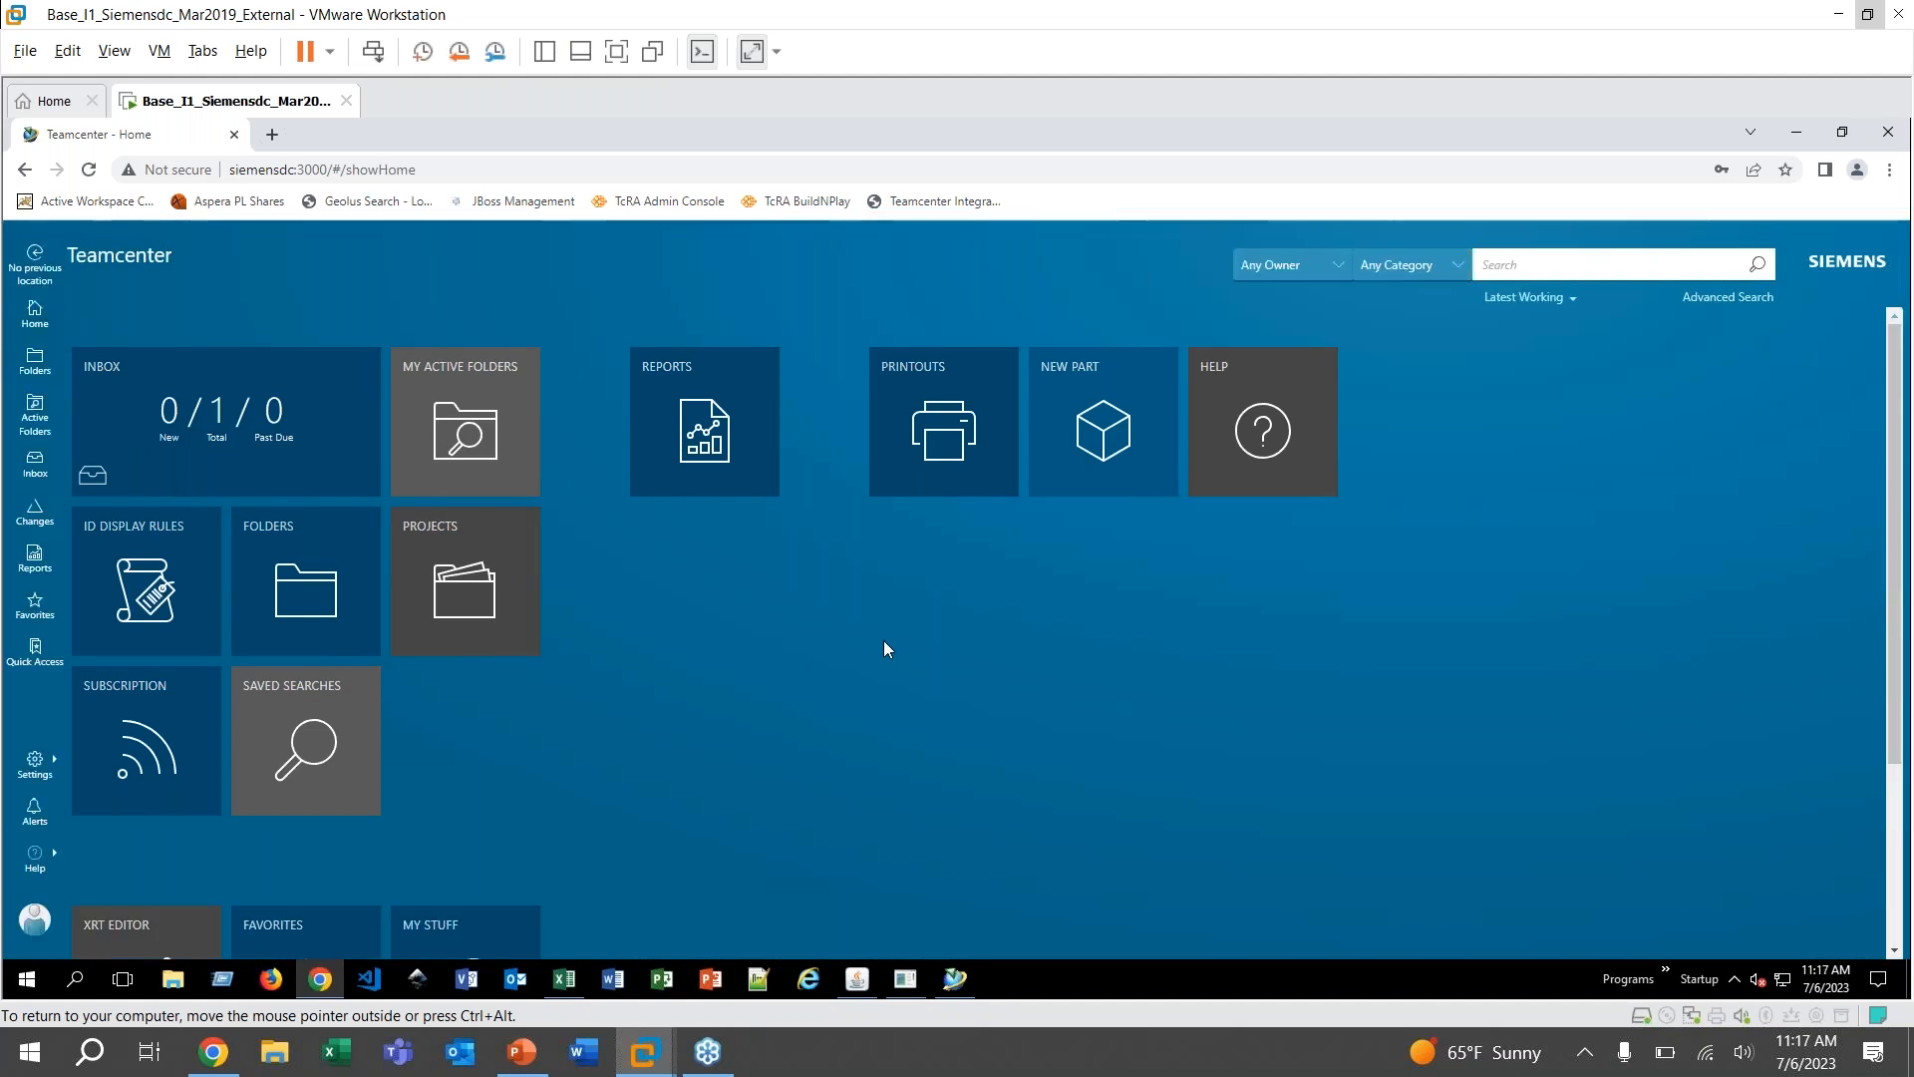
pyautogui.moveTo(814, 594)
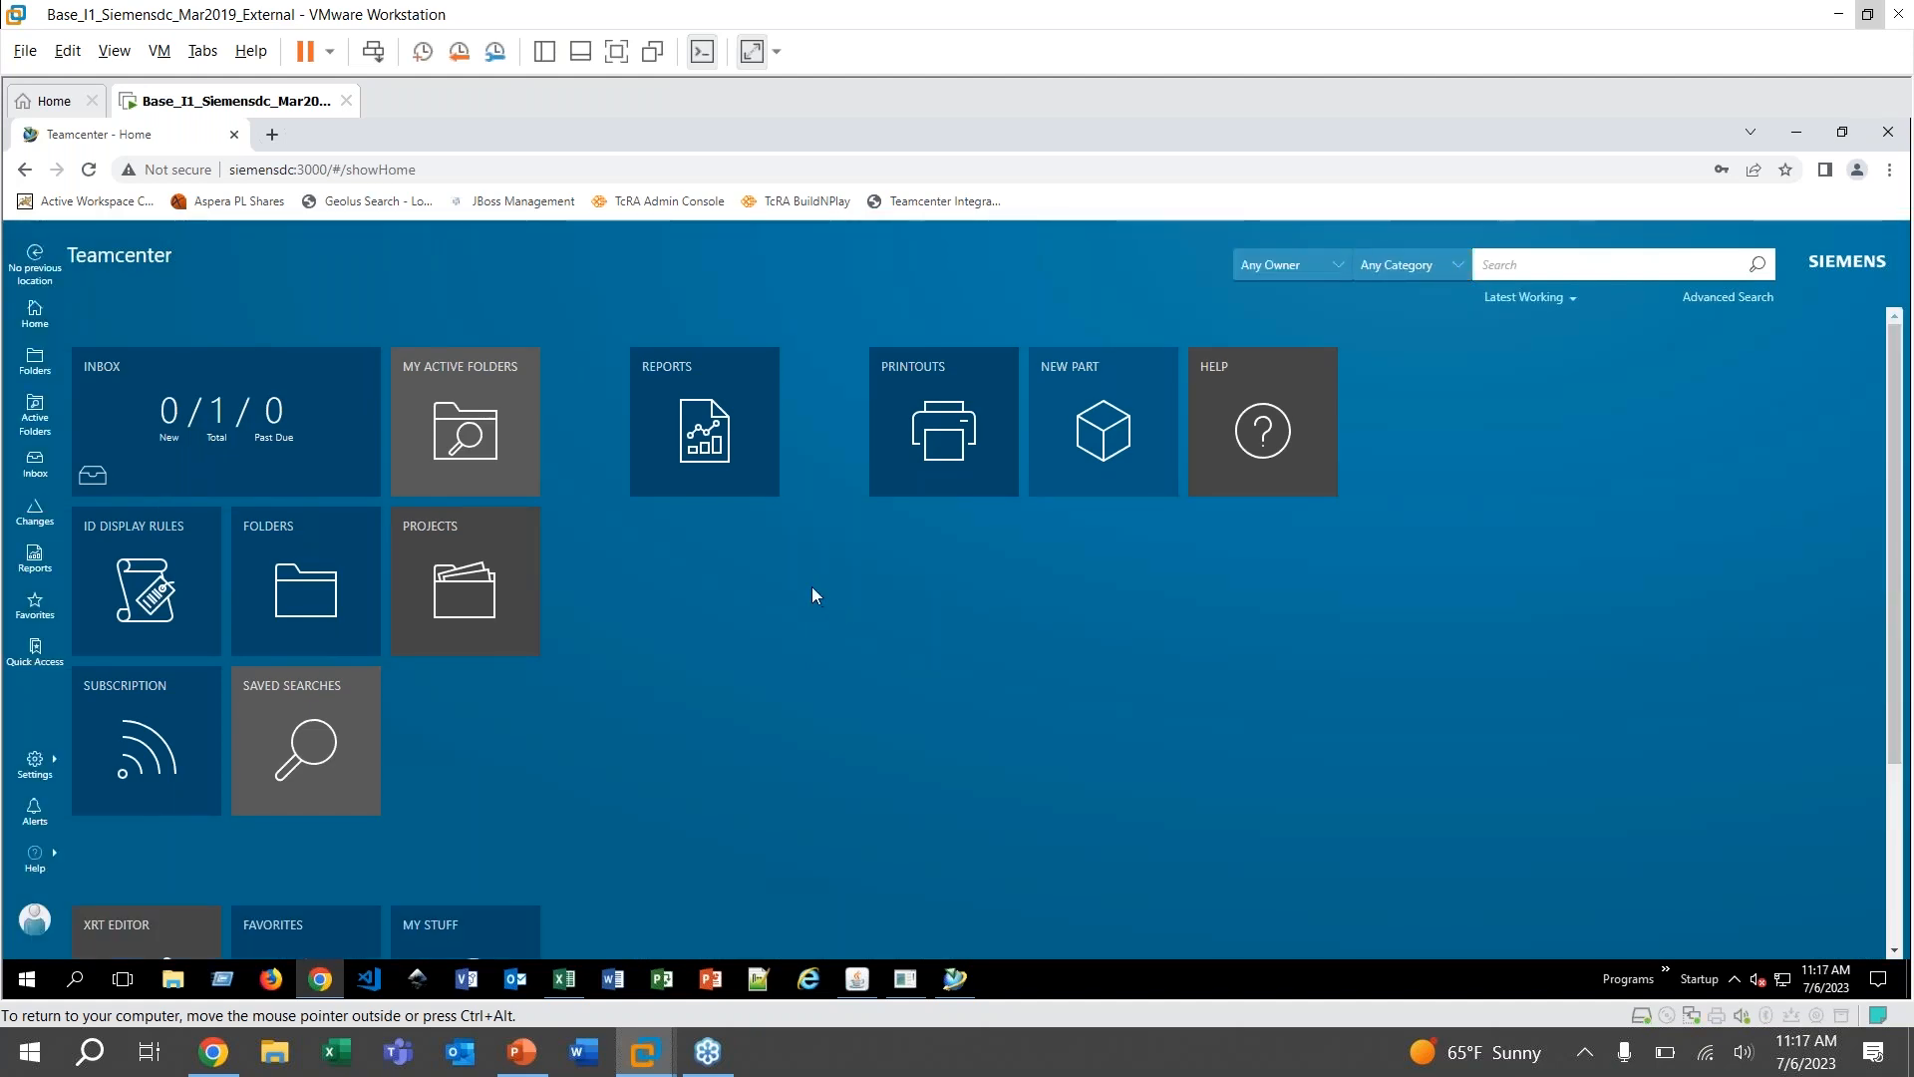
pyautogui.moveTo(751, 438)
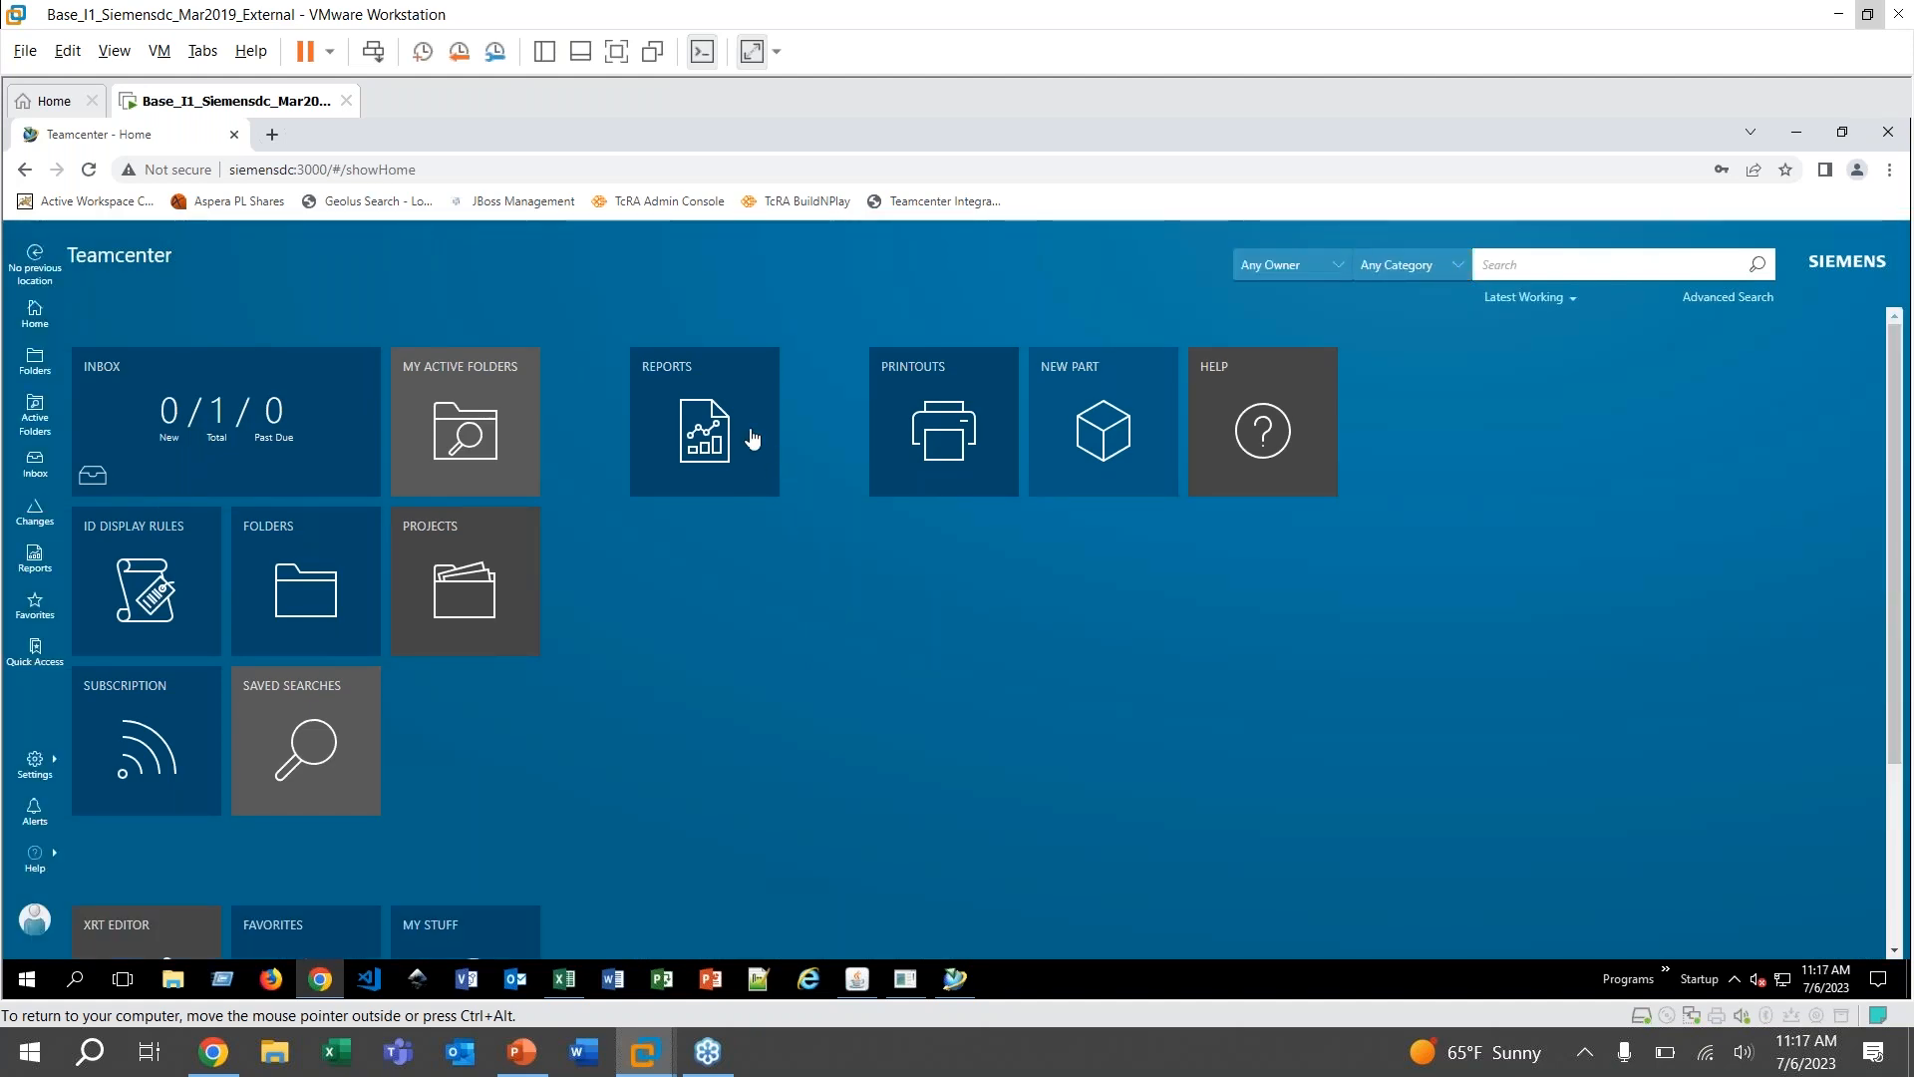
pyautogui.moveTo(742, 443)
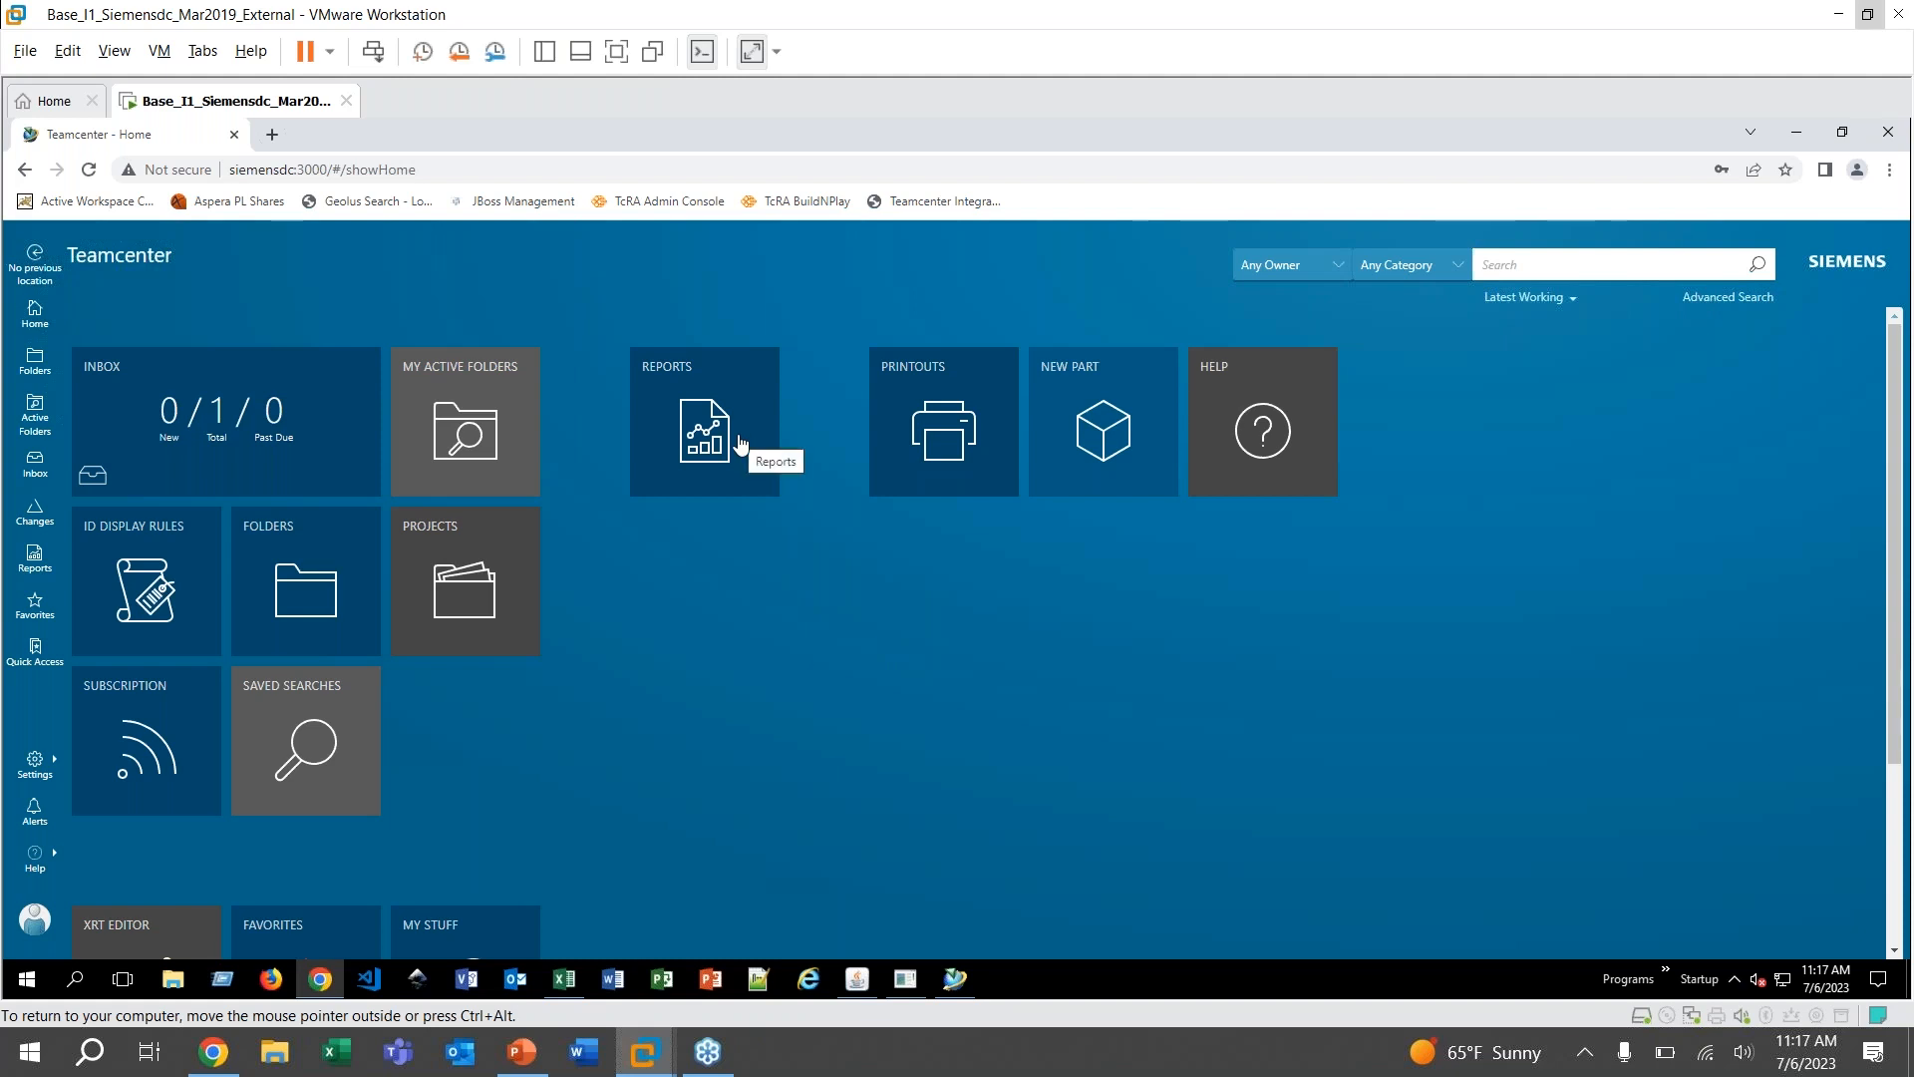
pyautogui.click(704, 433)
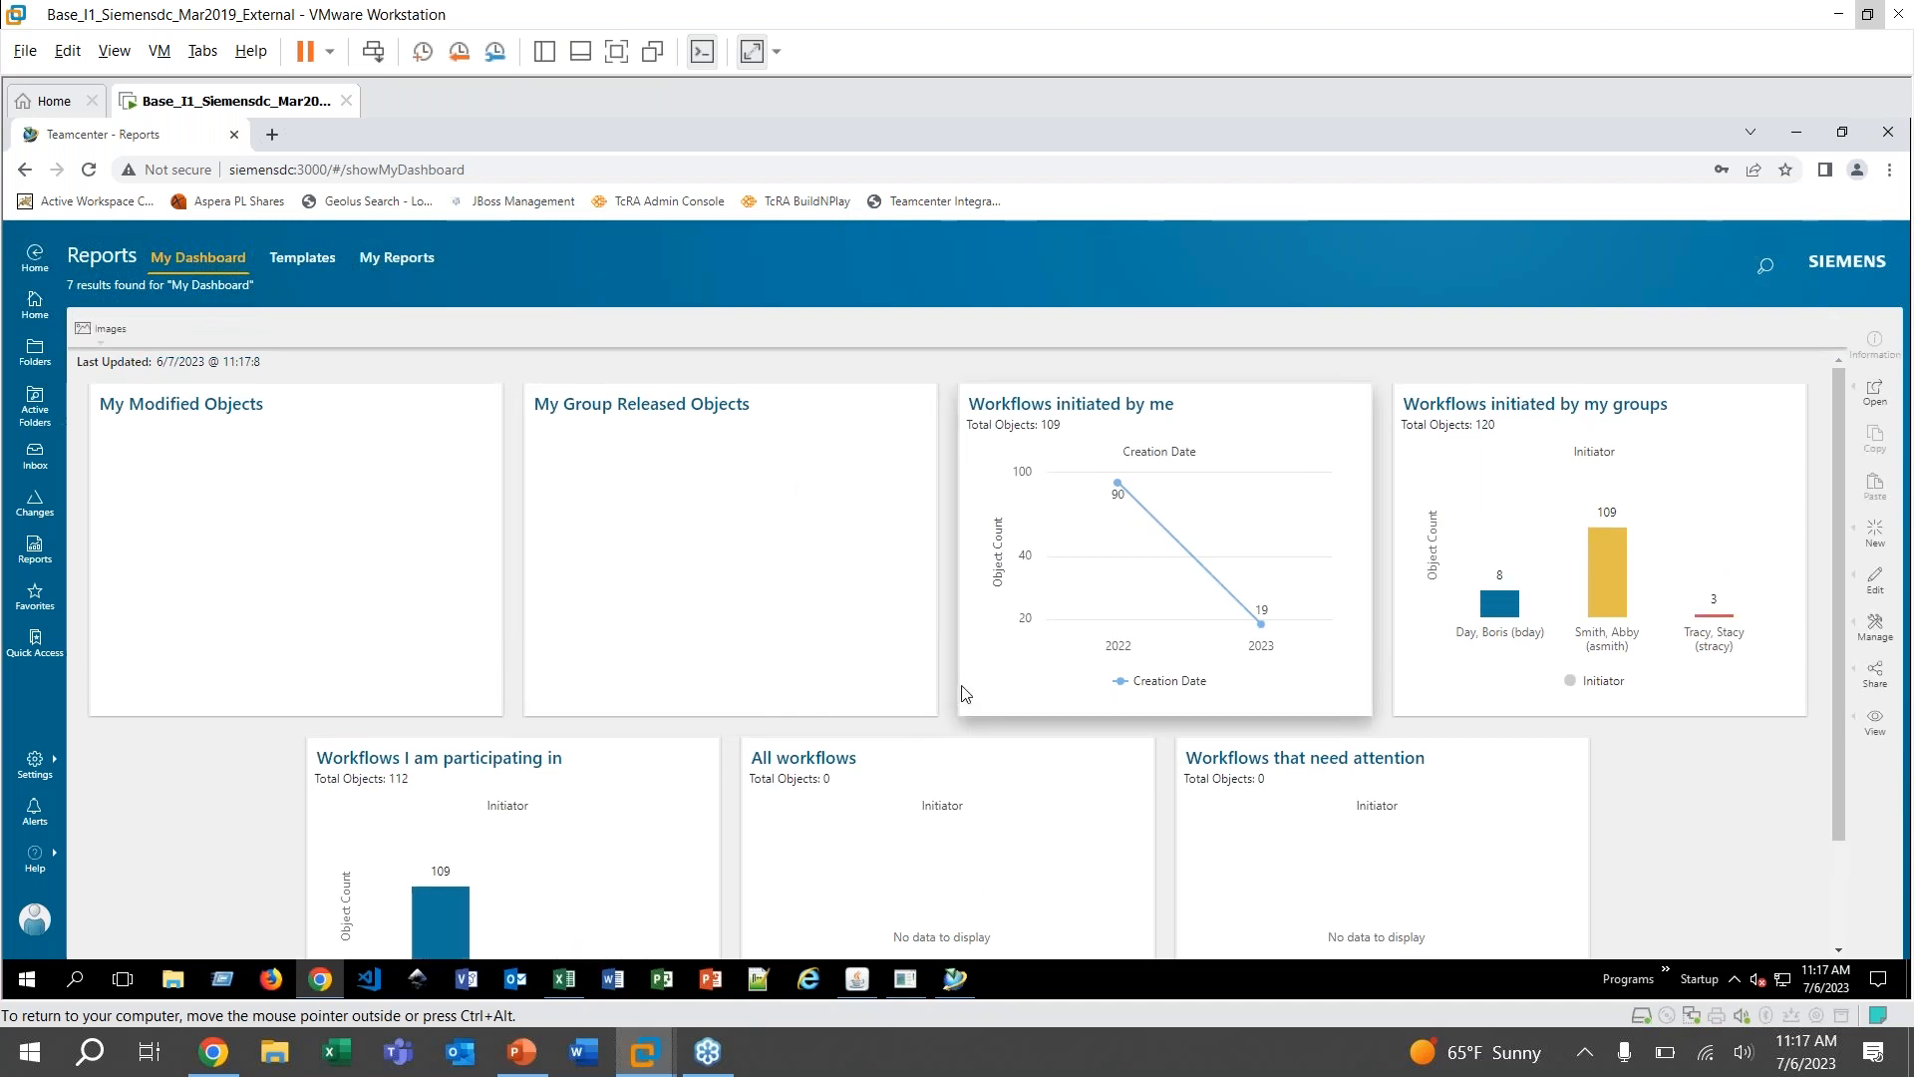
pyautogui.moveTo(1846, 787)
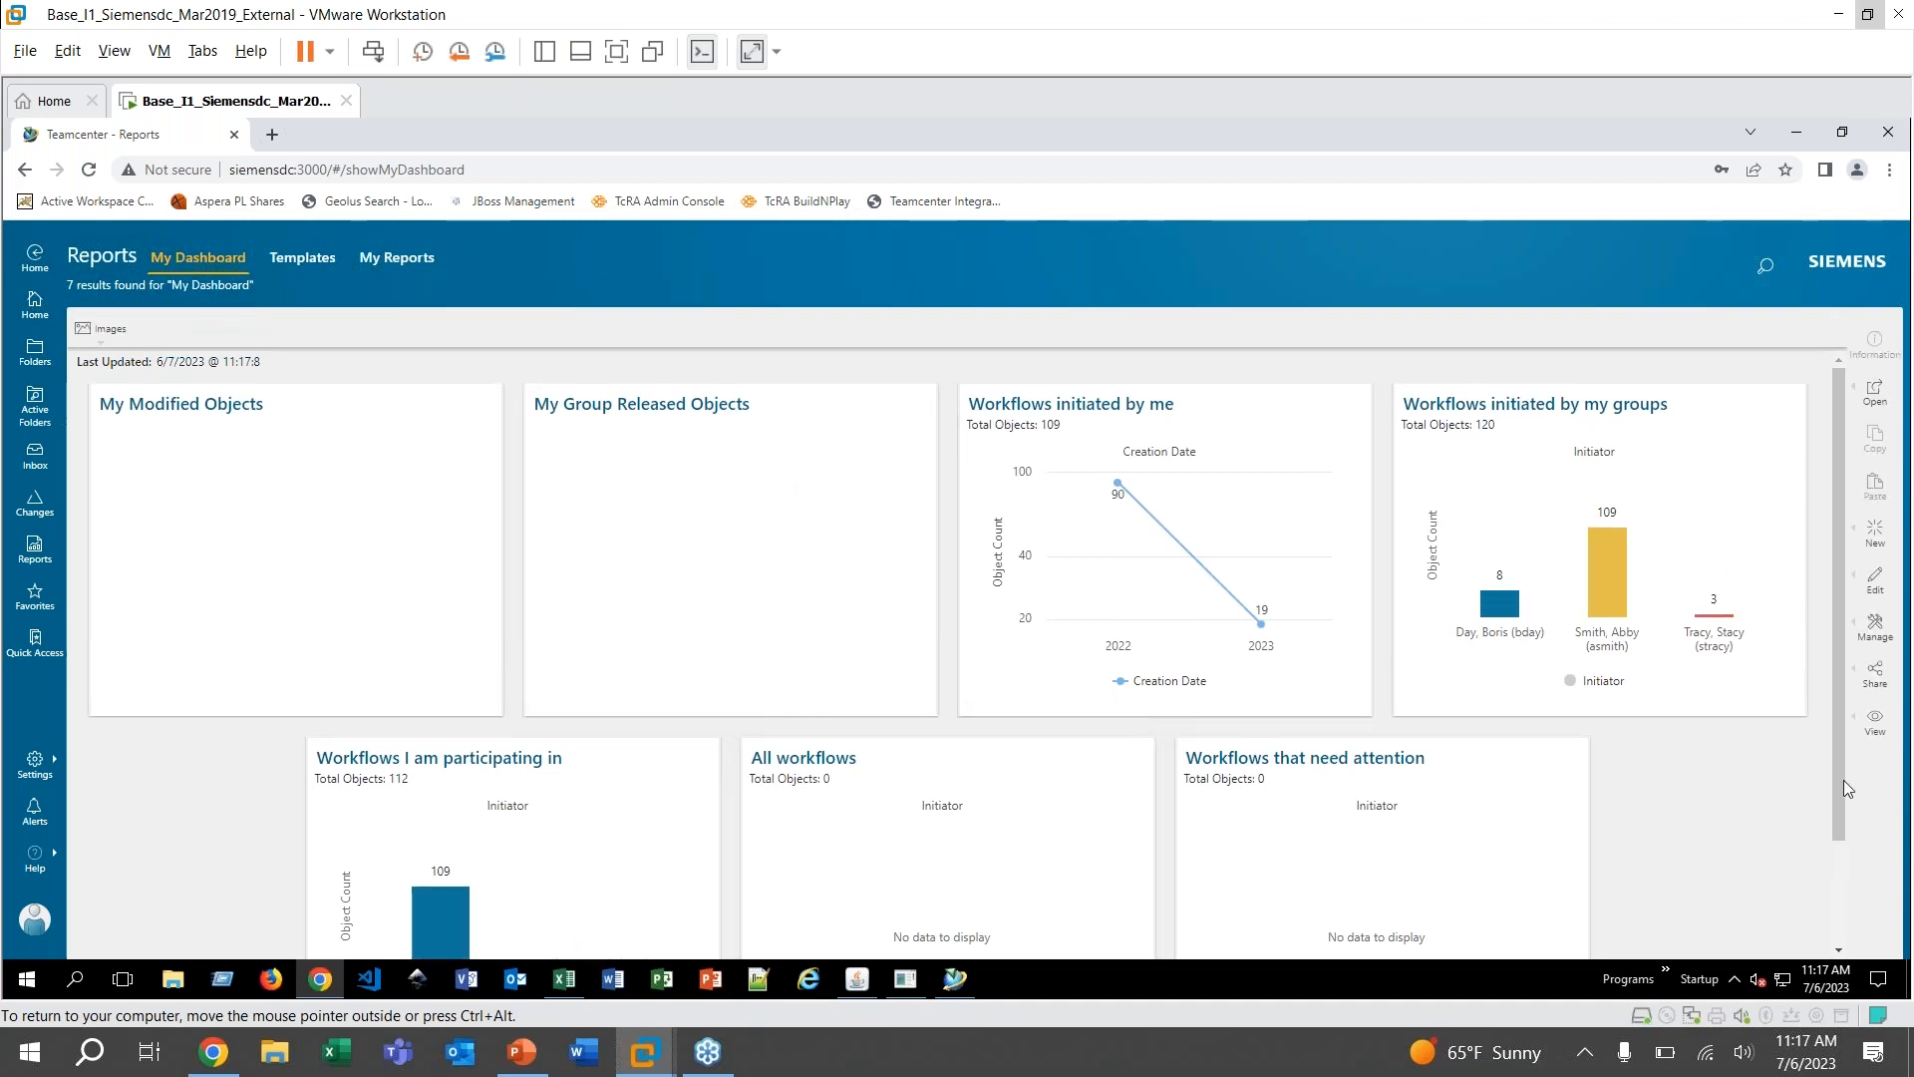
pyautogui.scroll(-3)
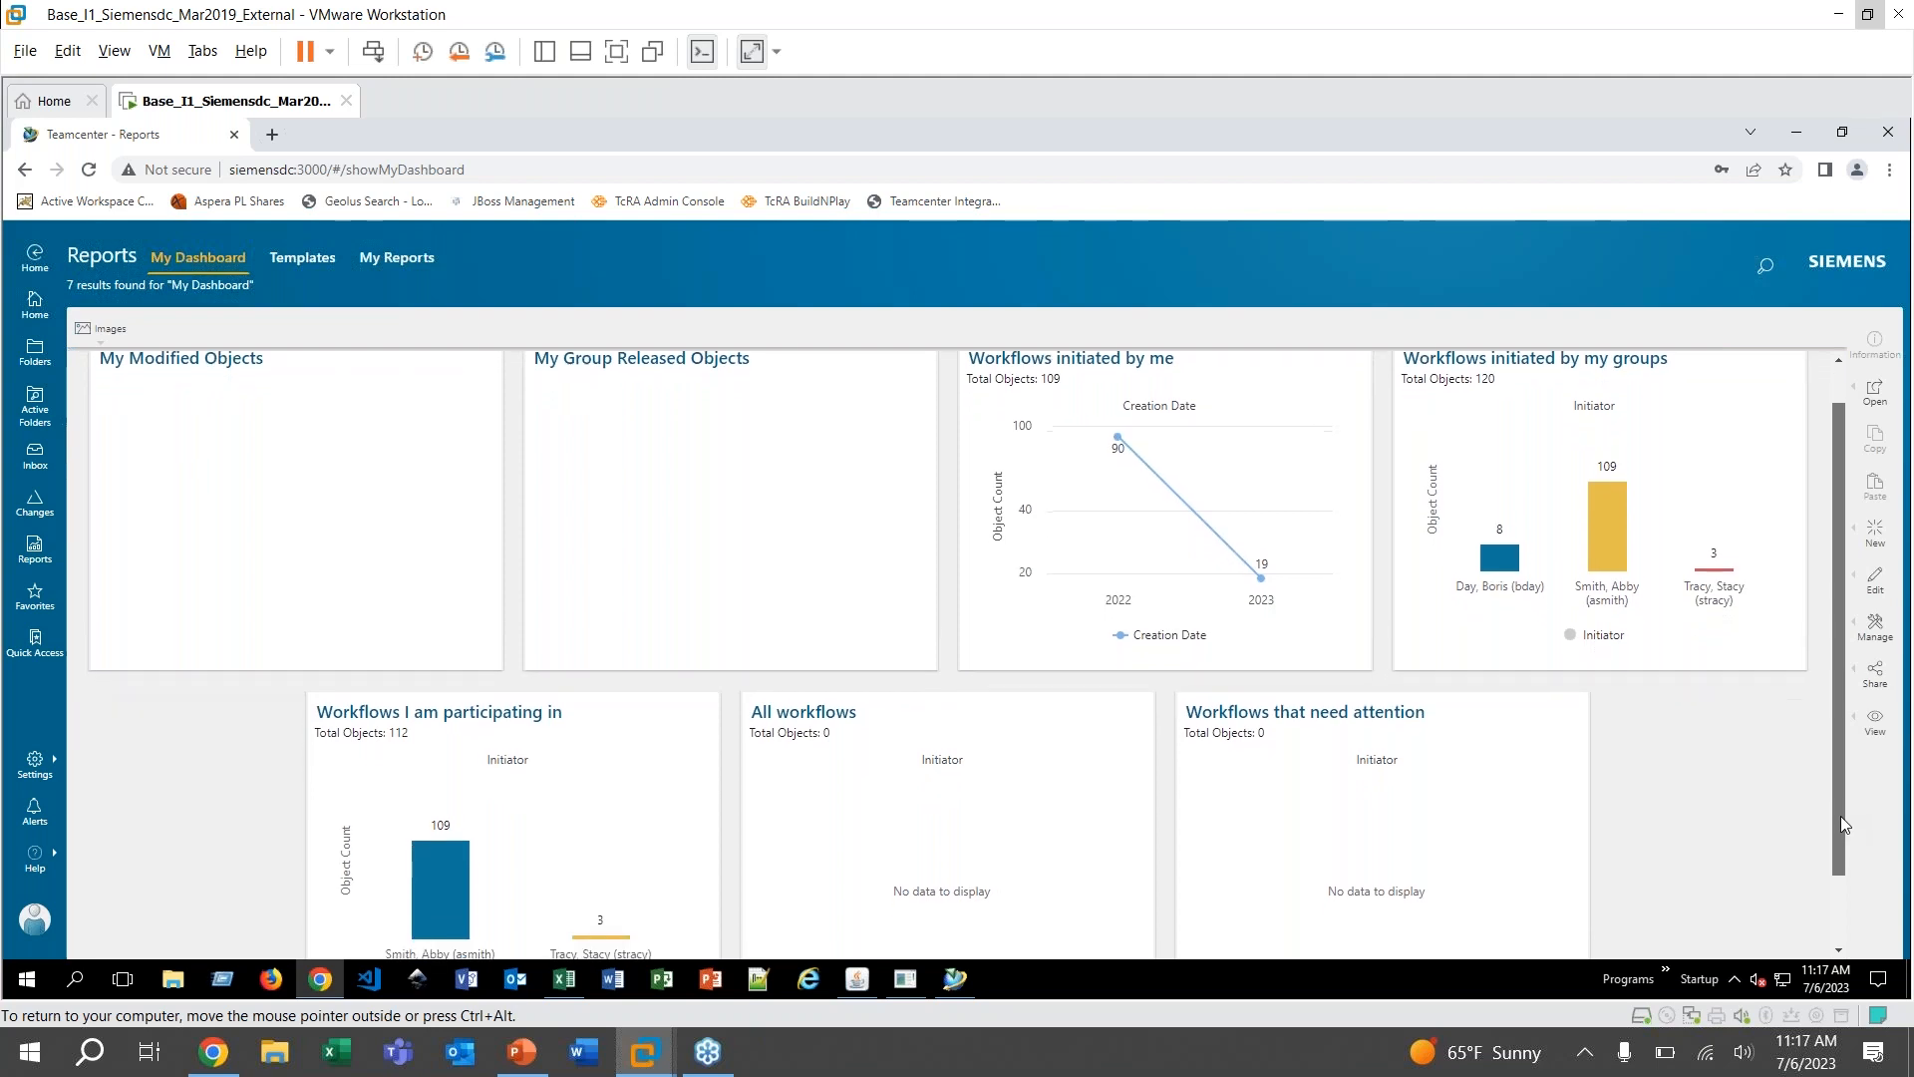
pyautogui.scroll(-3)
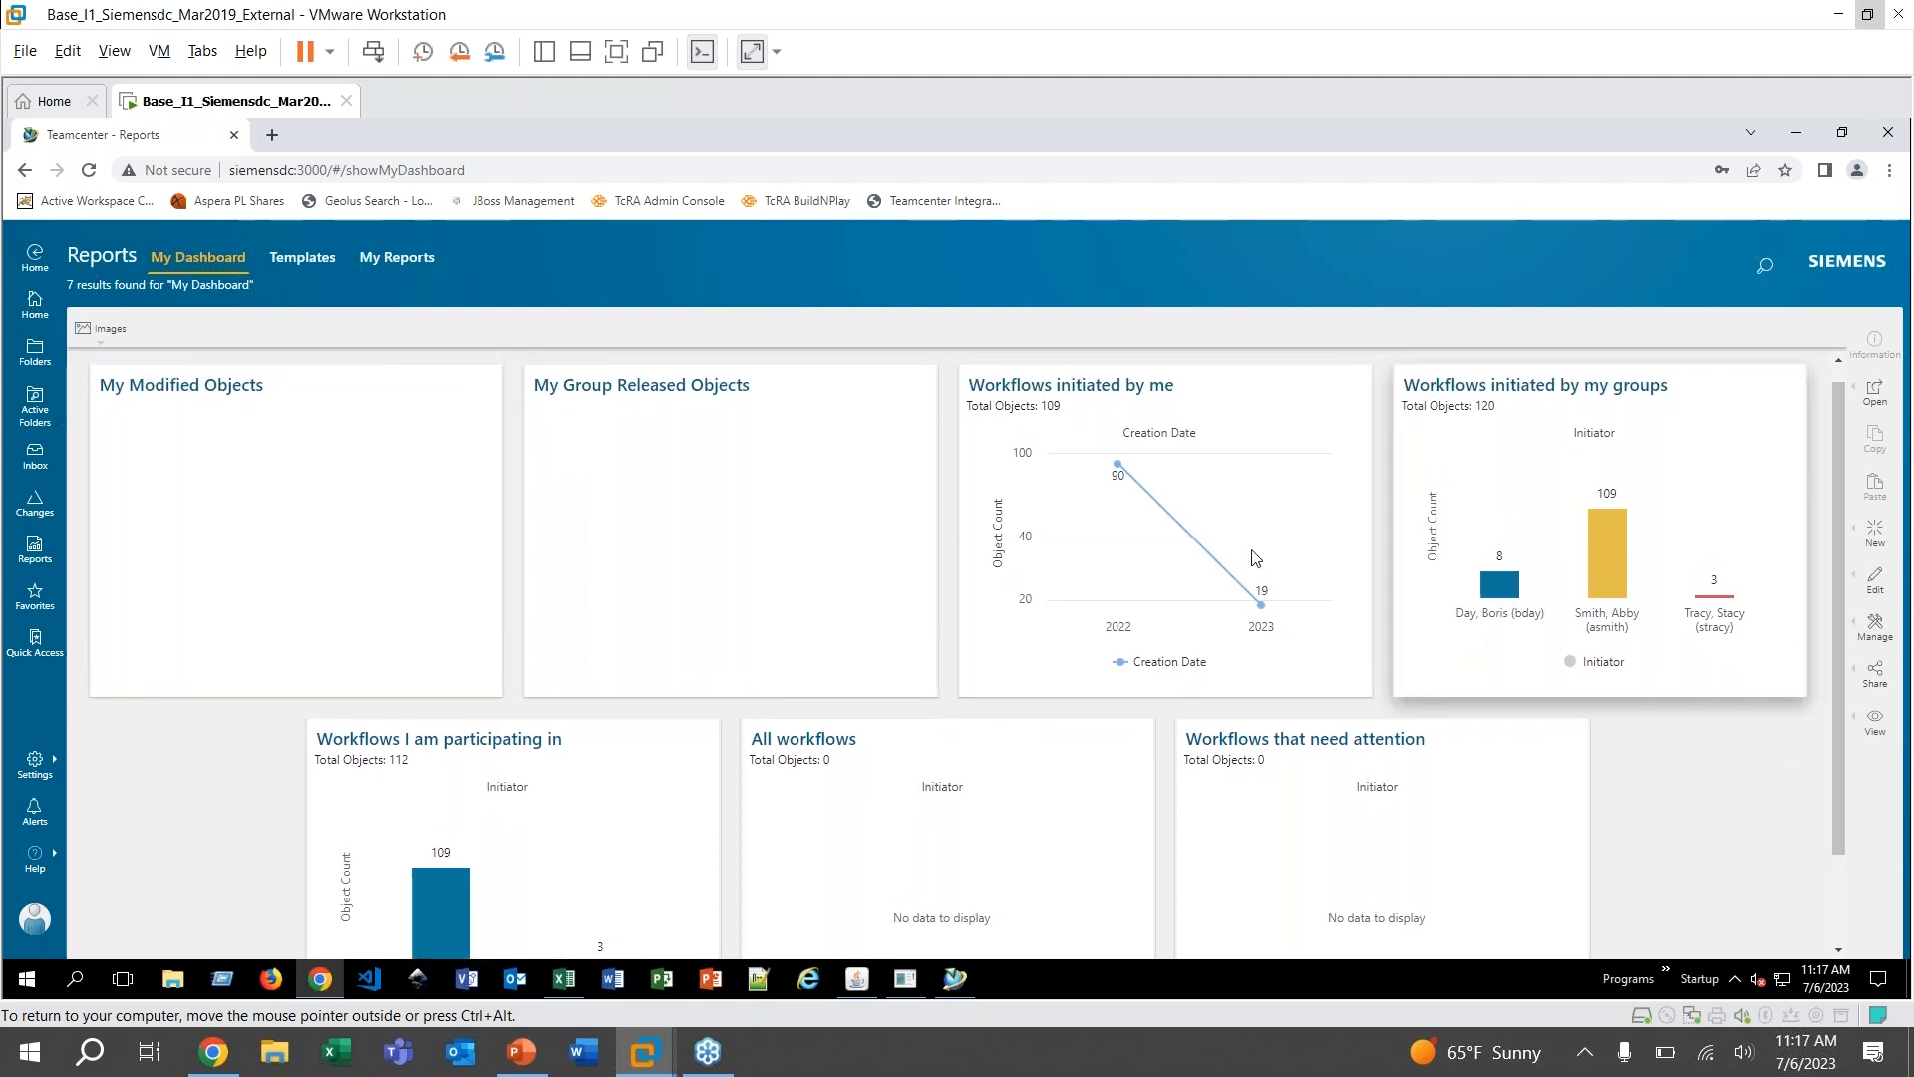
pyautogui.moveTo(1009, 465)
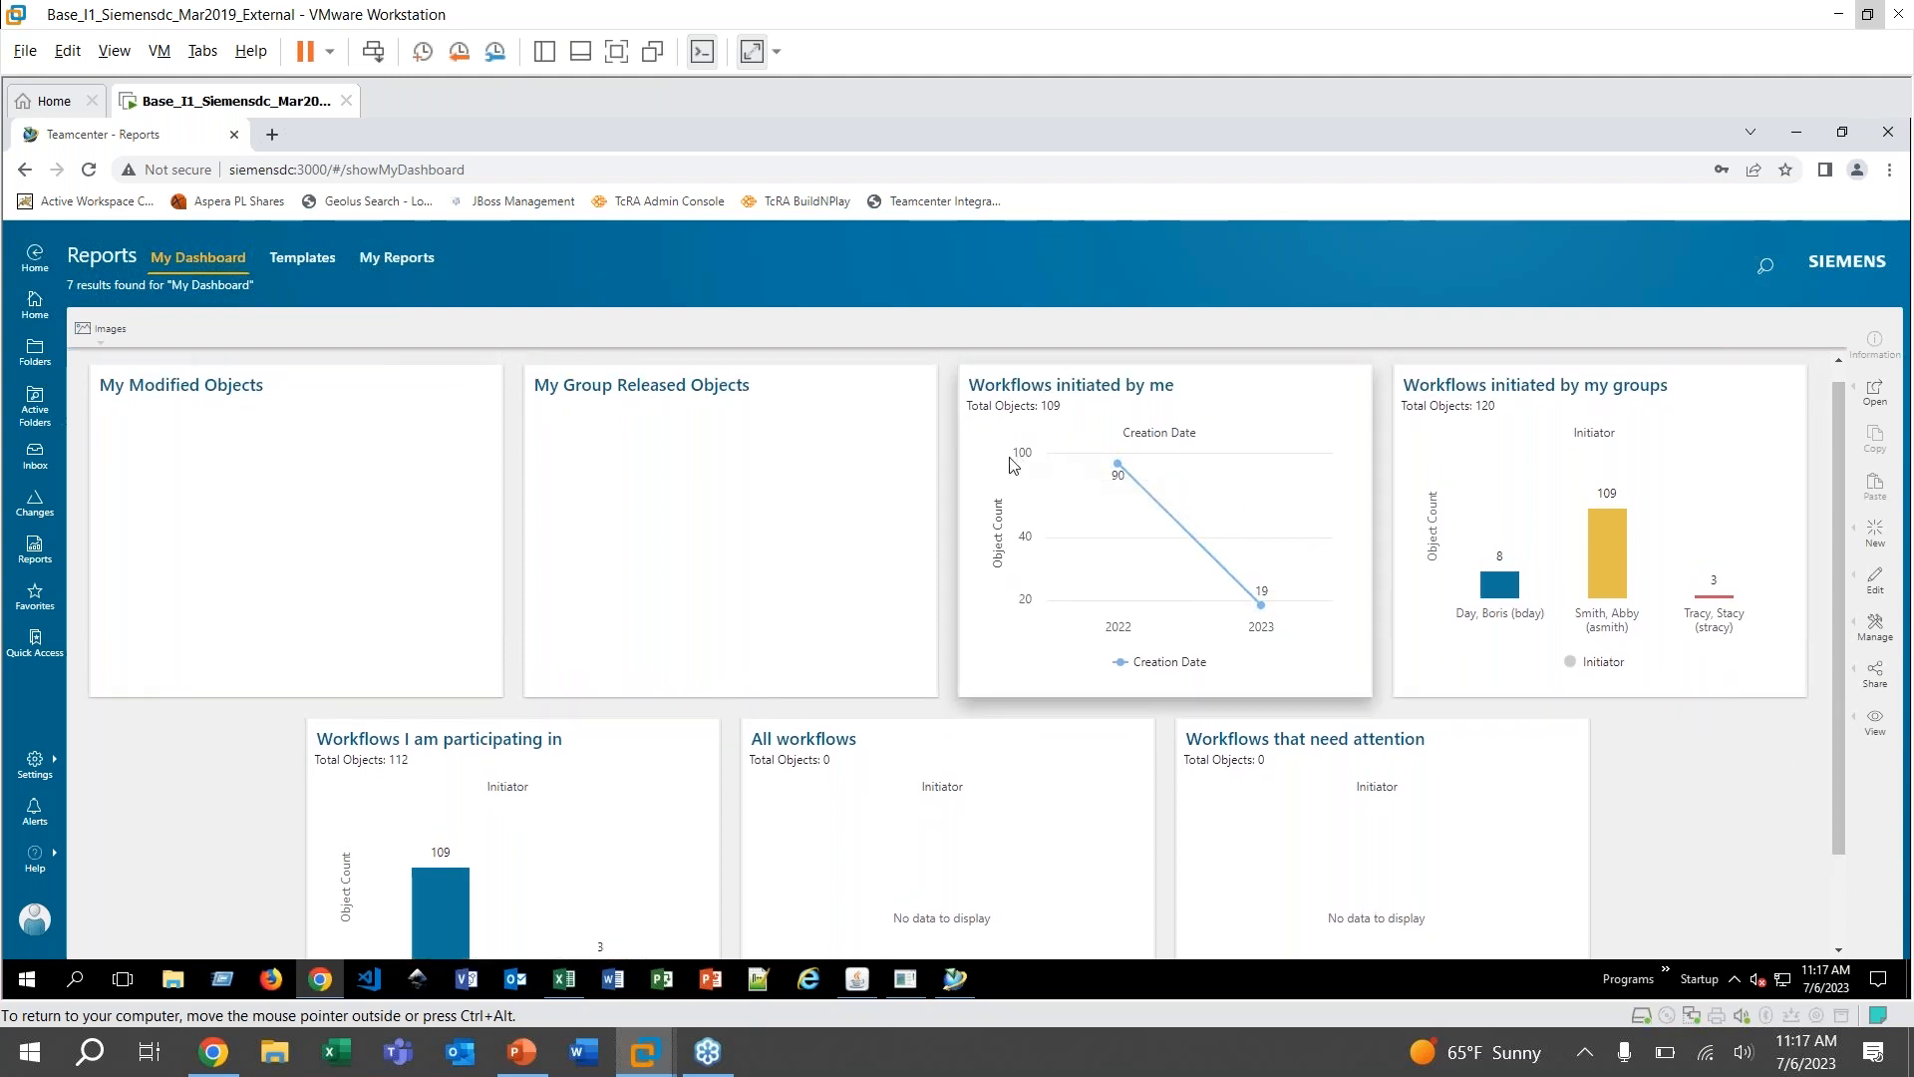
pyautogui.moveTo(1216, 574)
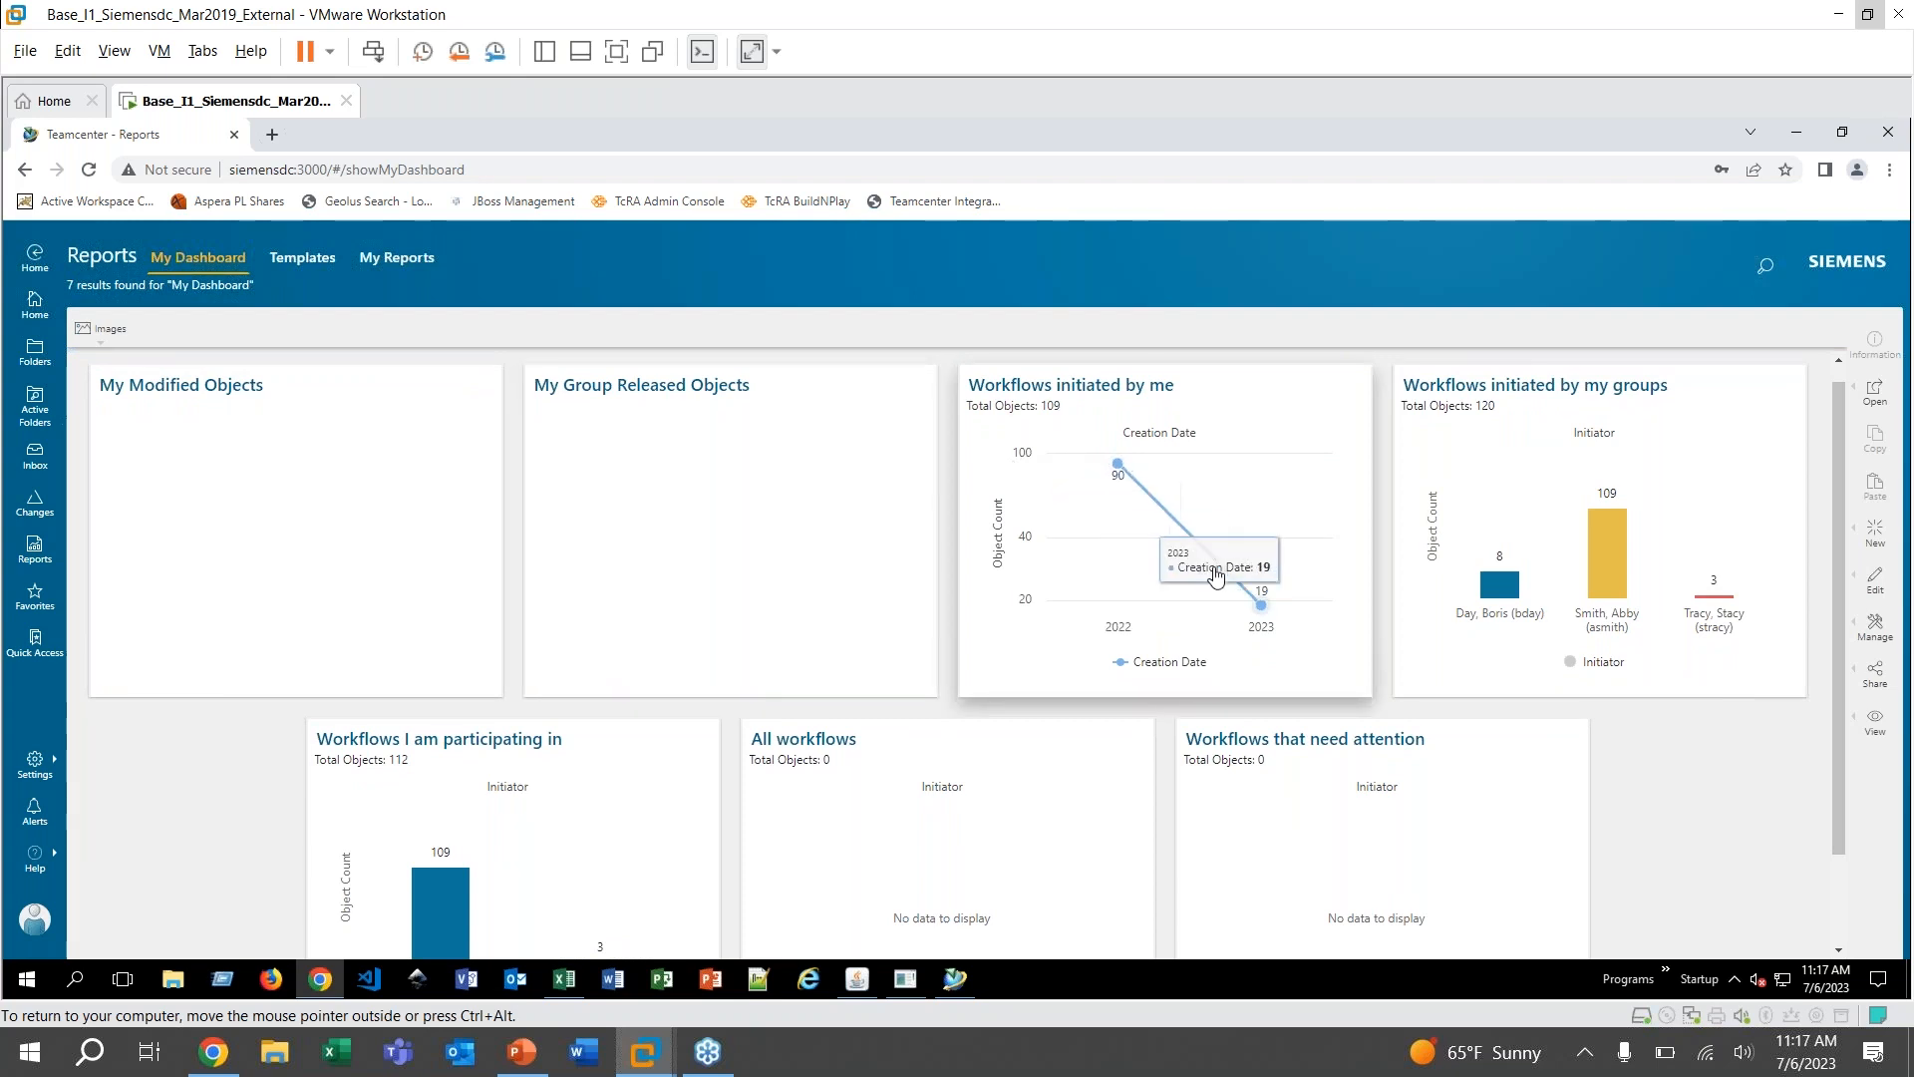
pyautogui.moveTo(1116, 465)
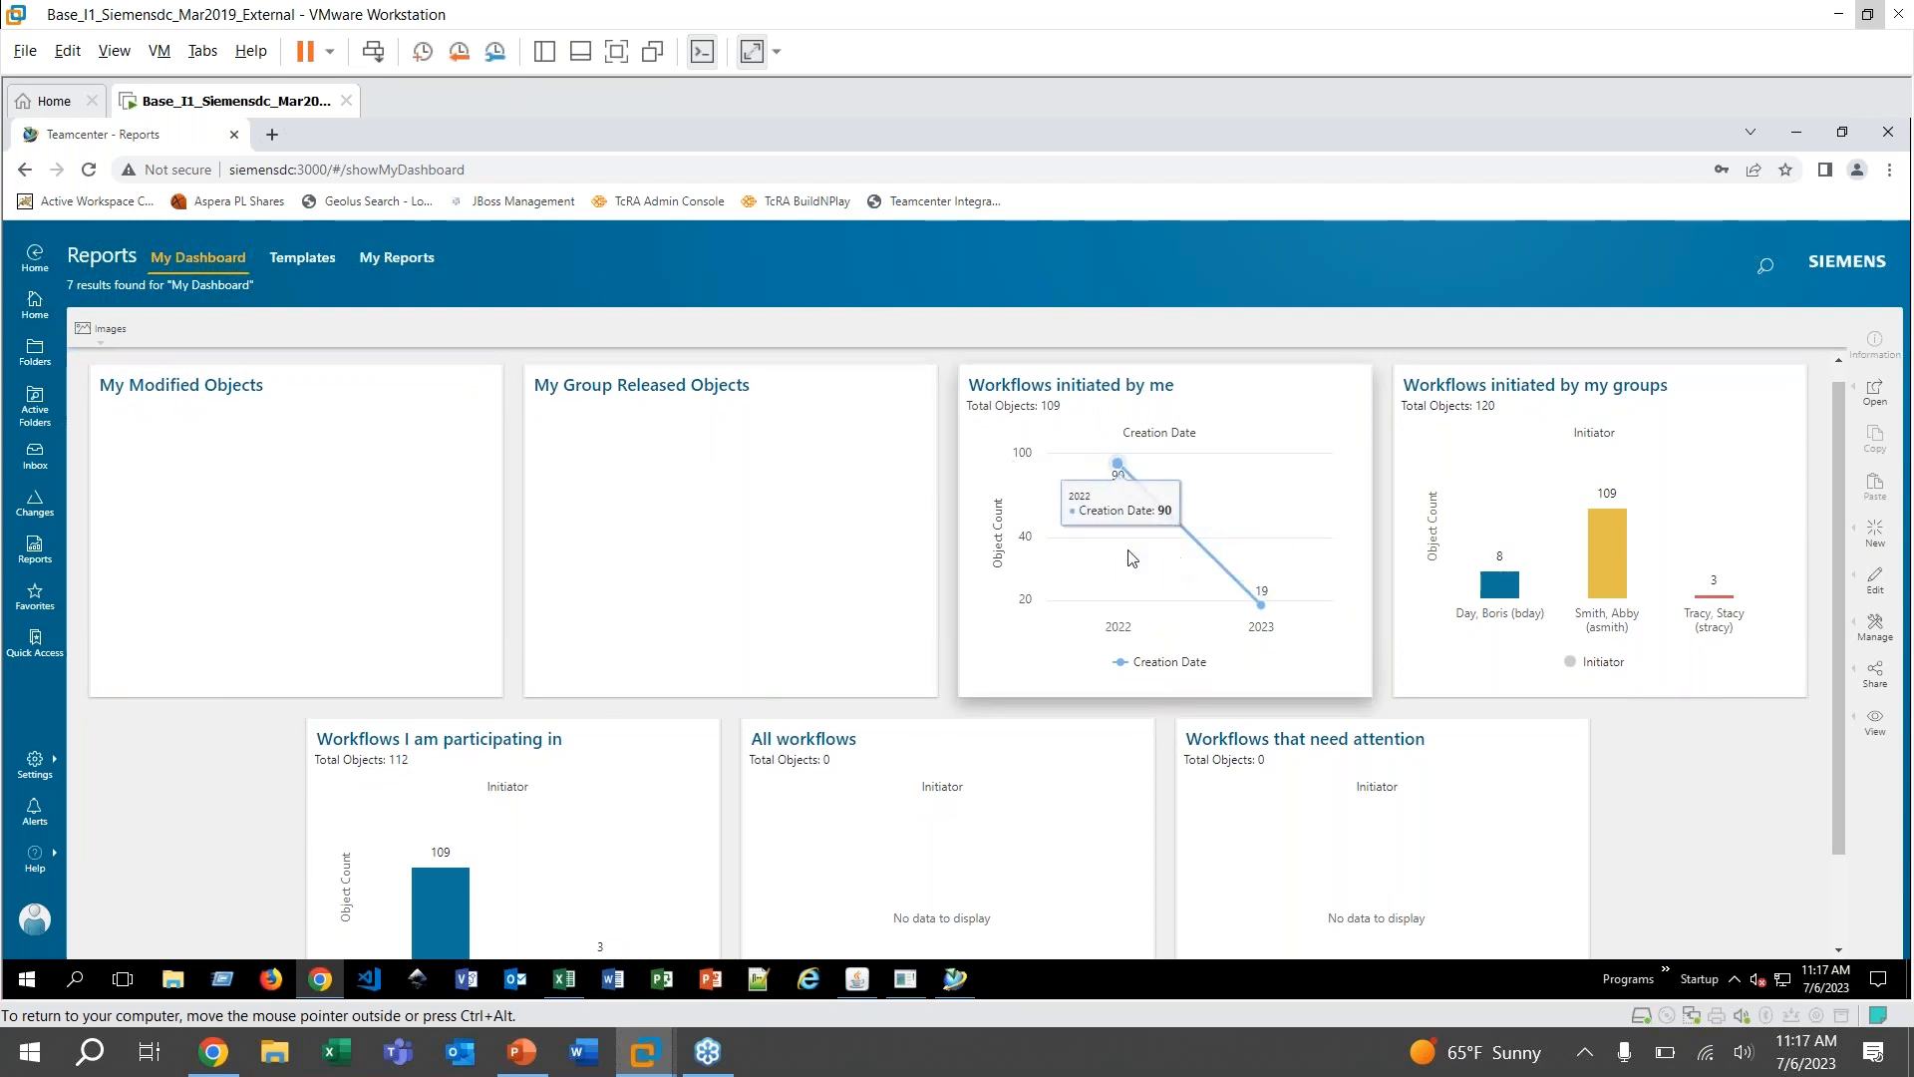
pyautogui.moveTo(1276, 698)
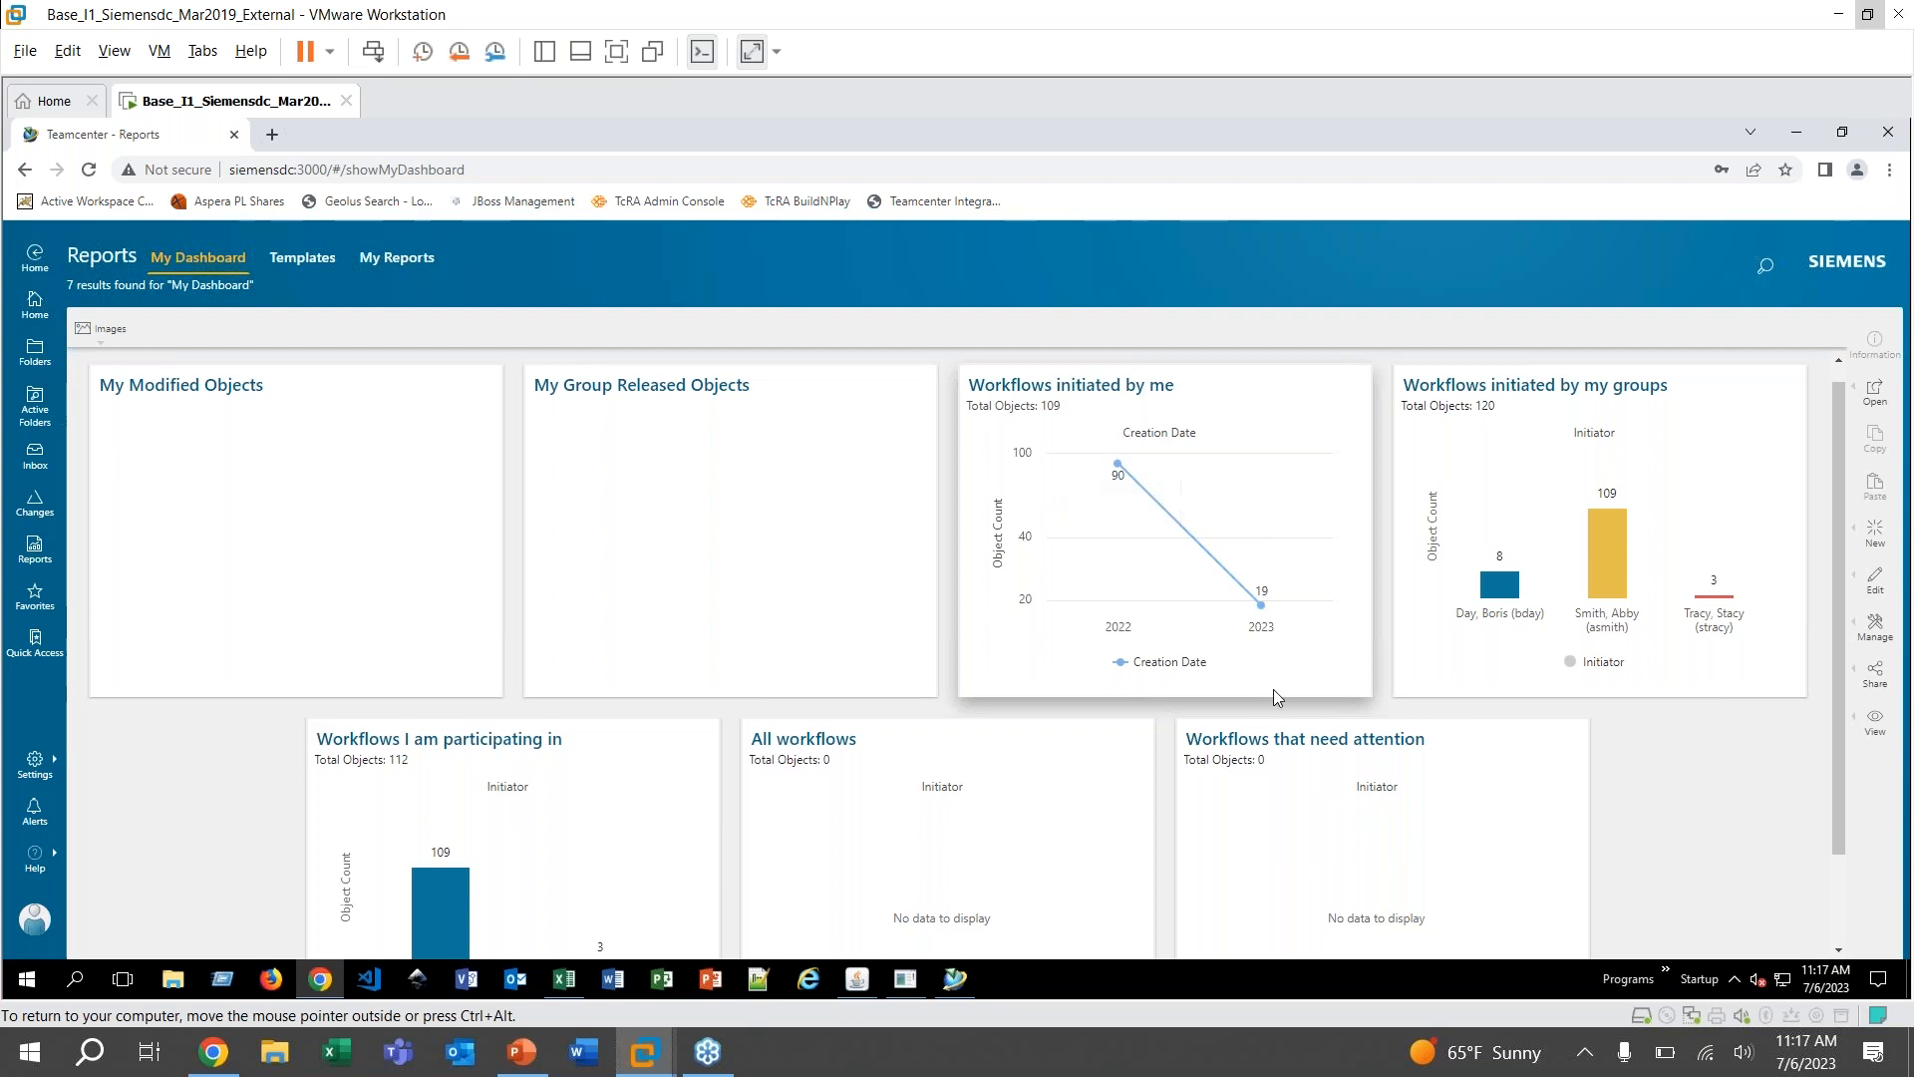
pyautogui.moveTo(1371, 640)
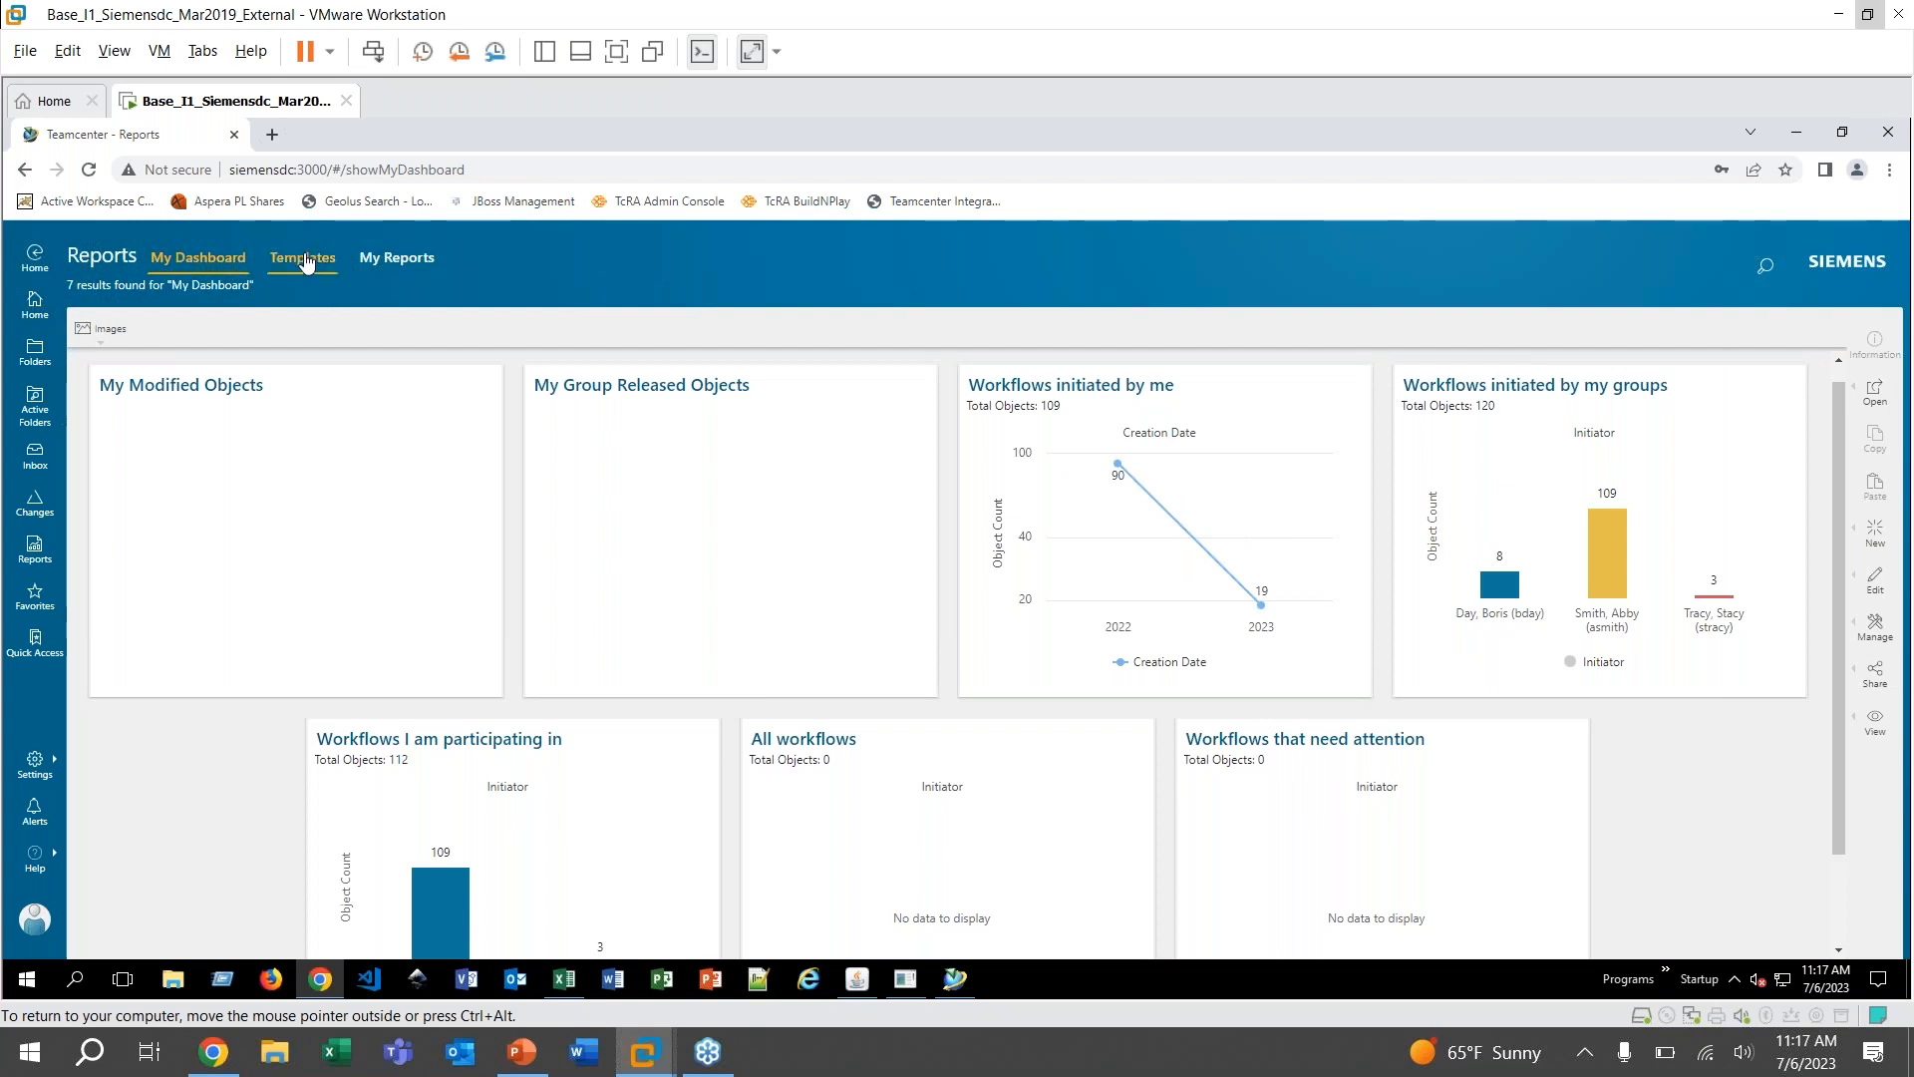
# Show the Reports Templates list and select CES Test Report to view its properties and stylesheets
pyautogui.click(303, 258)
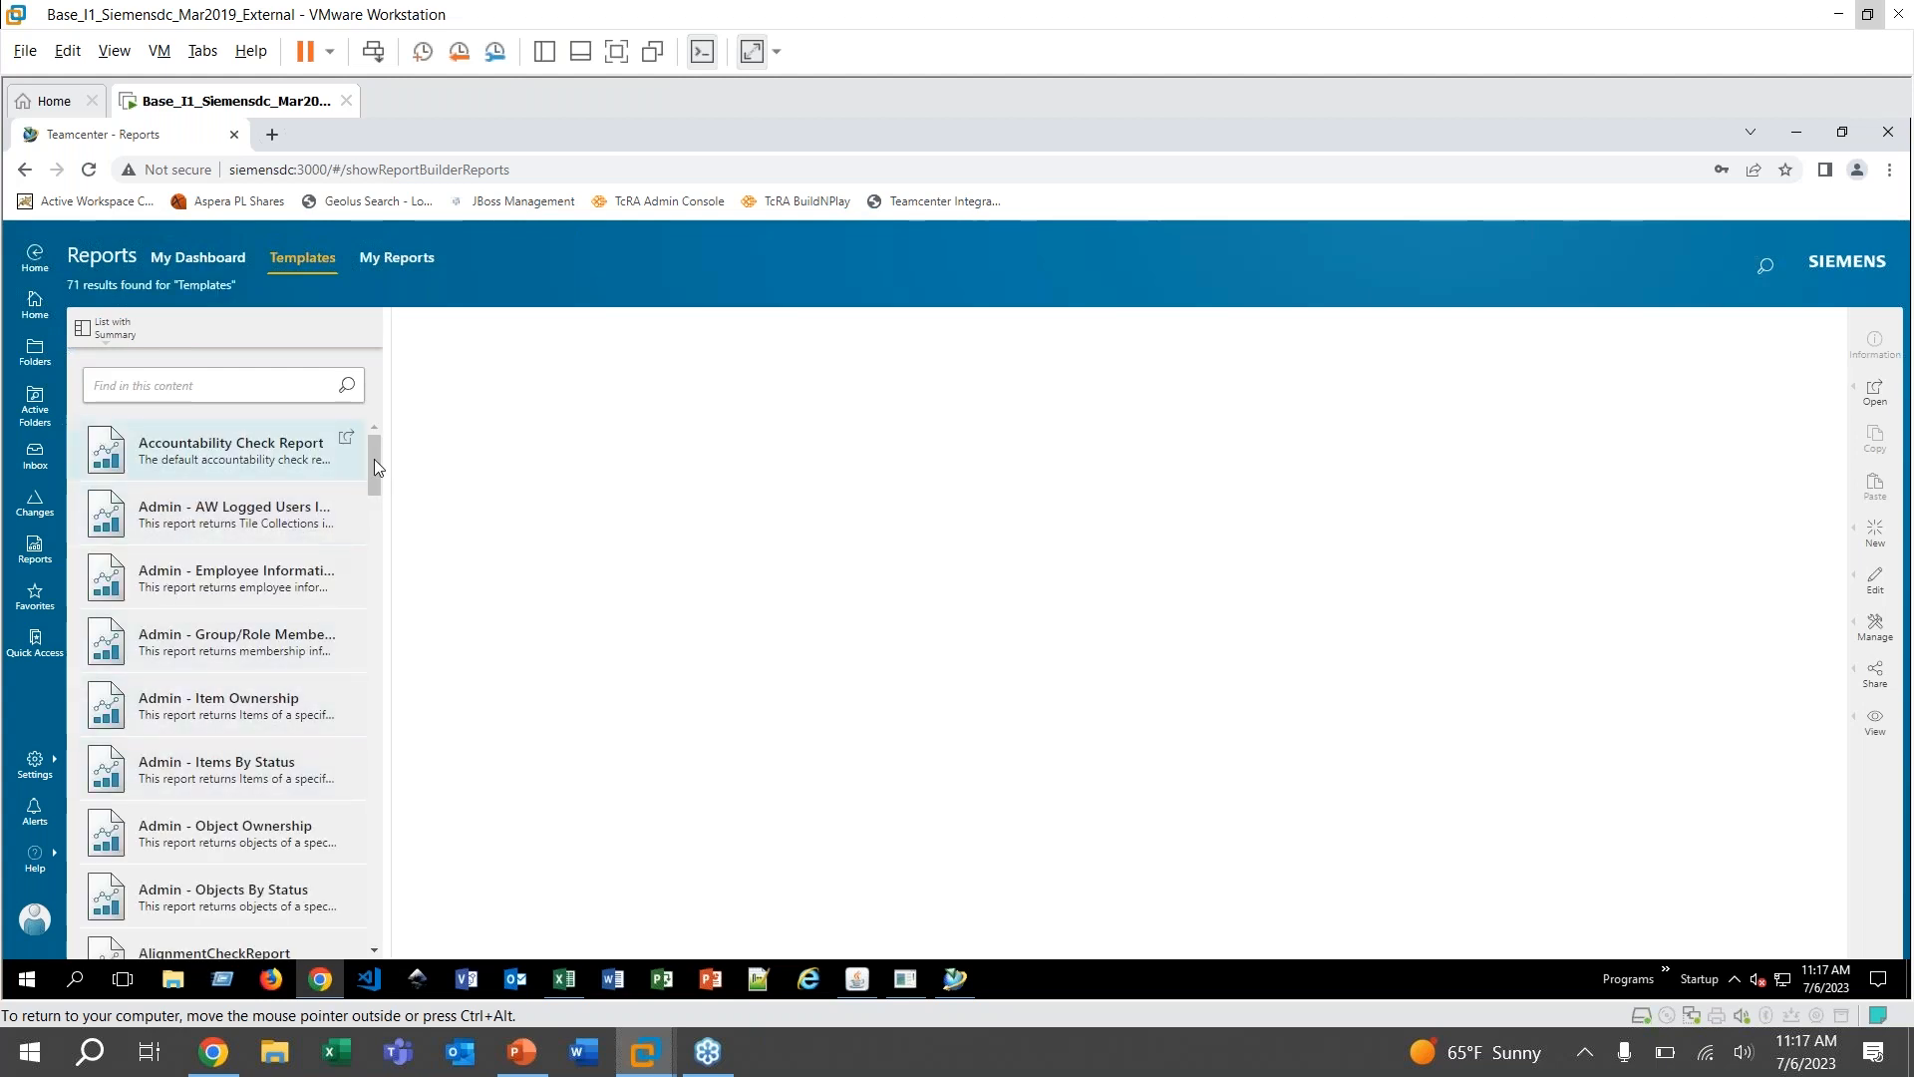
pyautogui.scroll(-3)
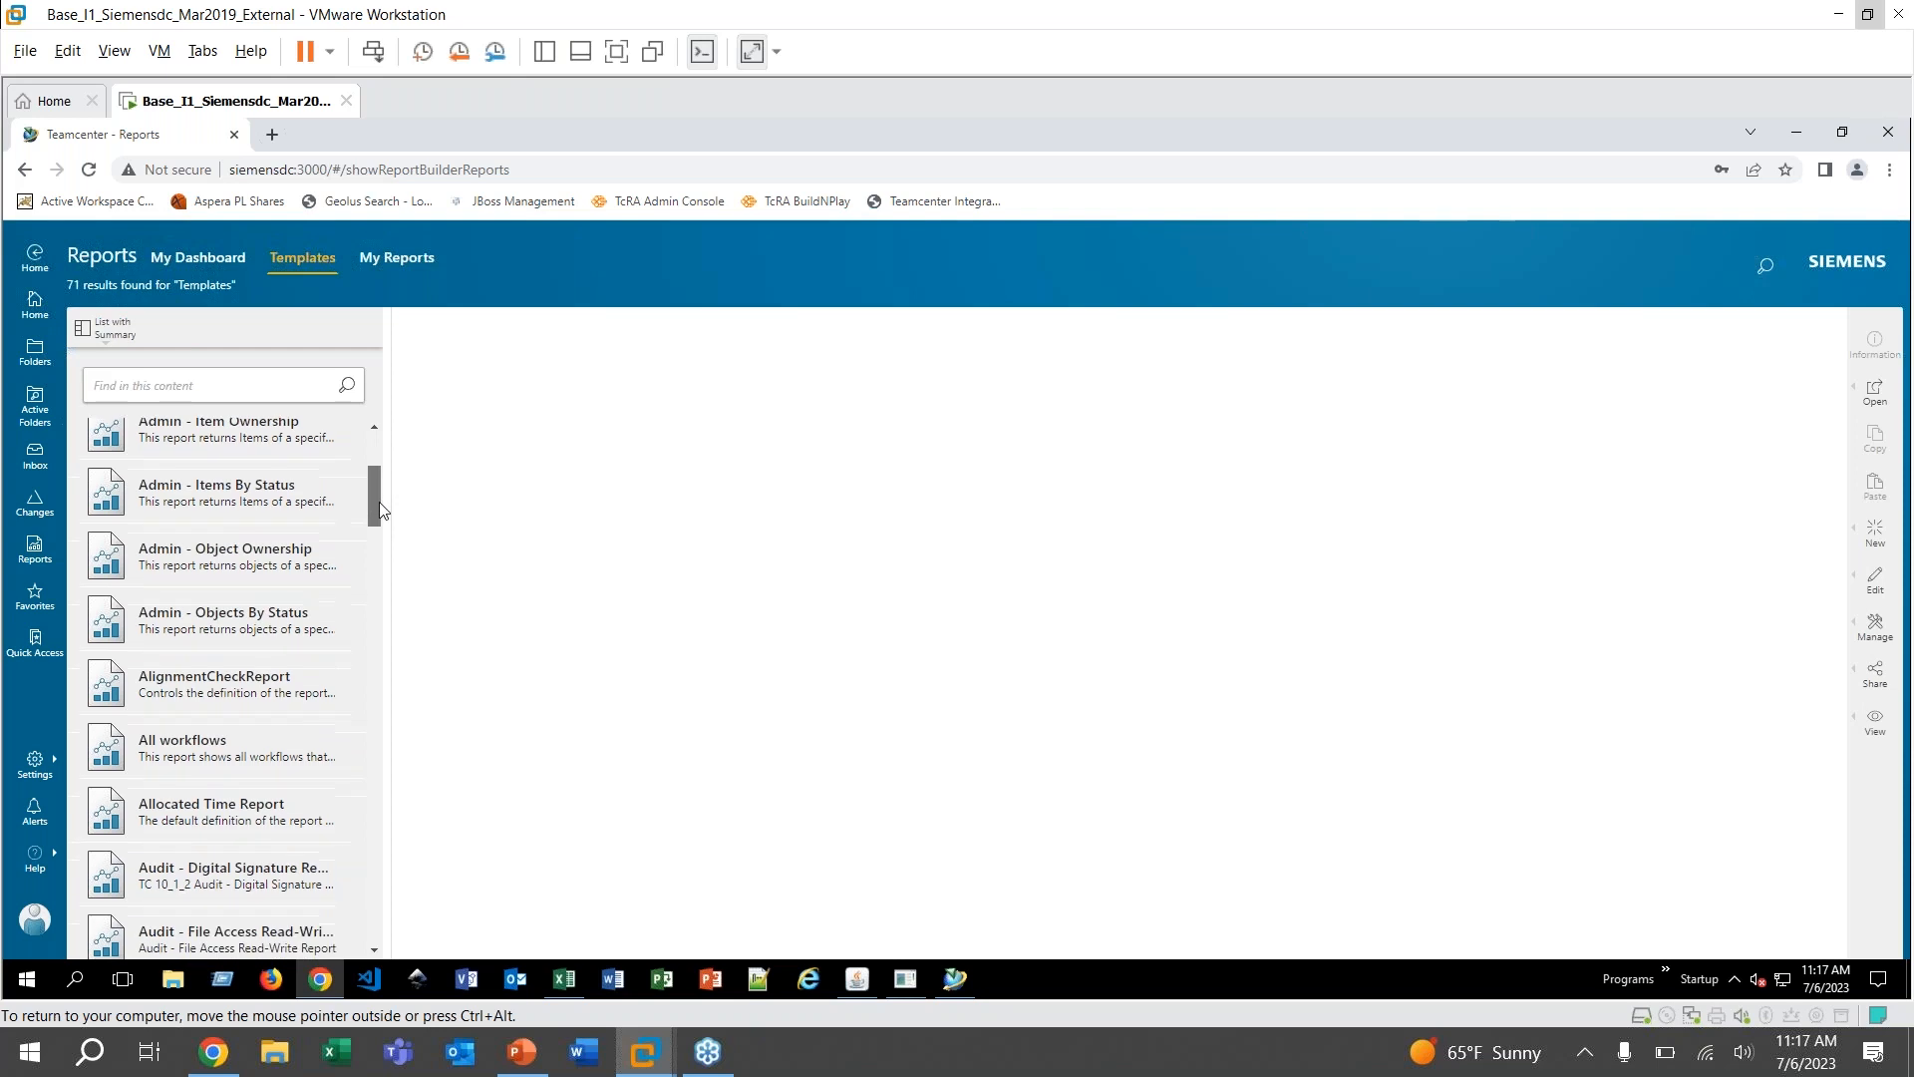
pyautogui.scroll(-3)
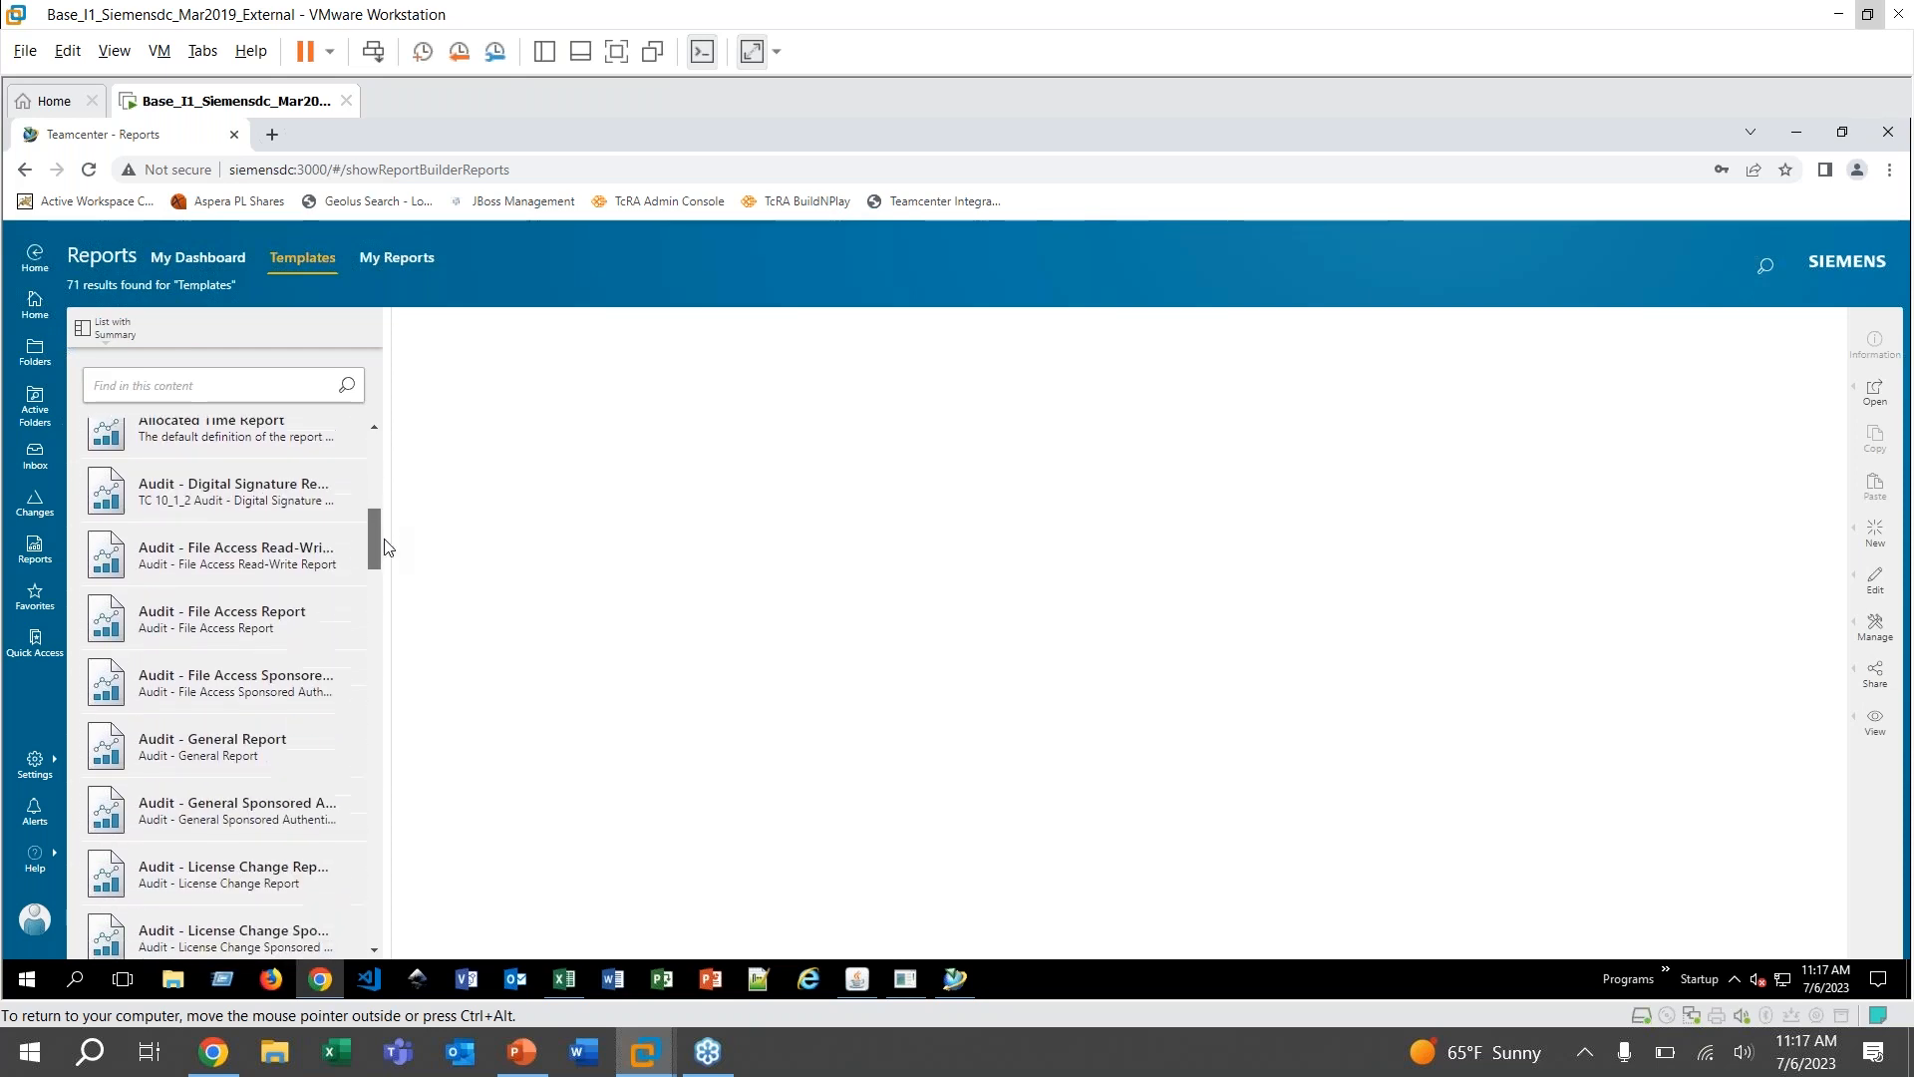
pyautogui.scroll(-3)
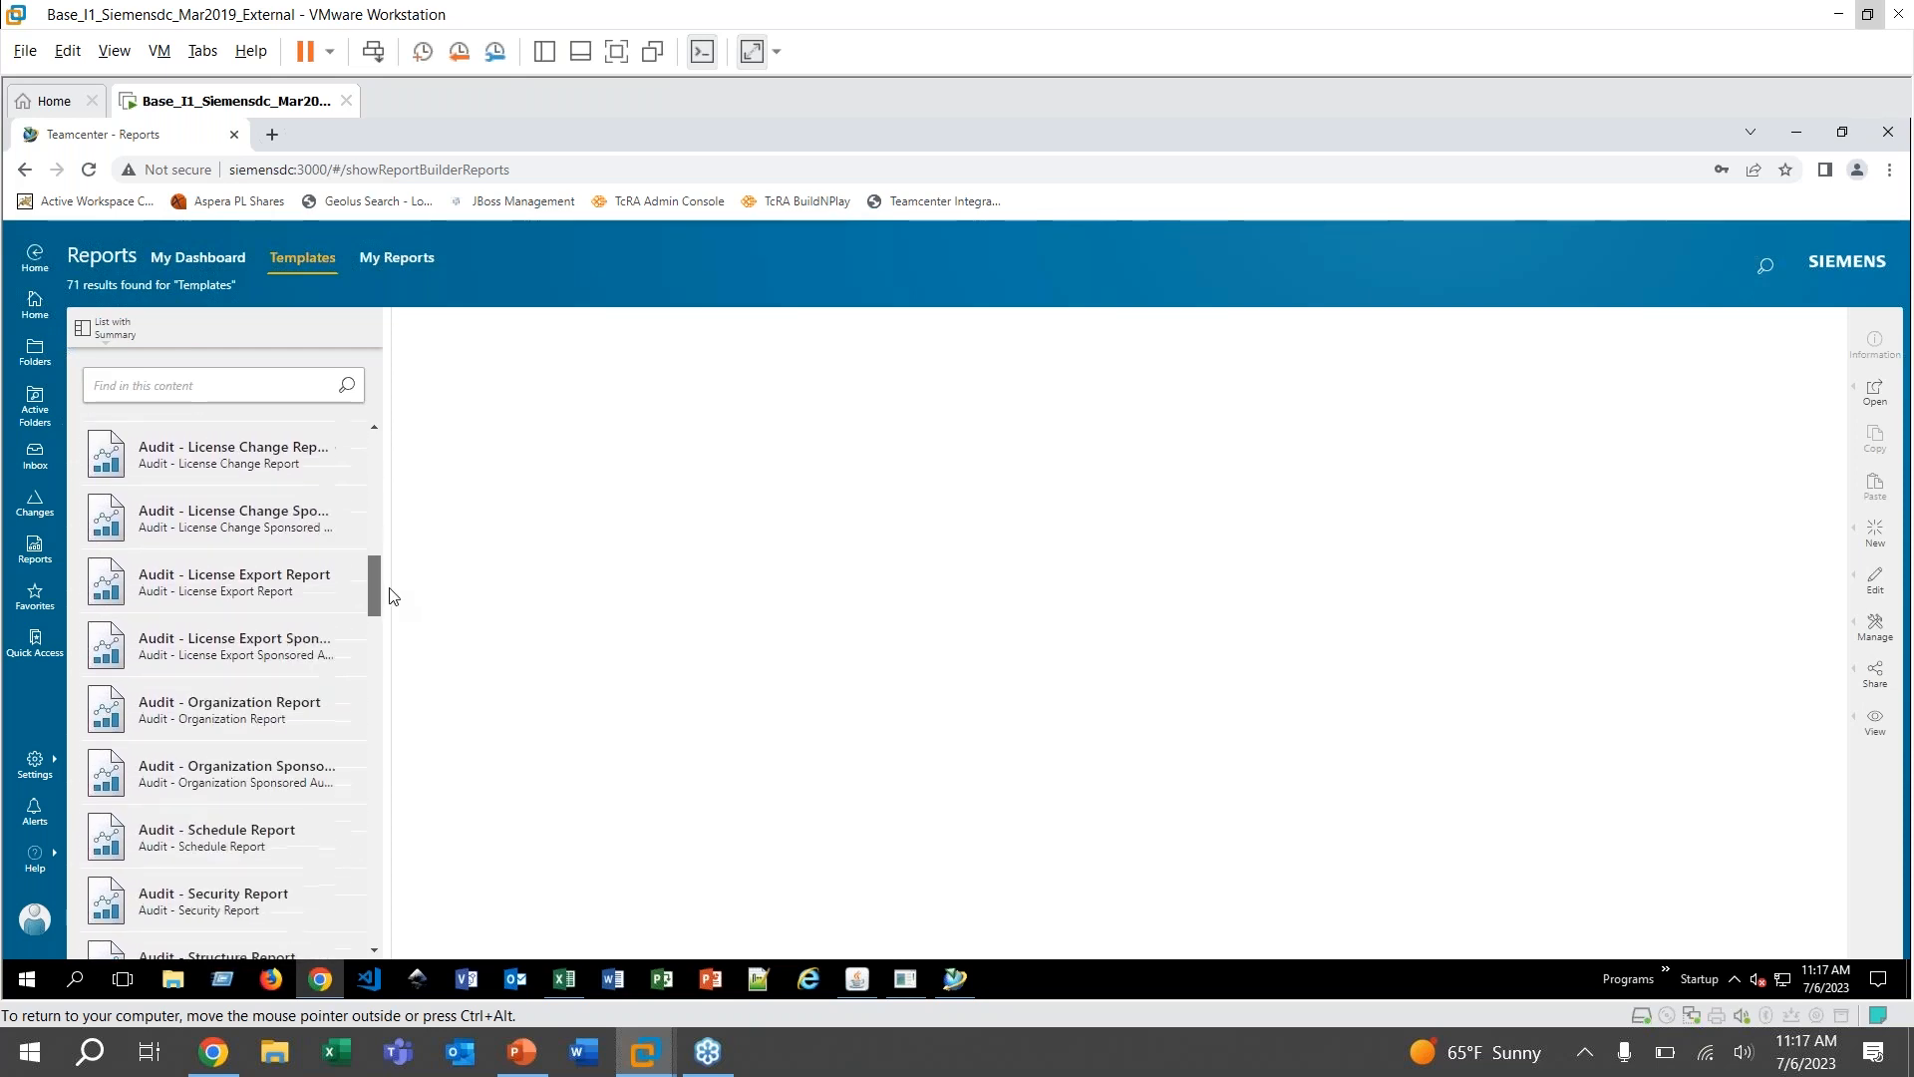
pyautogui.scroll(-3)
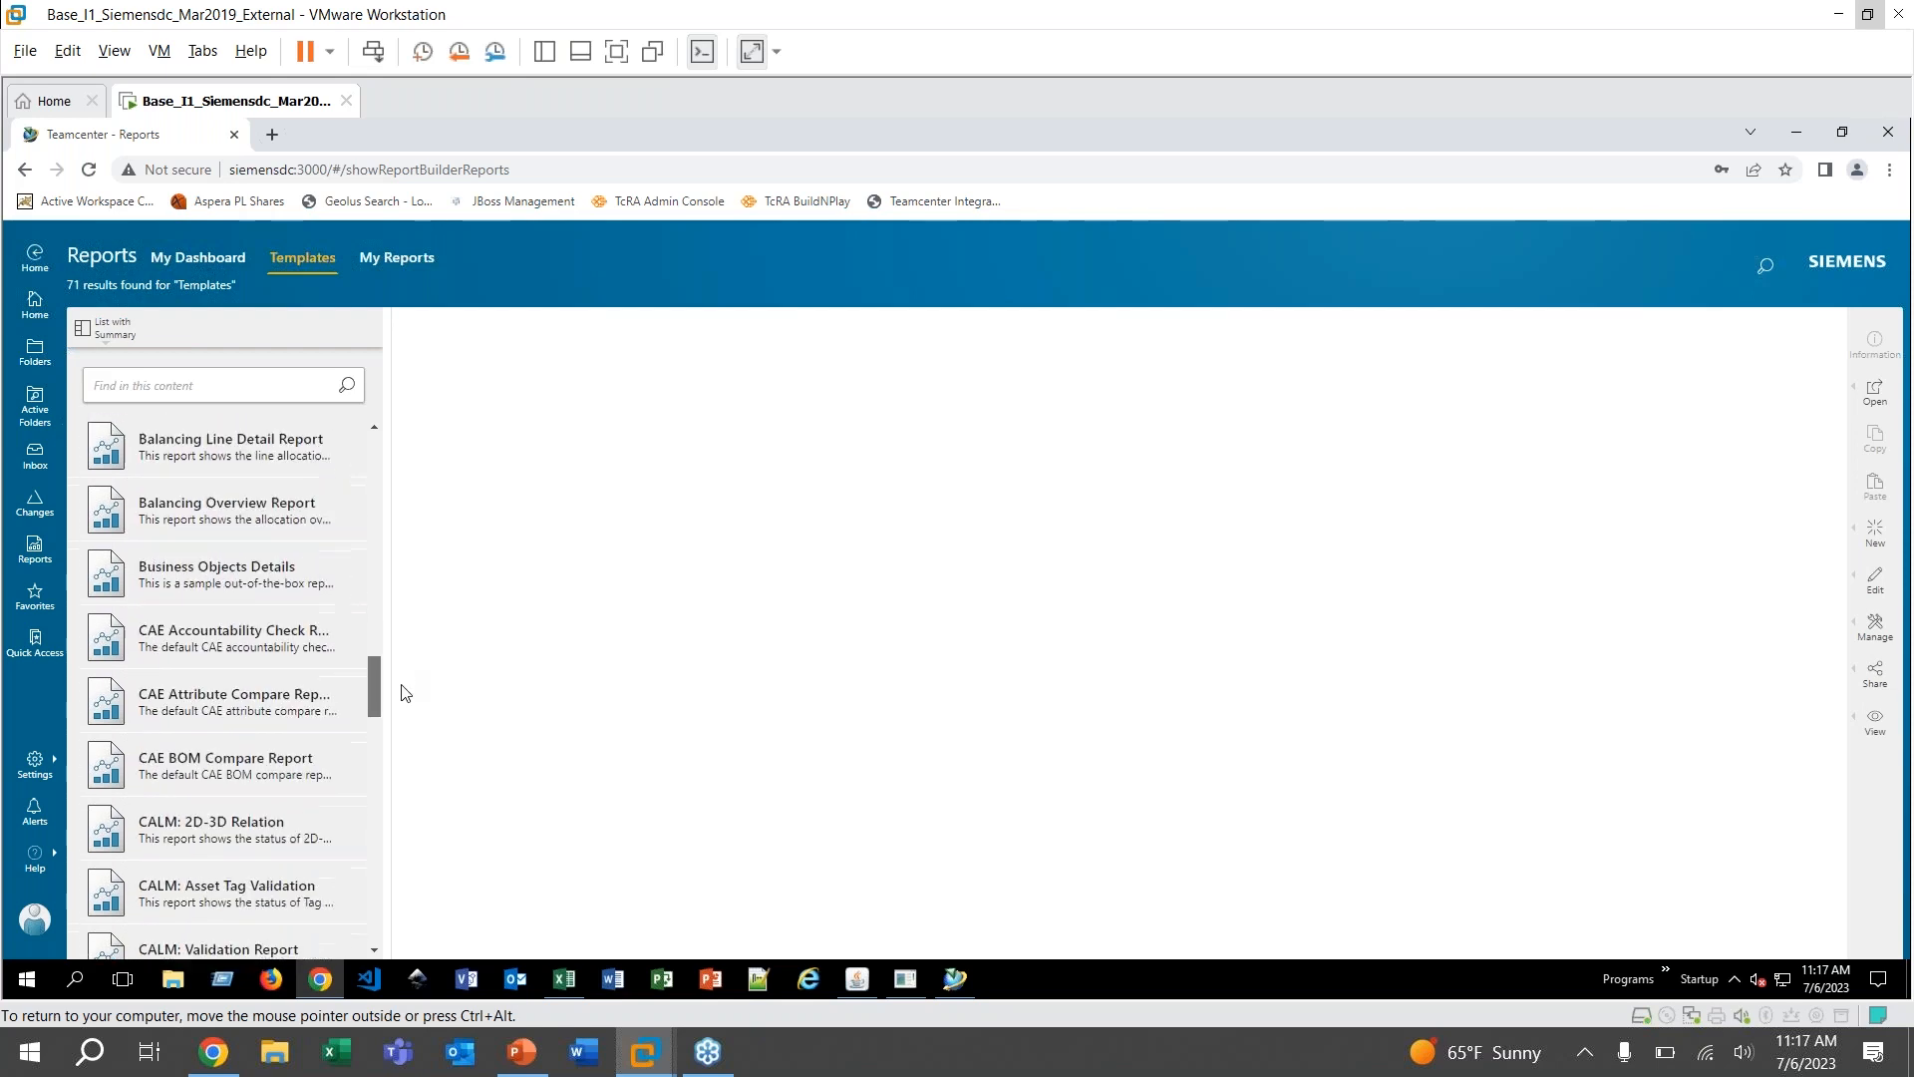
pyautogui.scroll(-3)
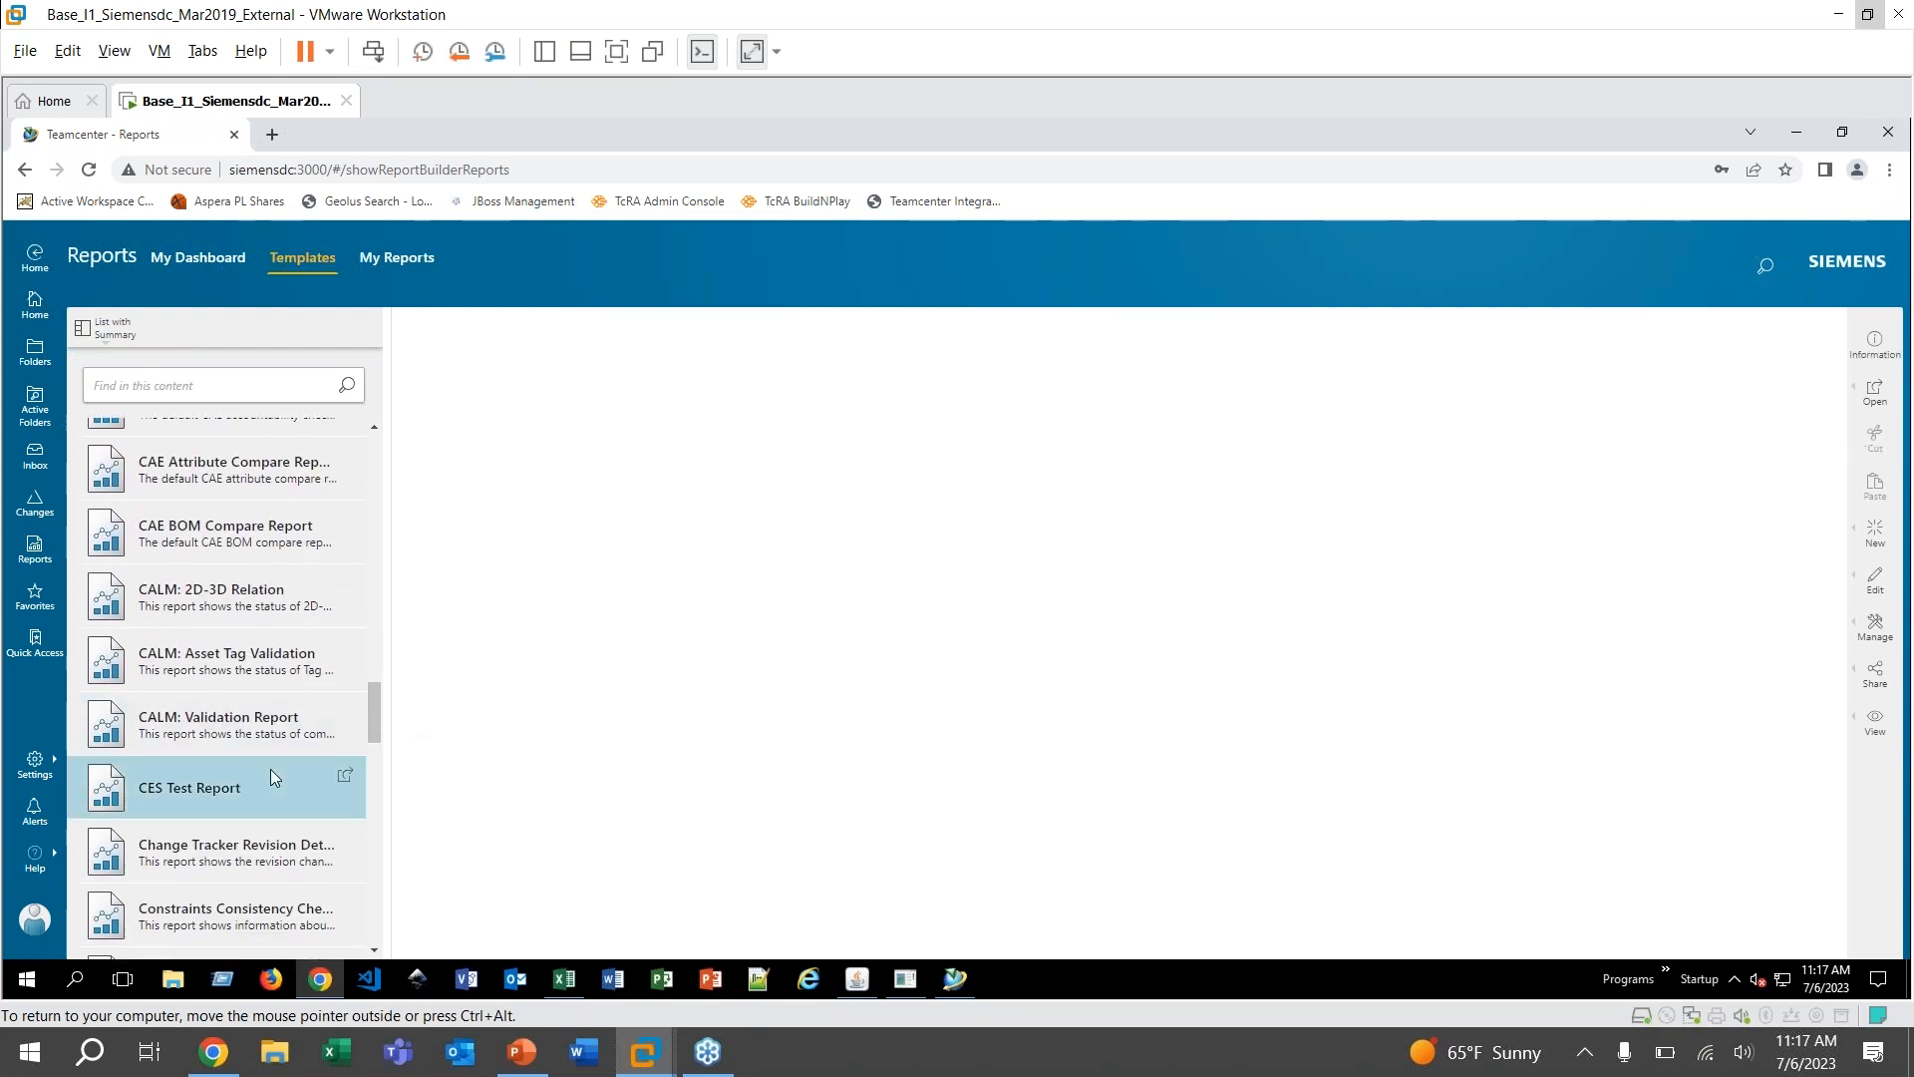
pyautogui.click(190, 788)
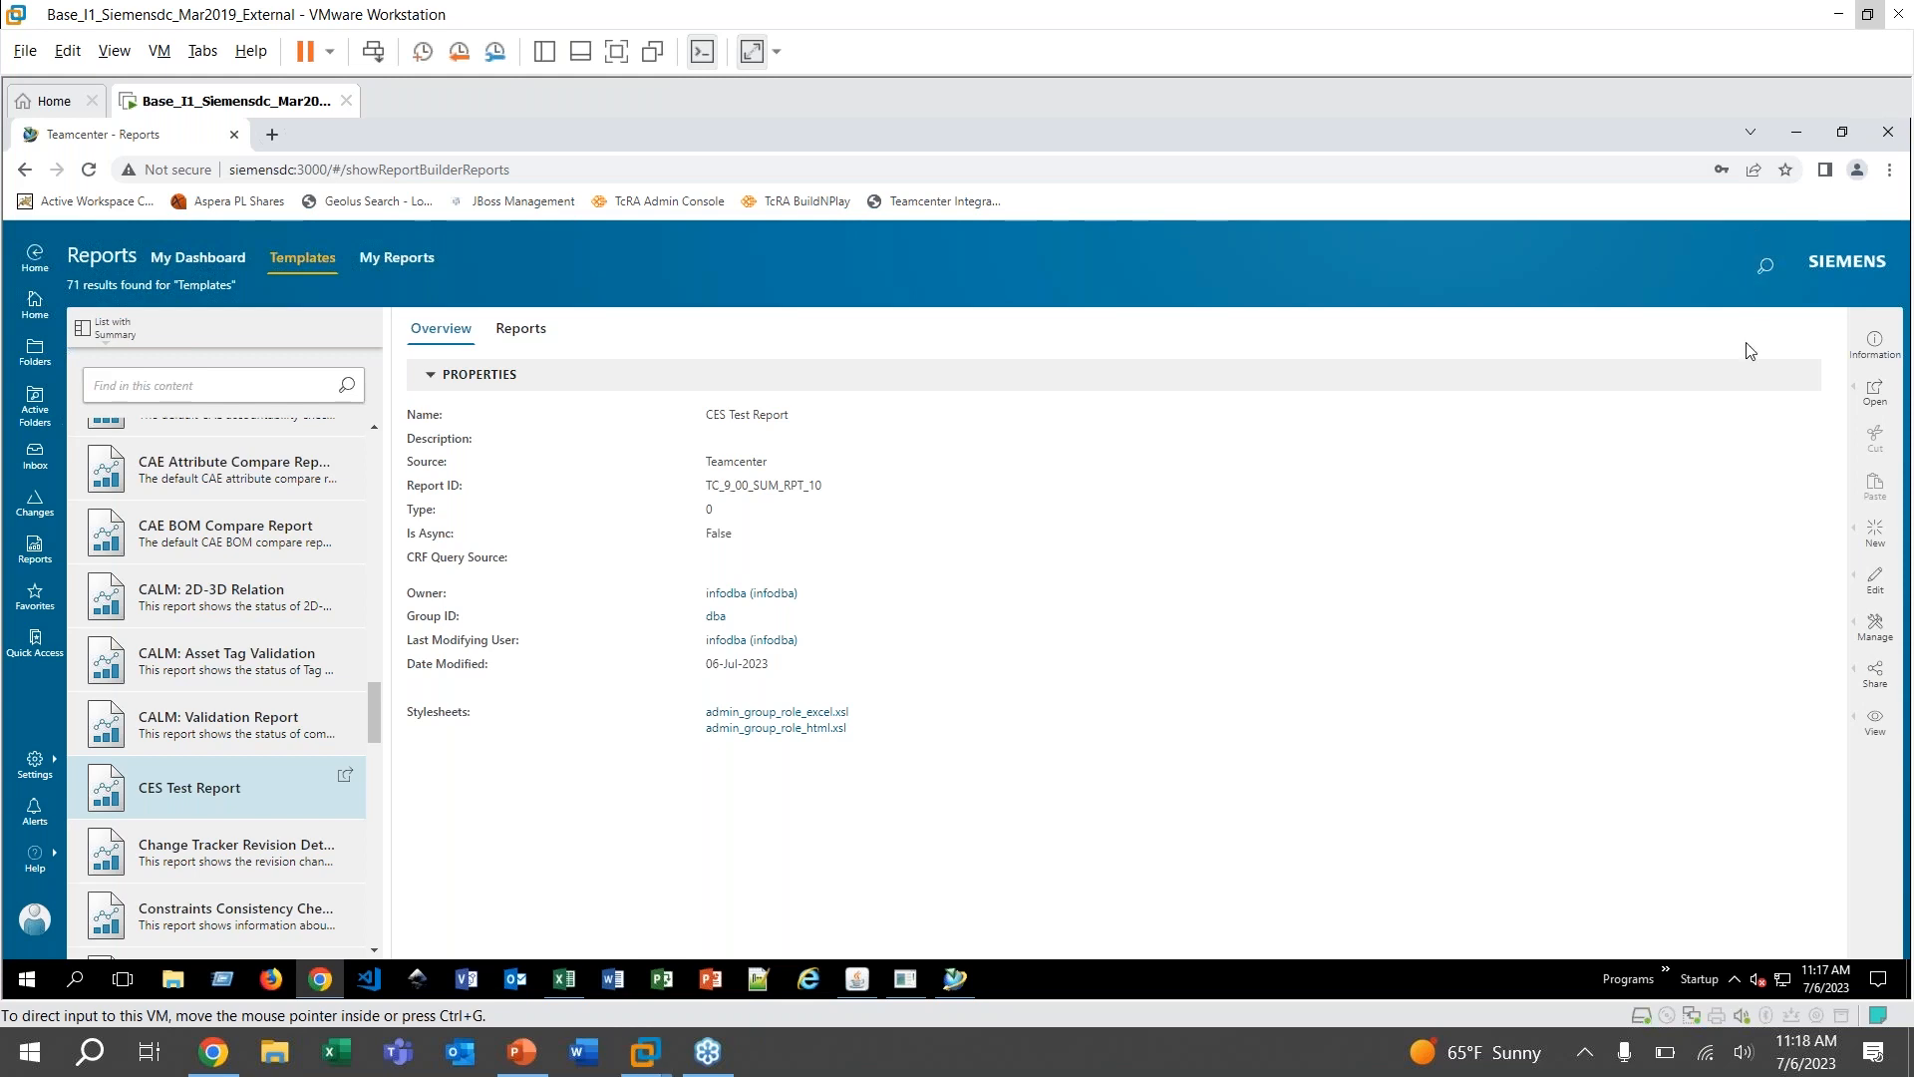
pyautogui.moveTo(1878, 540)
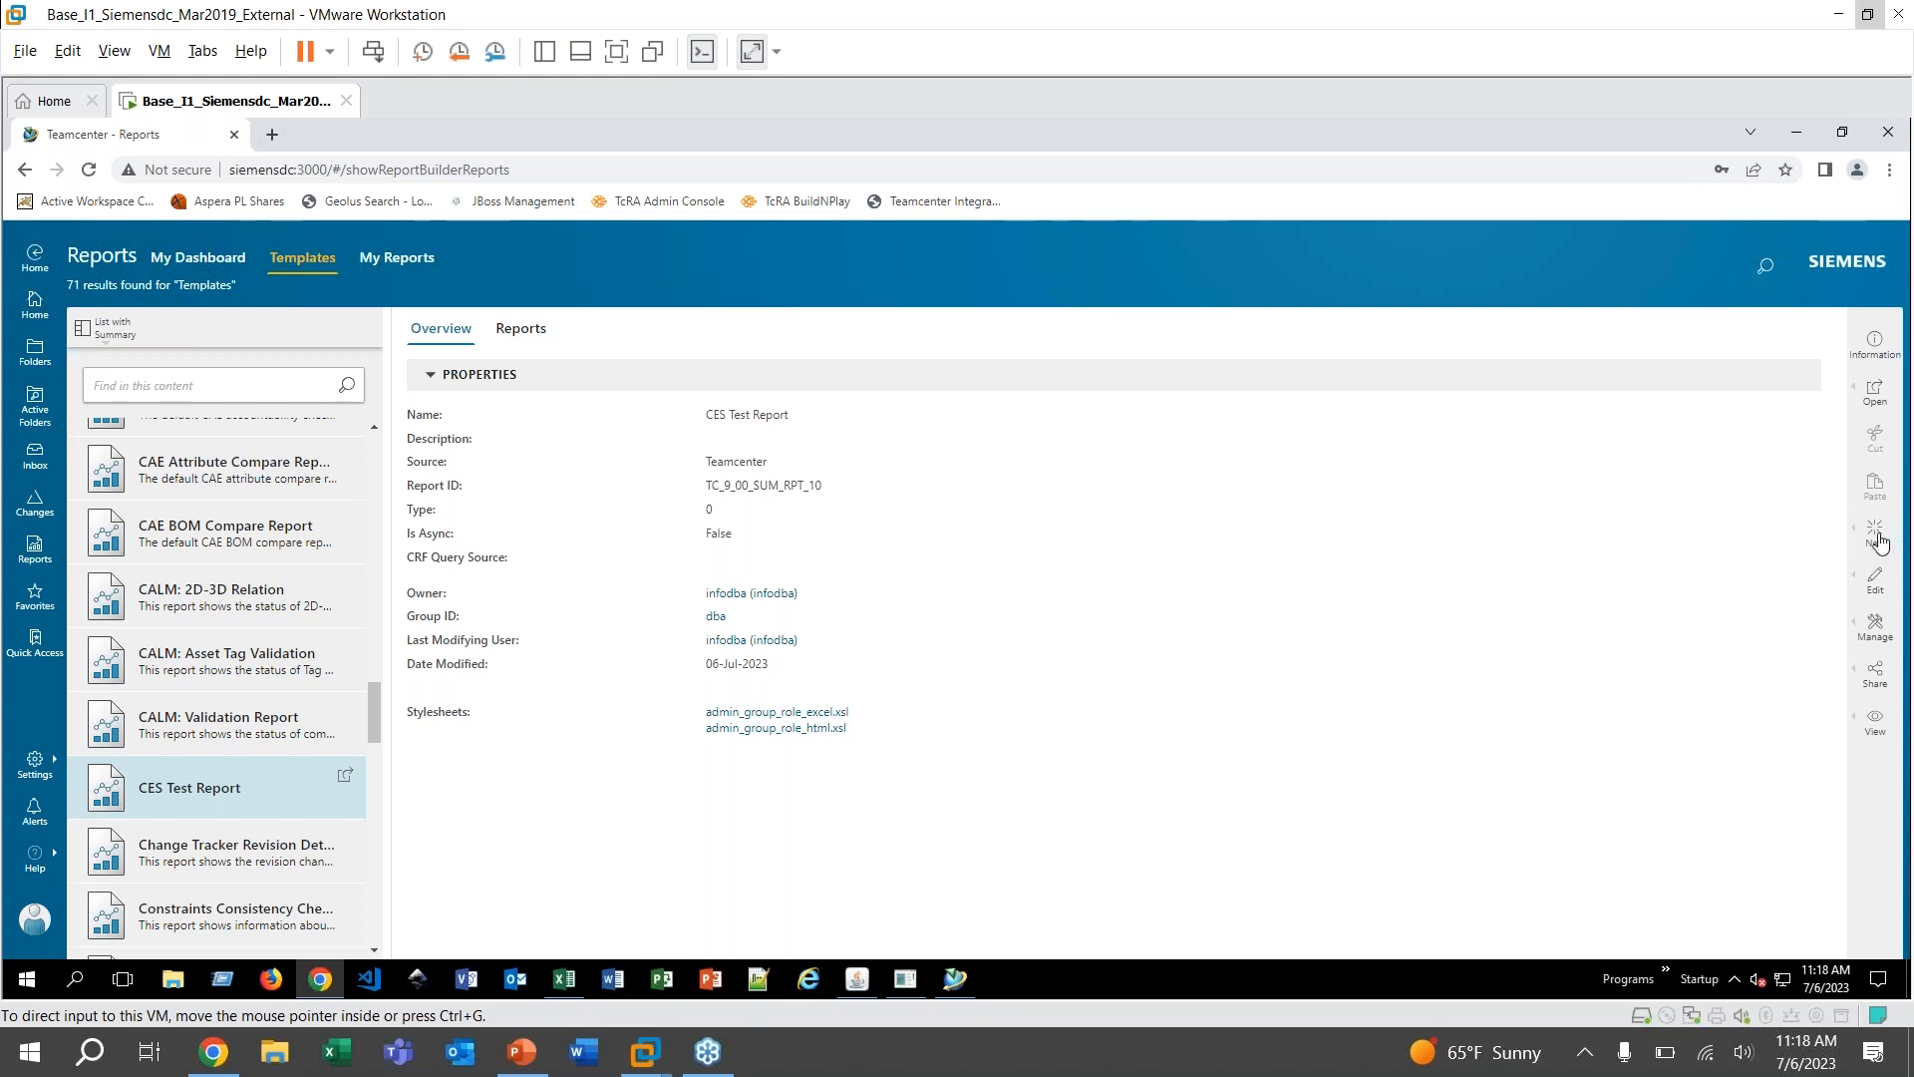
pyautogui.moveTo(1876, 530)
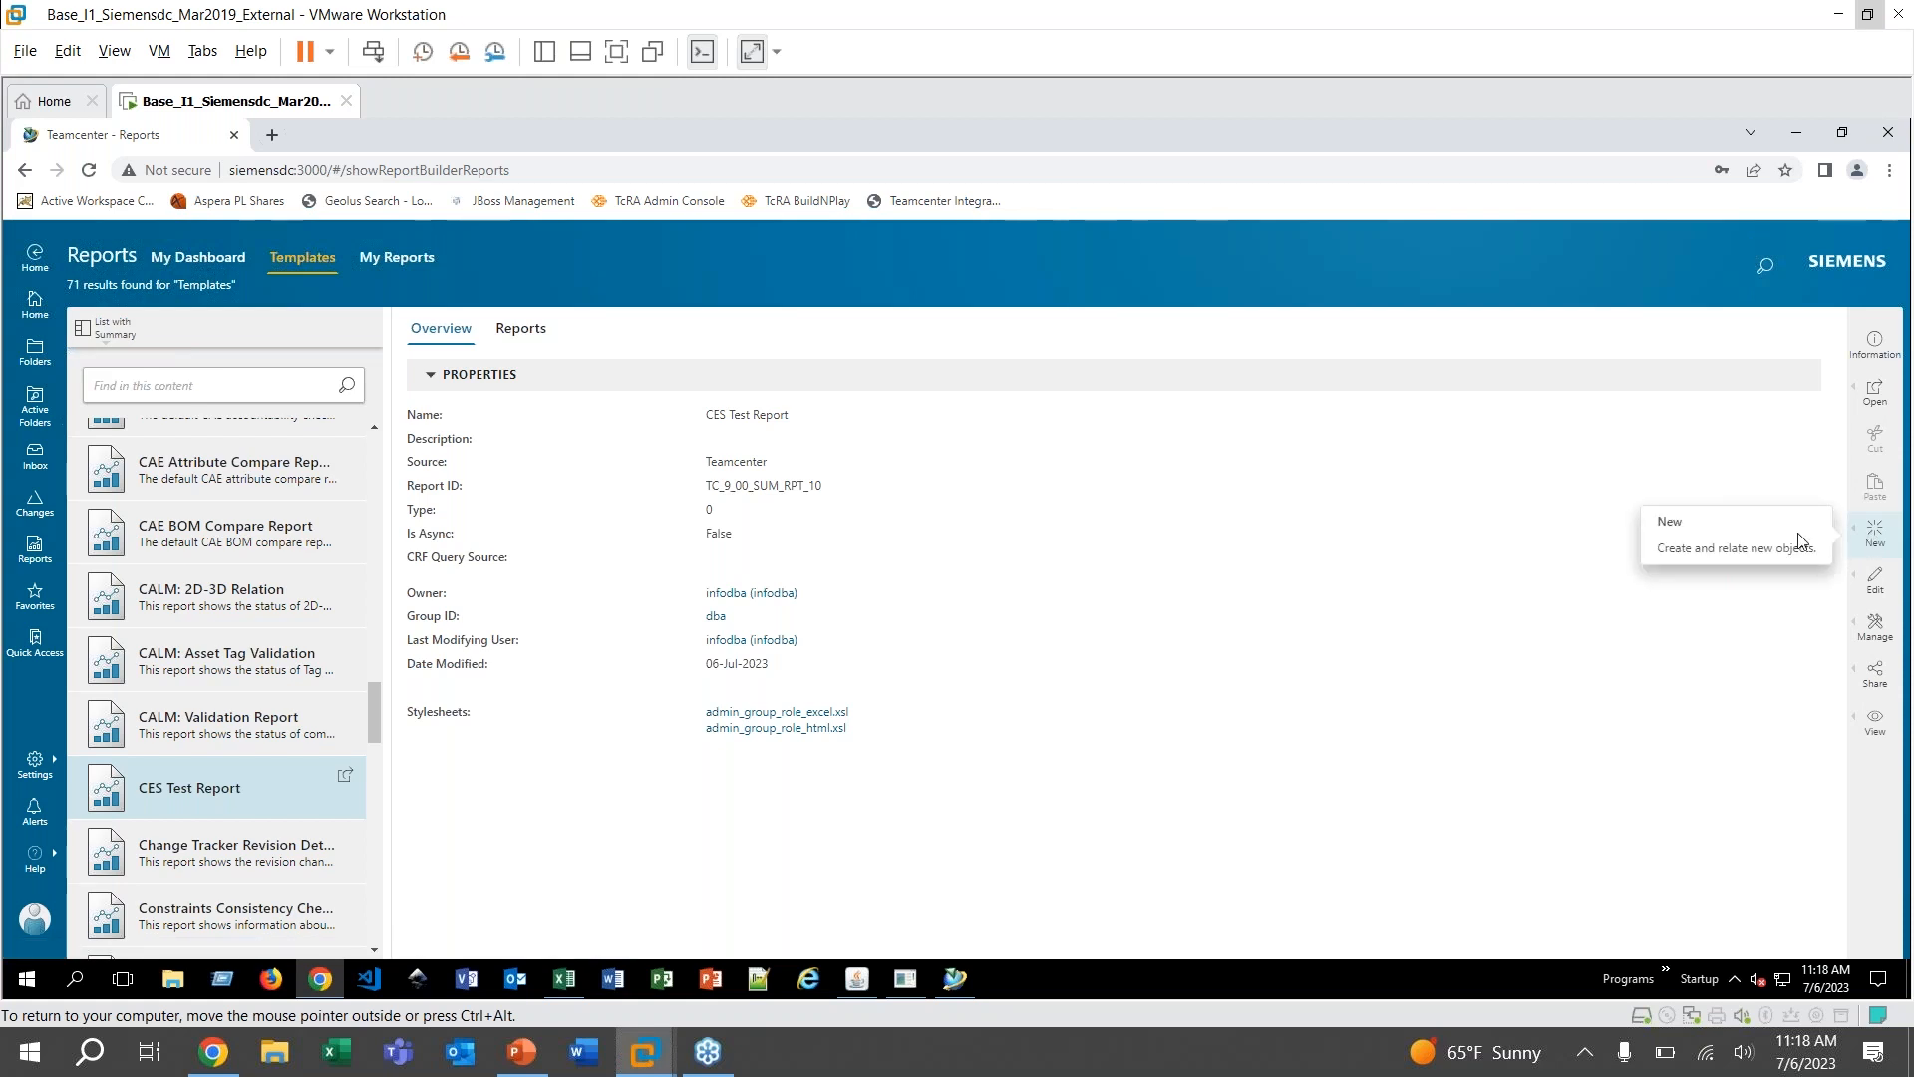
pyautogui.moveTo(1876, 531)
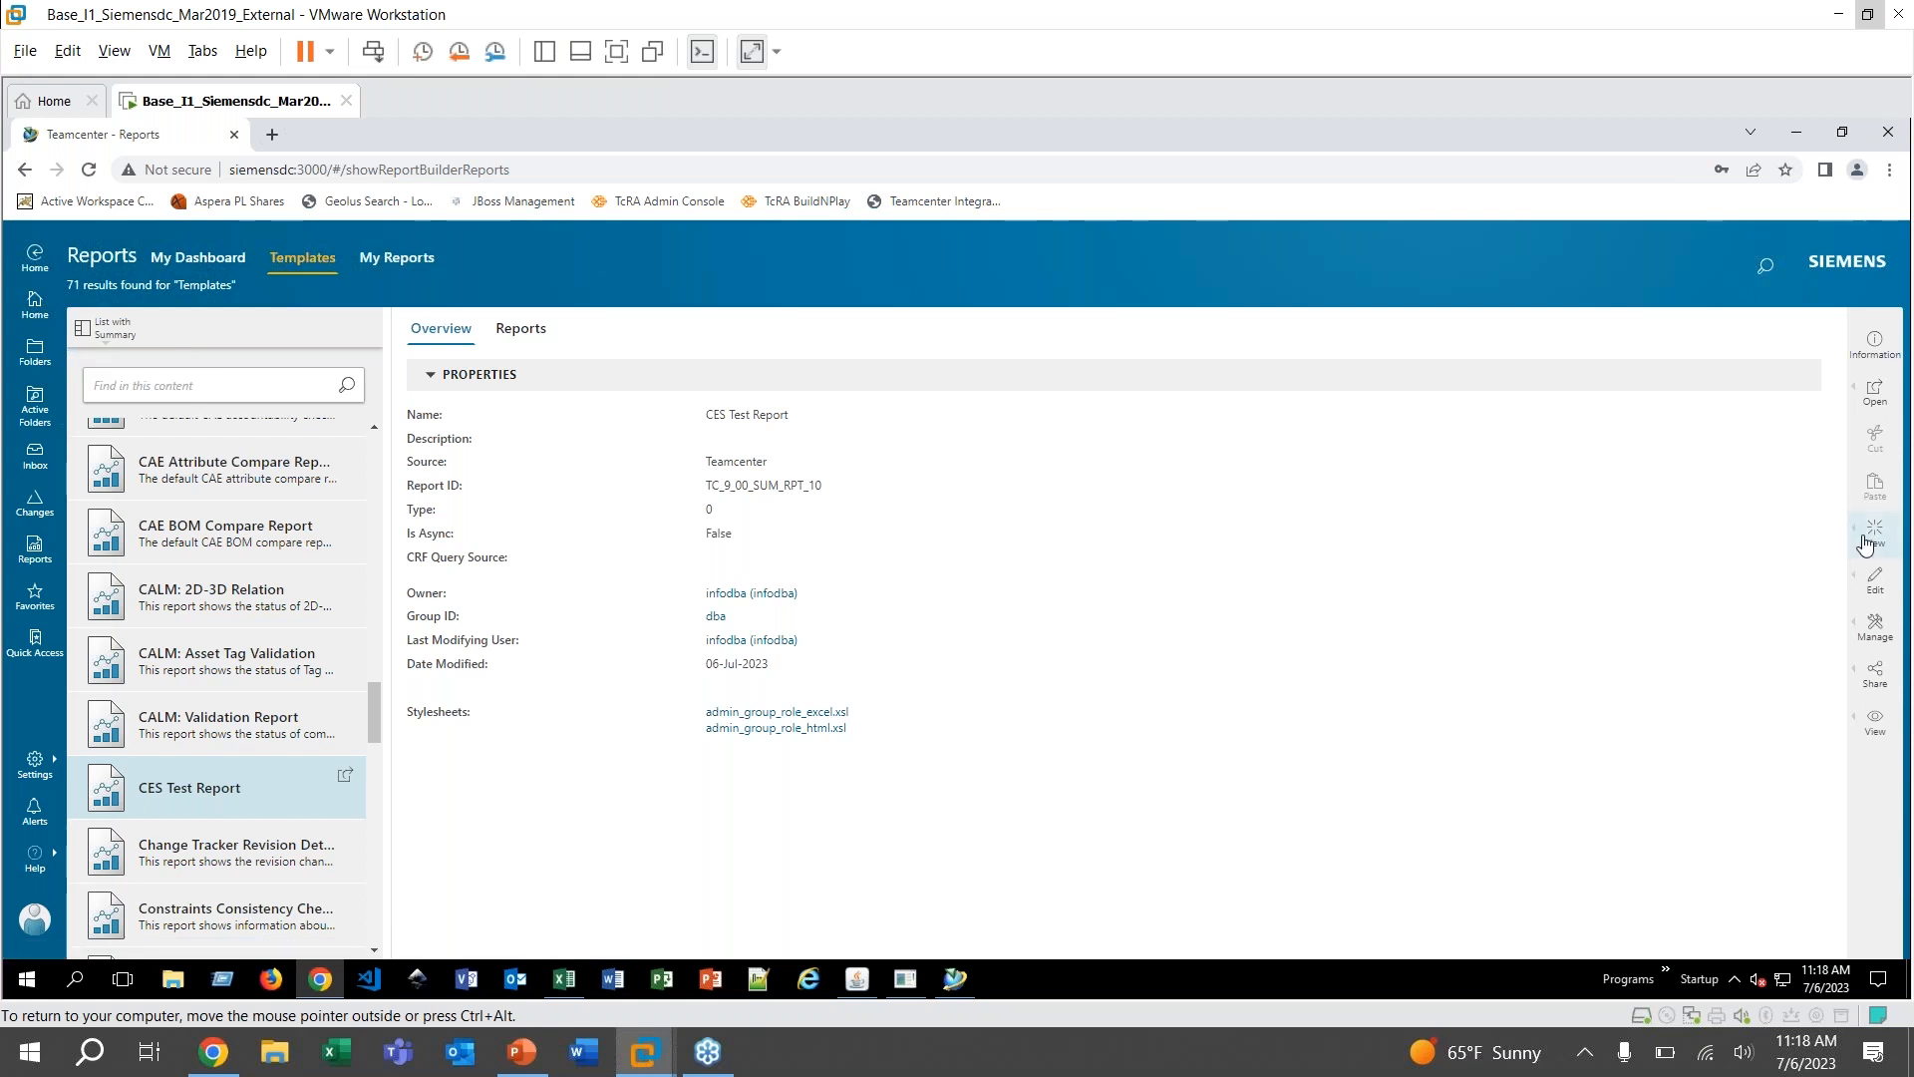
# Start Generate Report for CES Test Report with the Group filter set to Manufacturing
pyautogui.click(1876, 535)
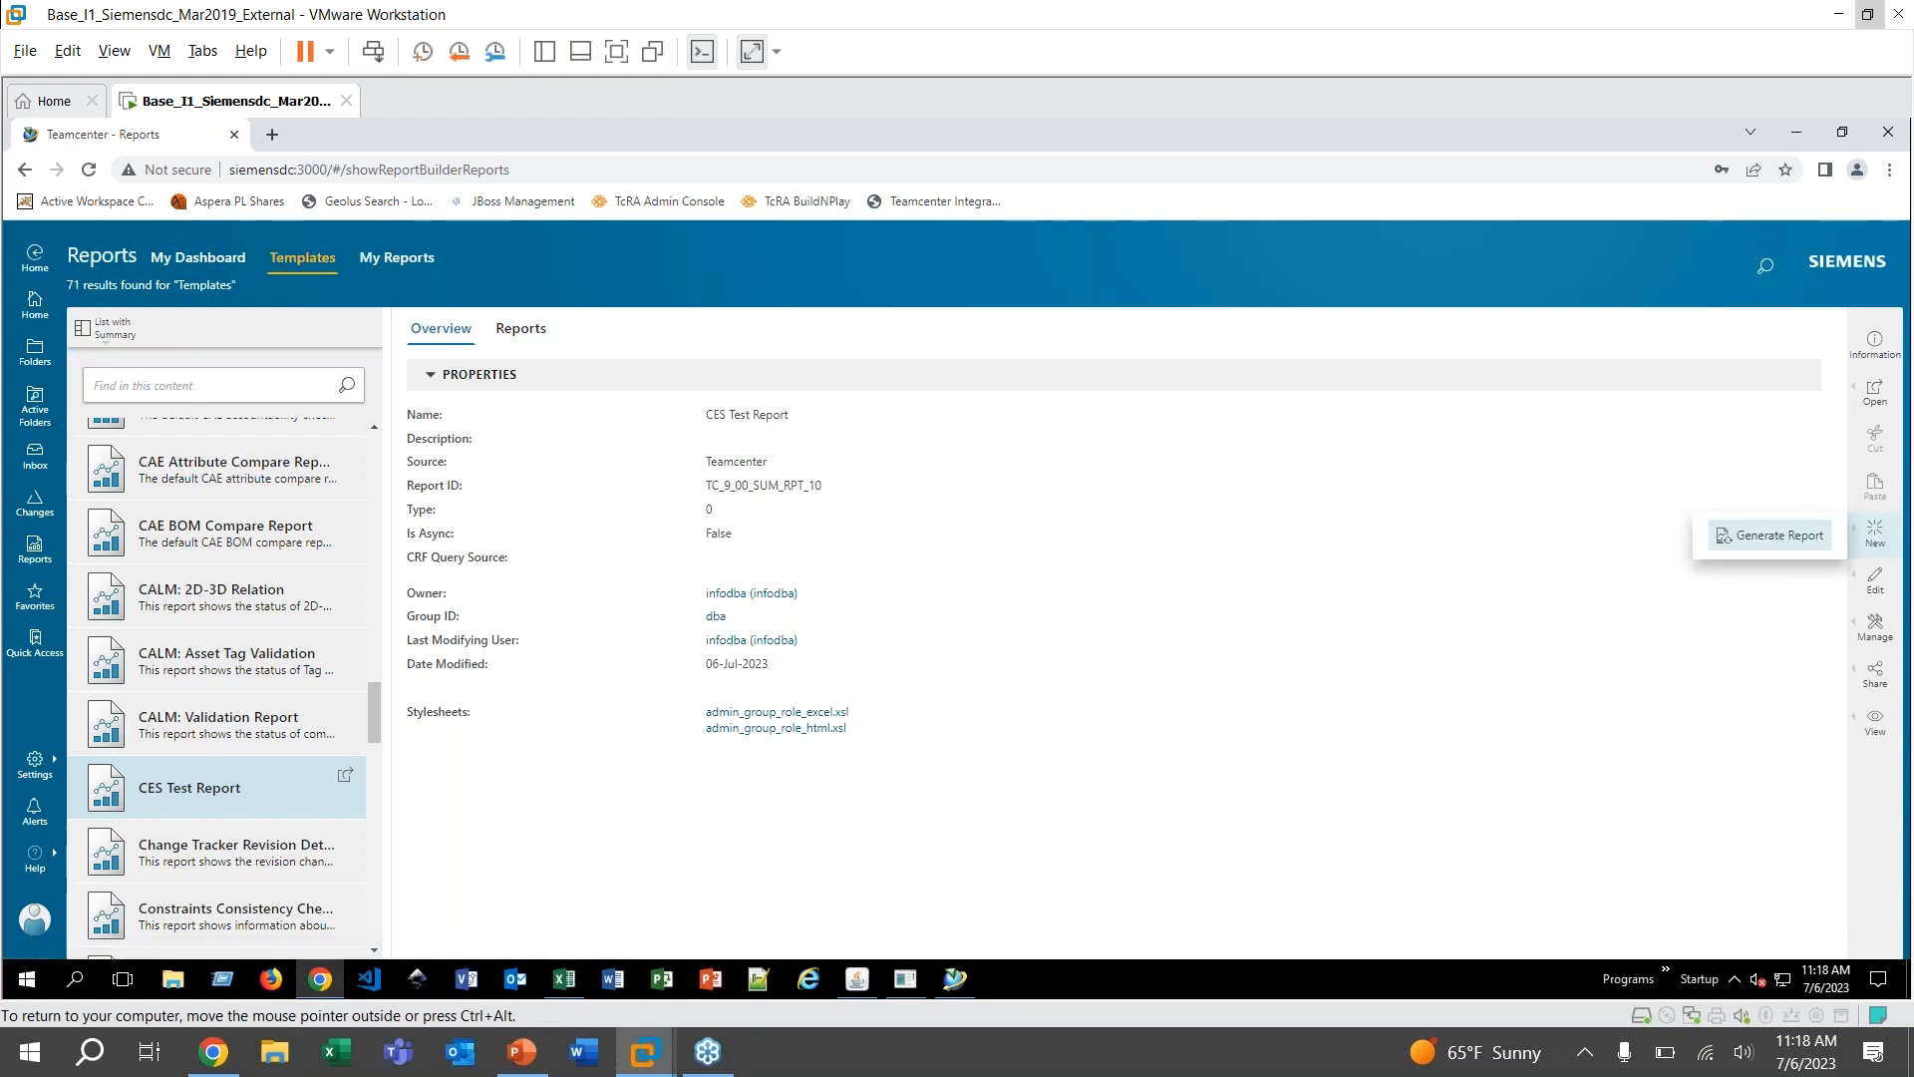
pyautogui.click(1768, 535)
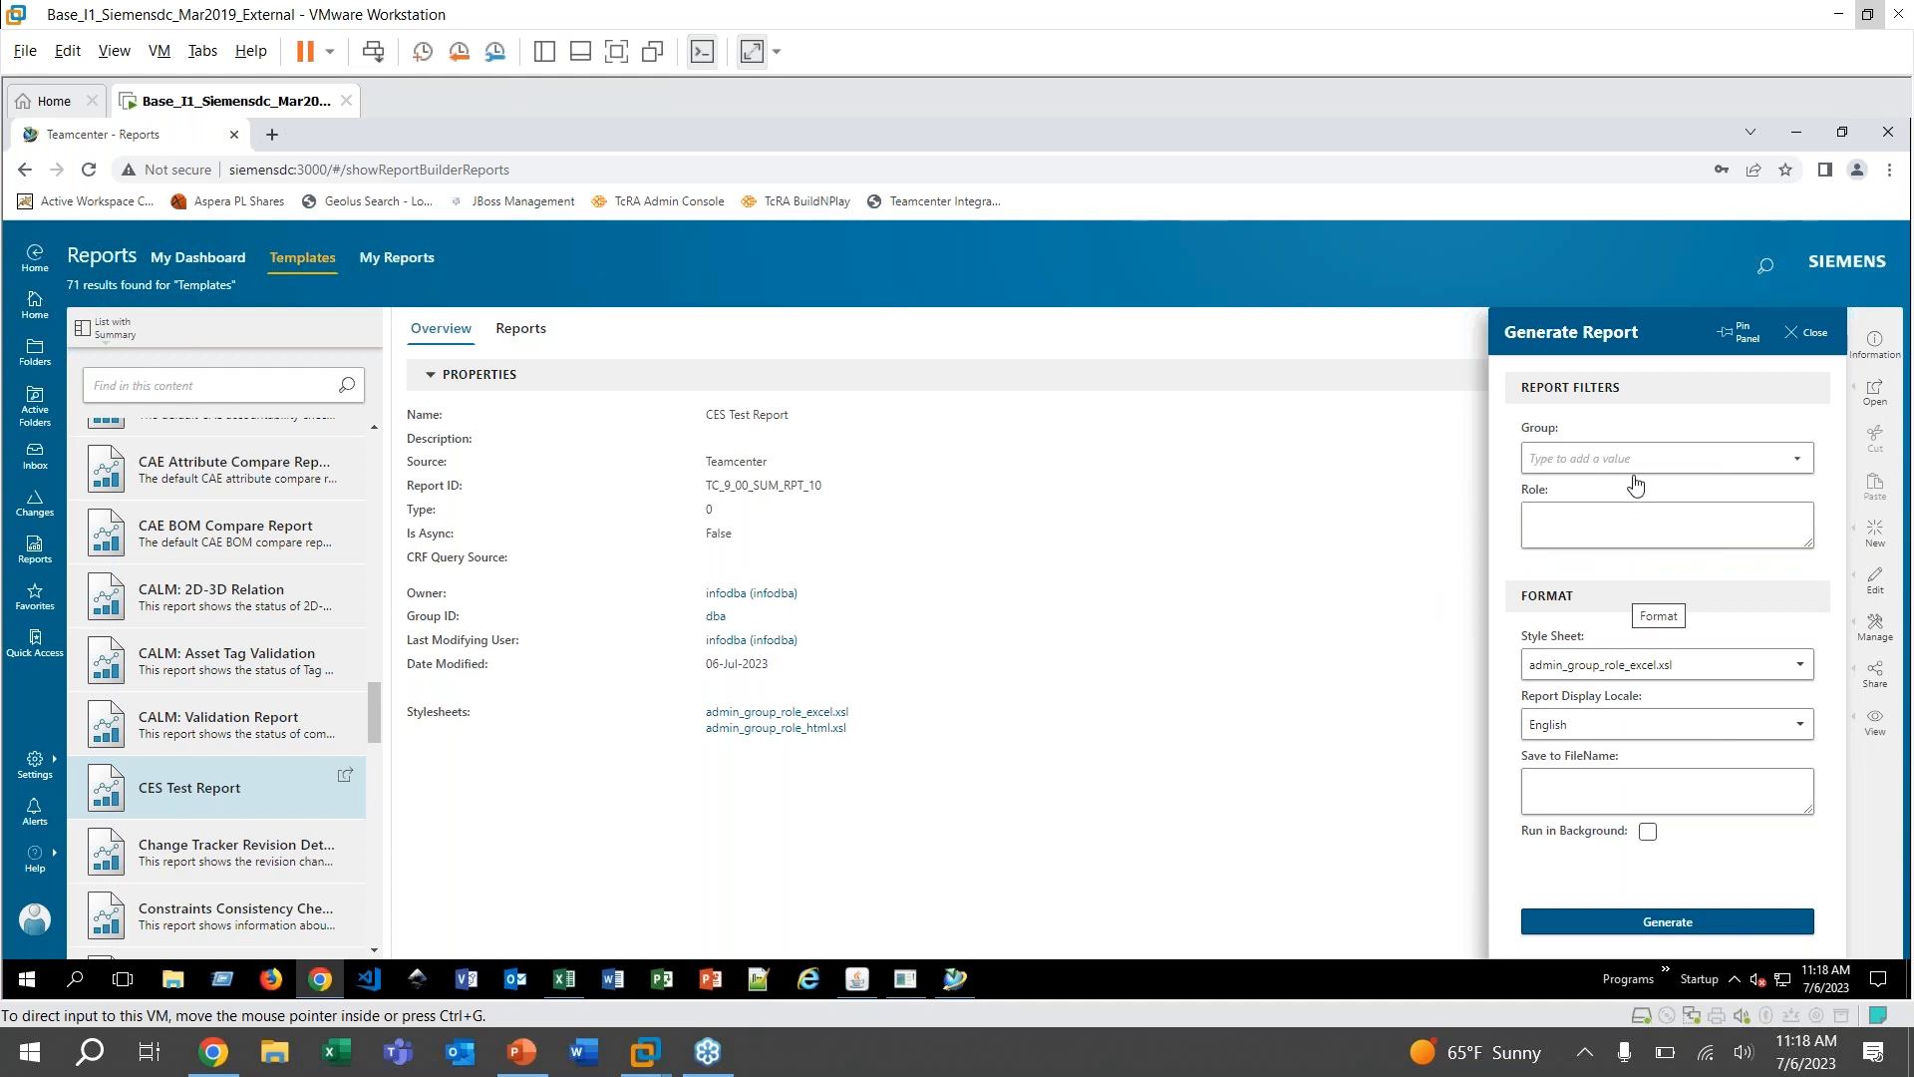
pyautogui.moveTo(1651, 490)
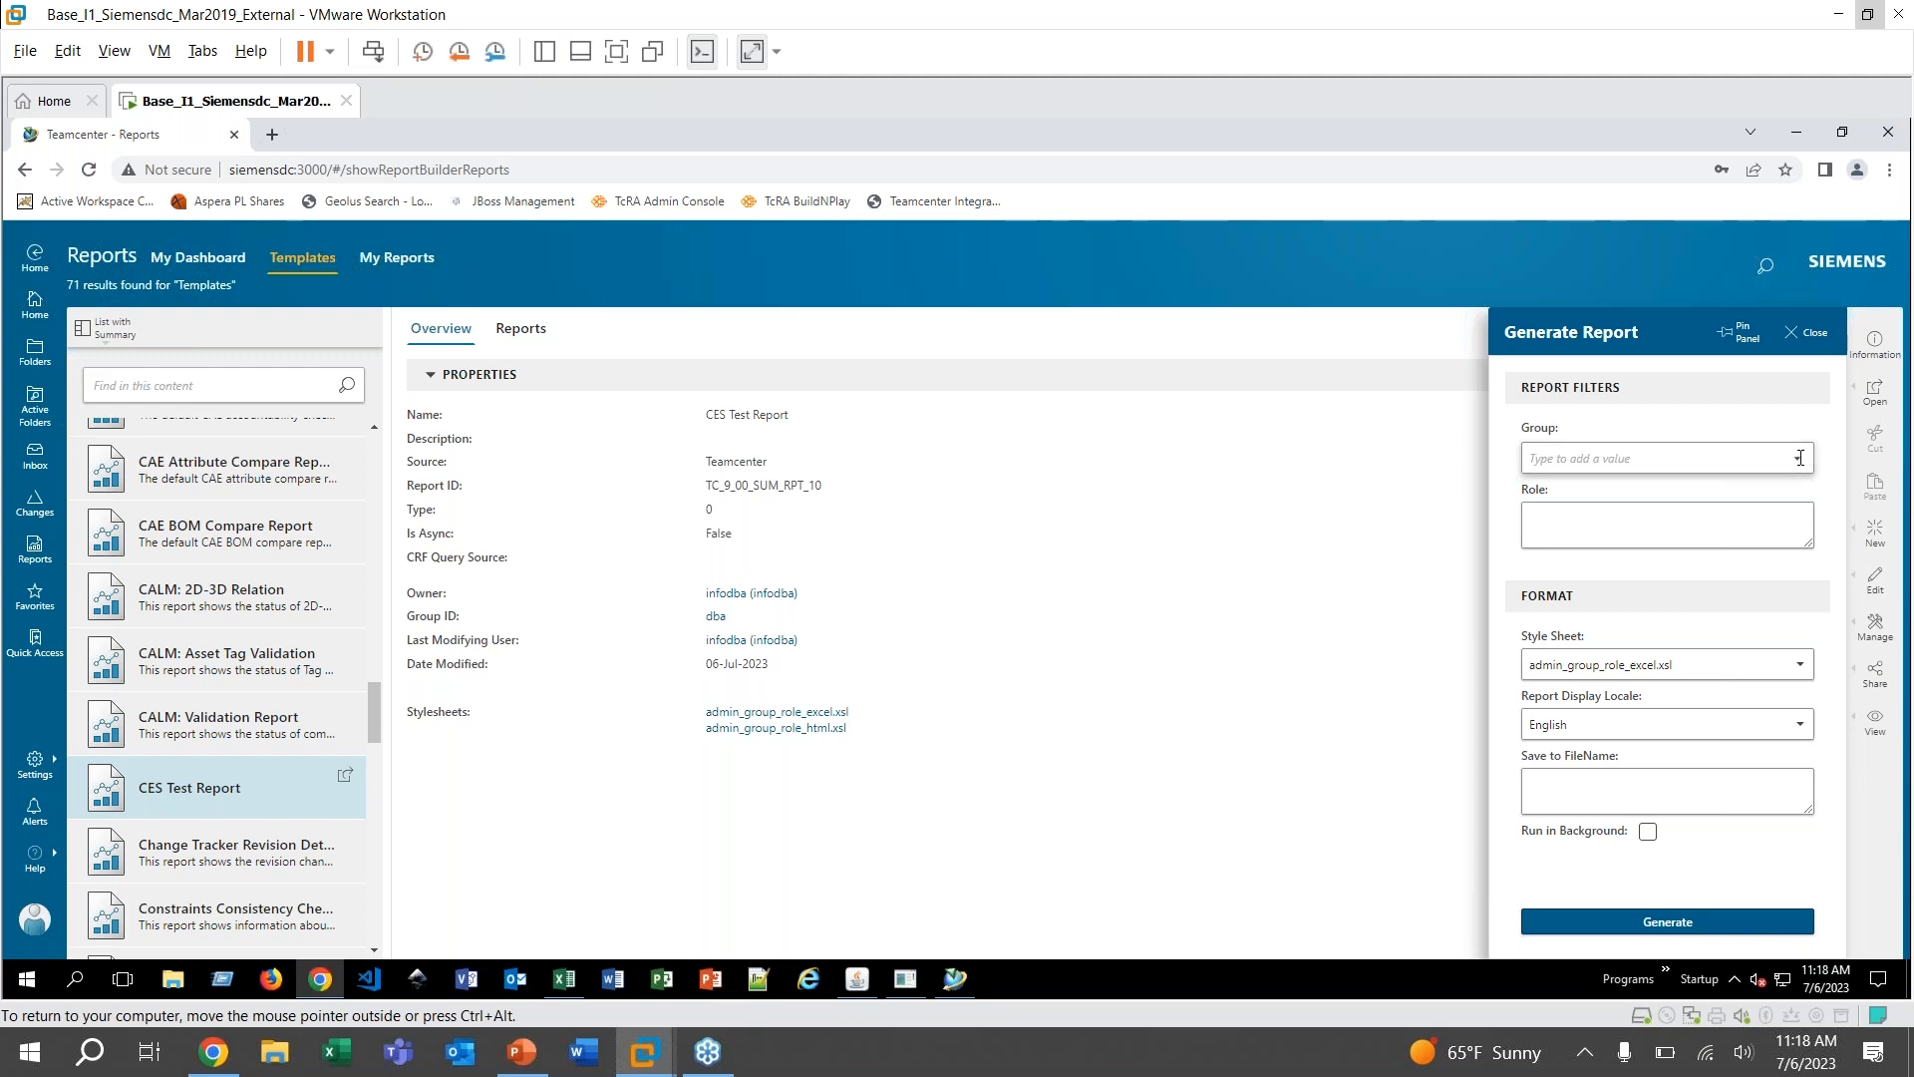
pyautogui.click(1666, 458)
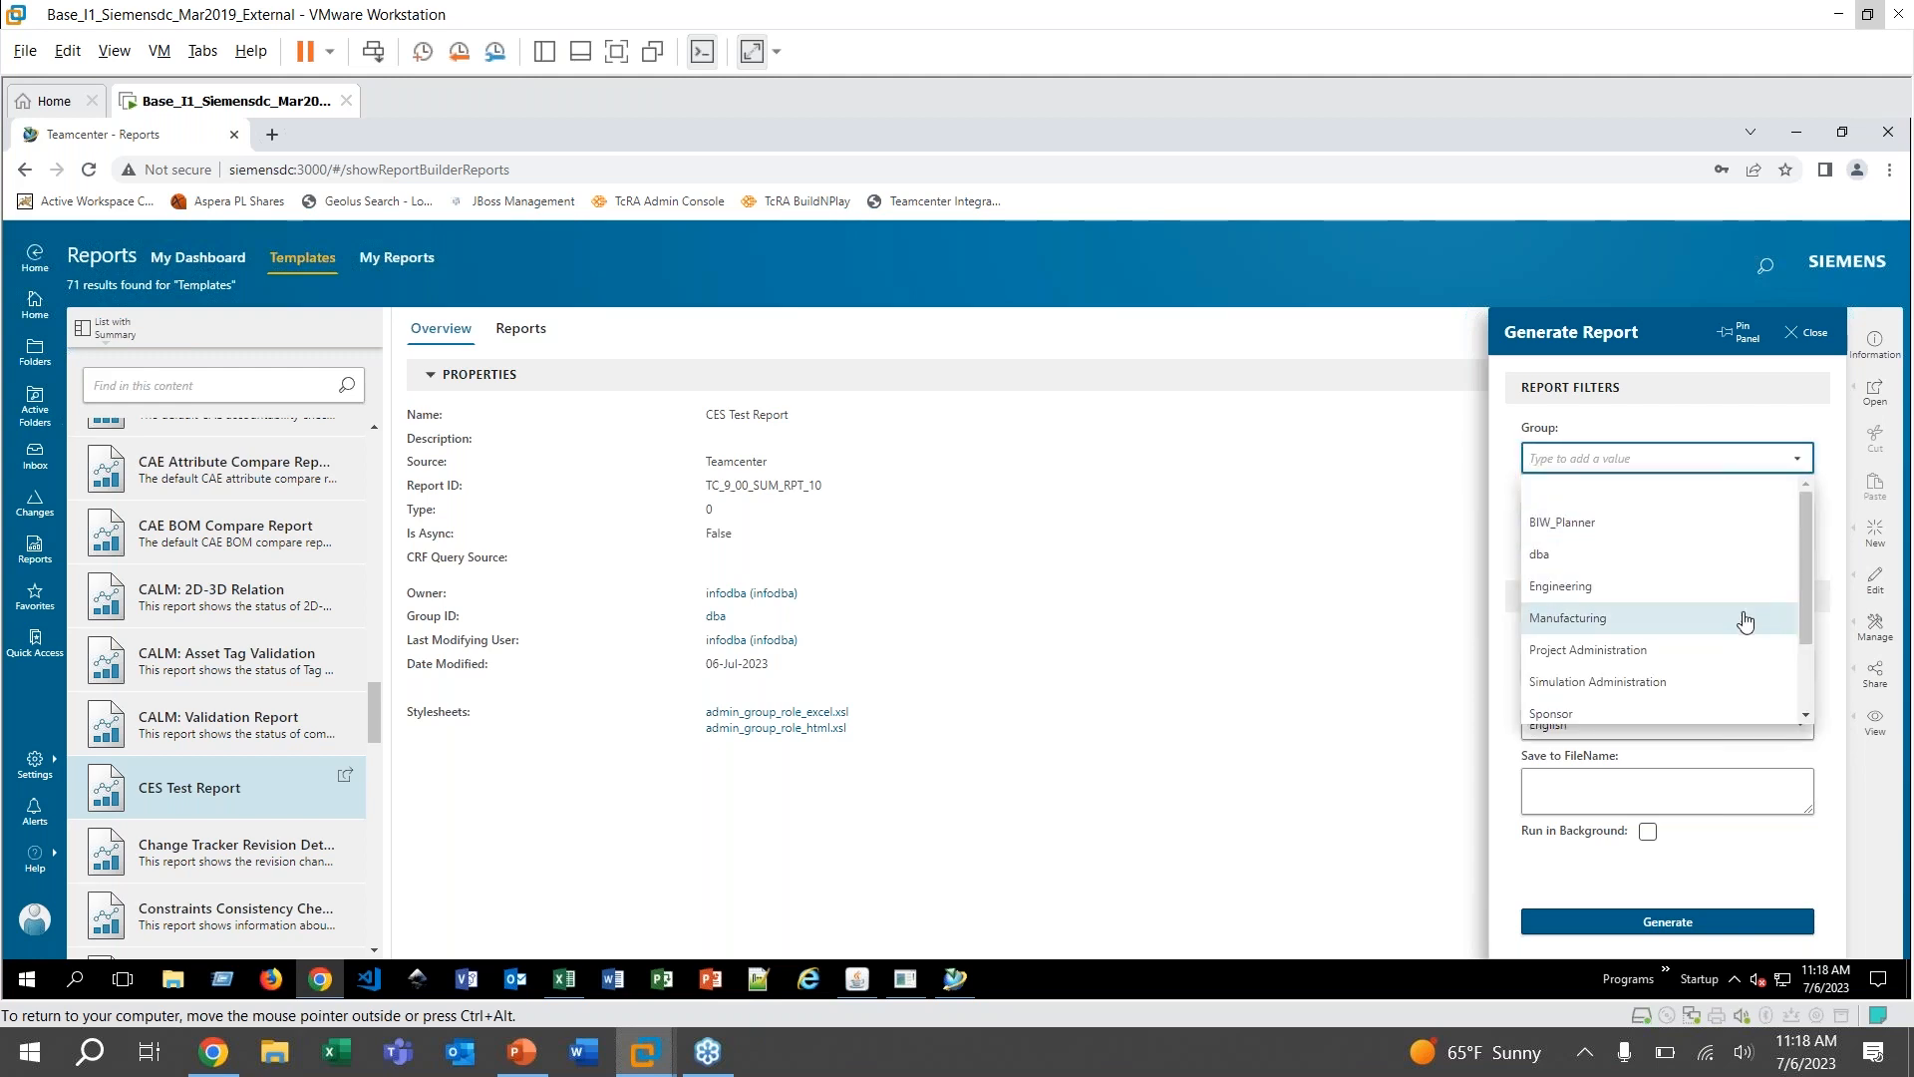
pyautogui.click(1567, 618)
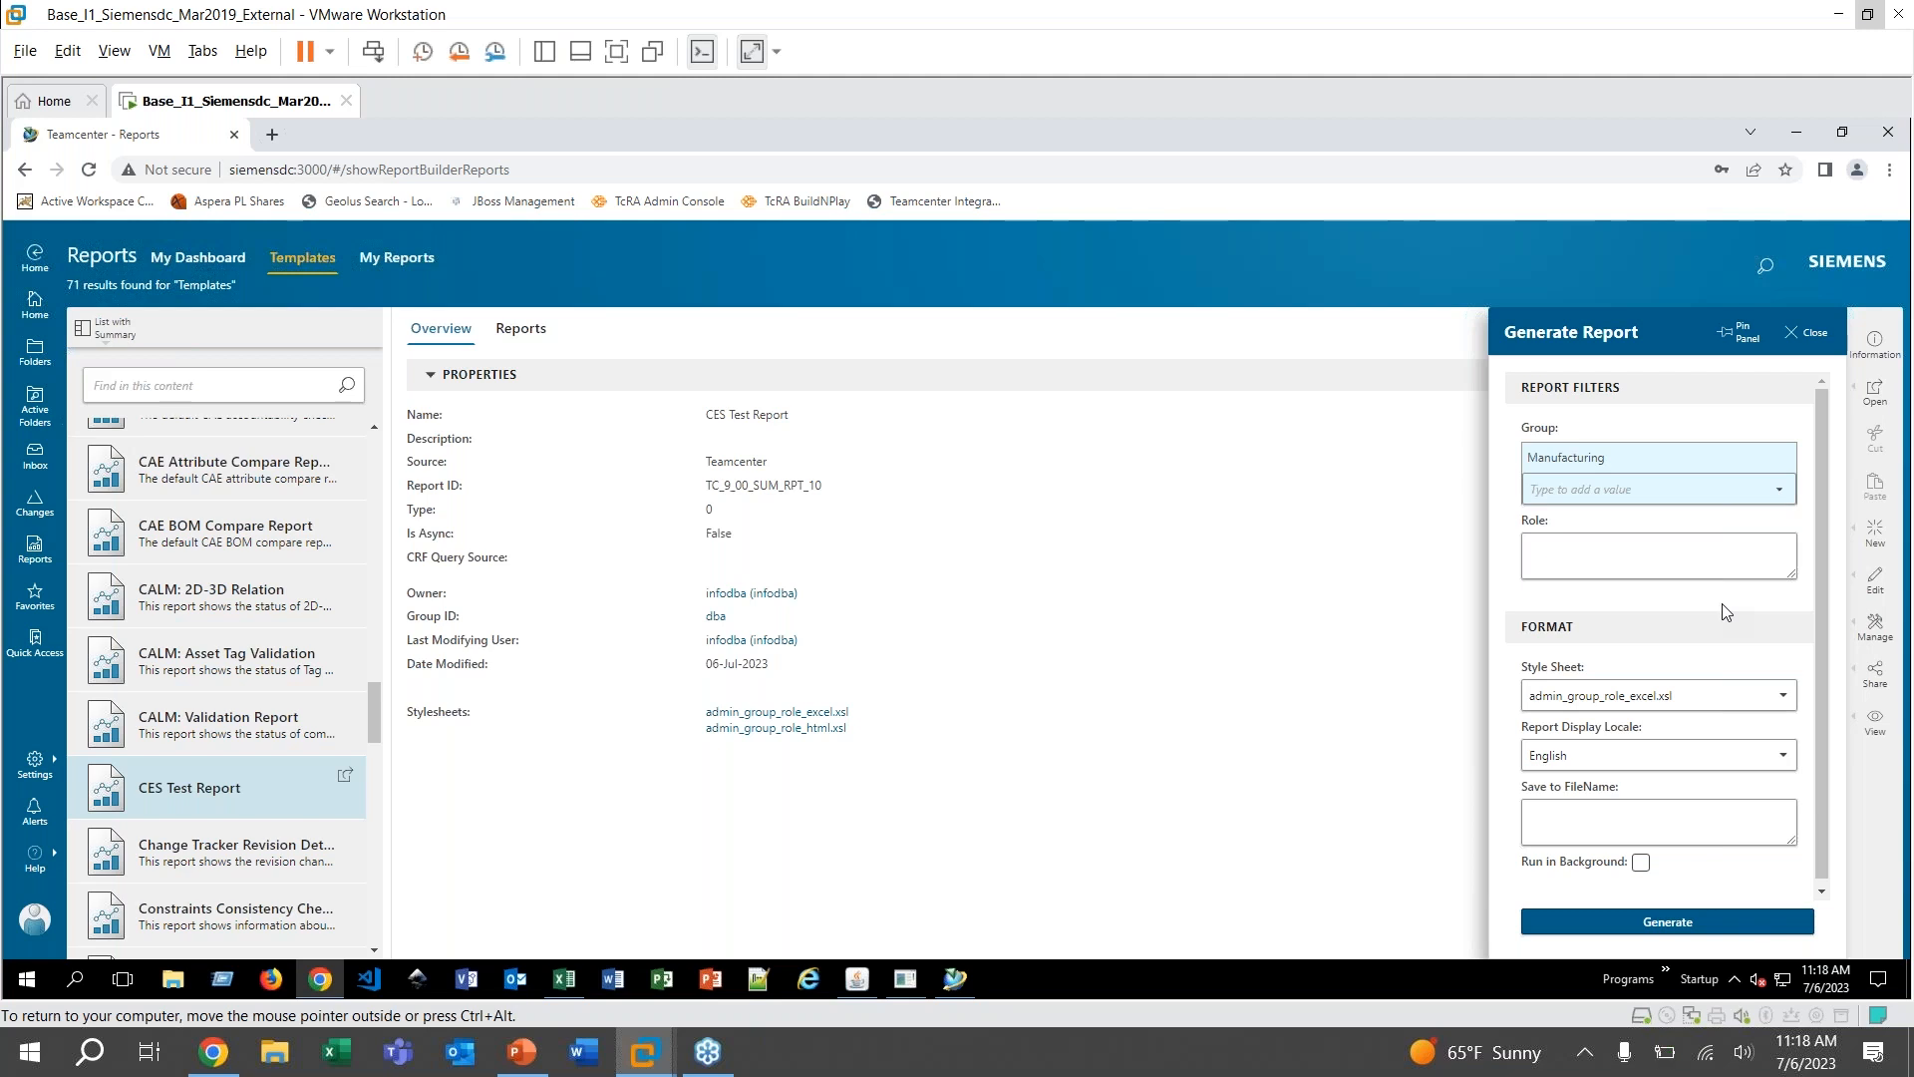
# Choose the HTML stylesheet for in-page report output
pyautogui.click(1697, 556)
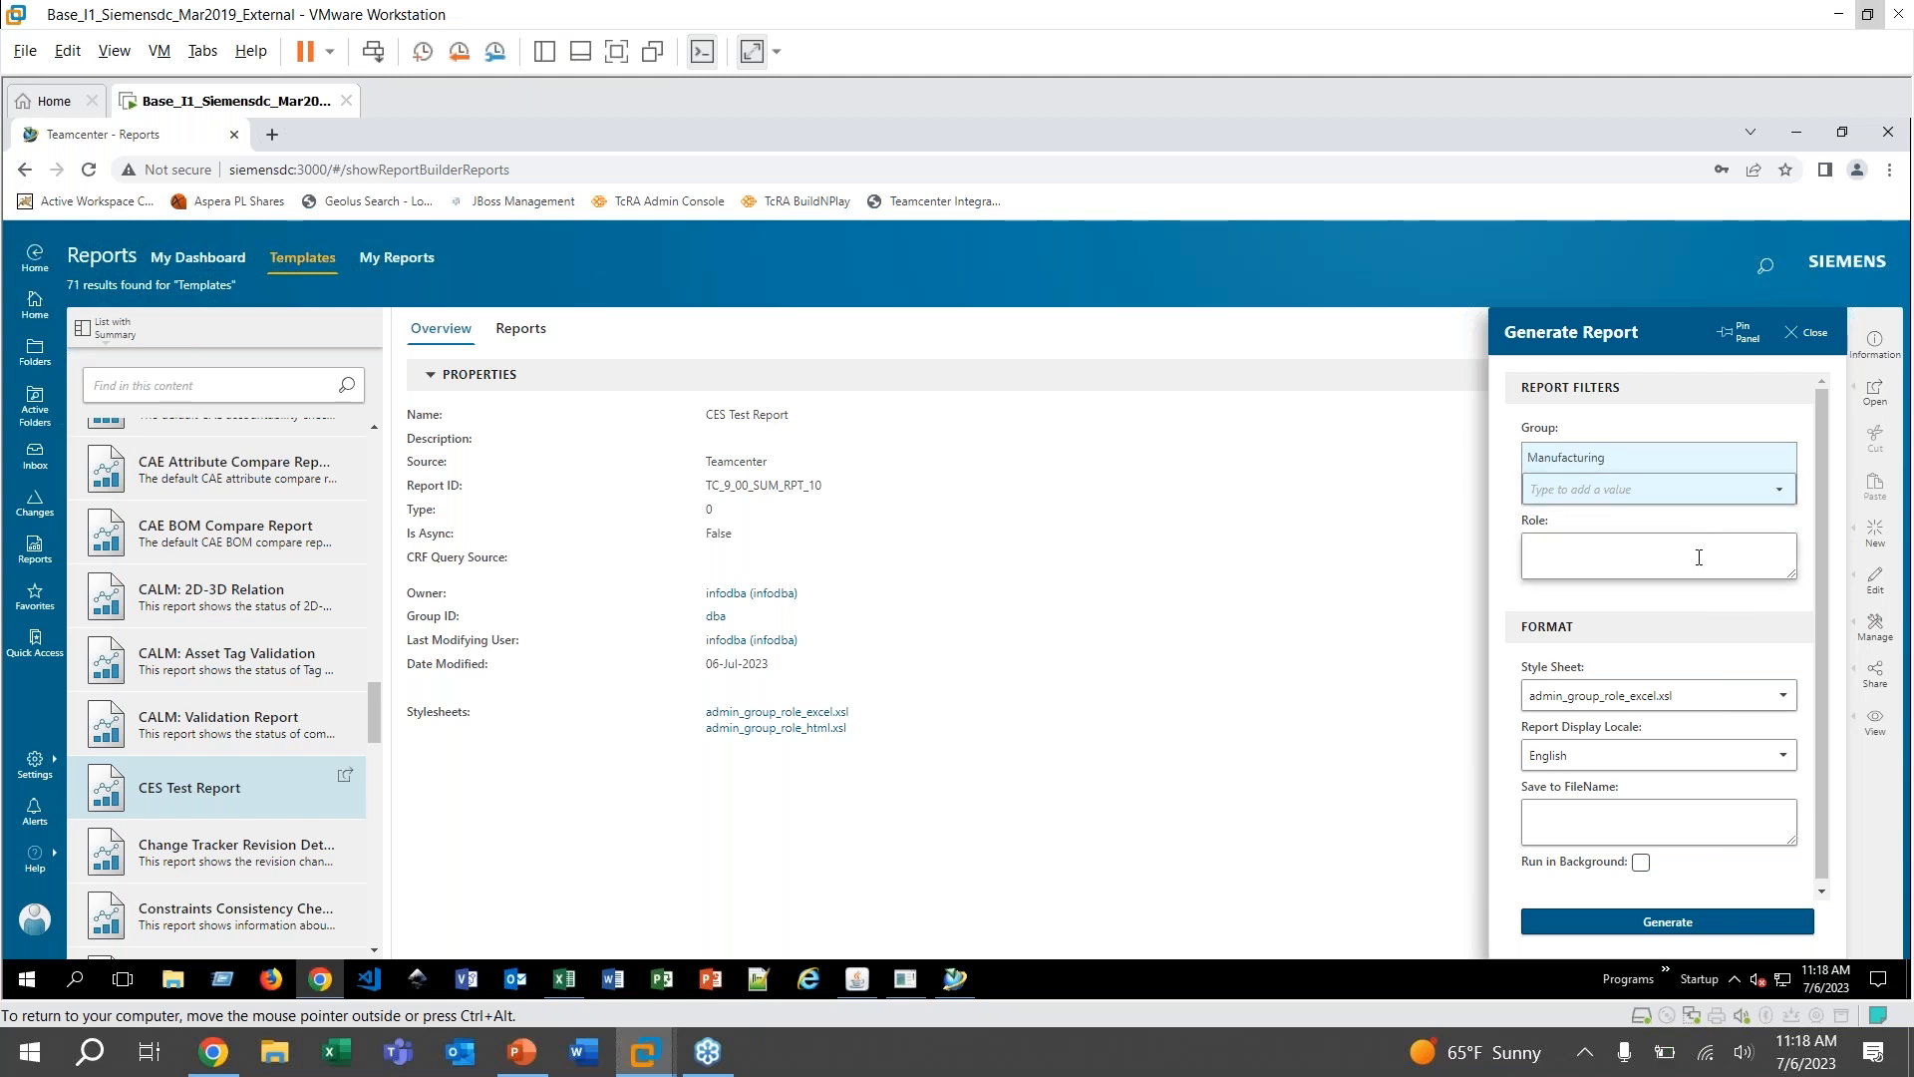
pyautogui.click(1657, 556)
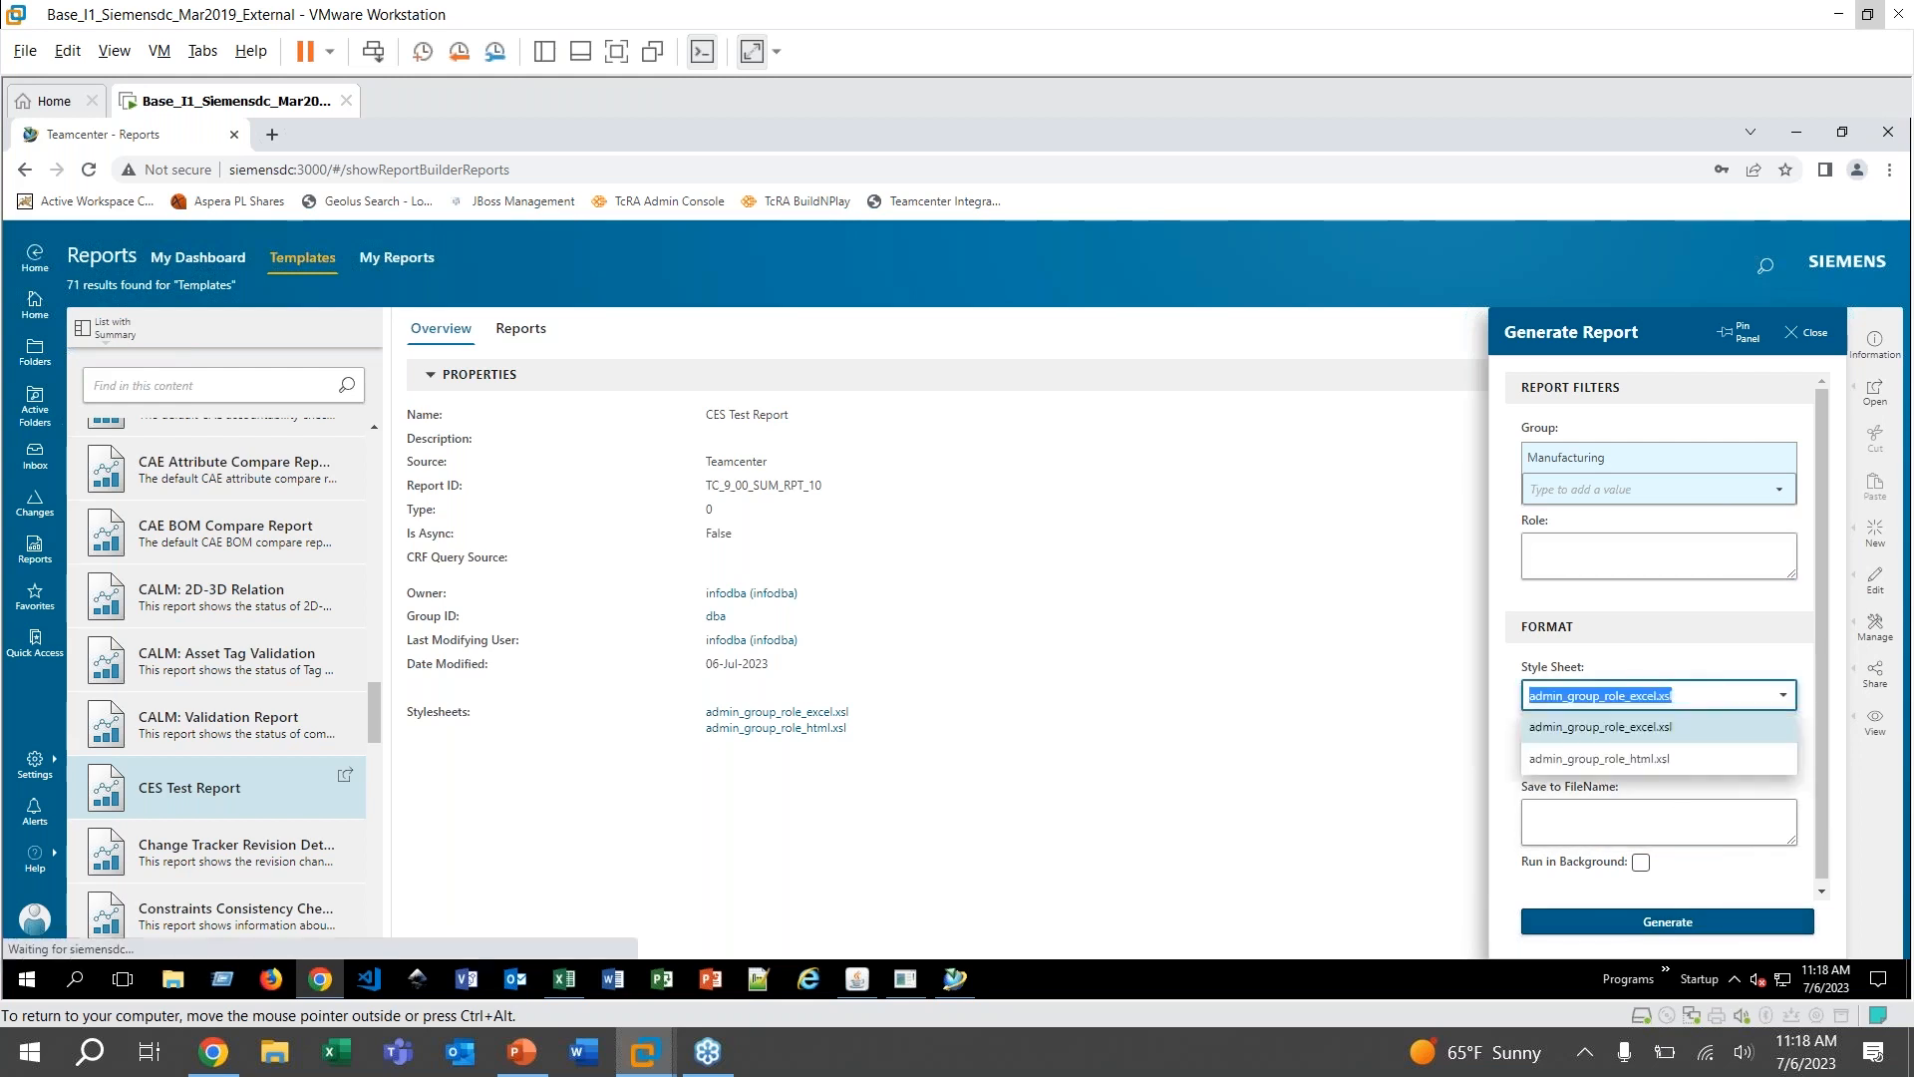
pyautogui.click(1601, 757)
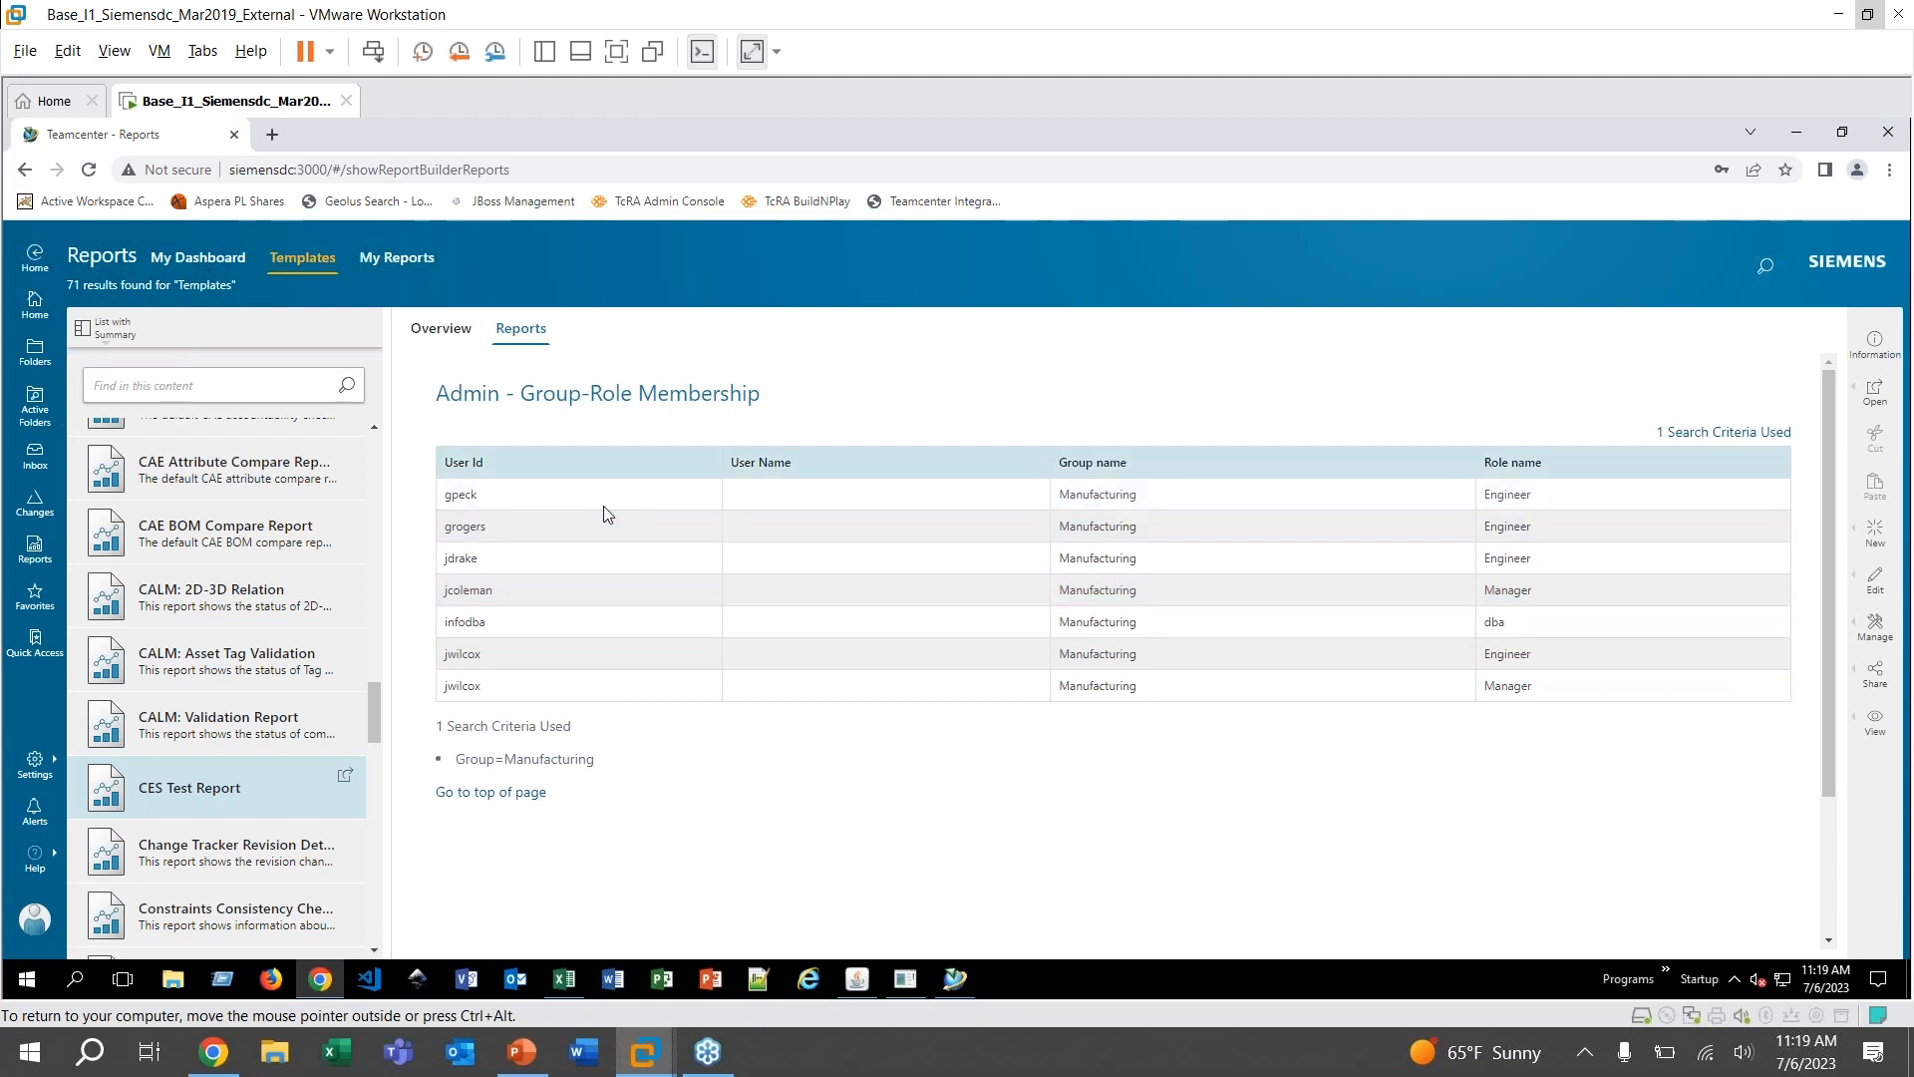
pyautogui.moveTo(1513, 445)
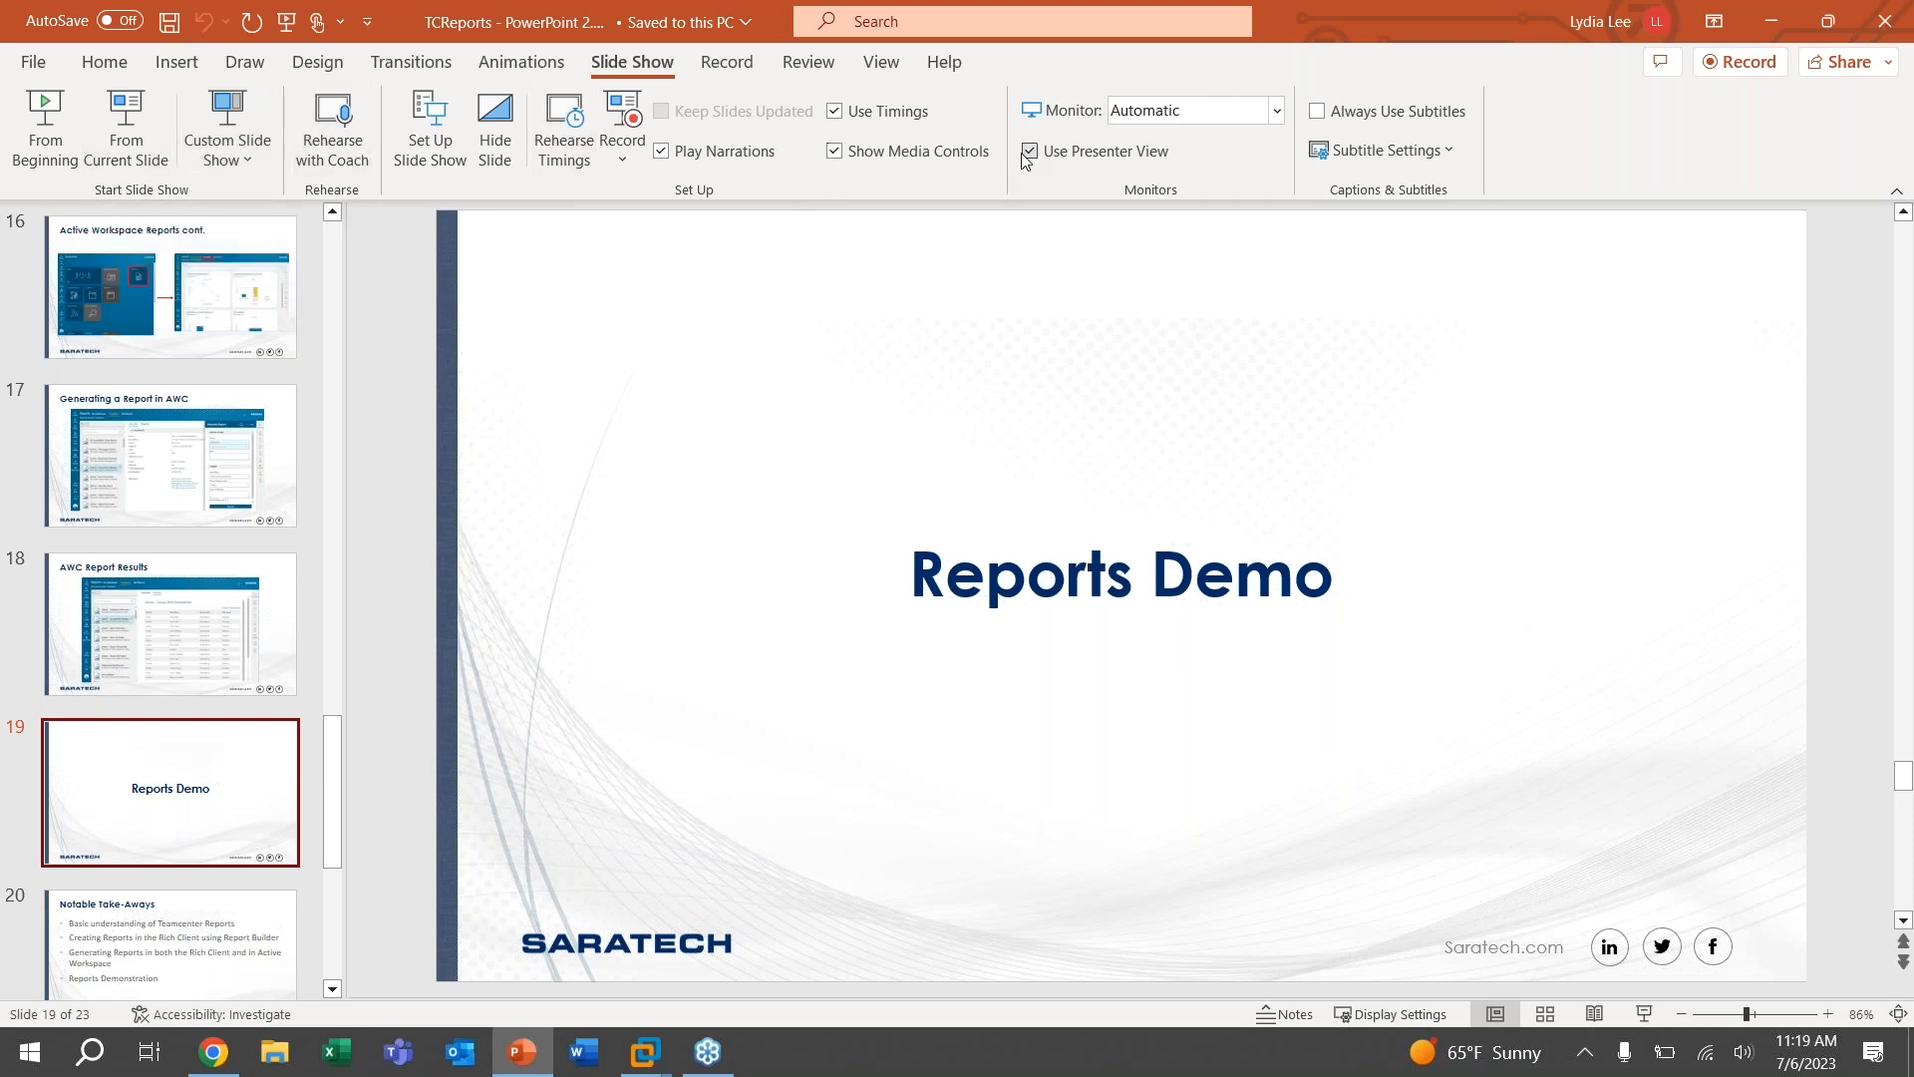
# Turn off Use Presenter View in PowerPoint's Slide Show settings
pyautogui.click(1029, 152)
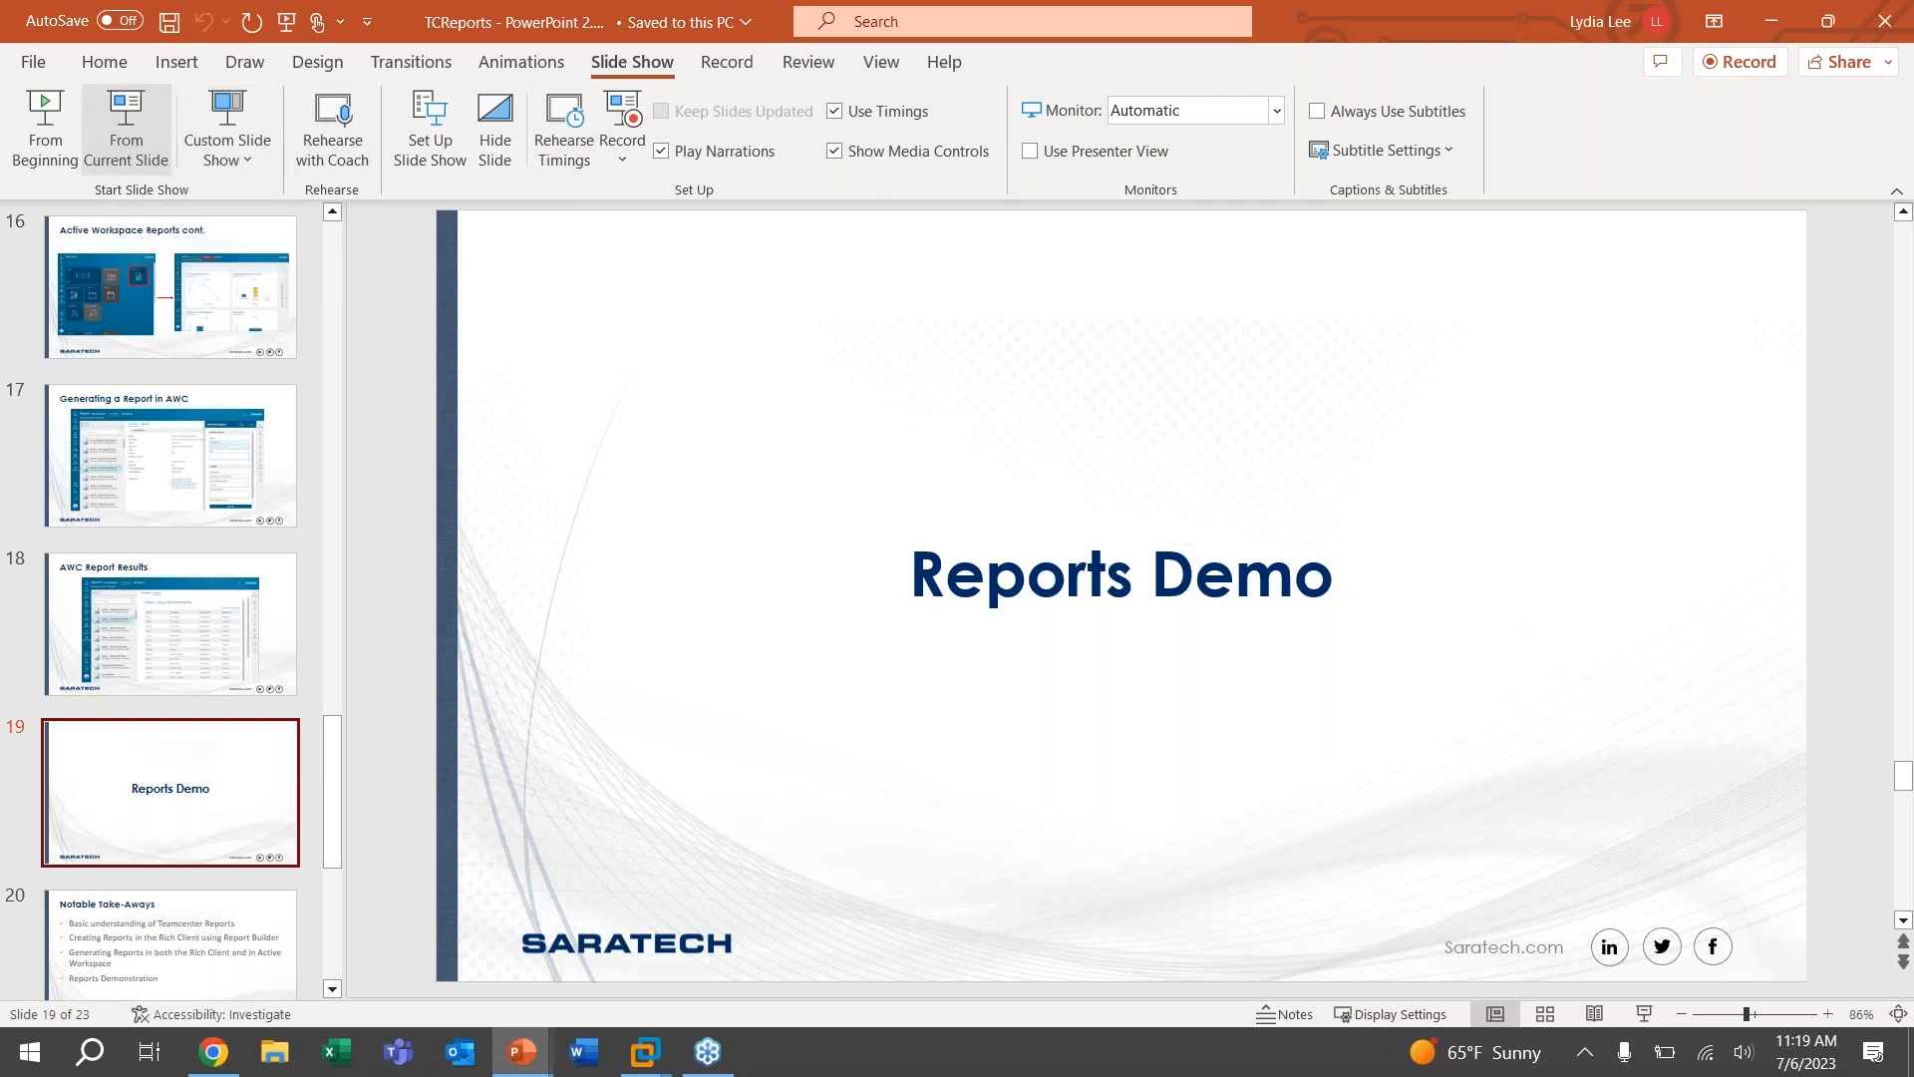